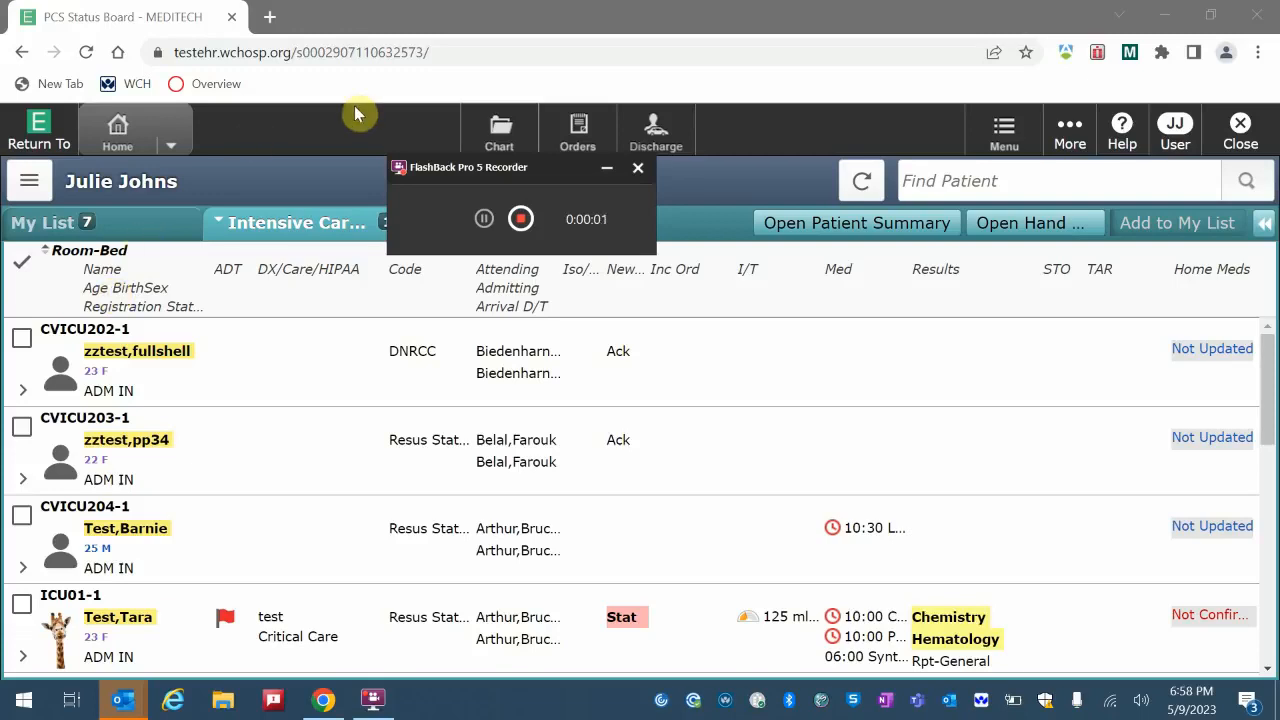
mouse_move(333, 124)
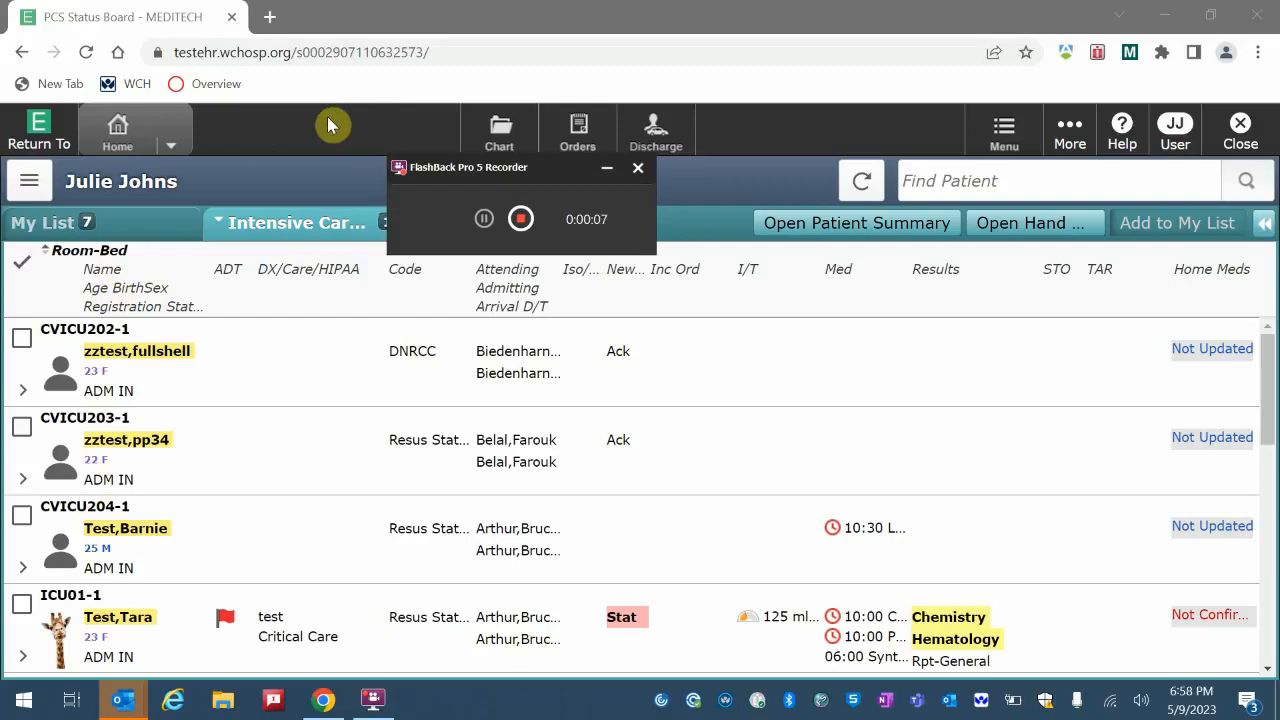
mouse_move(190, 125)
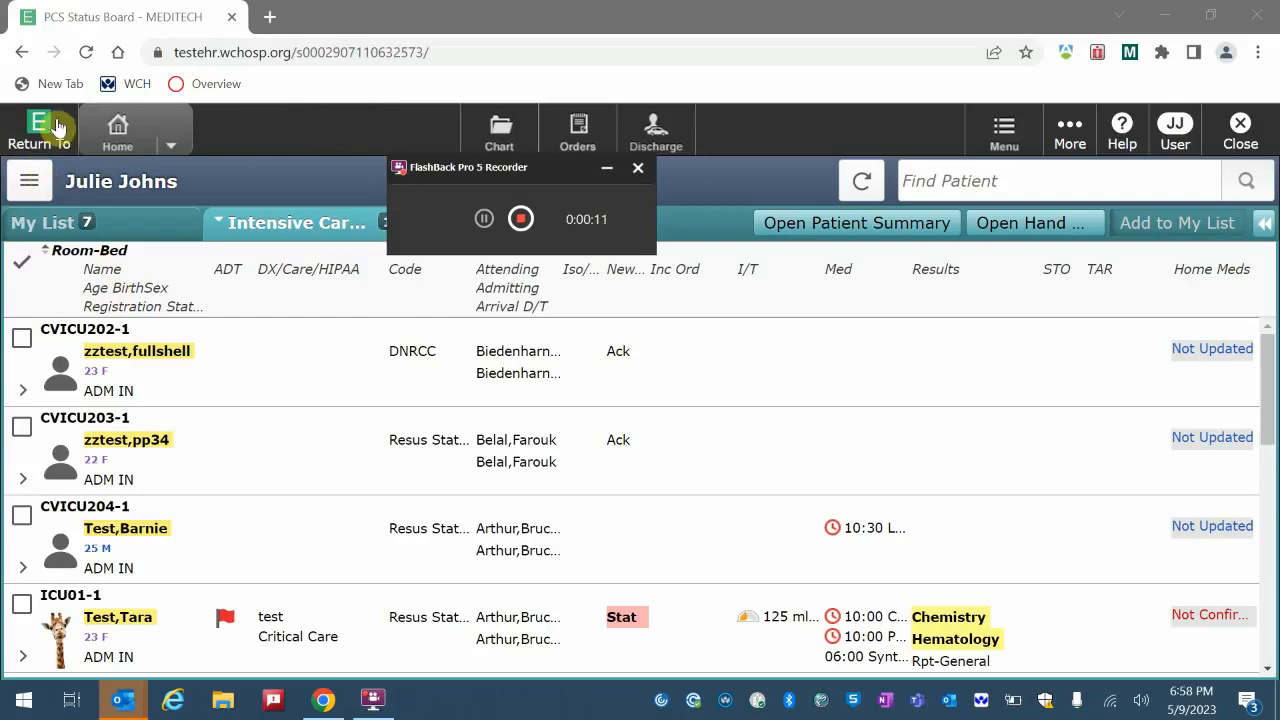
mouse_move(247, 127)
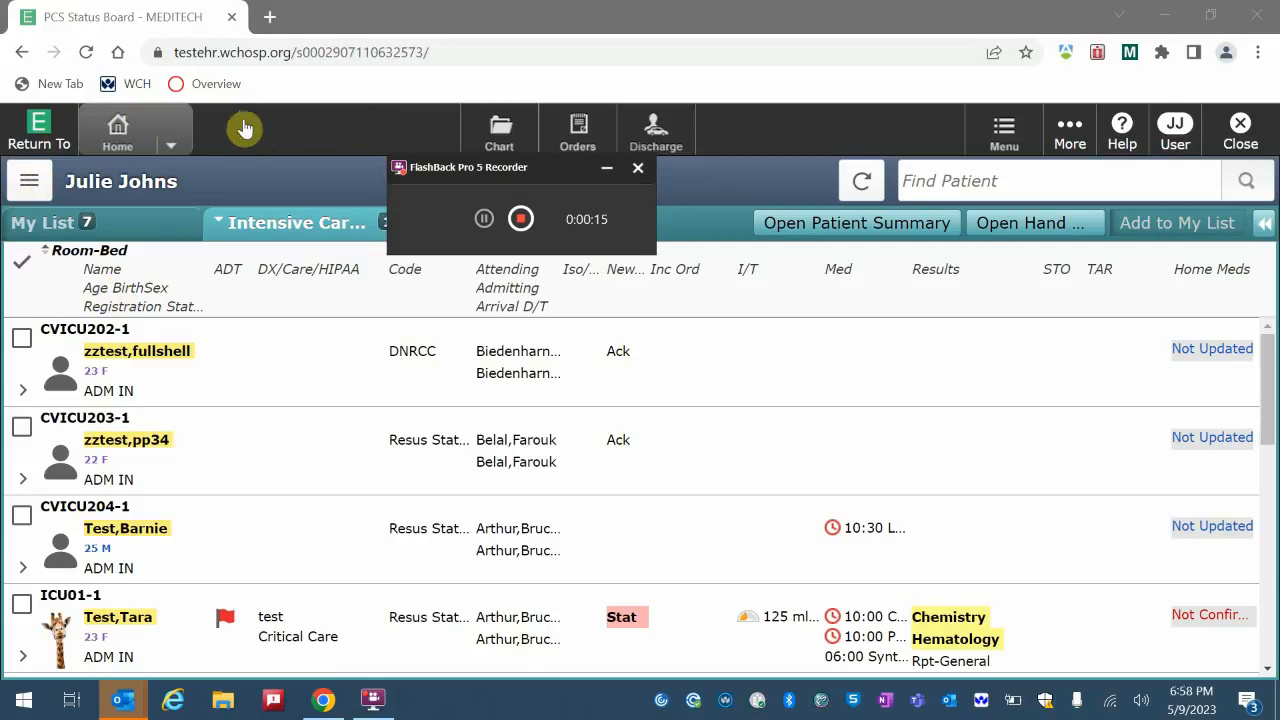
mouse_move(280, 135)
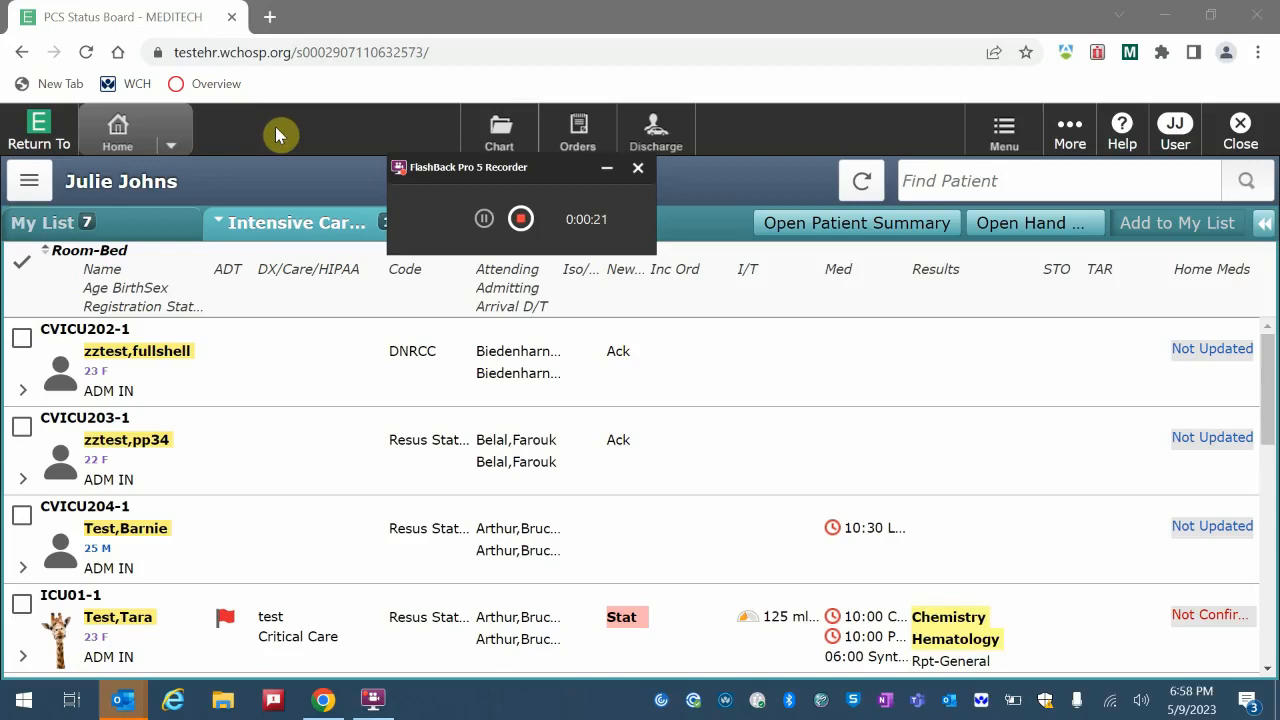
mouse_move(256, 133)
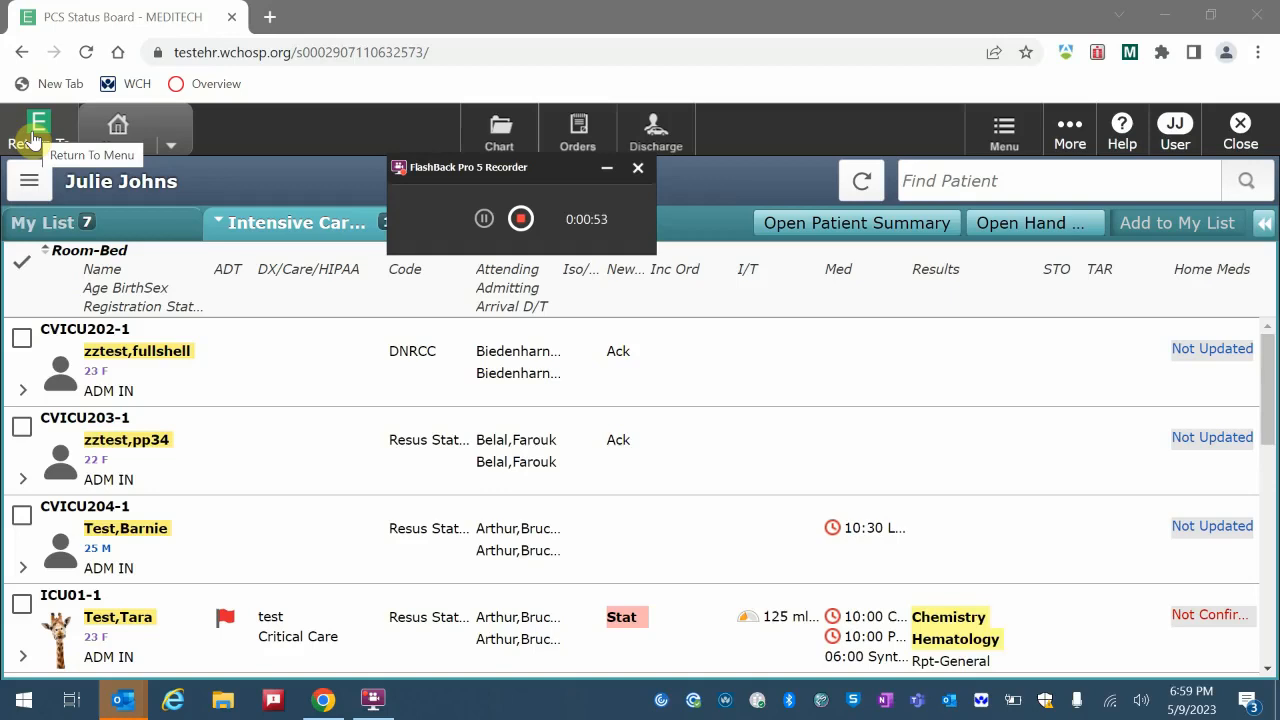
Switch to the hospital main menu, then back to the Patient Care Status Board
left_click(38, 130)
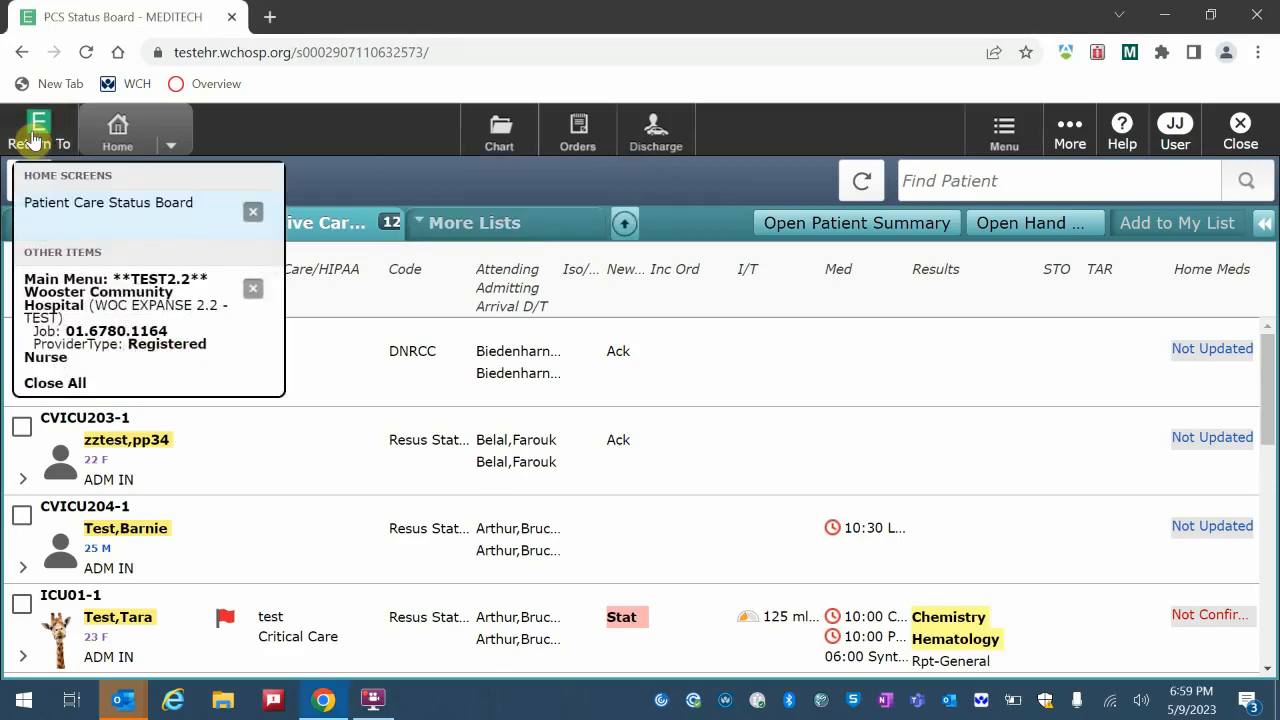
mouse_move(110, 218)
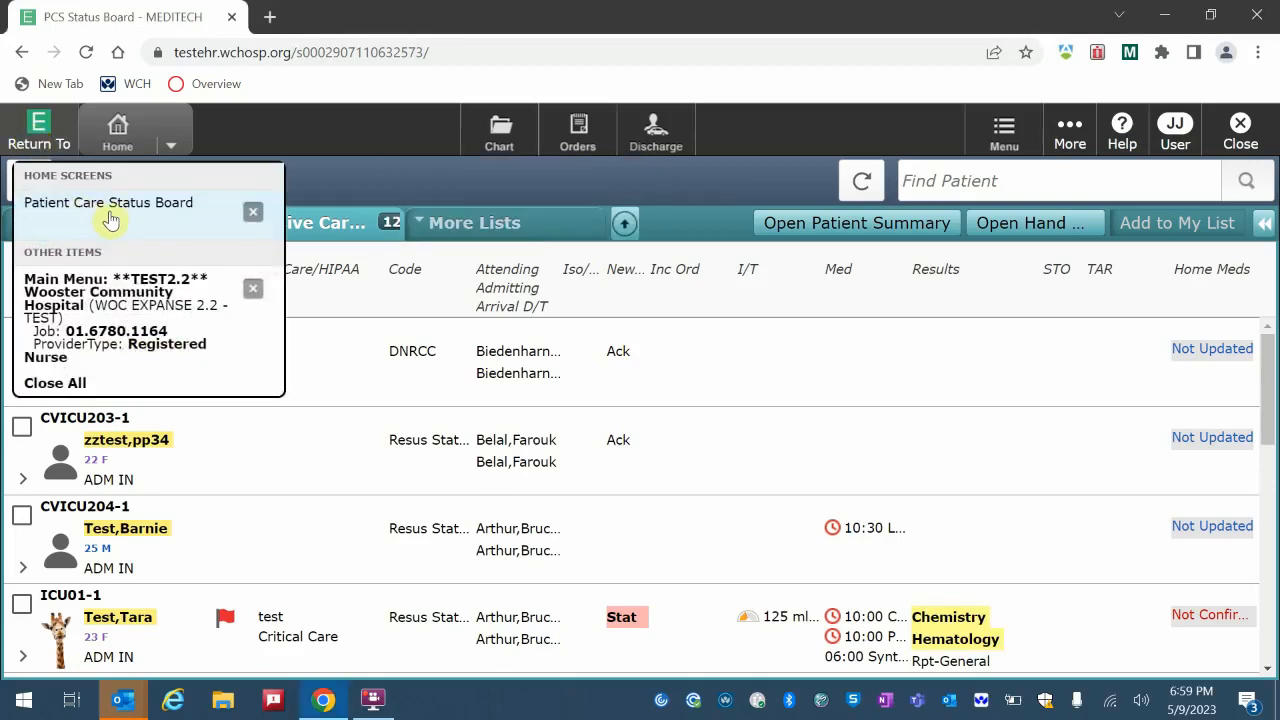
mouse_move(90, 290)
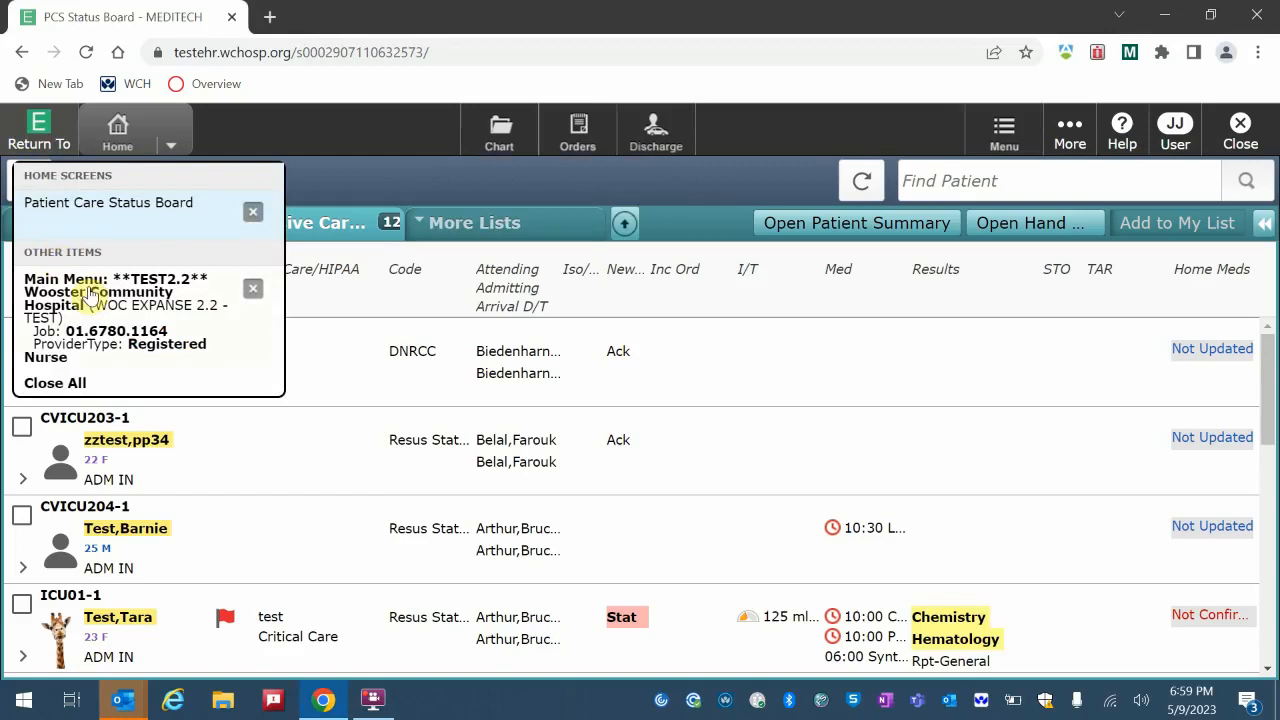
left_click(113, 299)
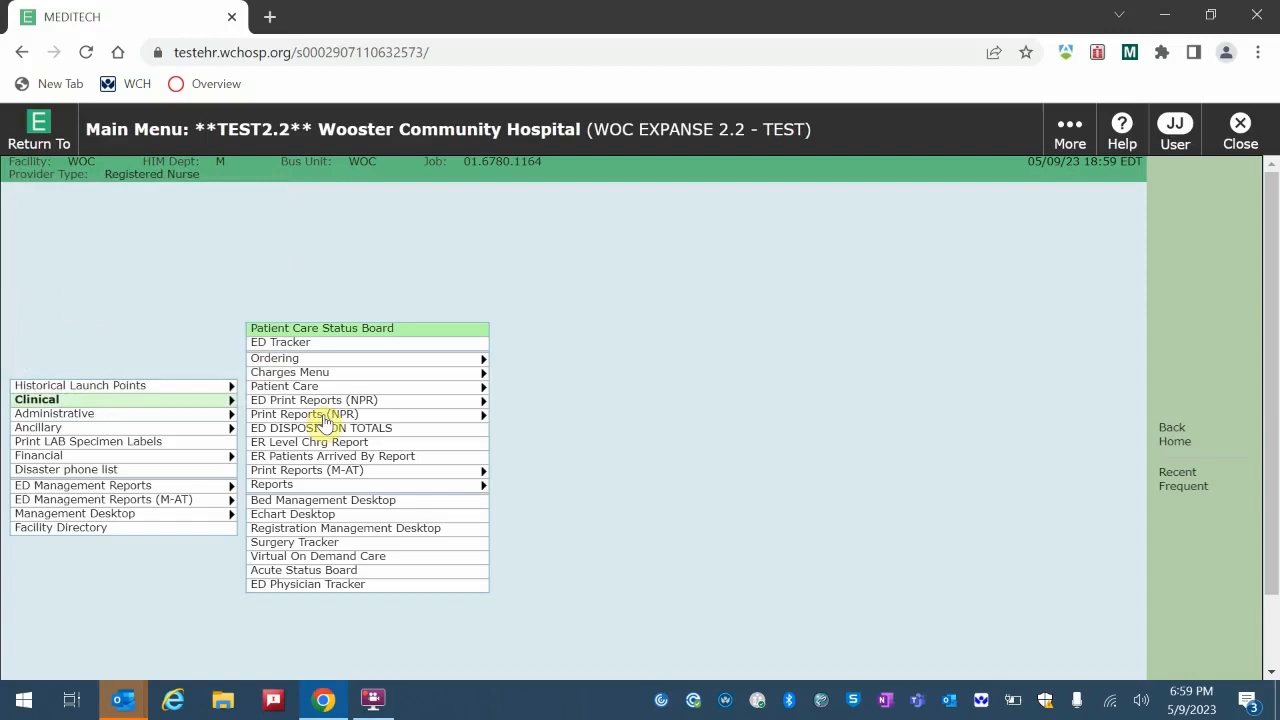
mouse_move(232, 300)
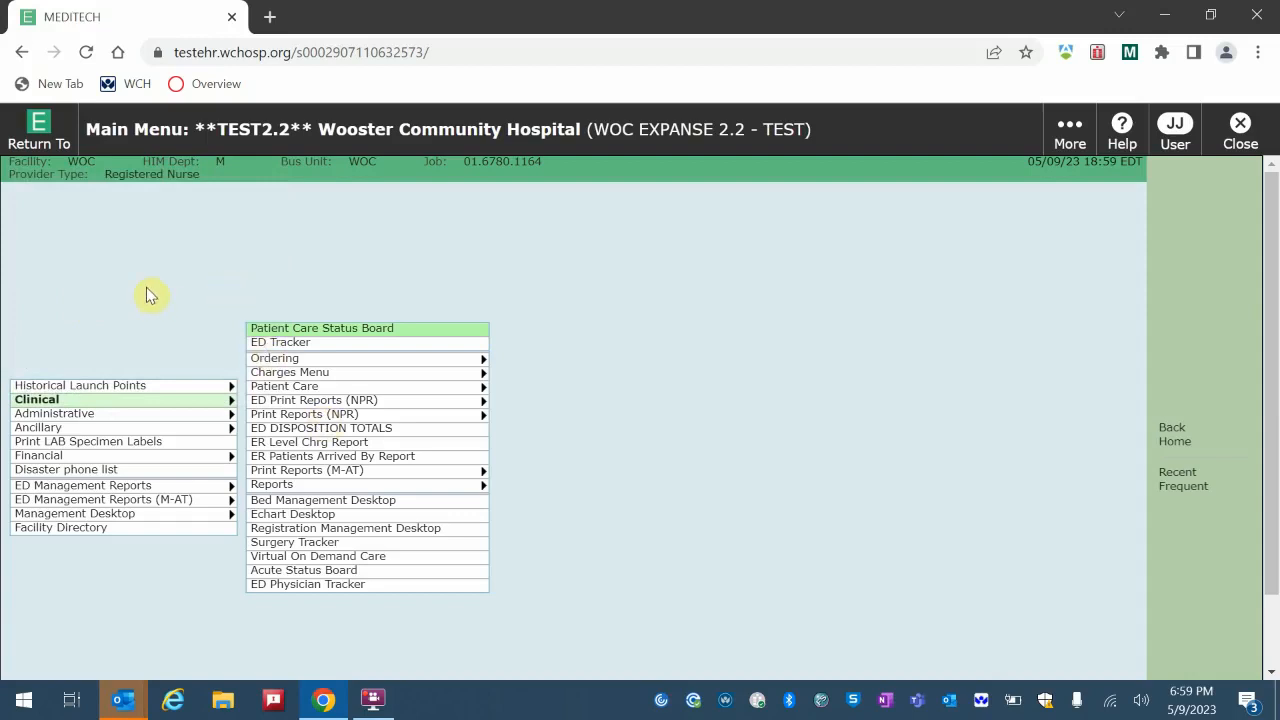
mouse_move(48, 188)
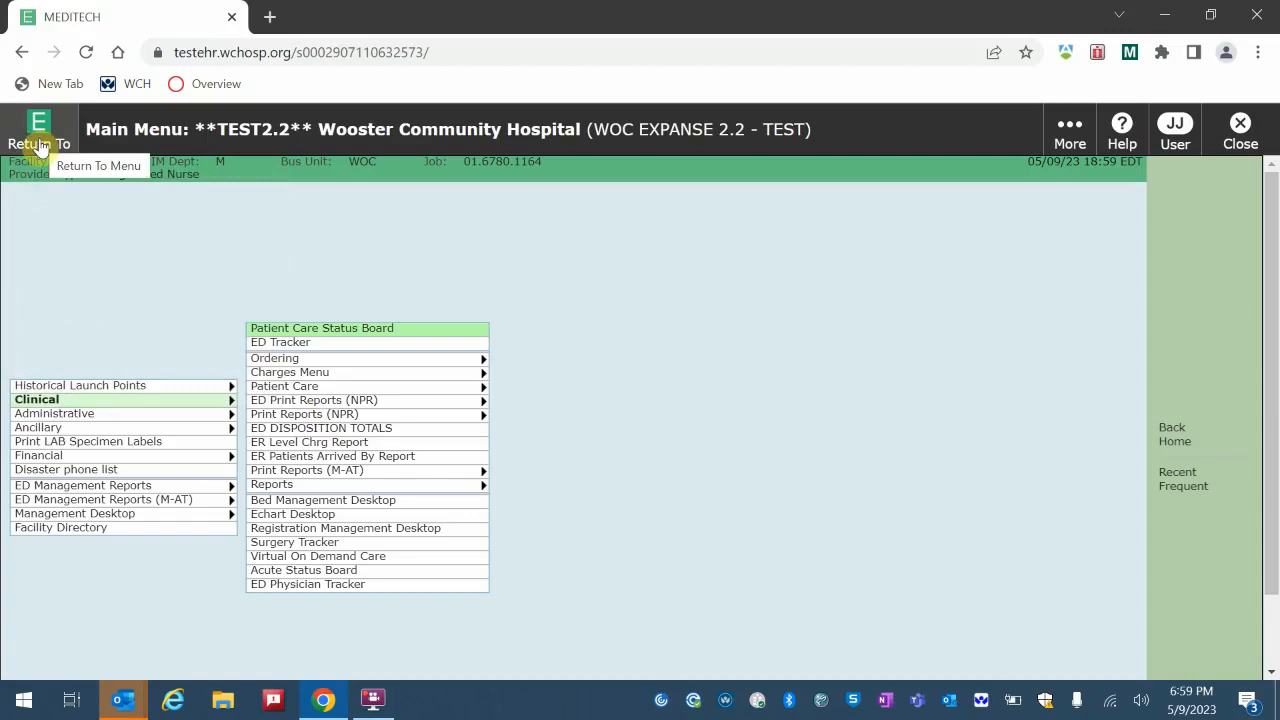
left_click(40, 144)
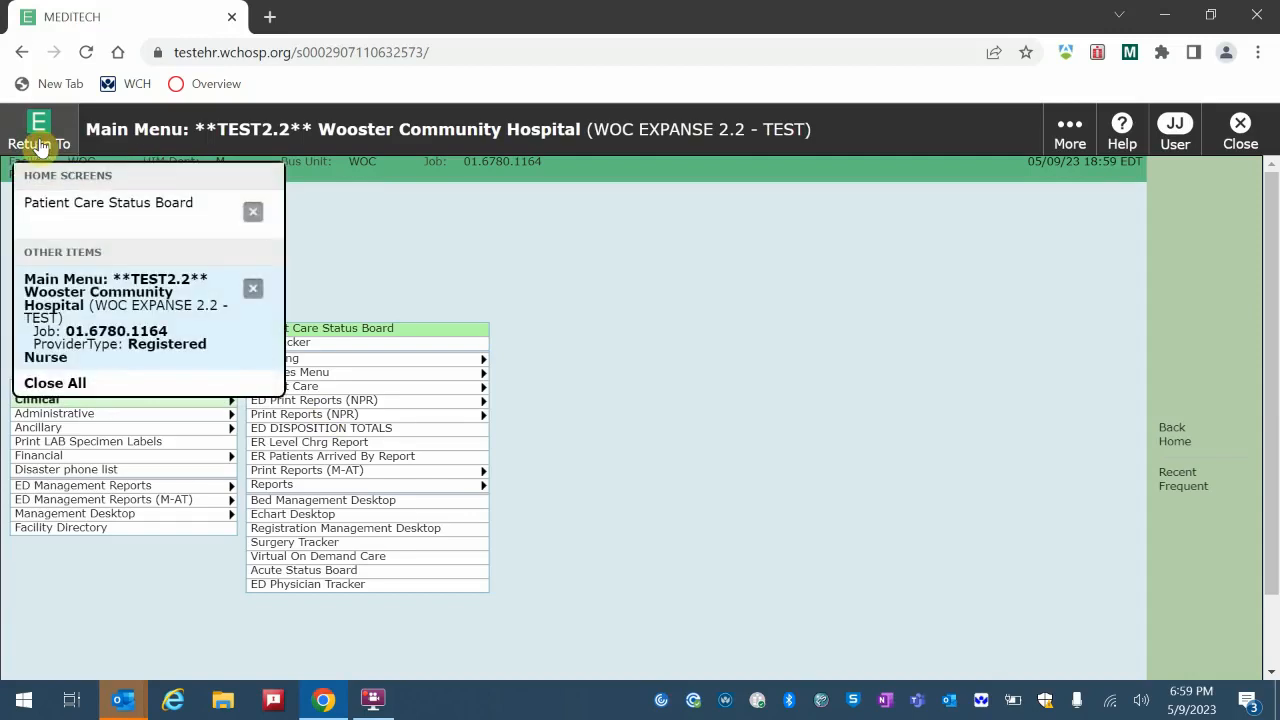
left_click(108, 202)
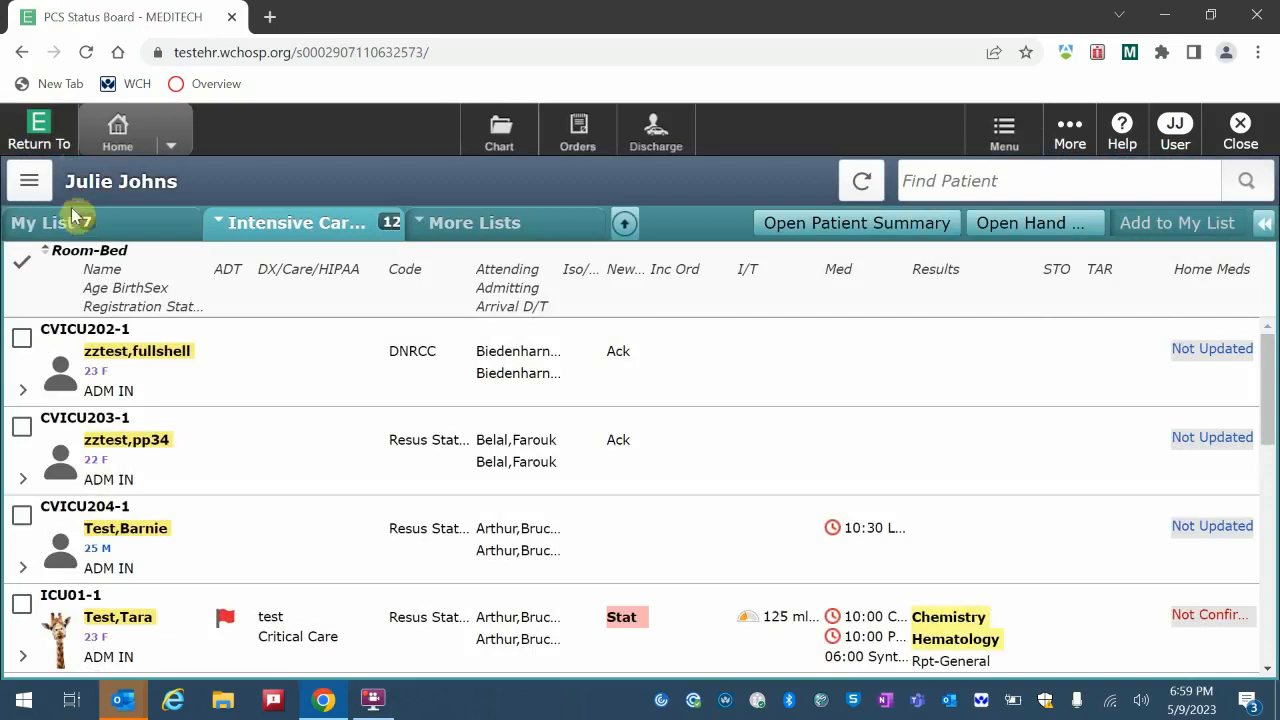
mouse_move(117, 125)
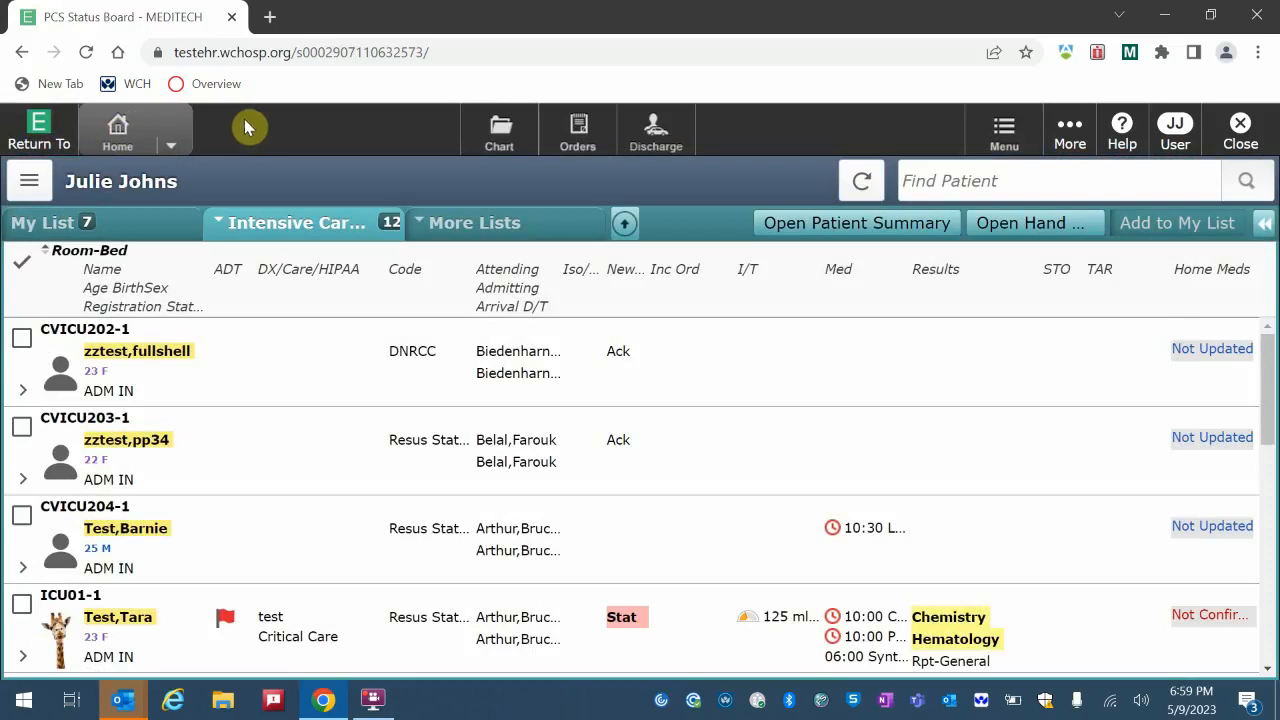
mouse_move(170, 145)
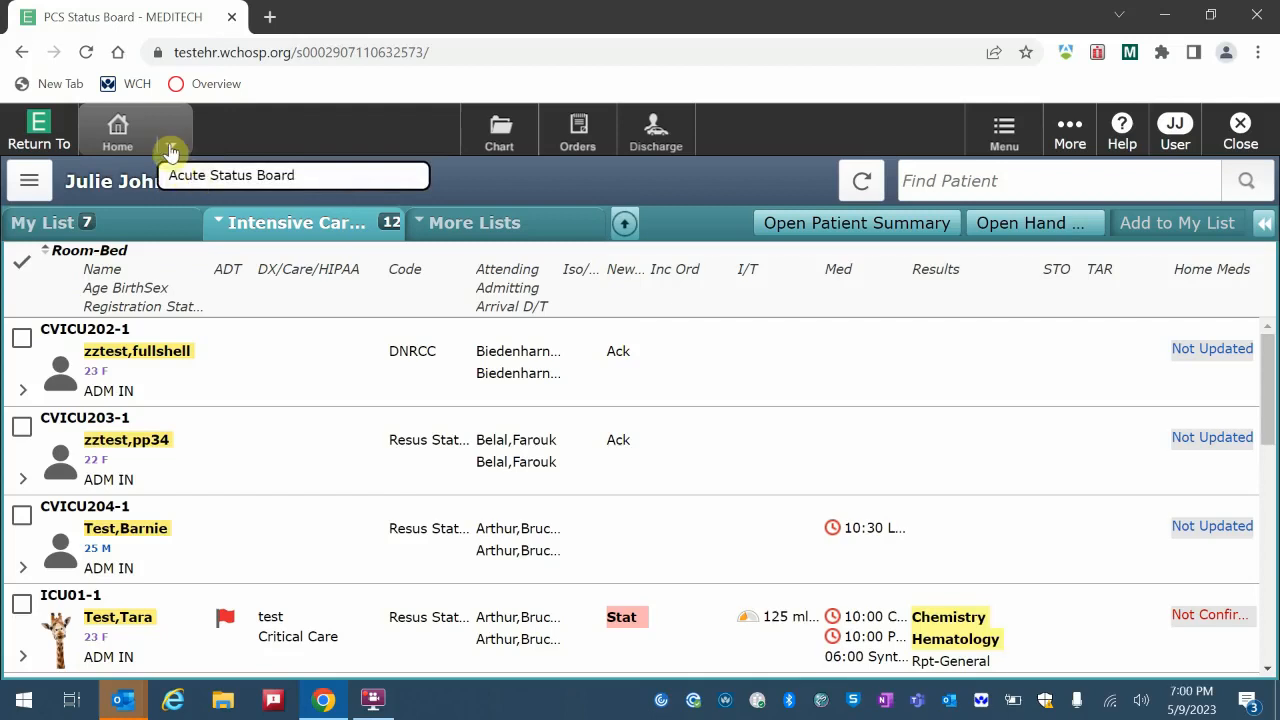
mouse_move(175, 155)
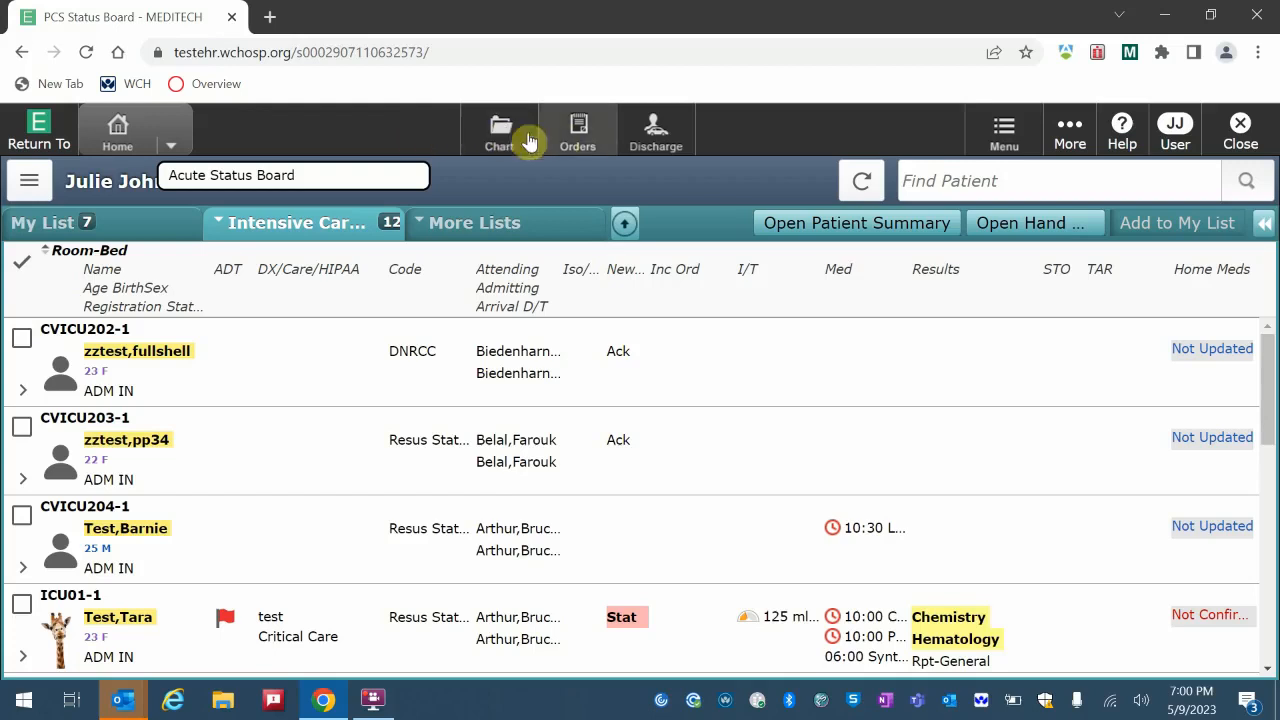
mouse_move(578, 130)
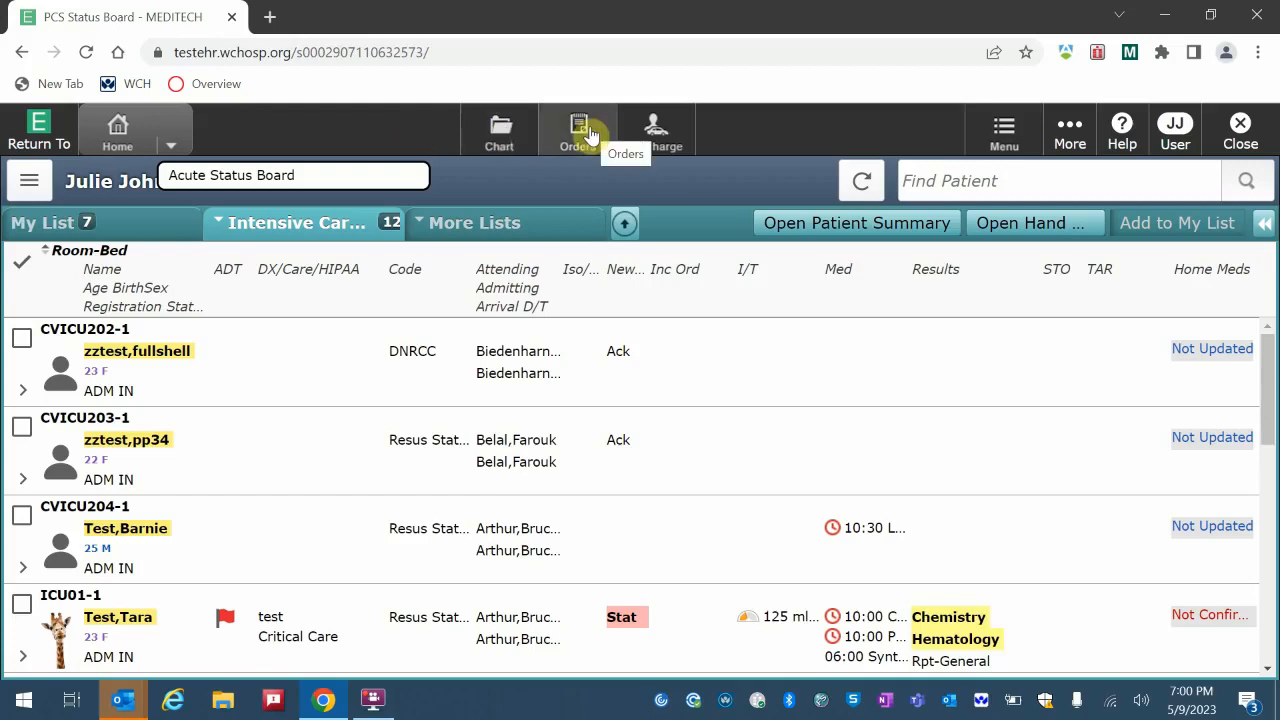
mouse_move(705, 137)
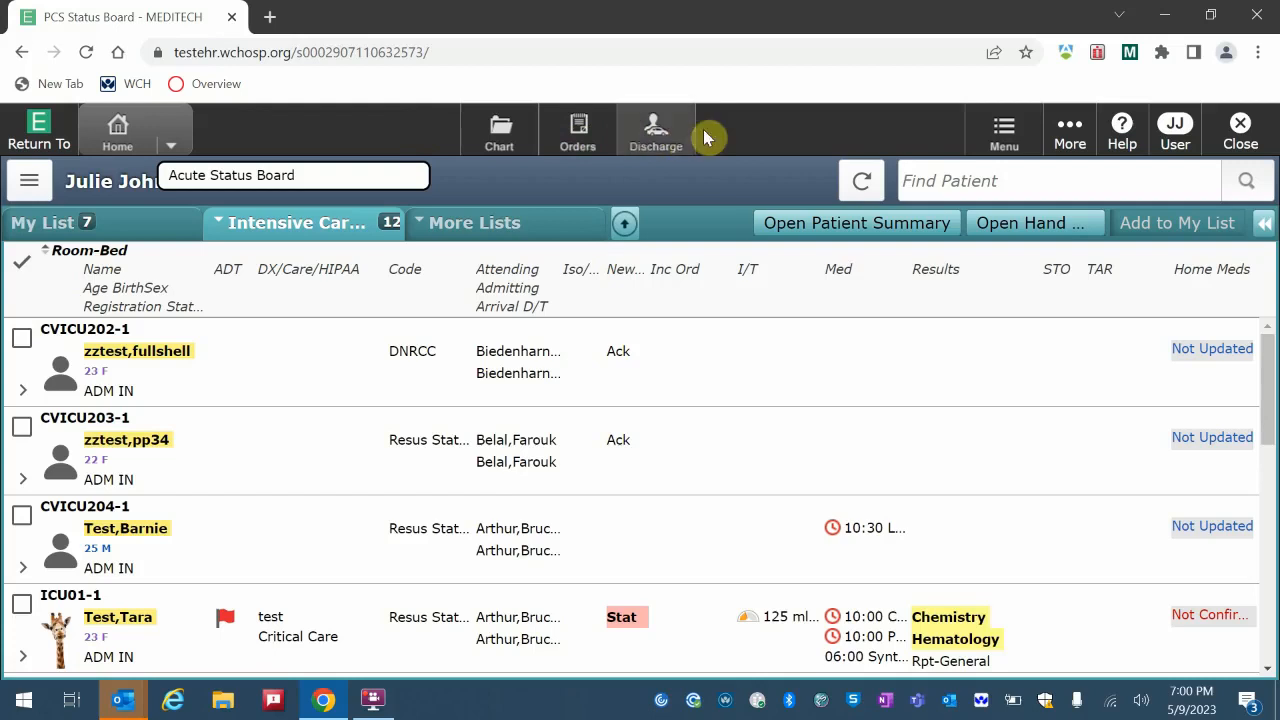
mouse_move(656, 130)
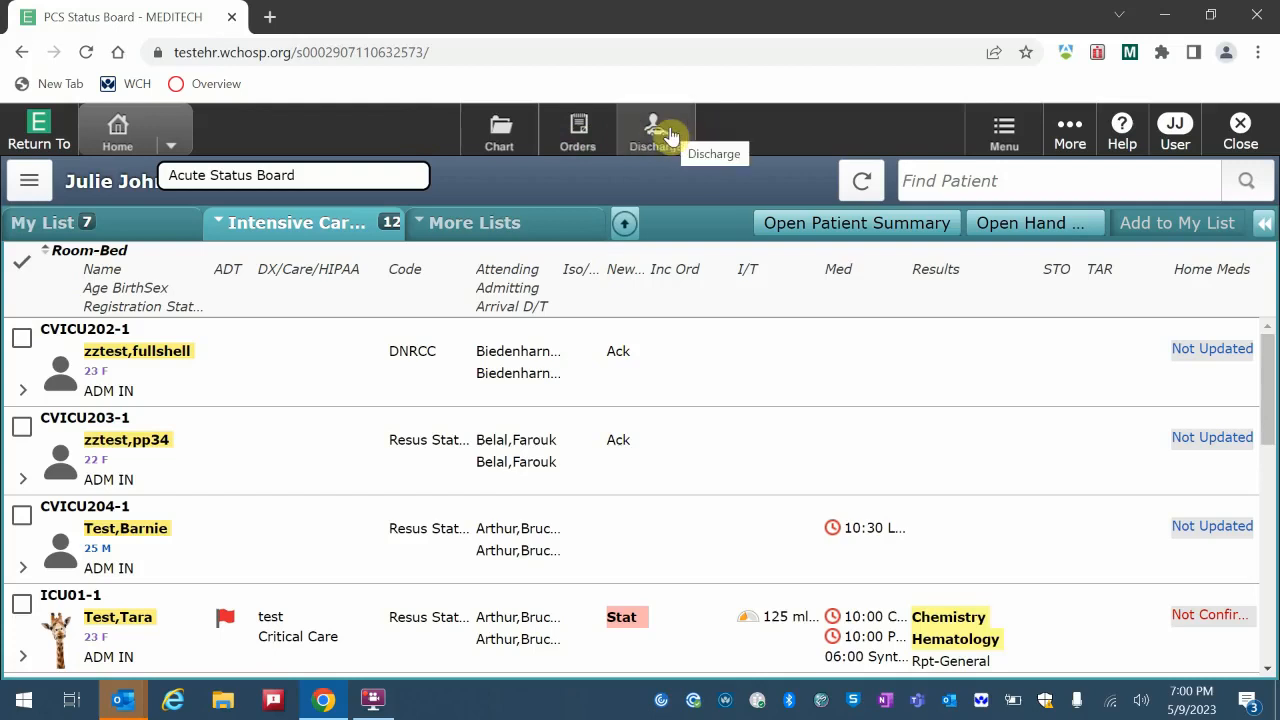
mouse_move(1003, 130)
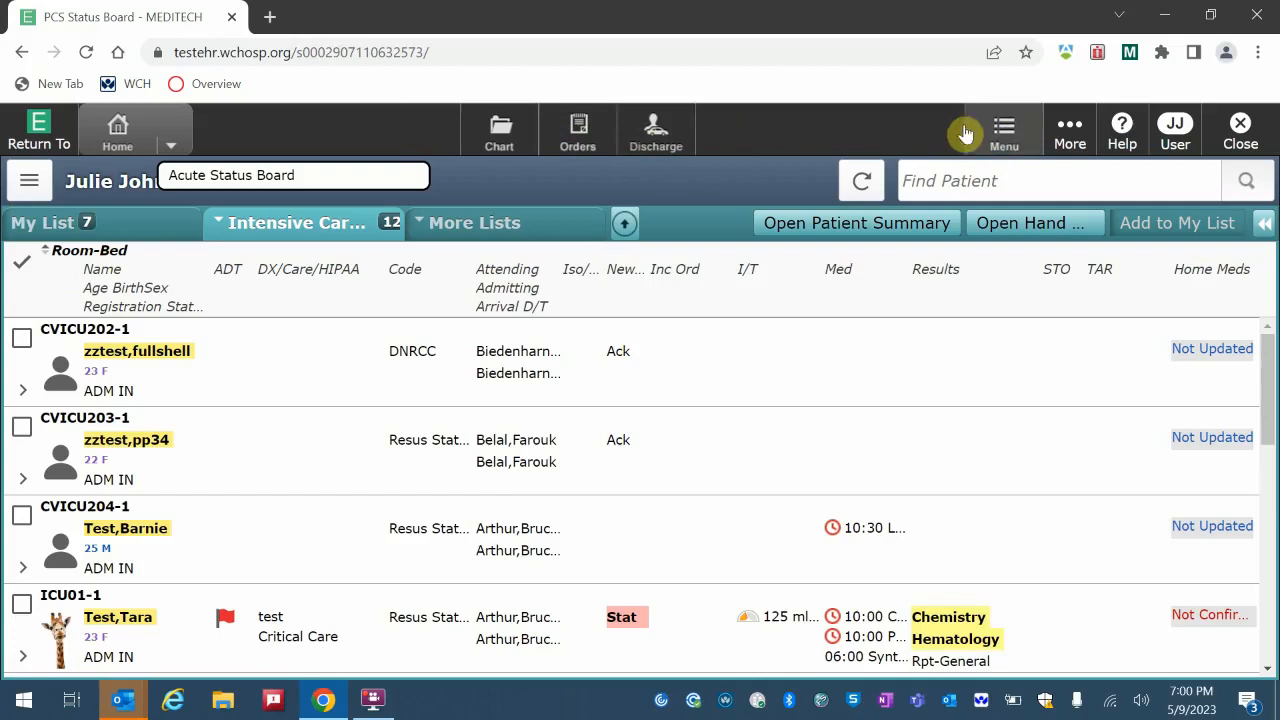
mouse_move(1003, 125)
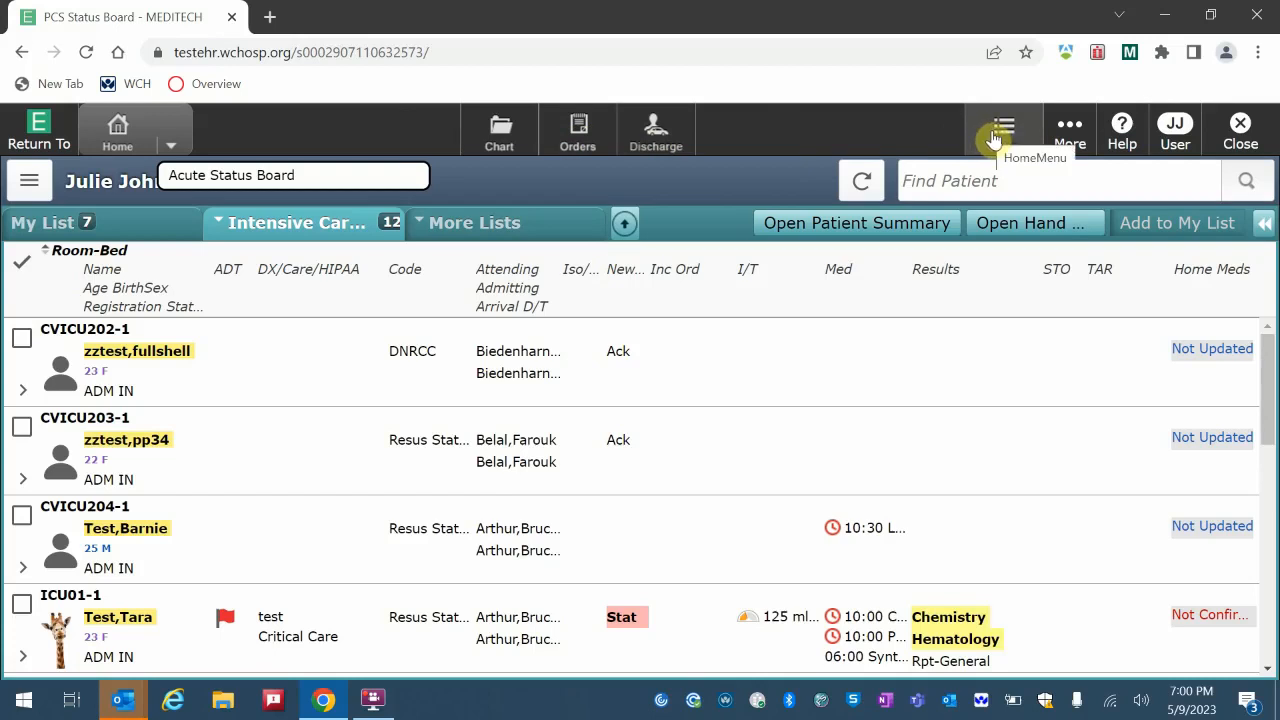
mouse_move(940, 140)
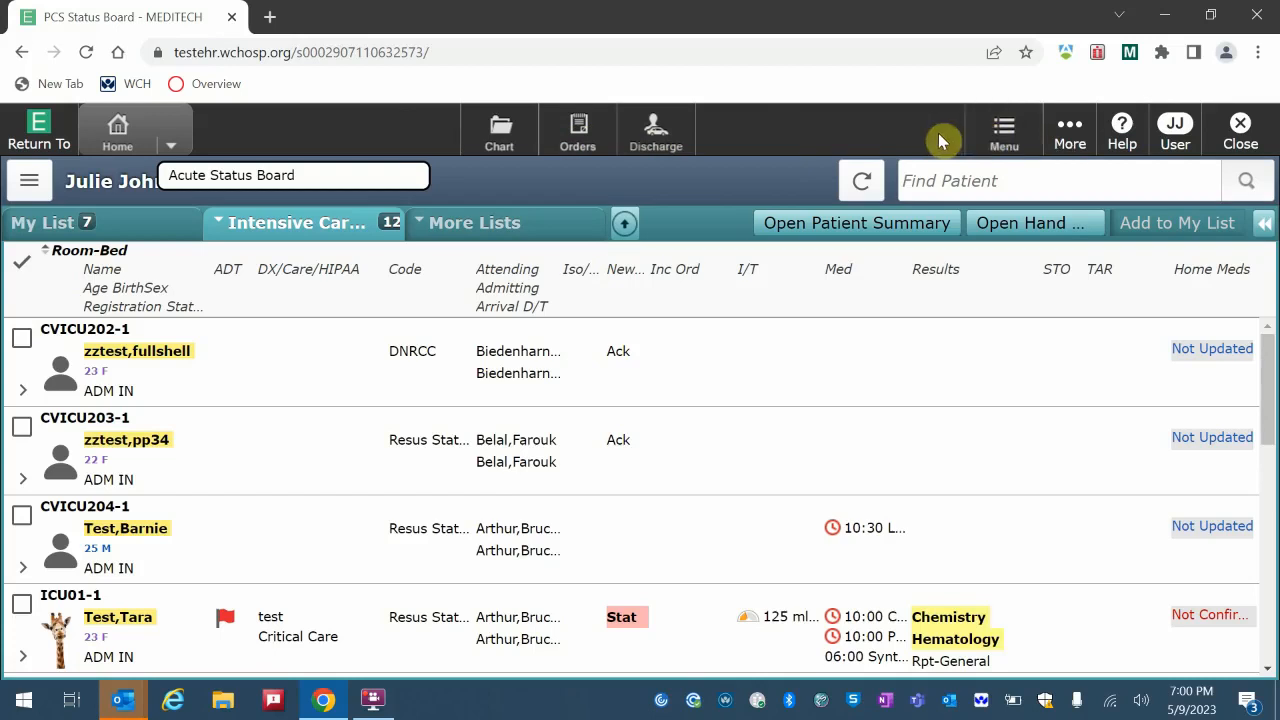
mouse_move(1121, 130)
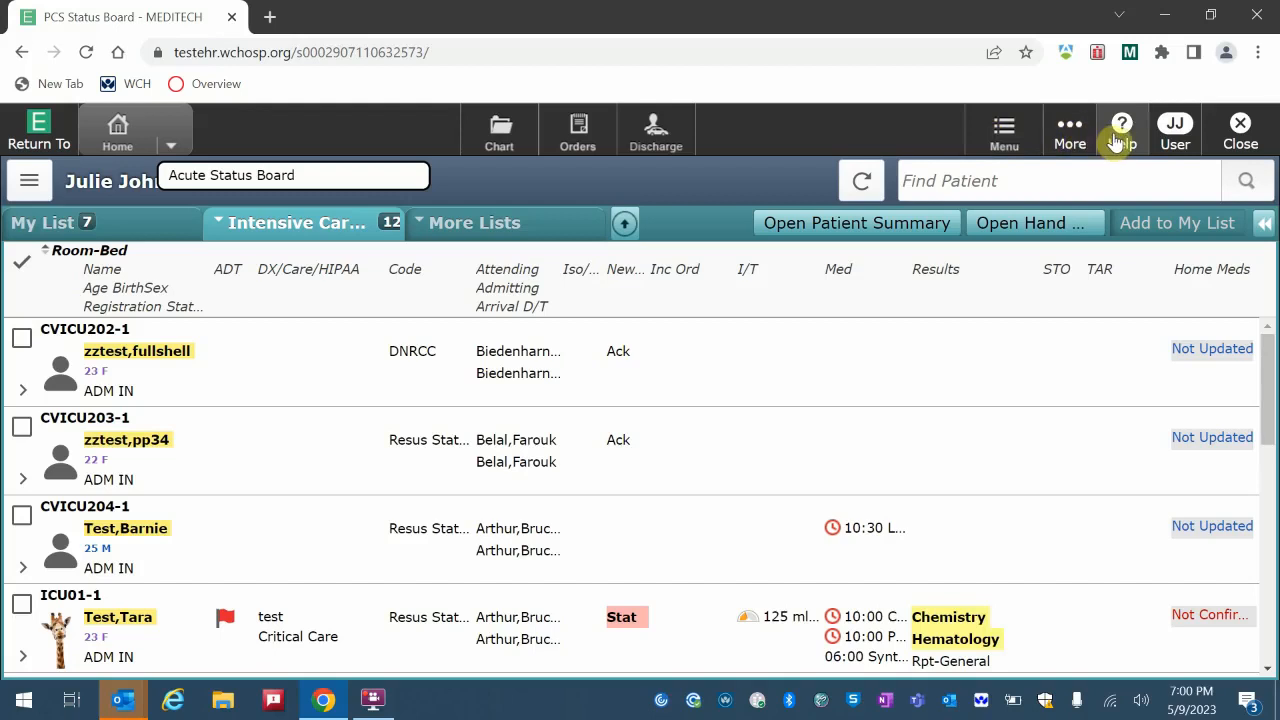
mouse_move(1122, 130)
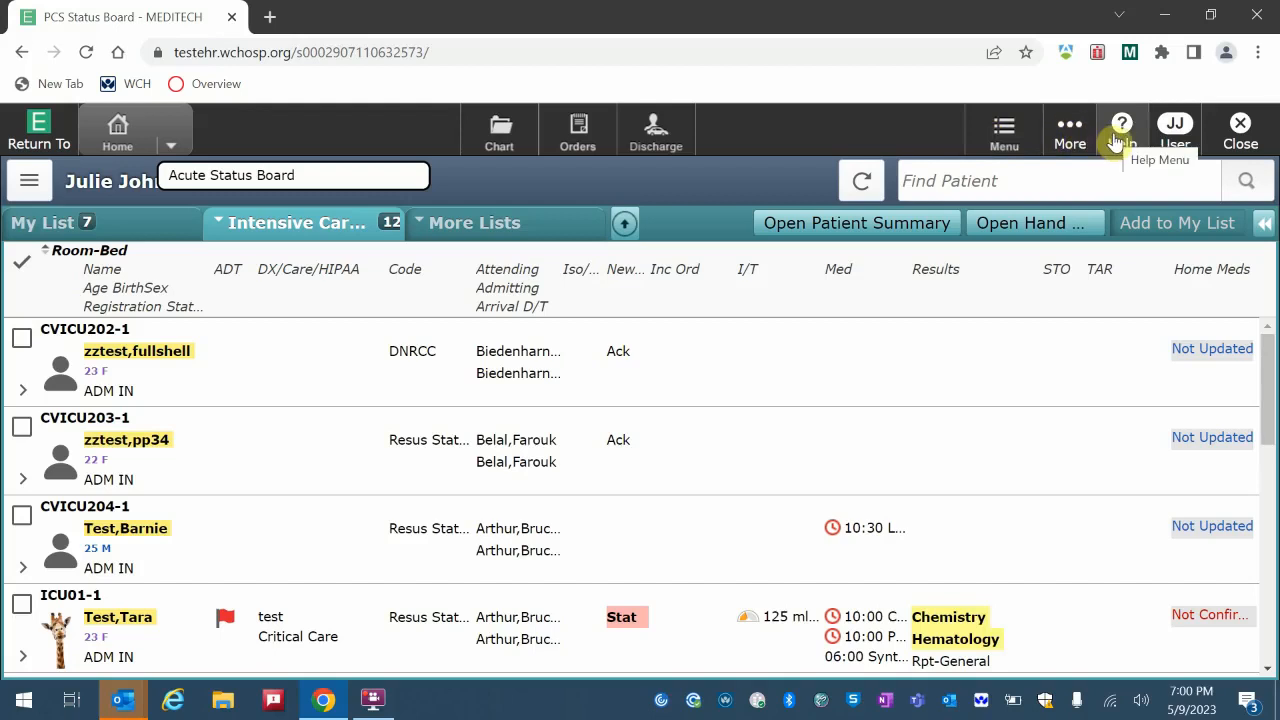
mouse_move(1175, 145)
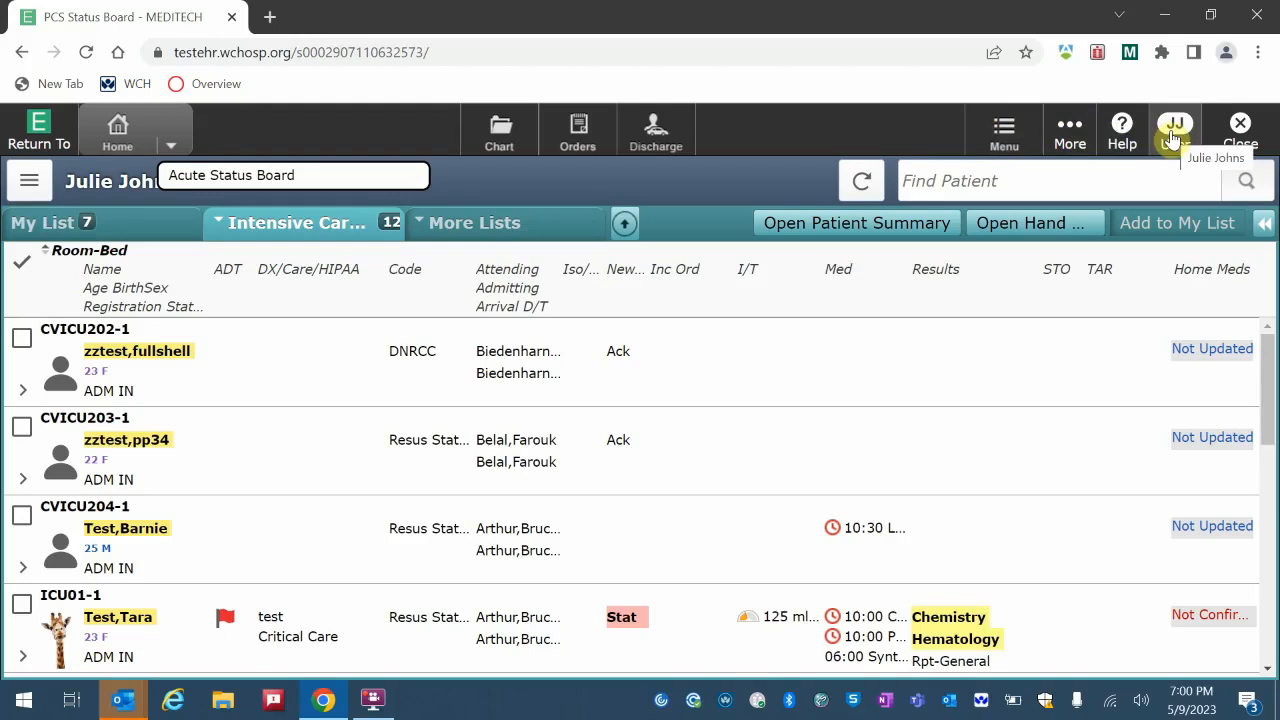
mouse_move(913, 127)
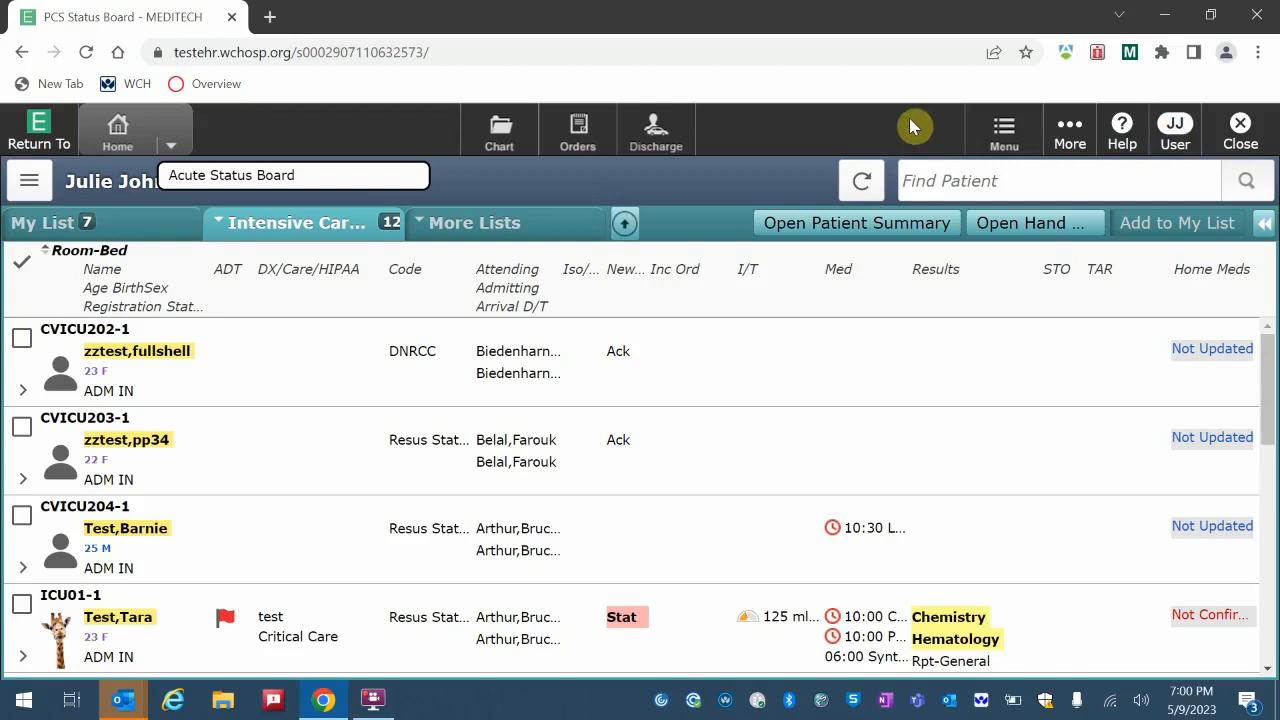
mouse_move(913, 135)
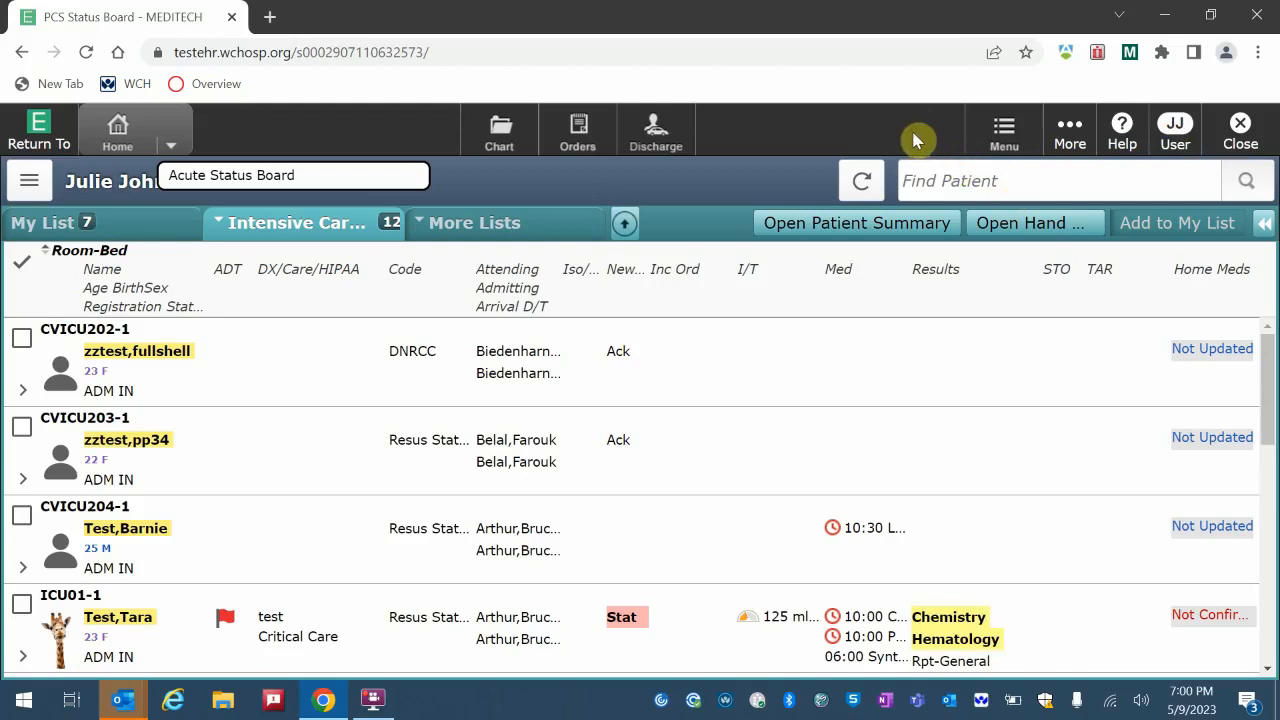
mouse_move(1240, 123)
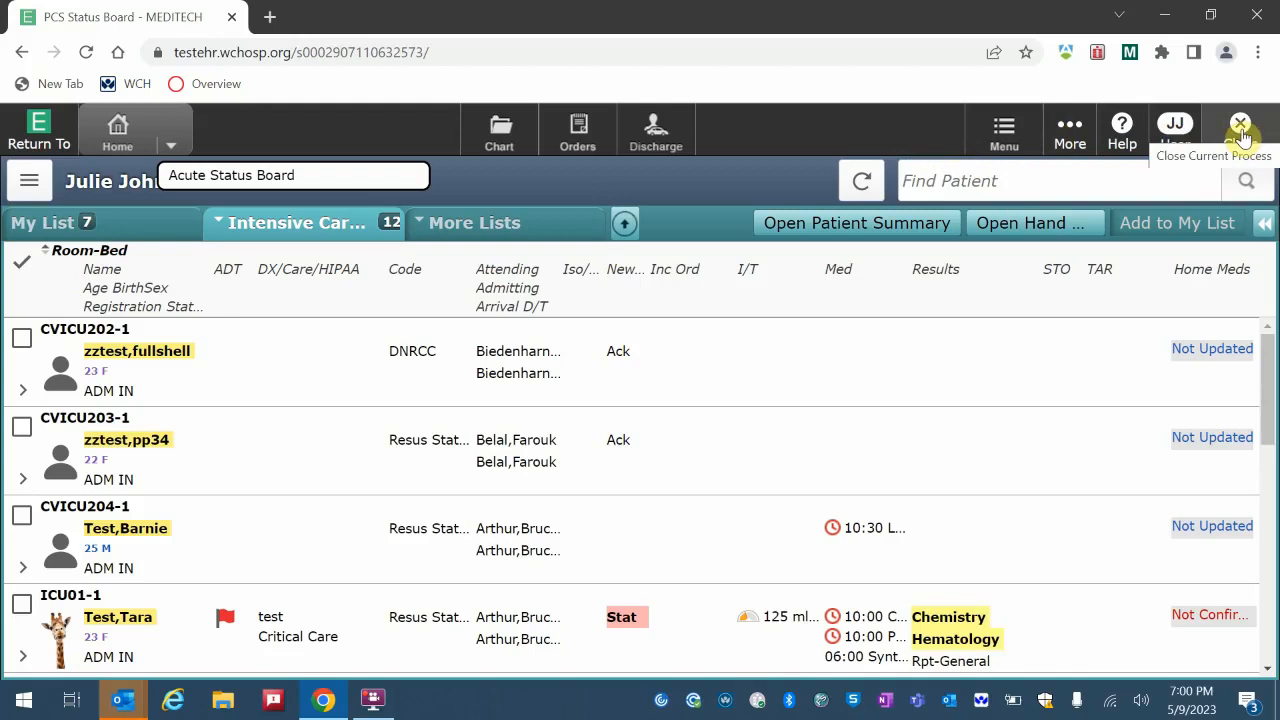
mouse_move(782, 151)
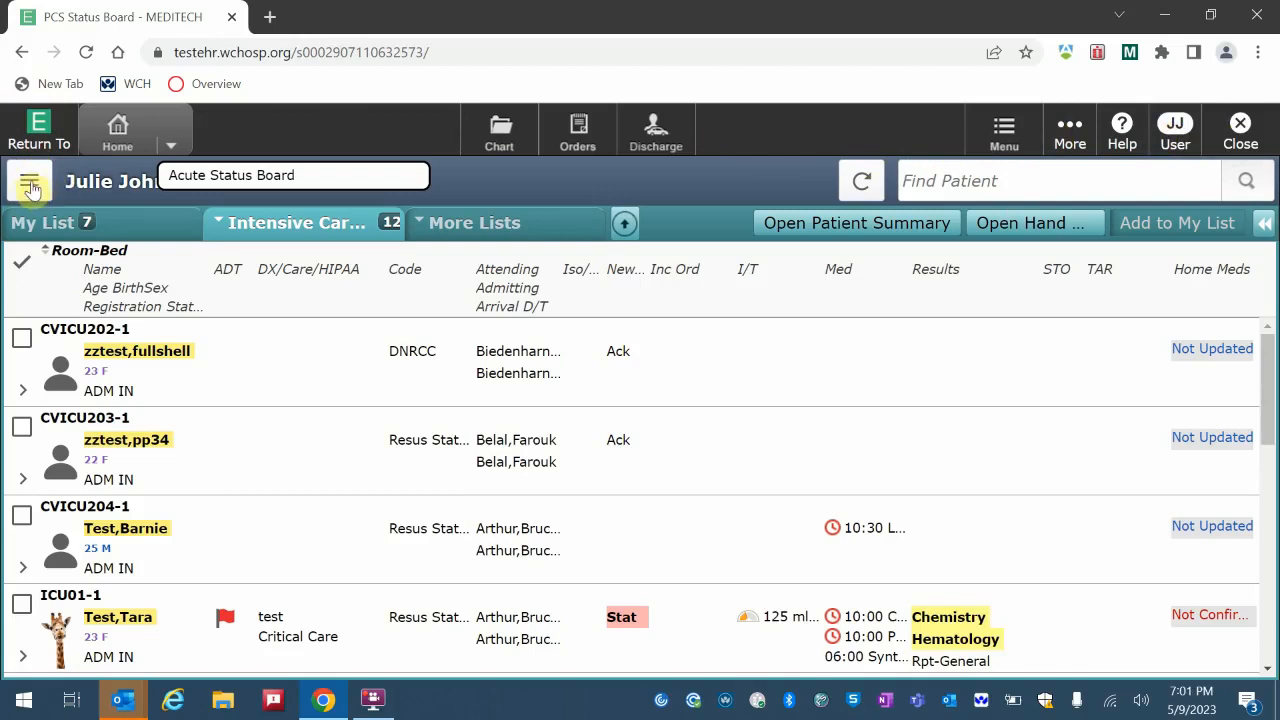
Bring up the patient list actions, then view and close the External Links list
left_click(30, 181)
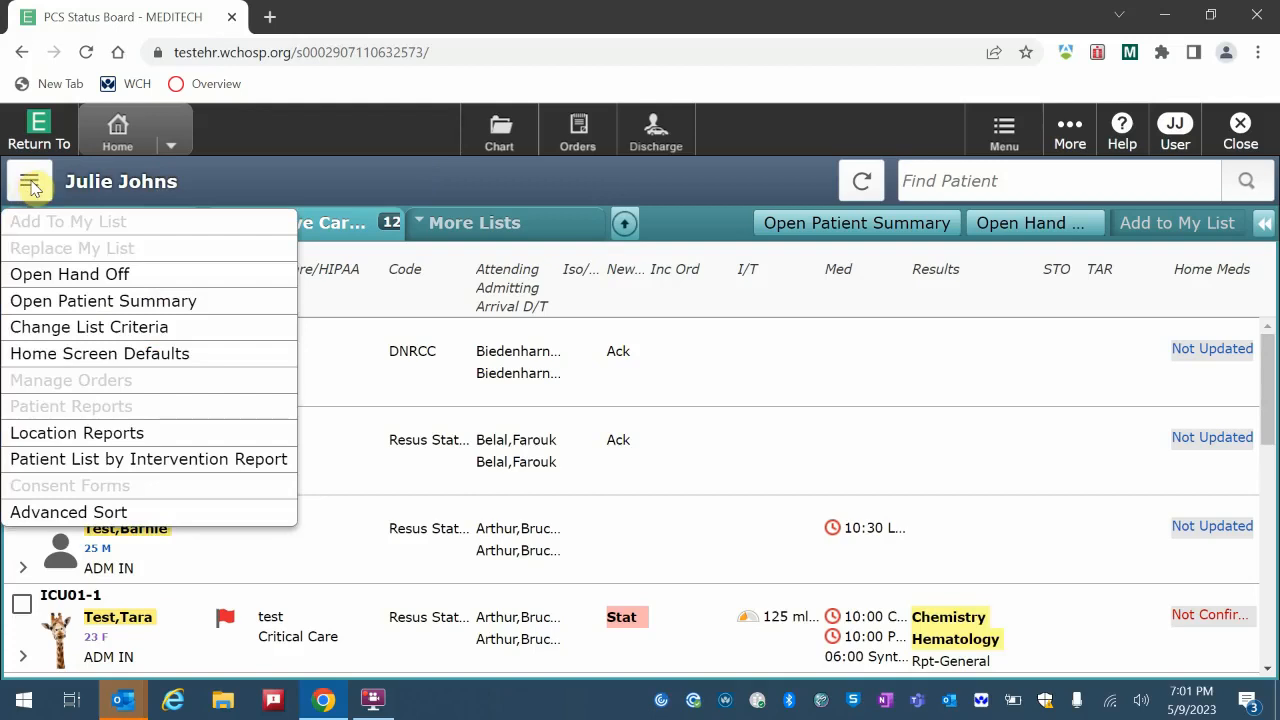
mouse_move(290, 148)
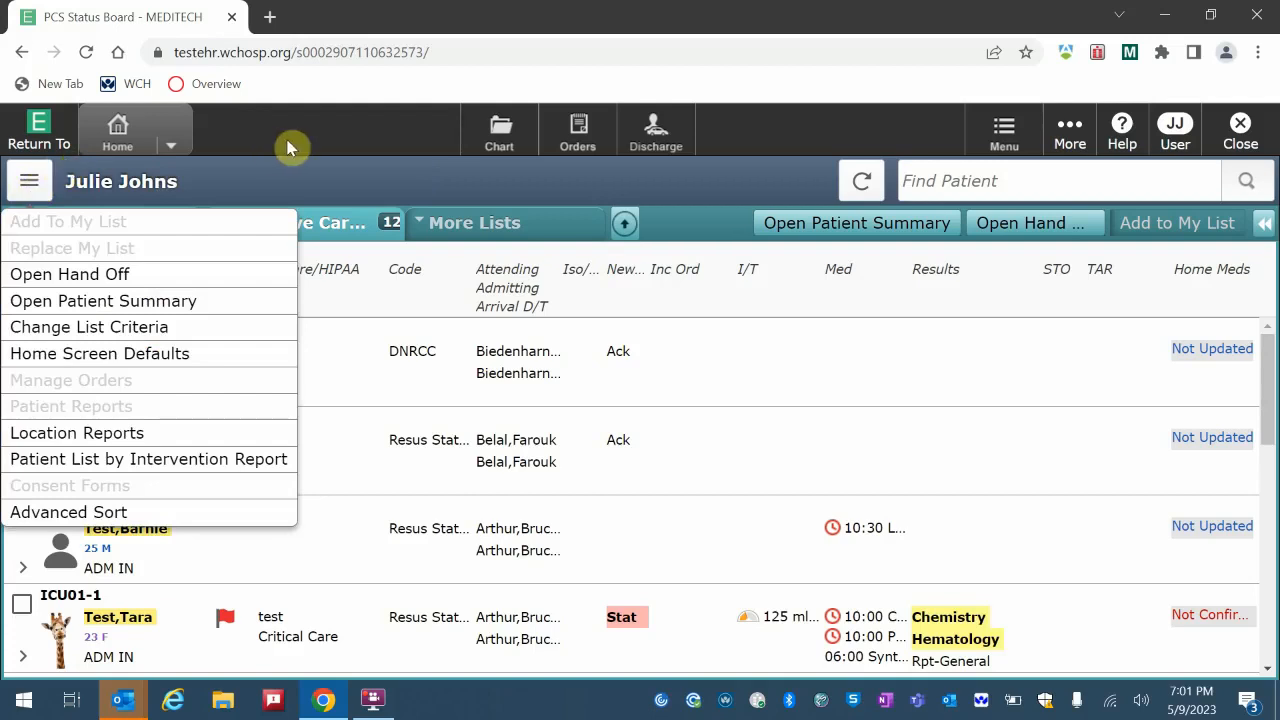
mouse_move(570, 108)
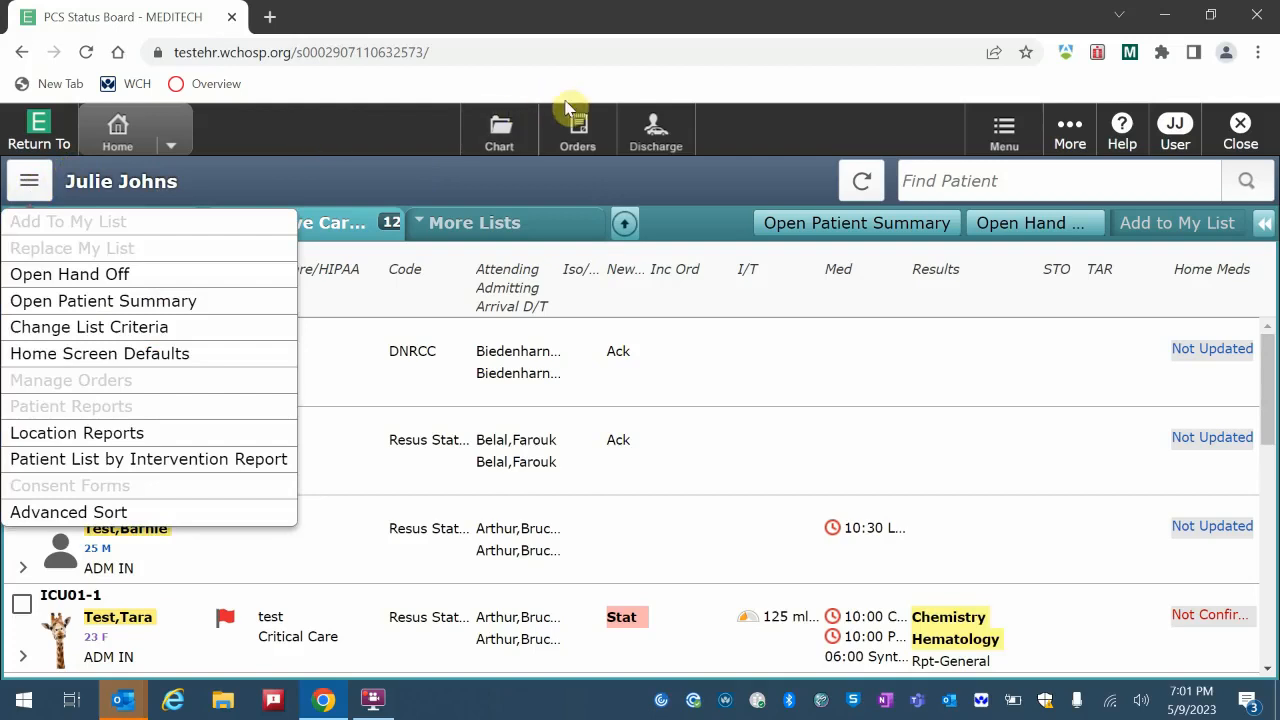
mouse_move(862, 181)
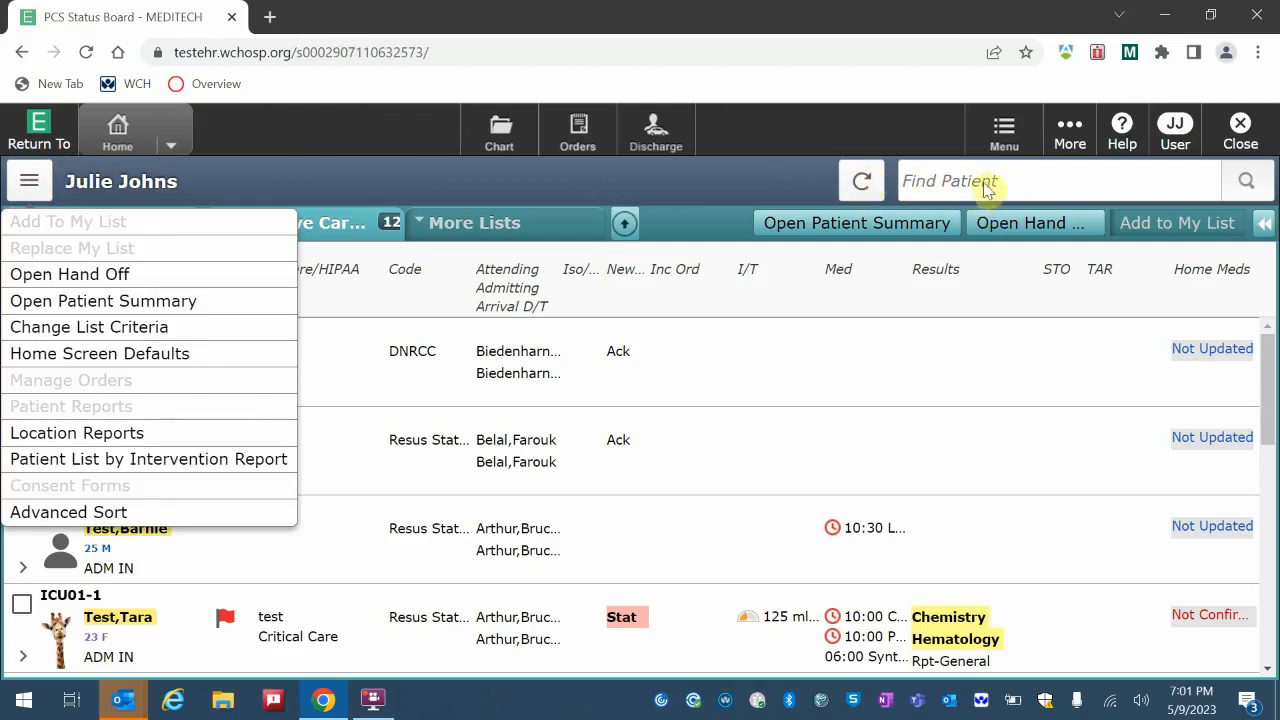
mouse_move(1020, 185)
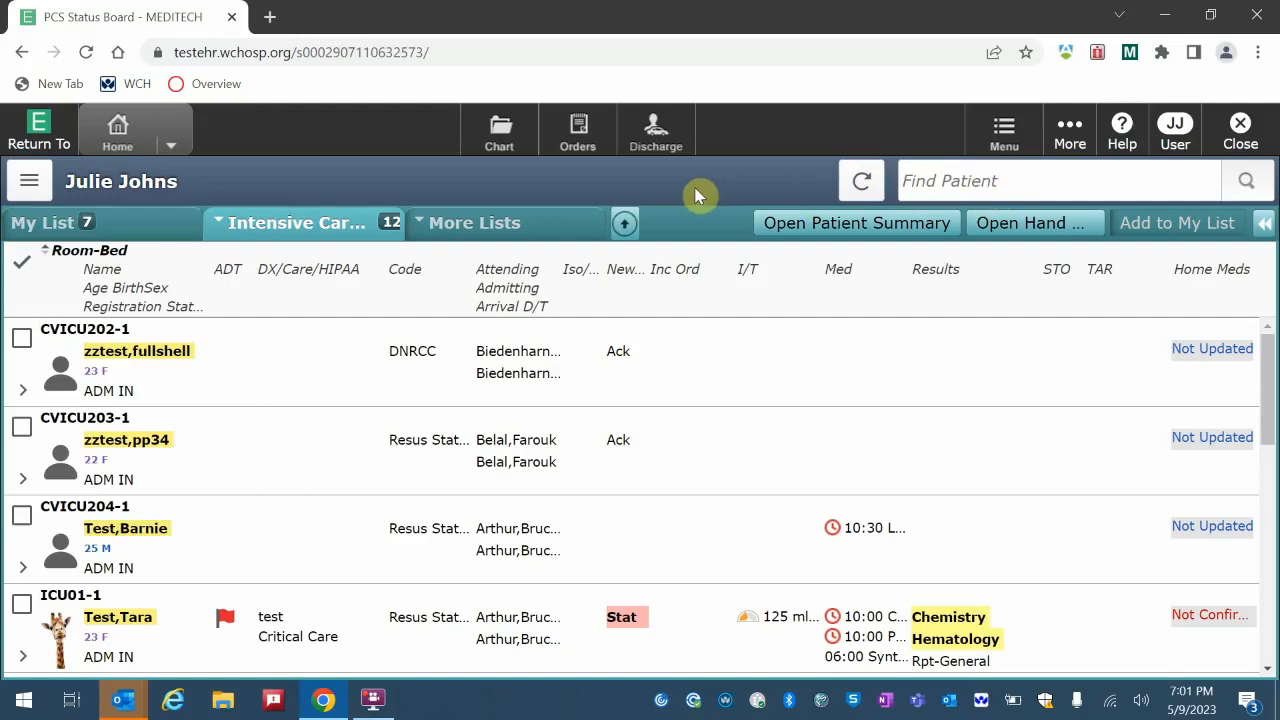
mouse_move(235, 110)
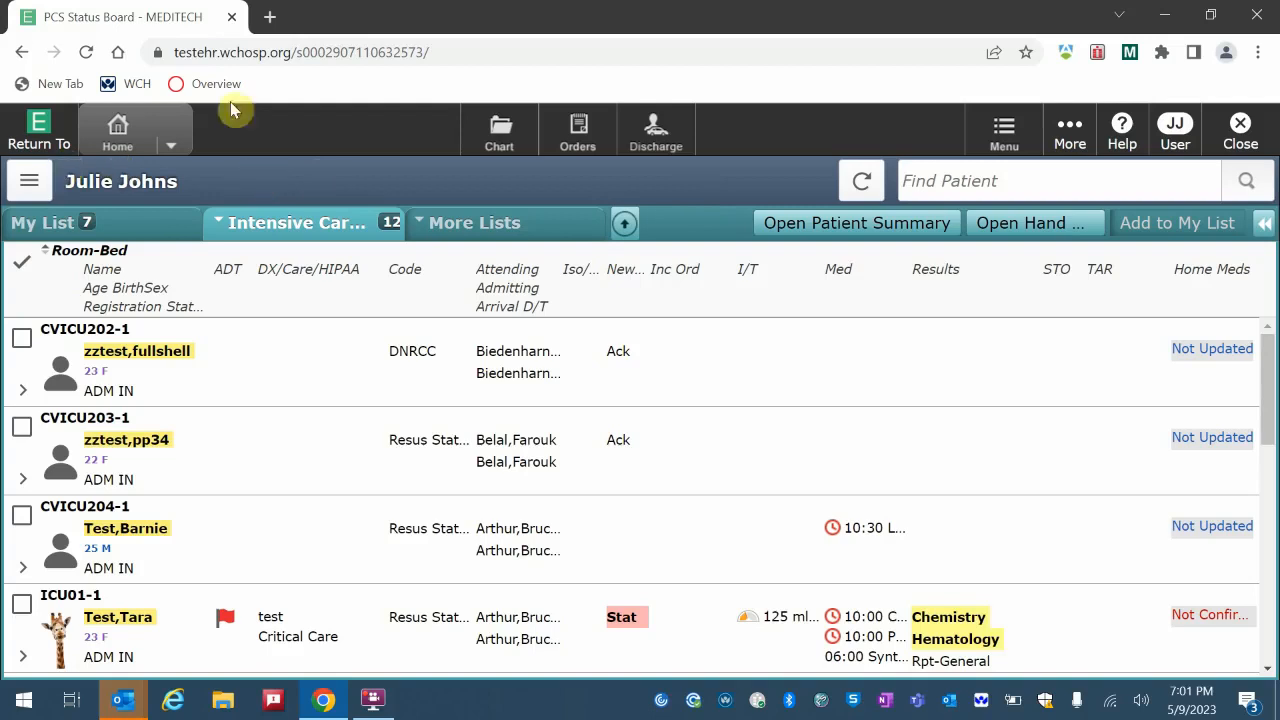
mouse_move(305, 134)
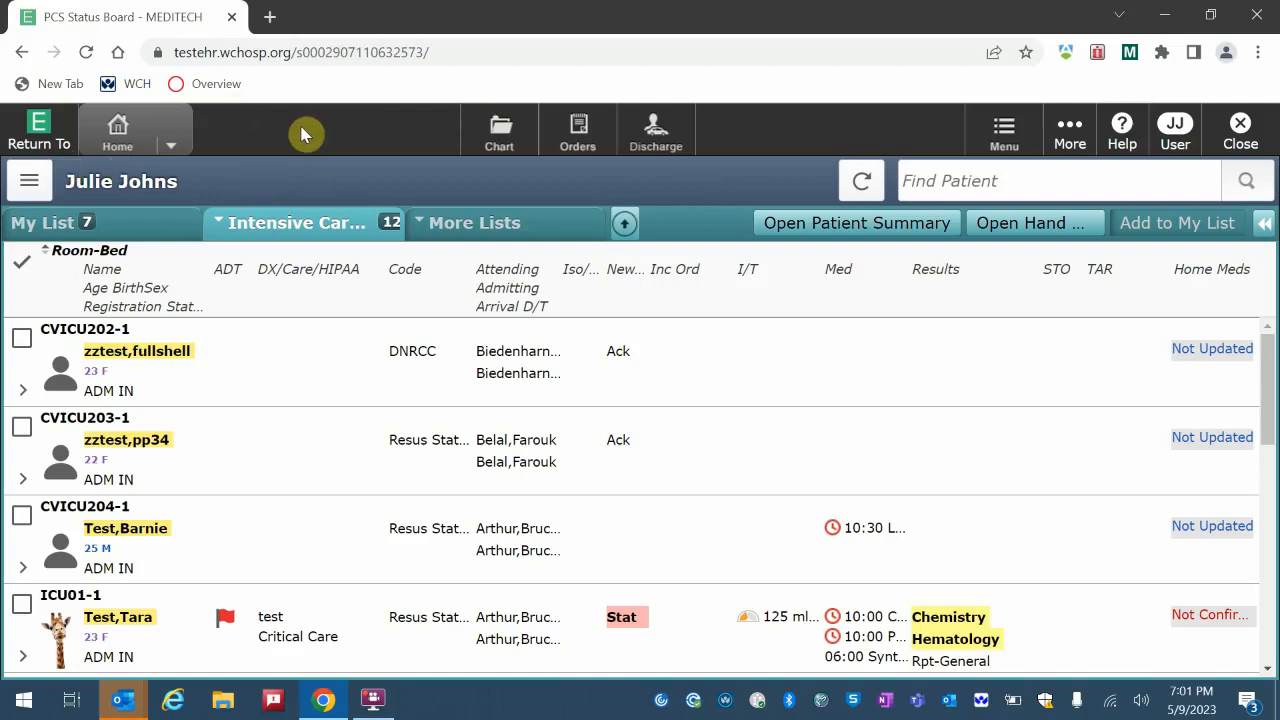
mouse_move(402, 126)
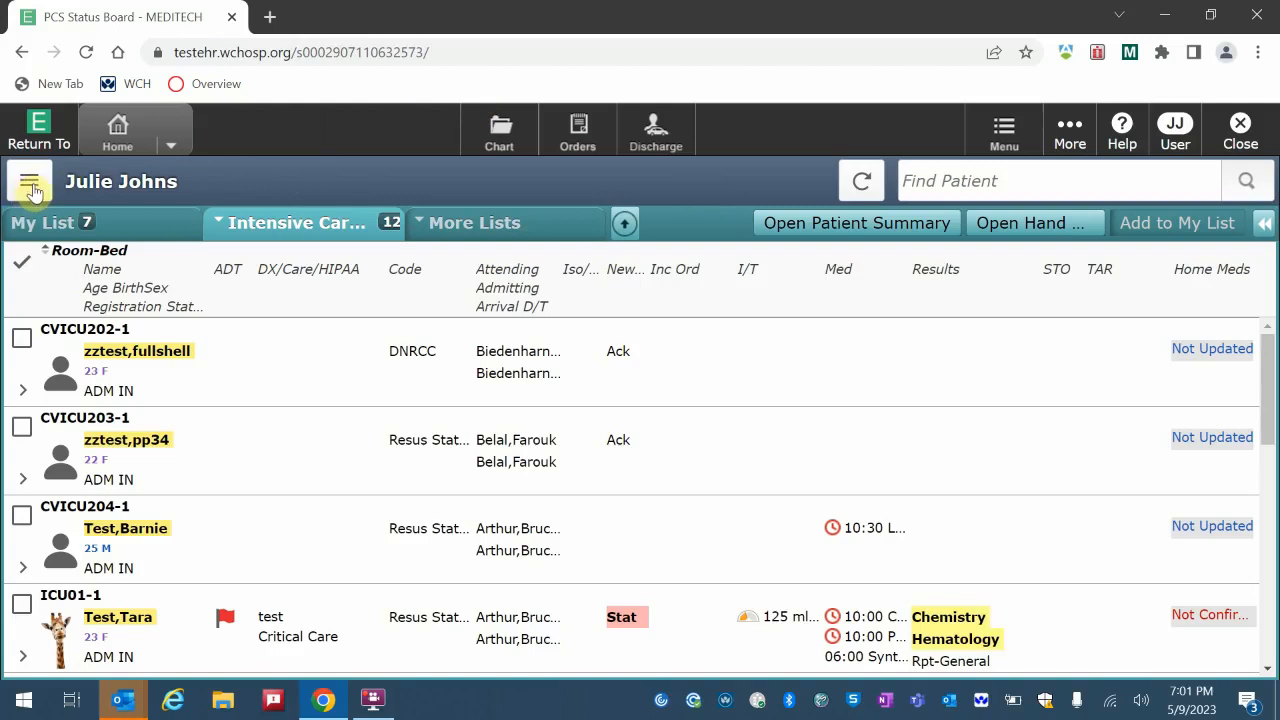
left_click(29, 181)
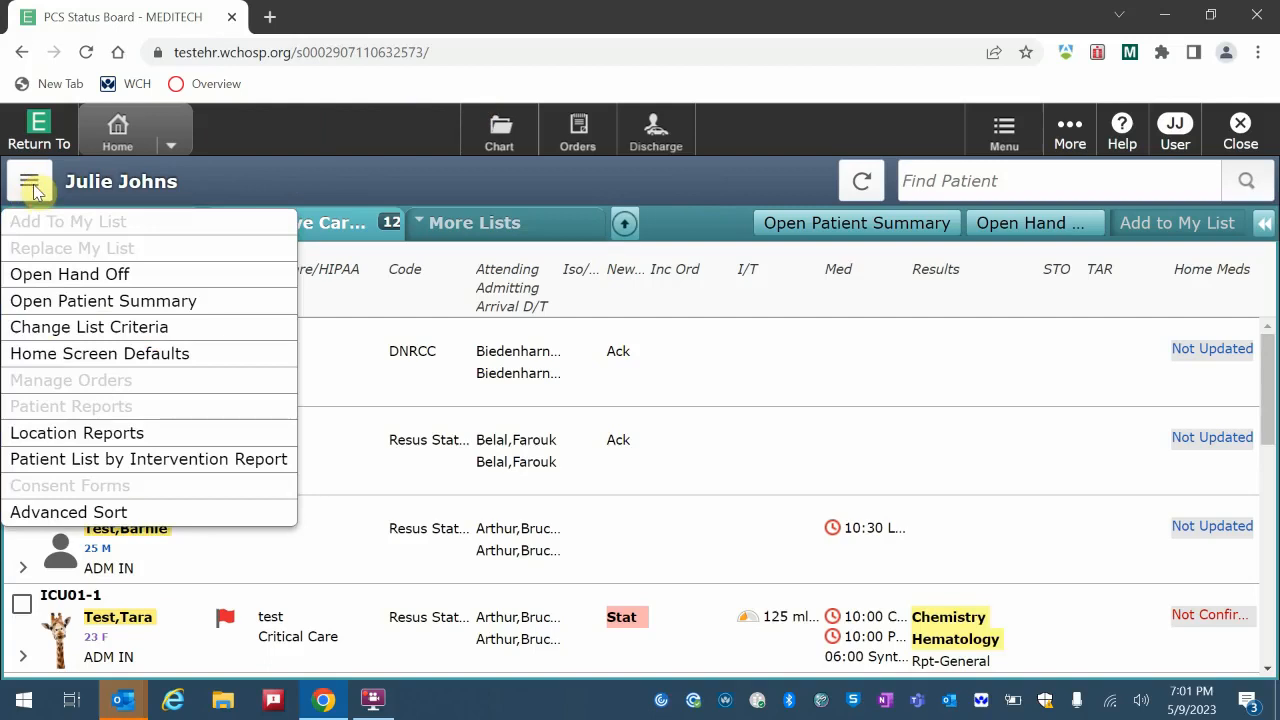
mouse_move(70, 411)
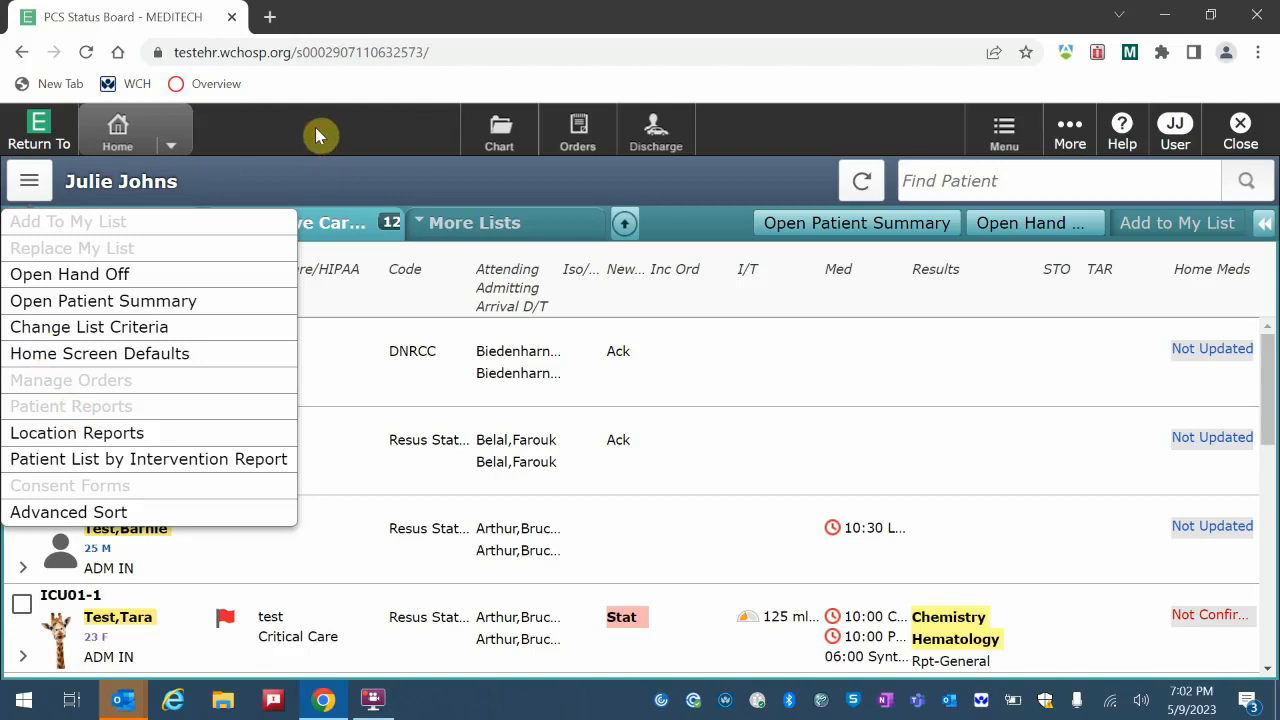
mouse_move(874, 137)
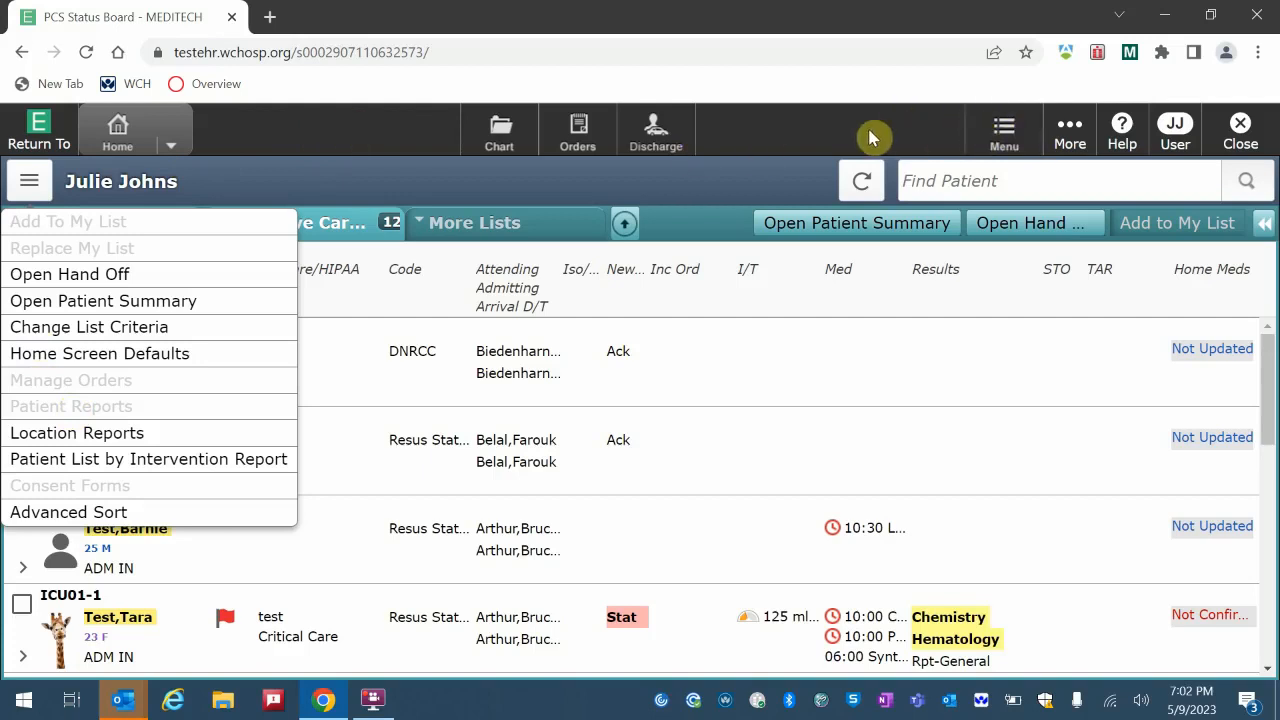
left_click(1069, 130)
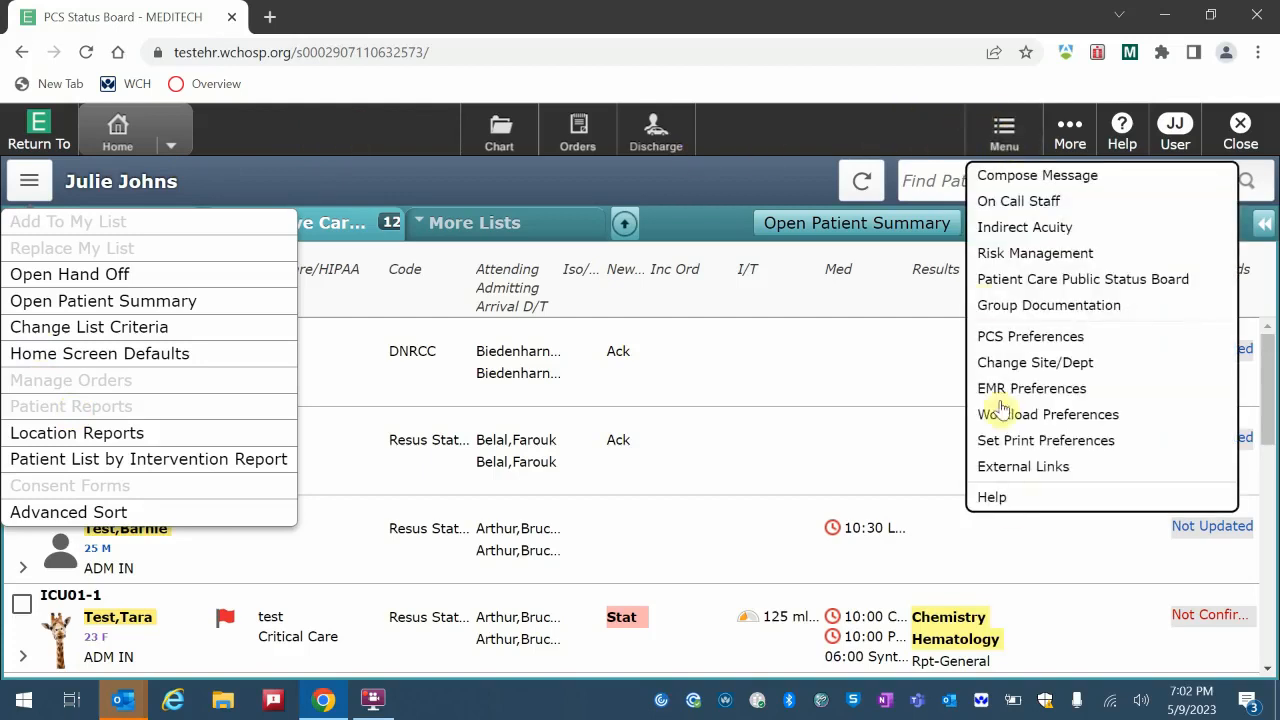
mouse_move(1022, 466)
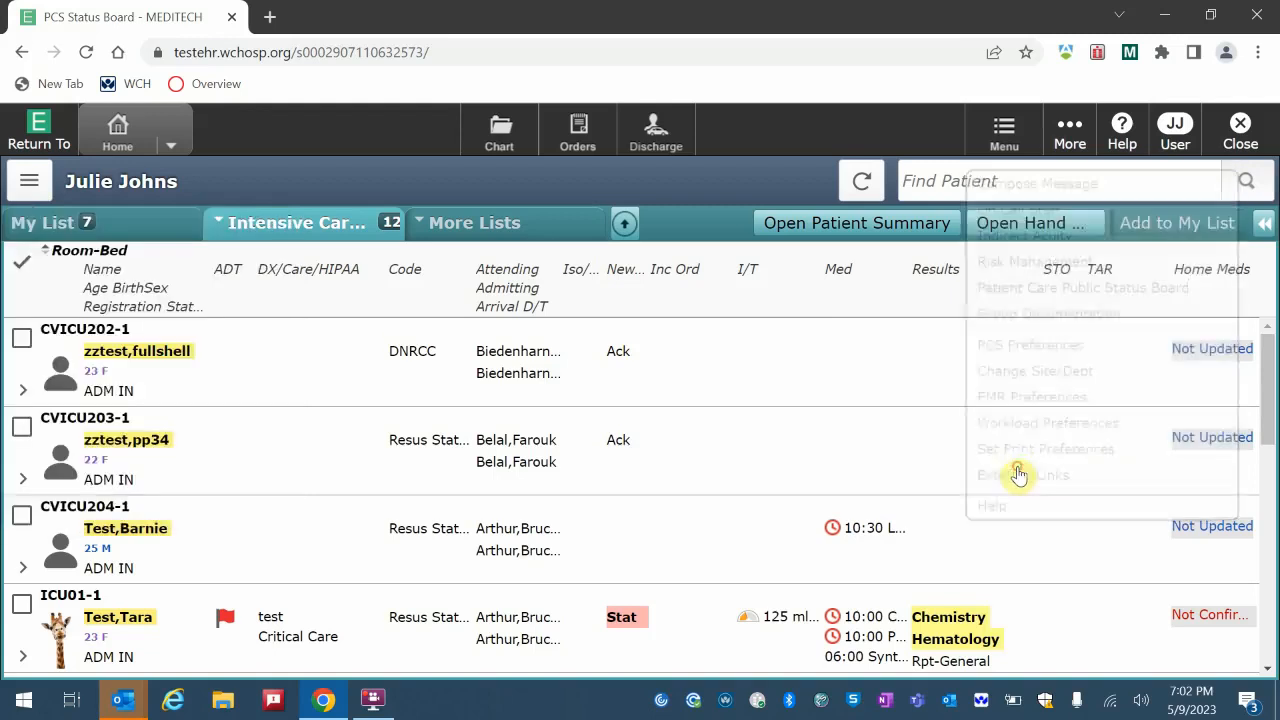
left_click(1022, 475)
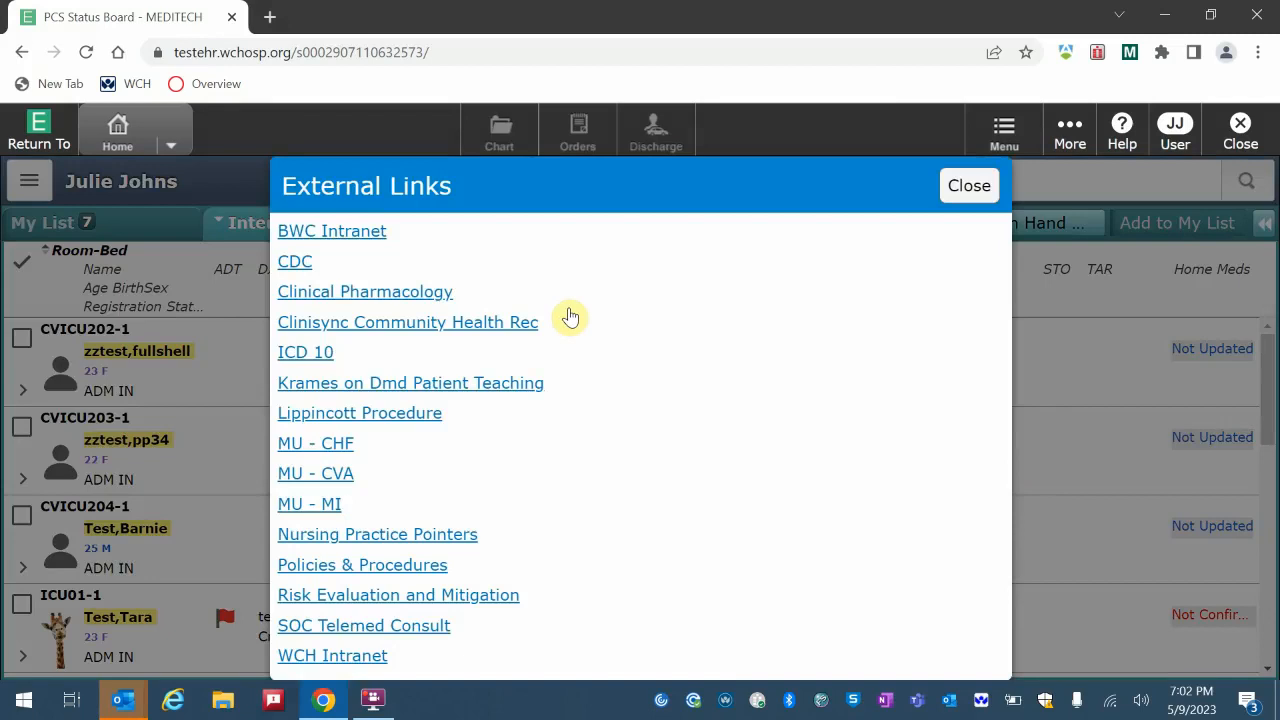
mouse_move(393, 305)
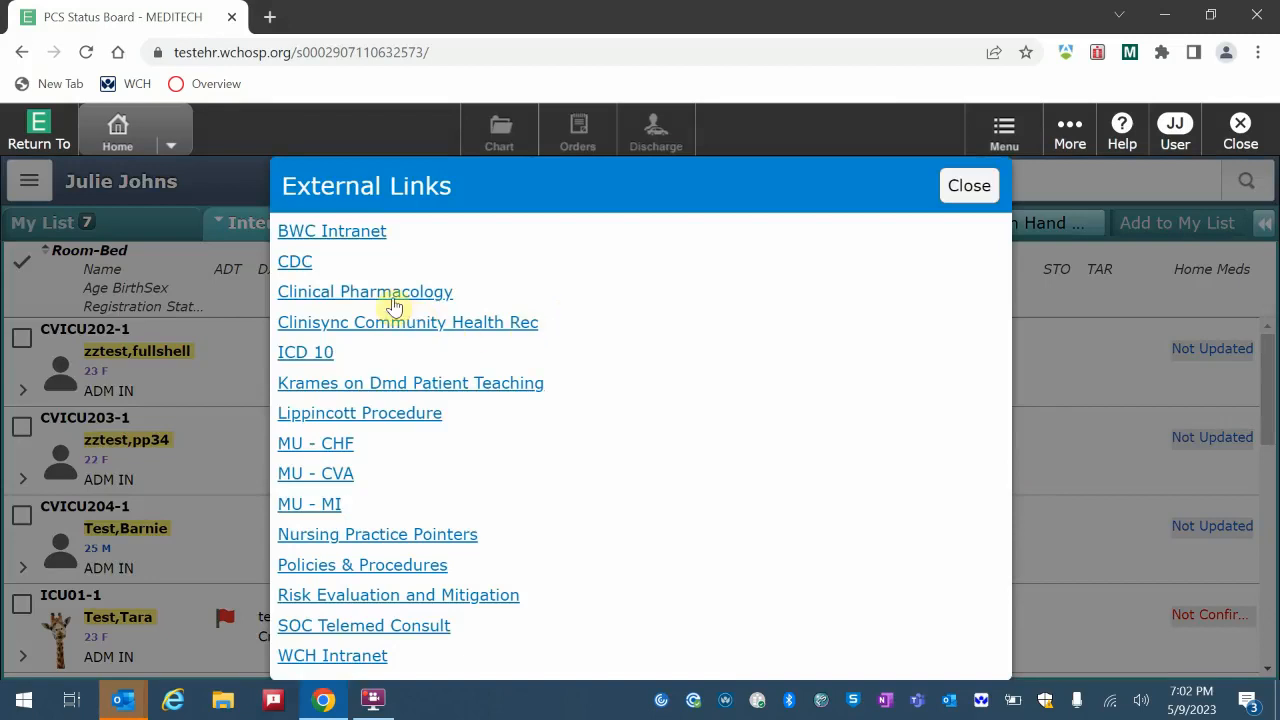
mouse_move(508, 432)
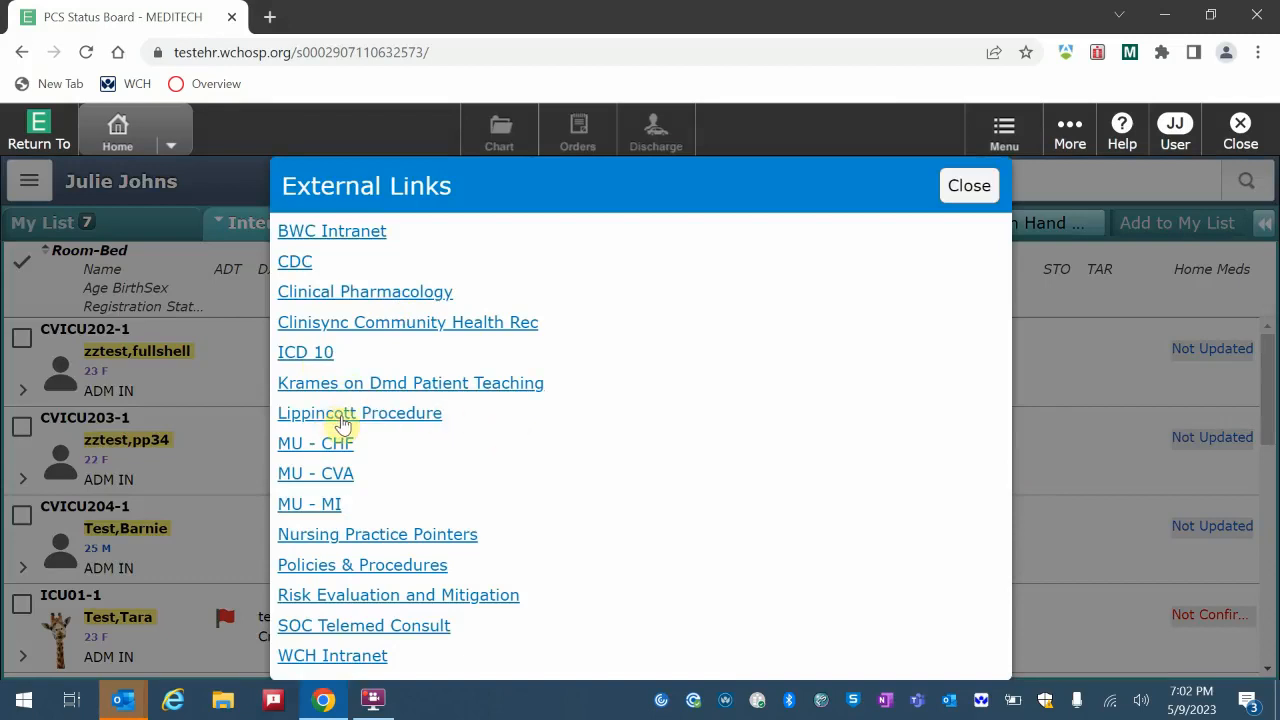
mouse_move(369, 570)
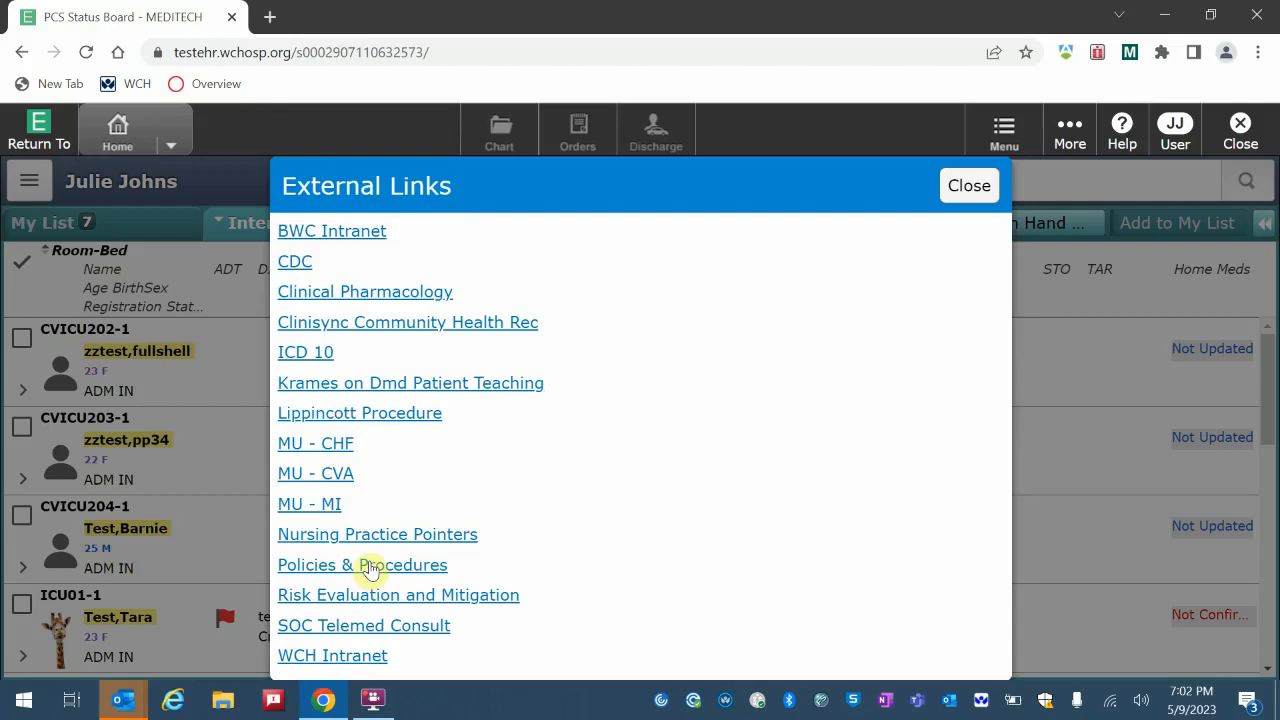
mouse_move(350, 640)
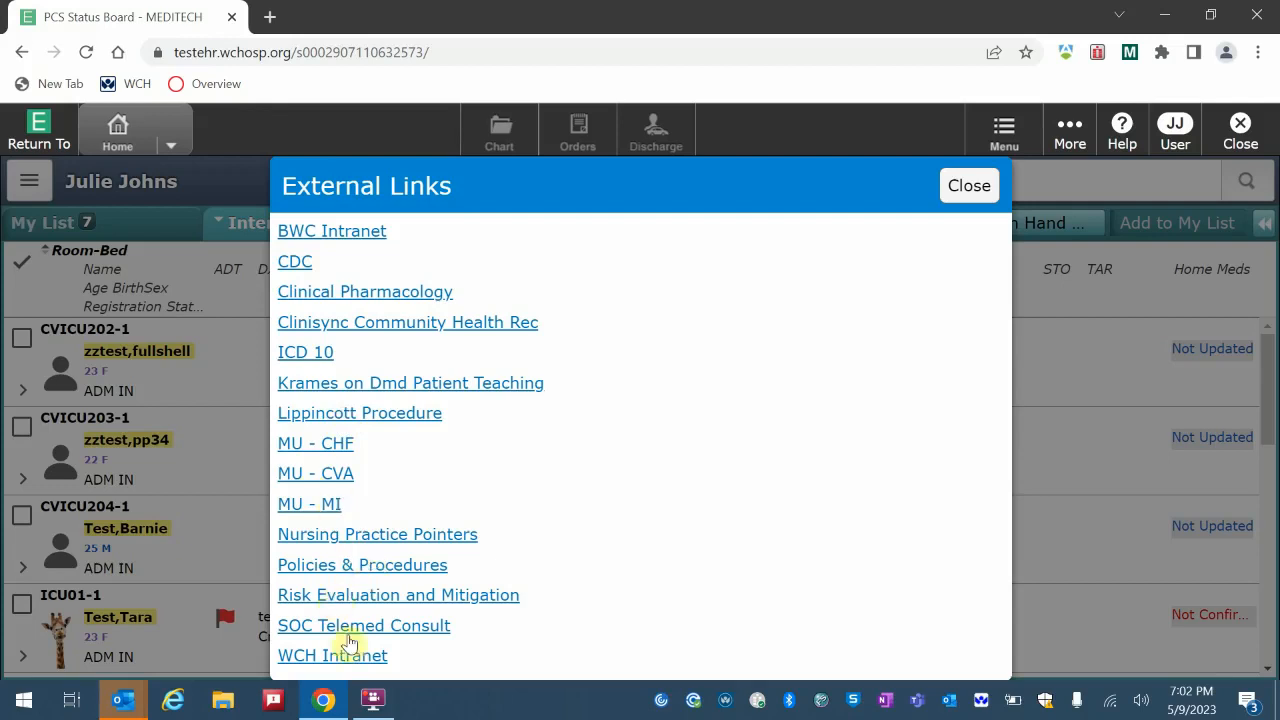
mouse_move(343, 655)
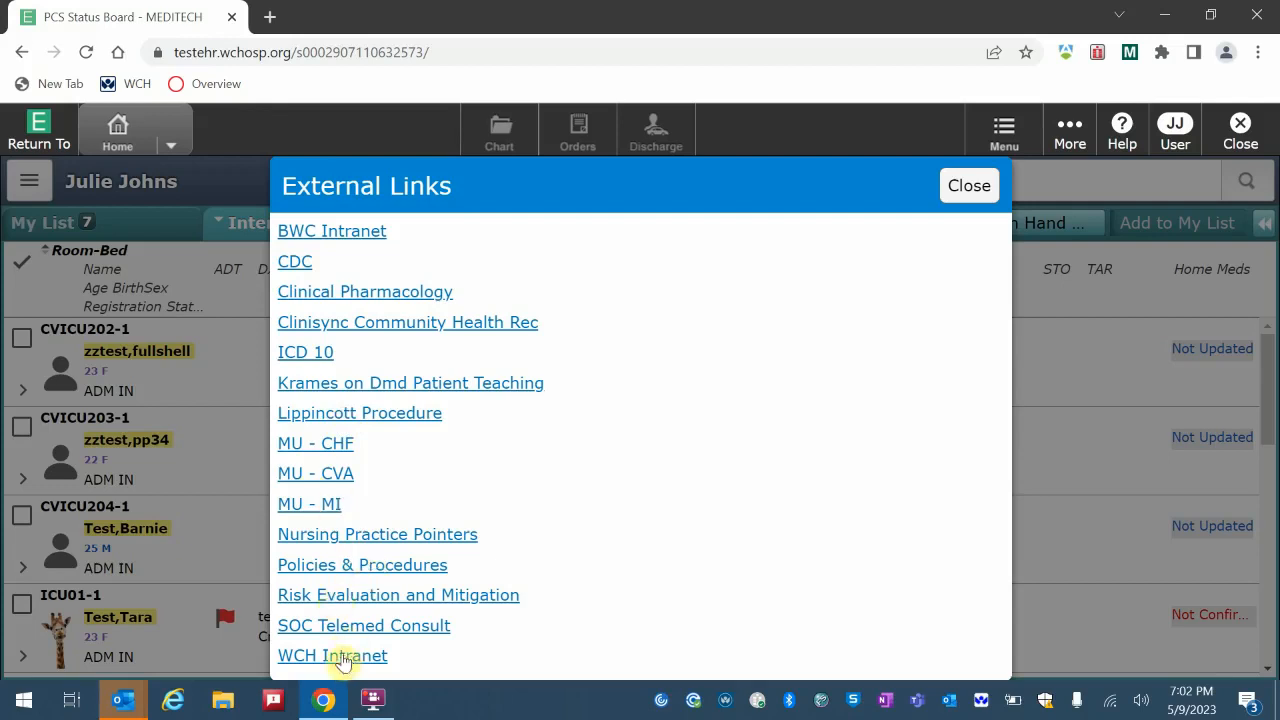
mouse_move(430, 280)
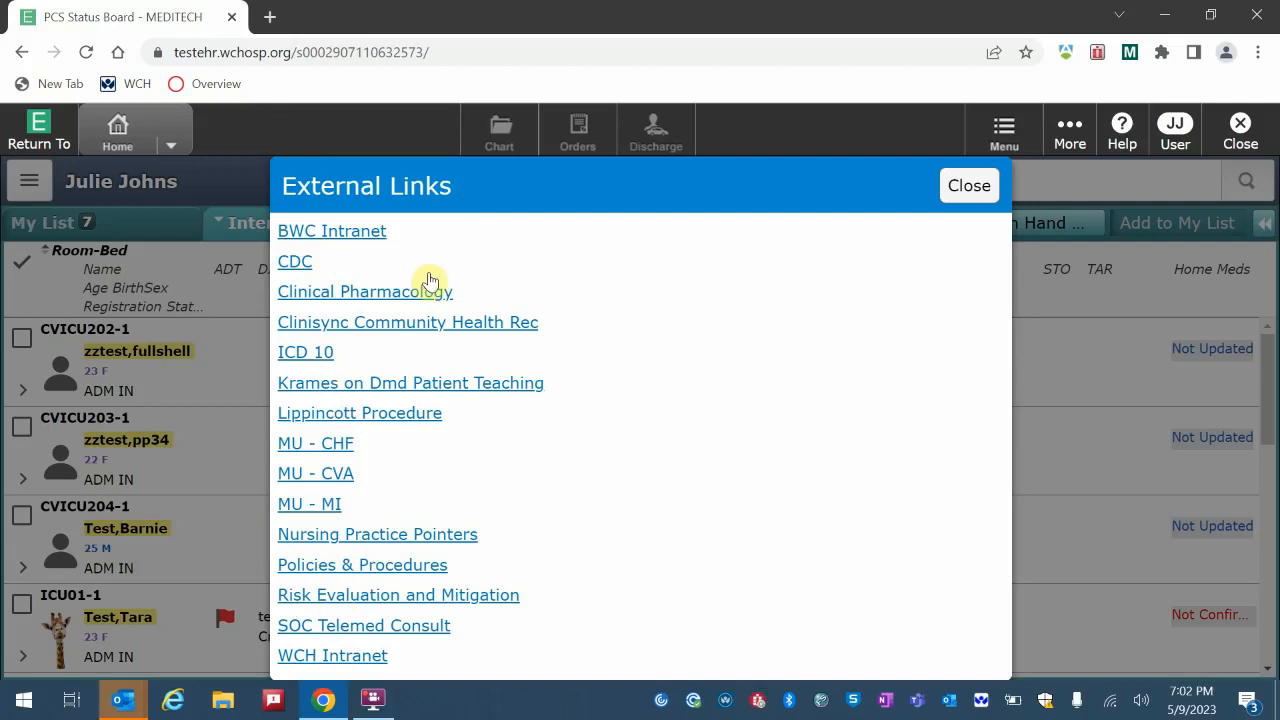
mouse_move(495, 477)
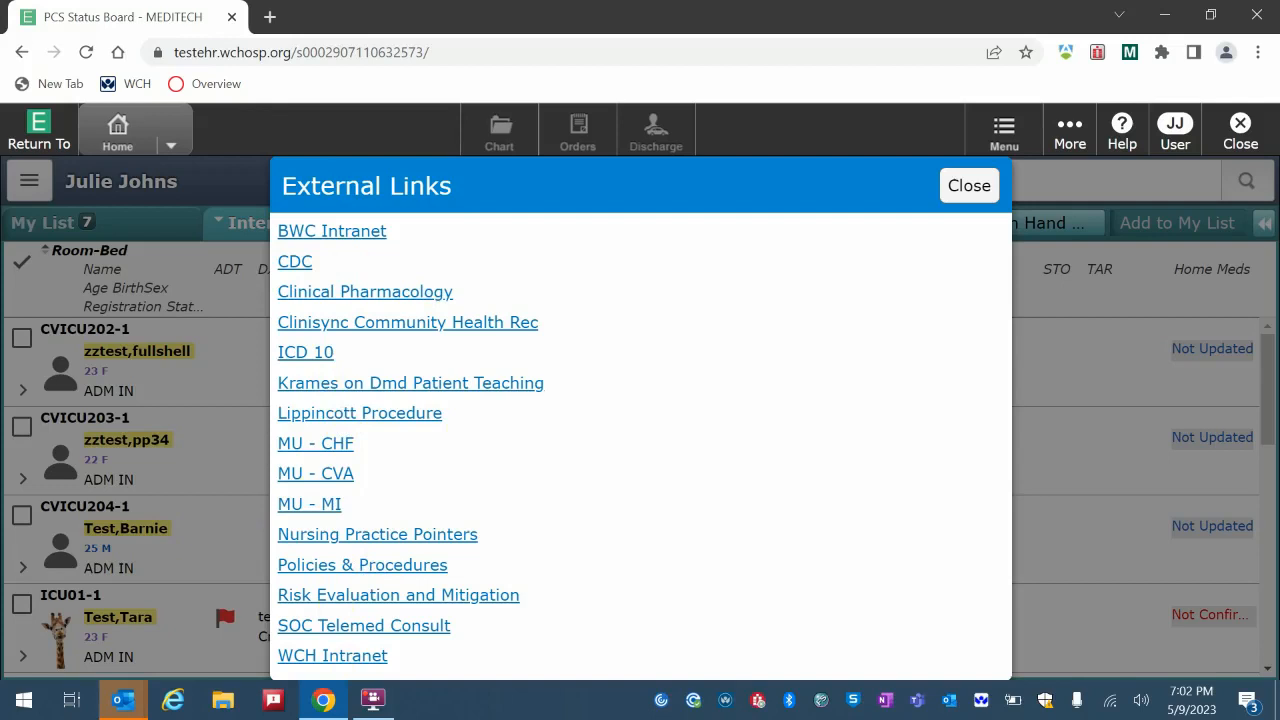
mouse_move(586, 374)
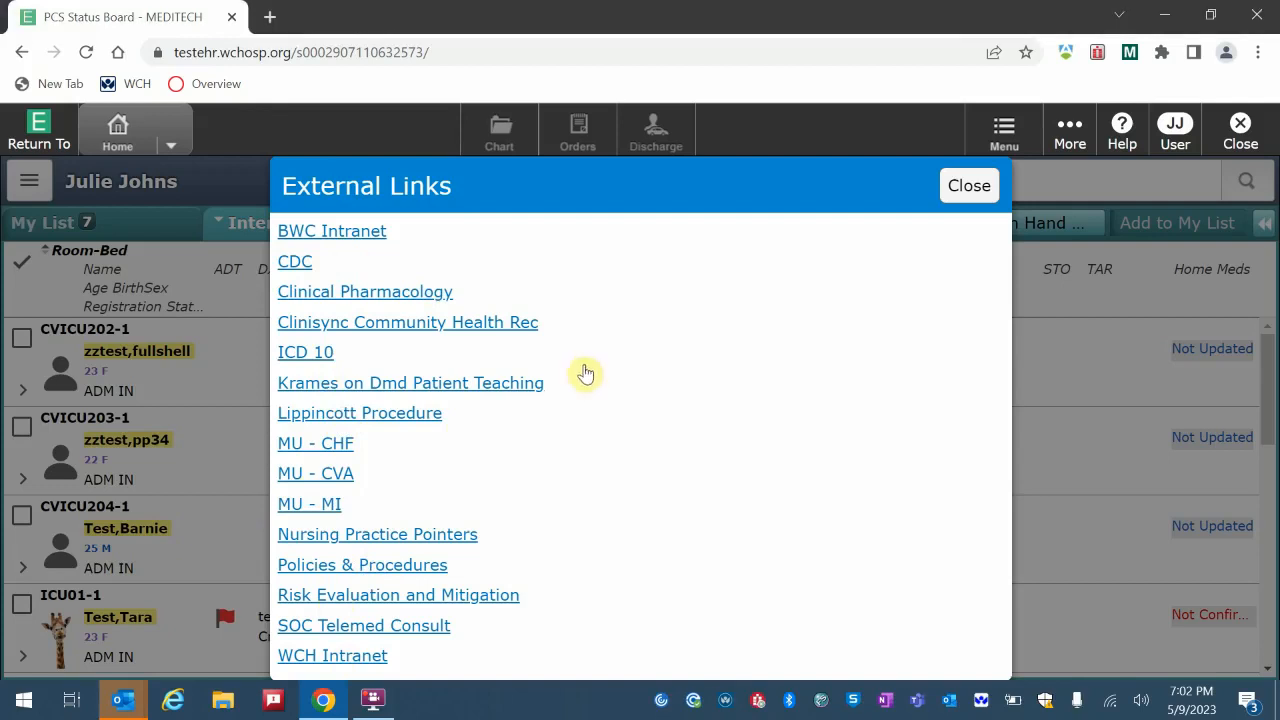
mouse_move(879, 258)
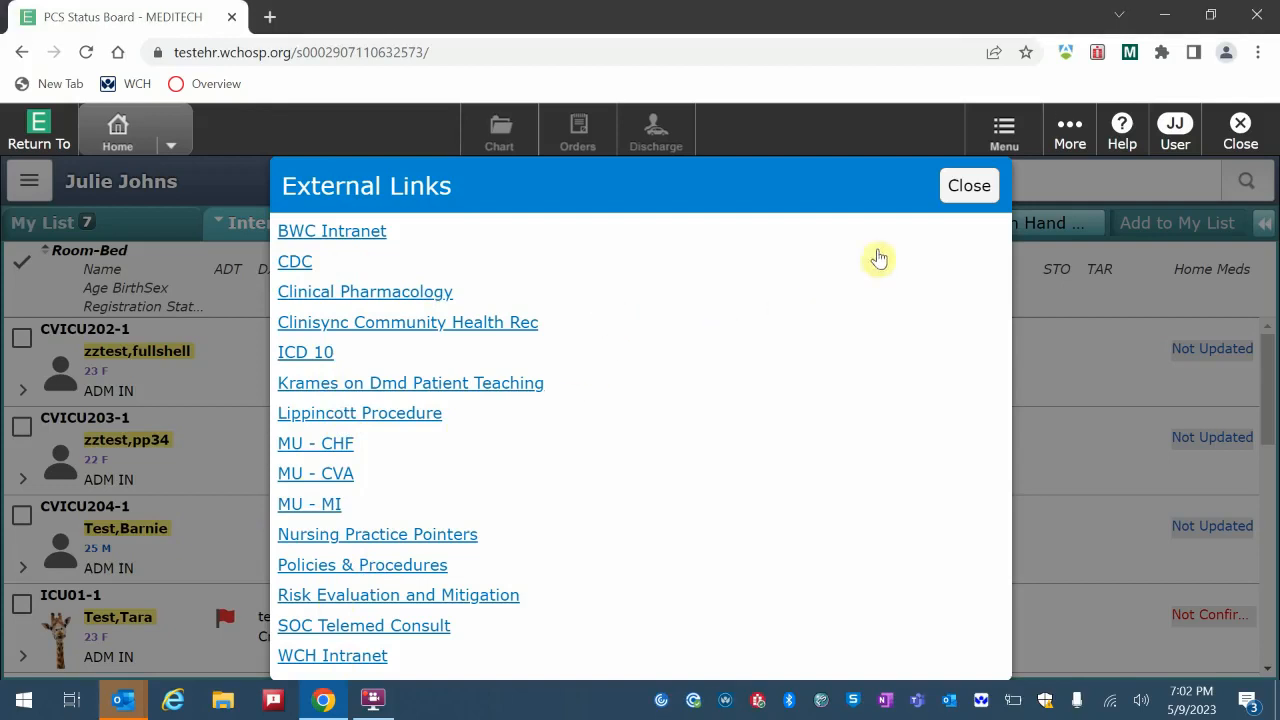
left_click(968, 185)
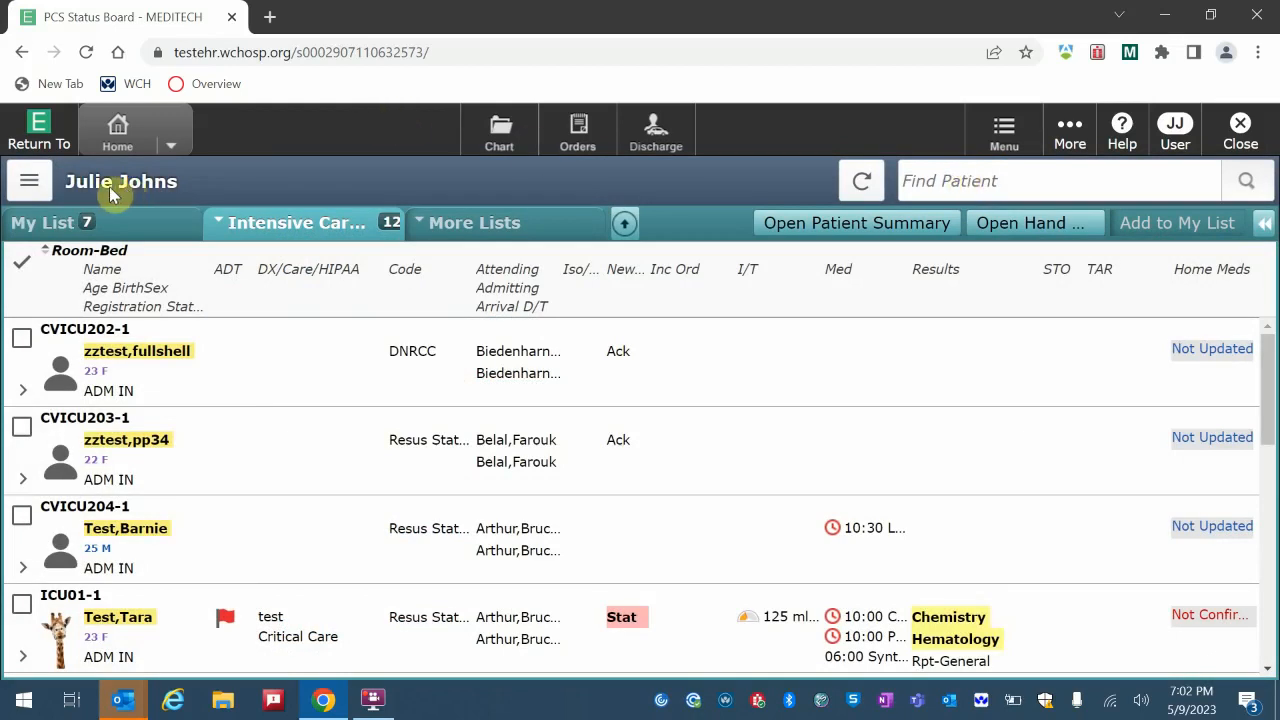
mouse_move(352, 154)
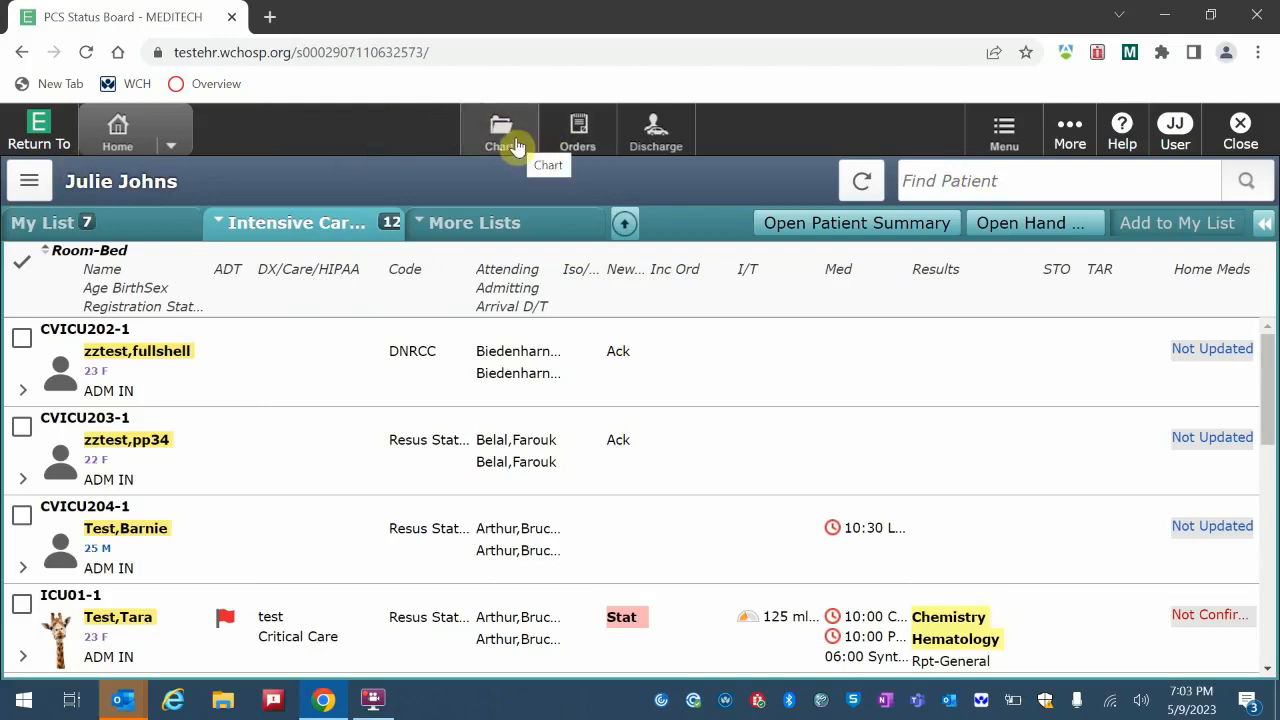
Dismiss the no-patient warning, select bed CVICU202-1, expand details and open the chart
left_click(500, 130)
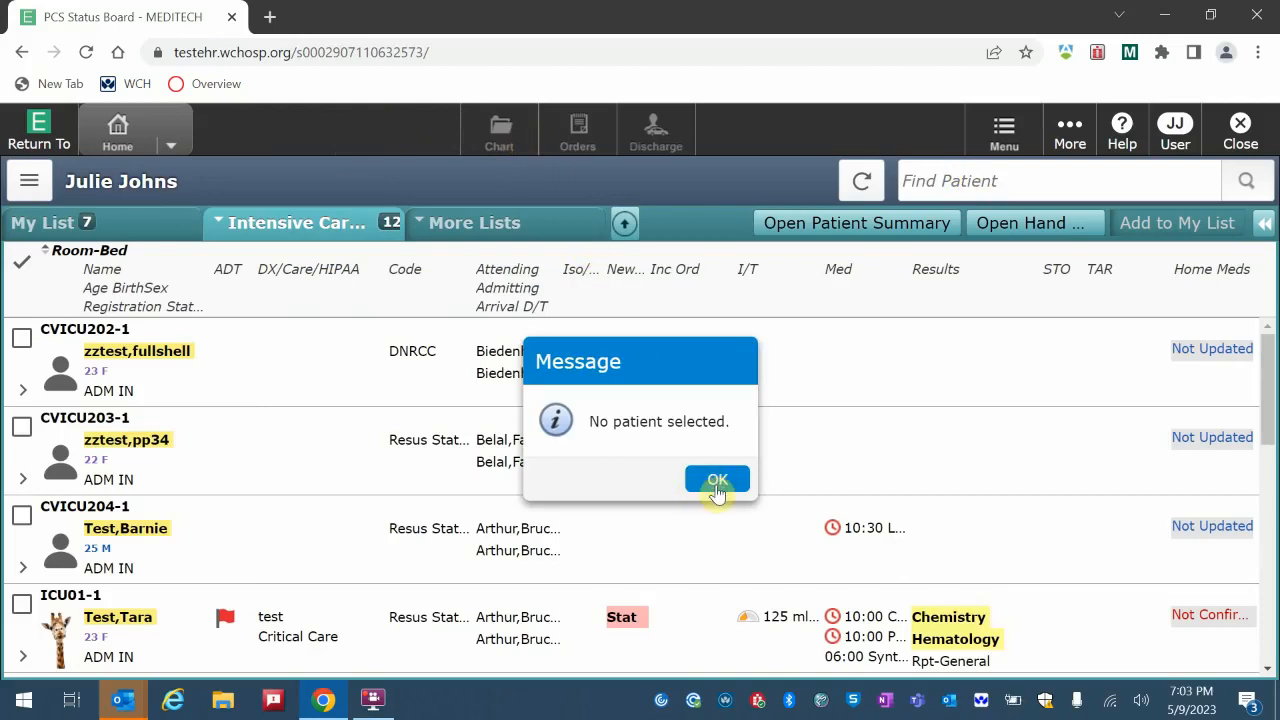
left_click(717, 480)
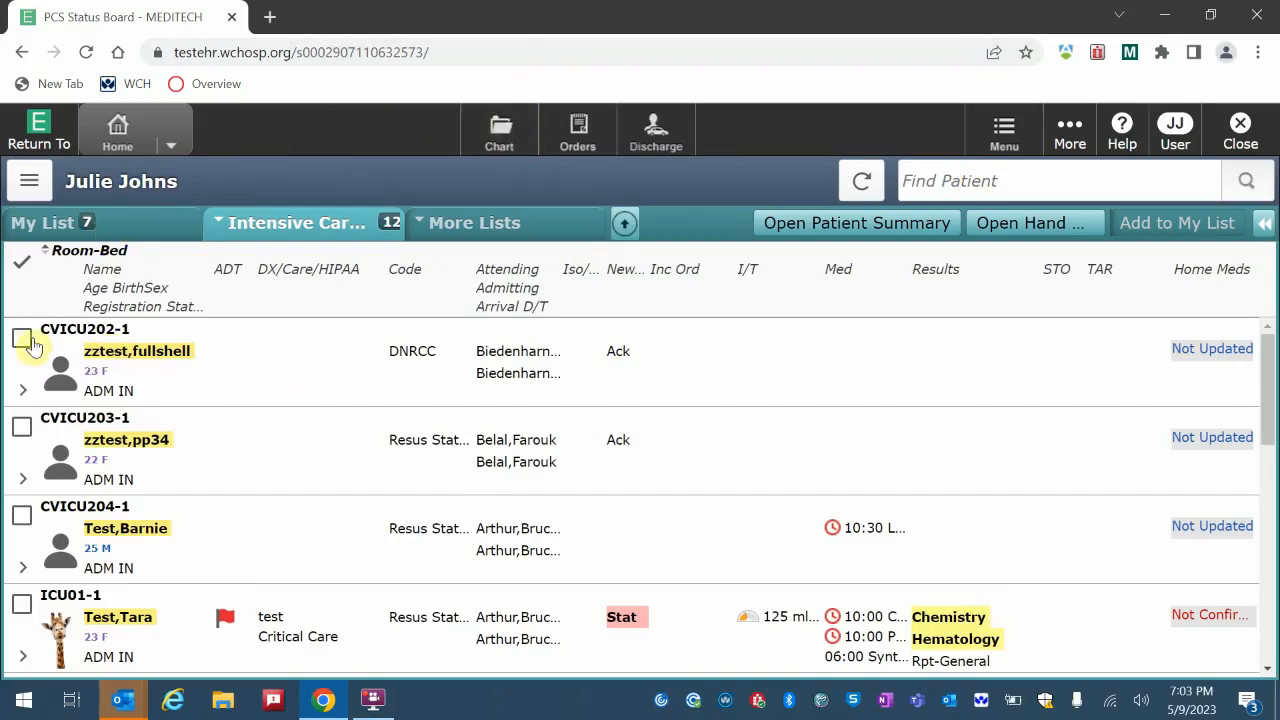
left_click(22, 341)
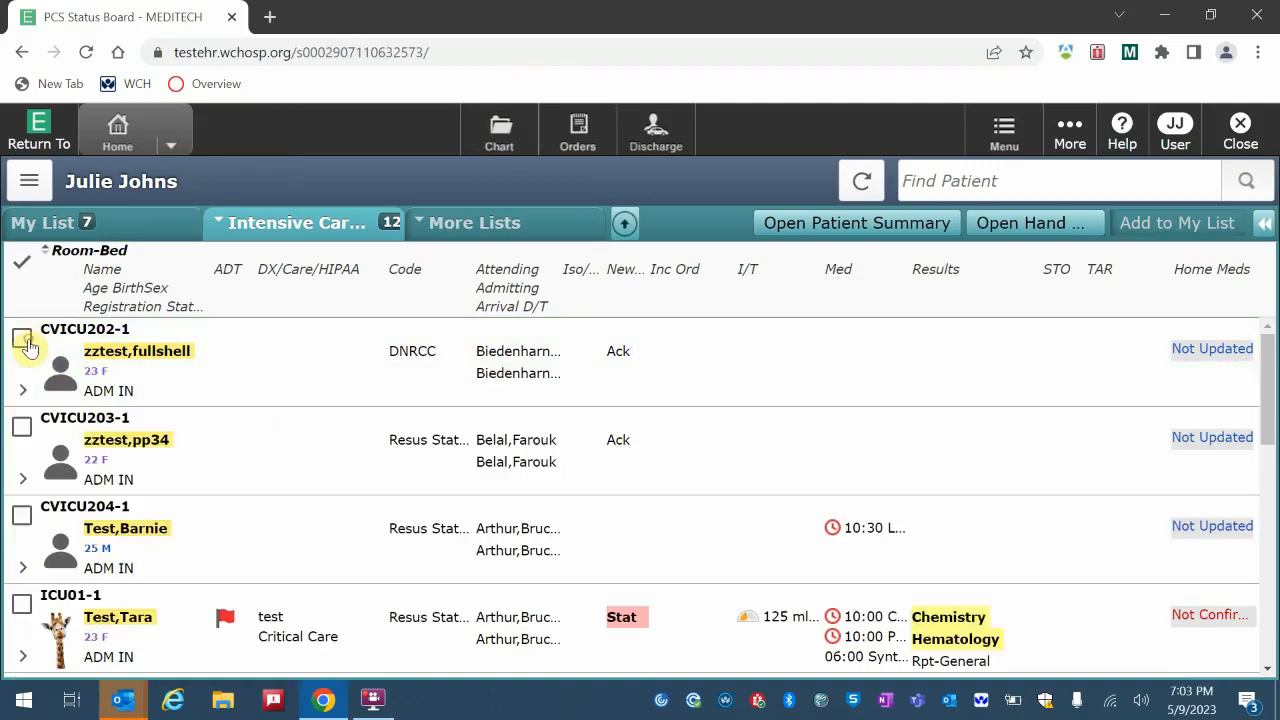
left_click(22, 390)
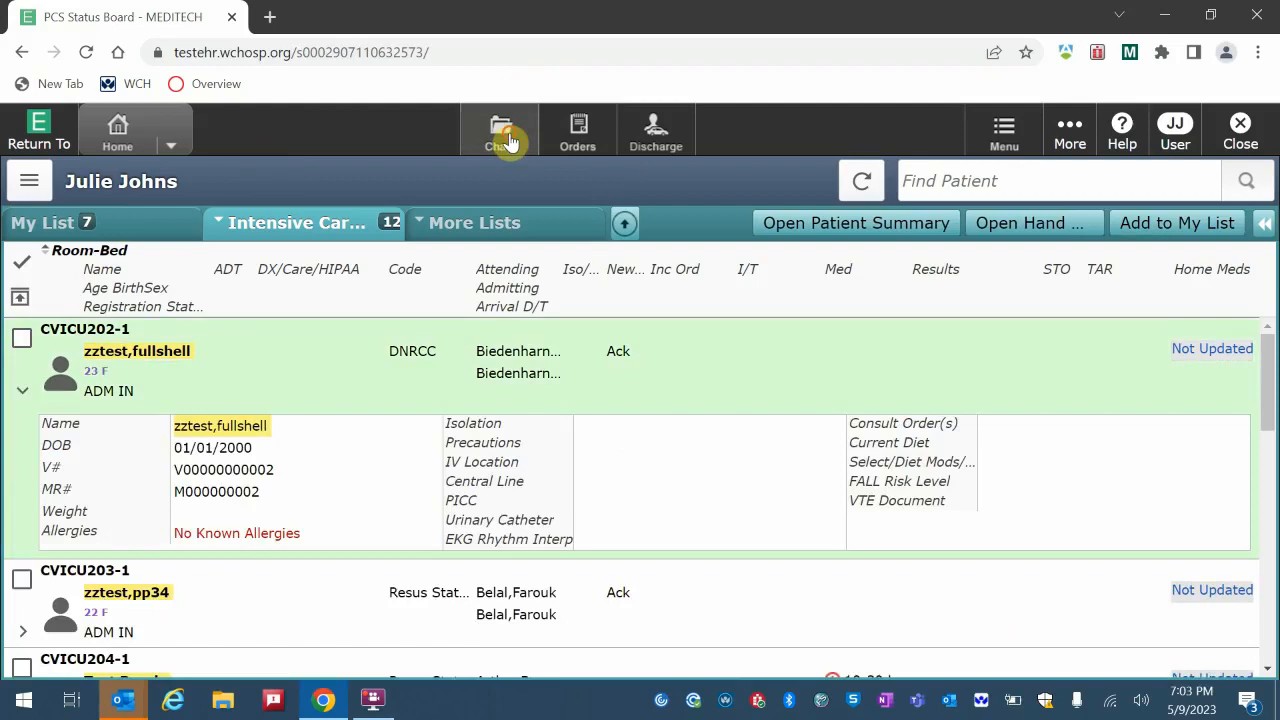
left_click(500, 130)
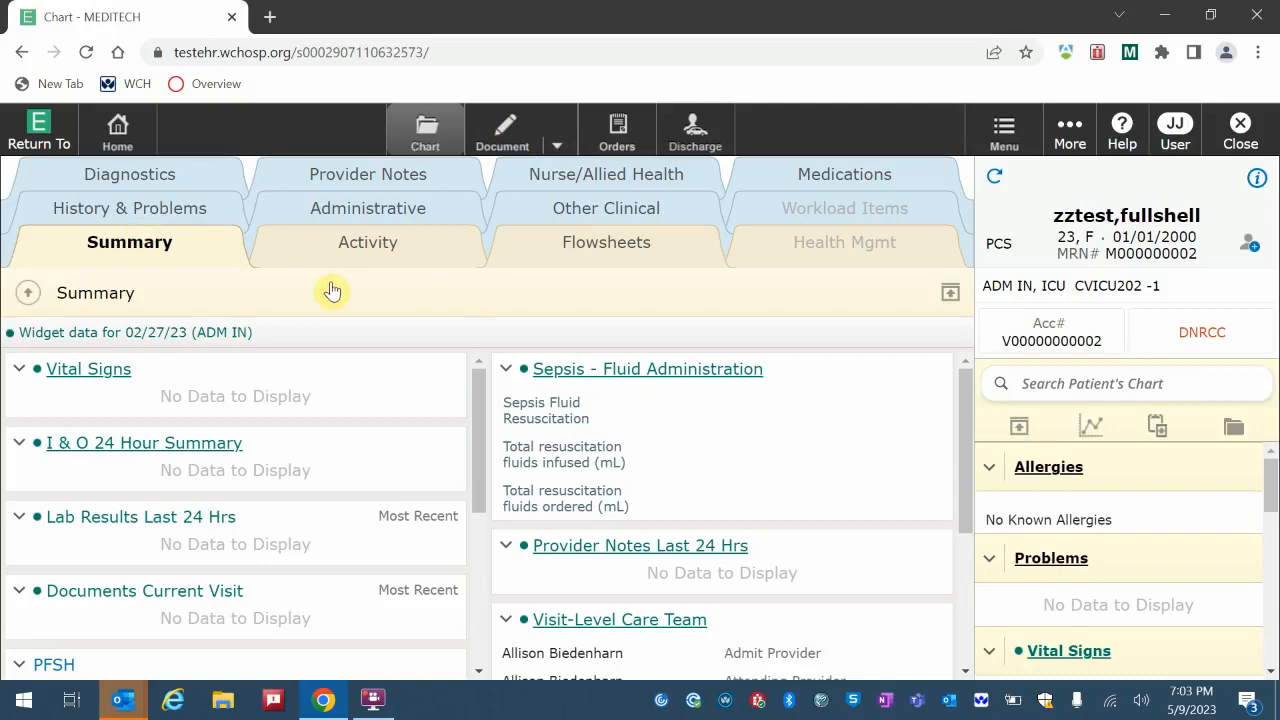
mouse_move(170, 180)
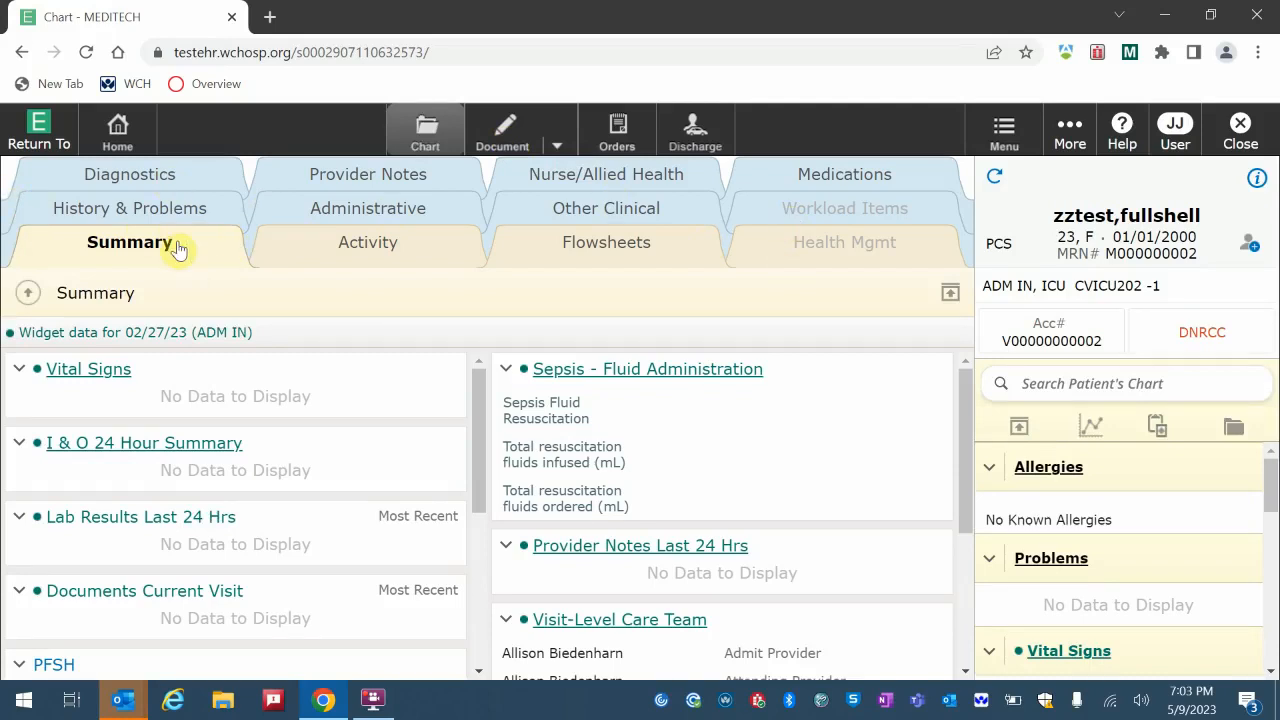
mouse_move(143, 390)
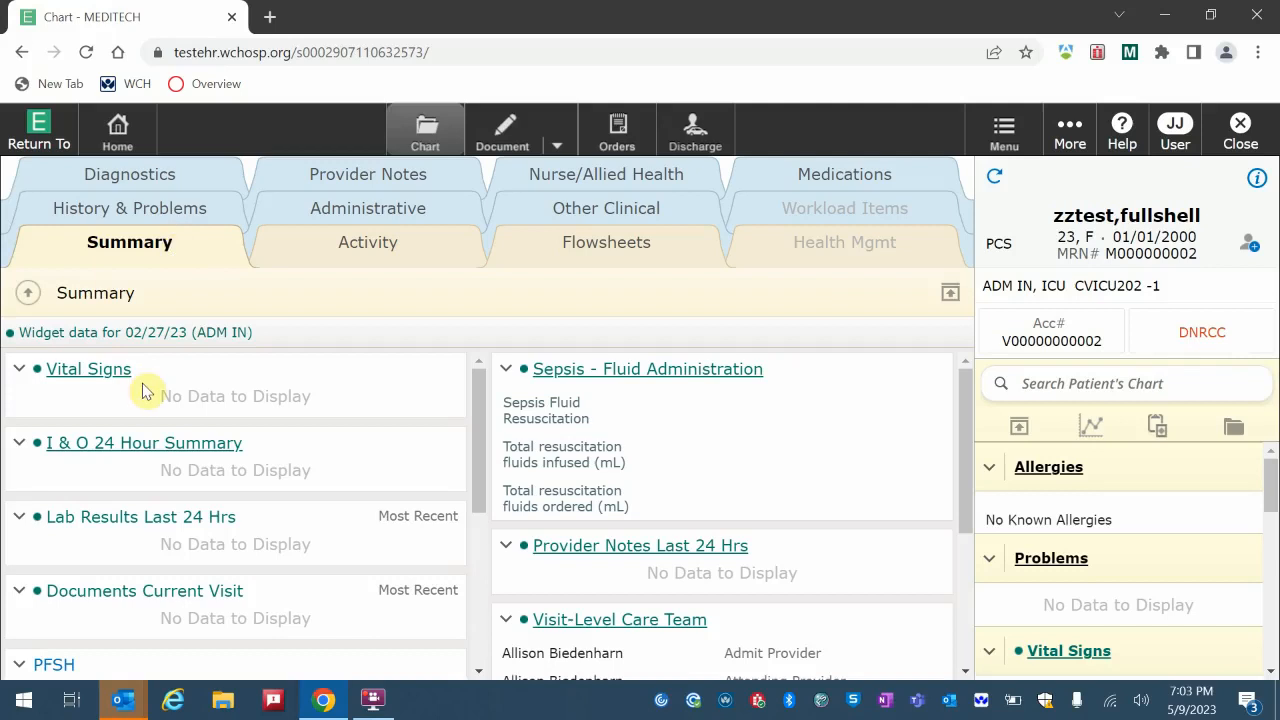
mouse_move(538, 375)
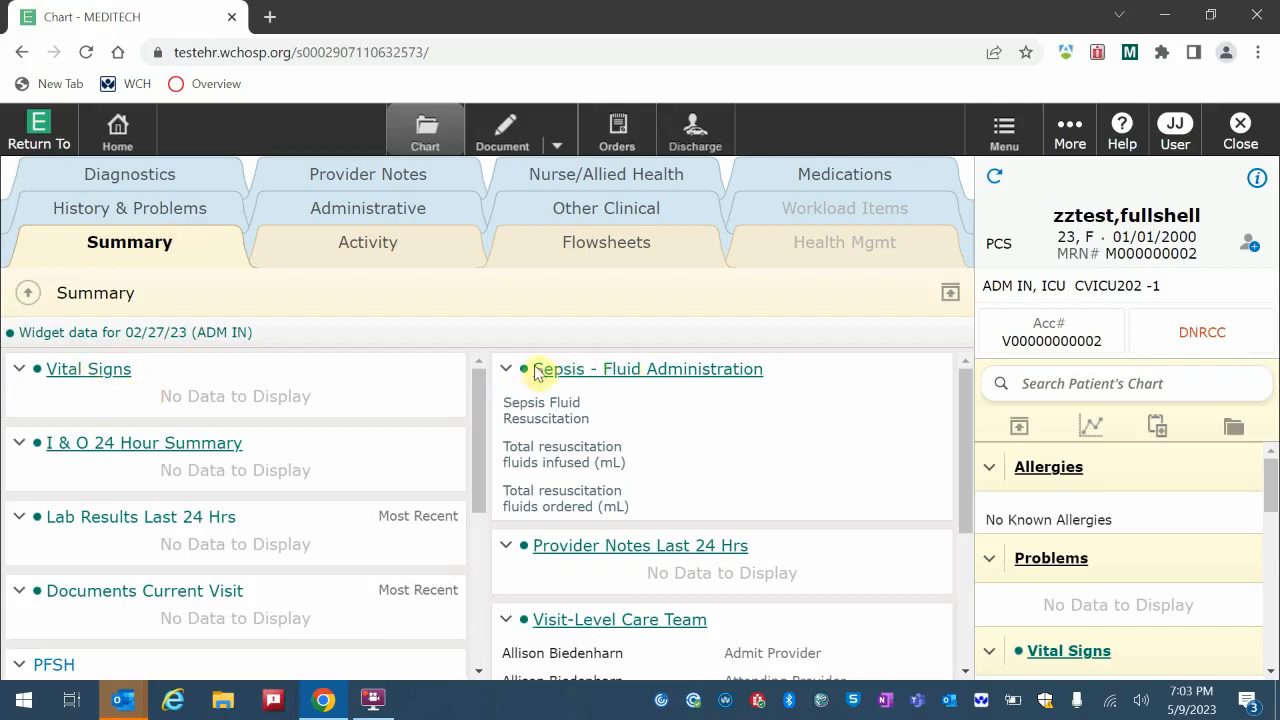
mouse_move(238, 465)
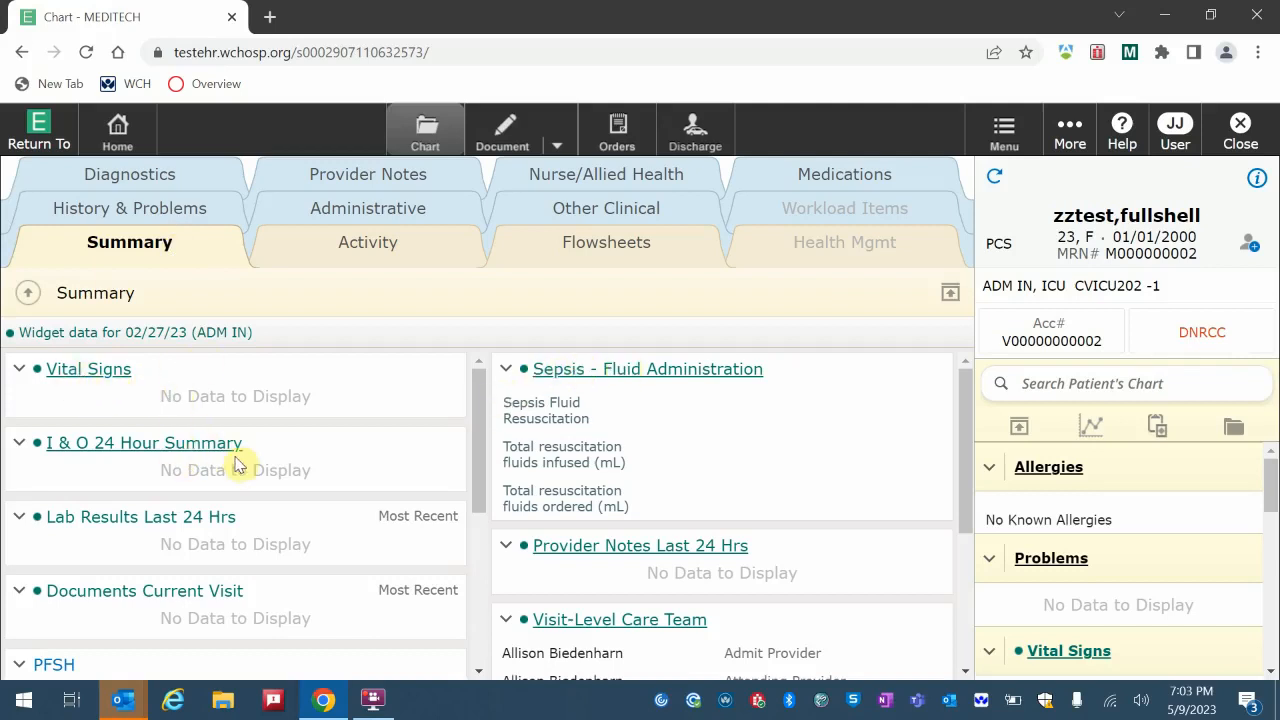
mouse_move(417, 600)
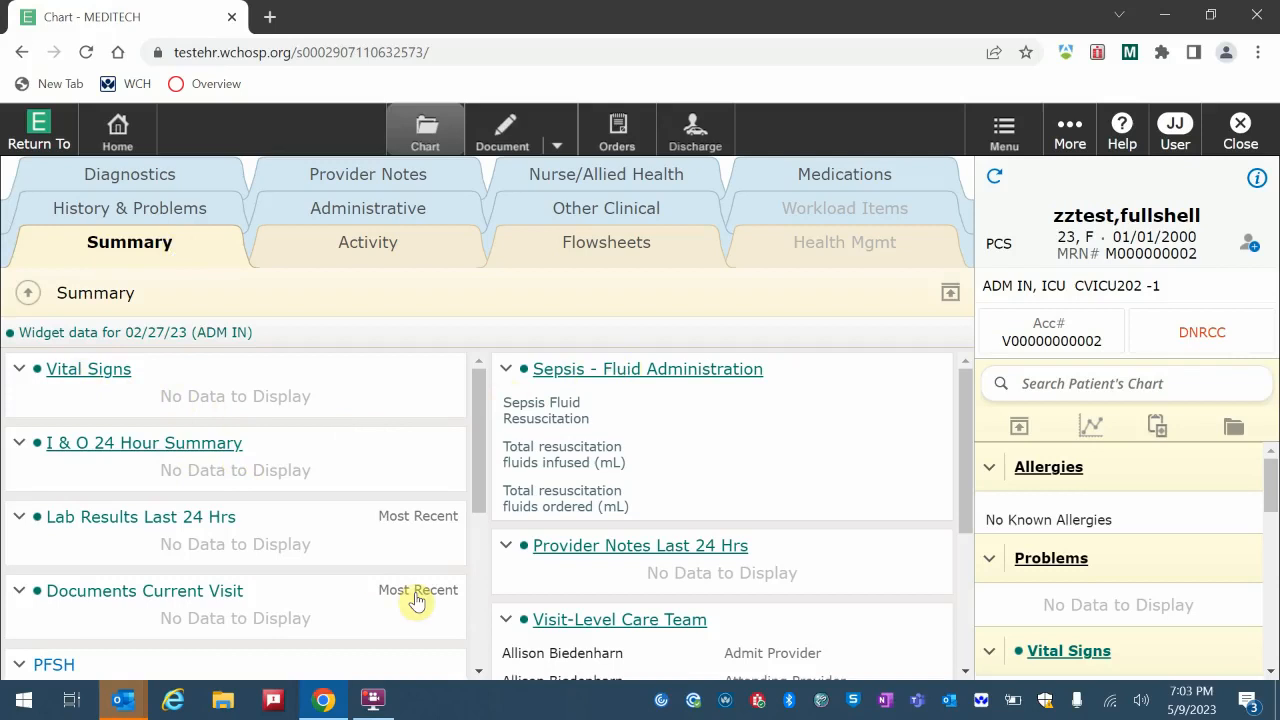
mouse_move(183, 463)
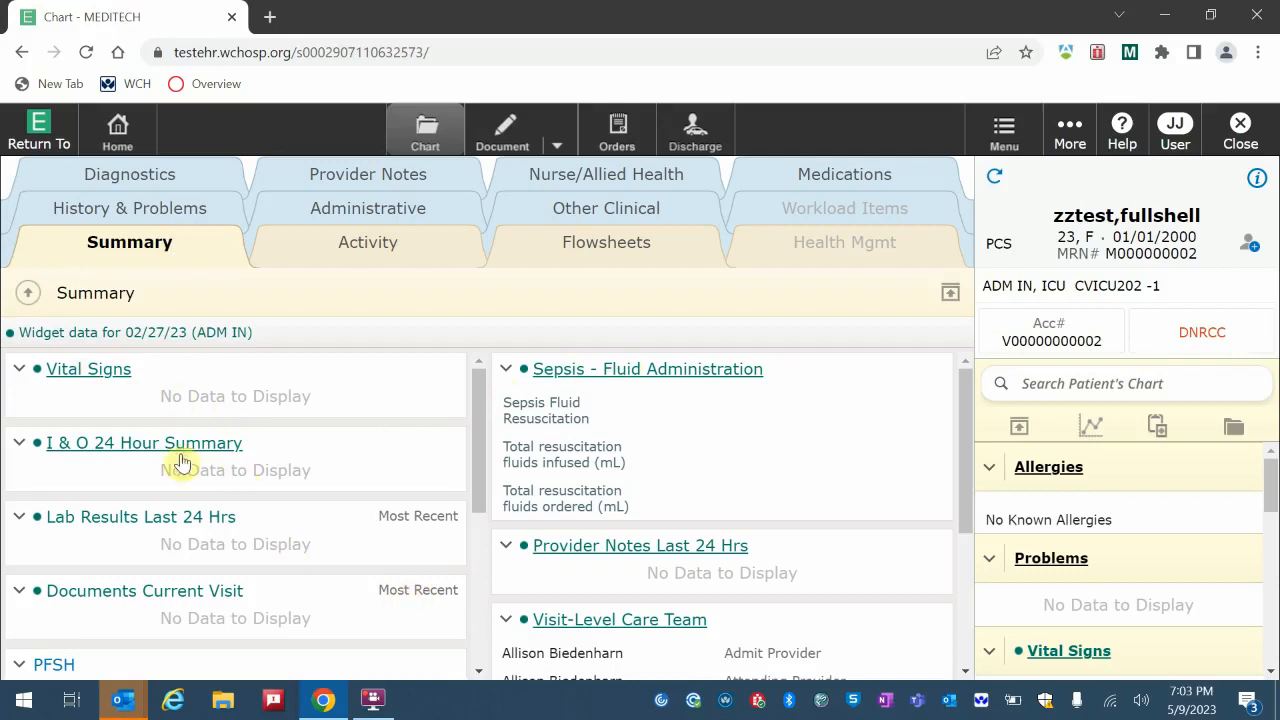
mouse_move(120, 380)
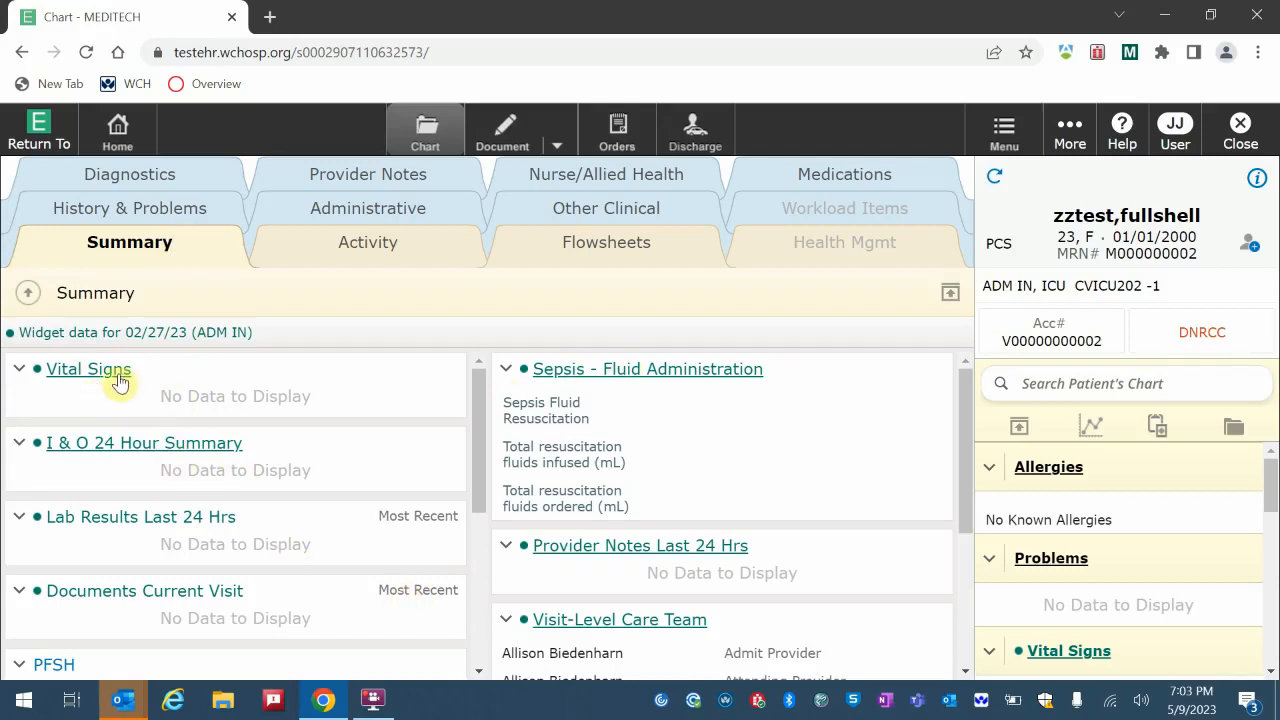
mouse_move(232, 277)
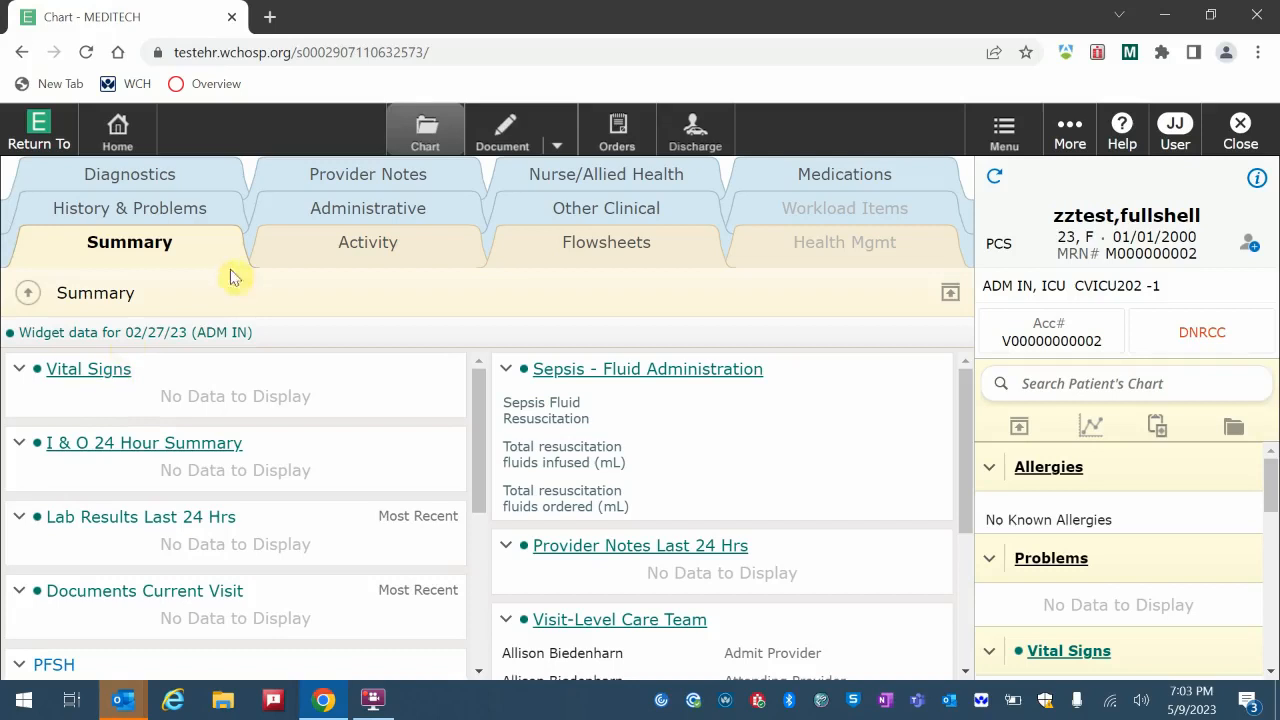
Leave the patient's chart via Home to the intensive care PCS Status Board
left_click(117, 128)
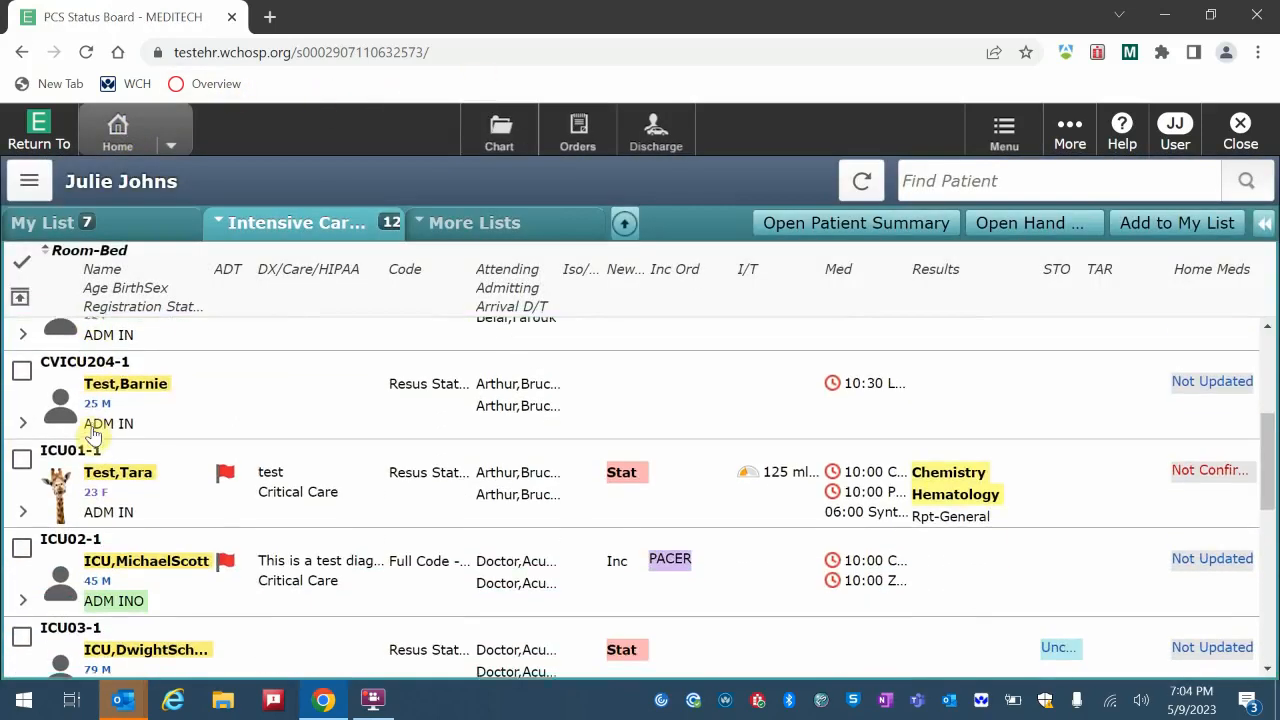
Select the ICU01-1 patient row and open that patient's chart
left_click(22, 449)
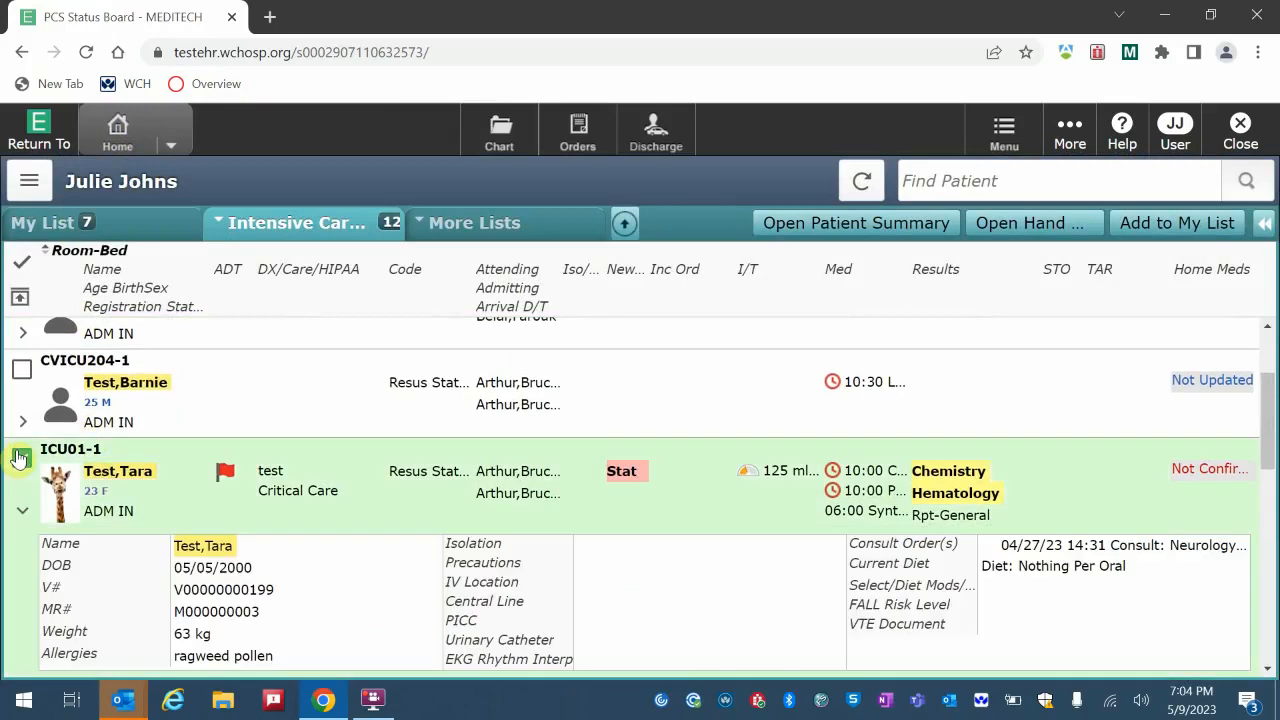
left_click(22, 457)
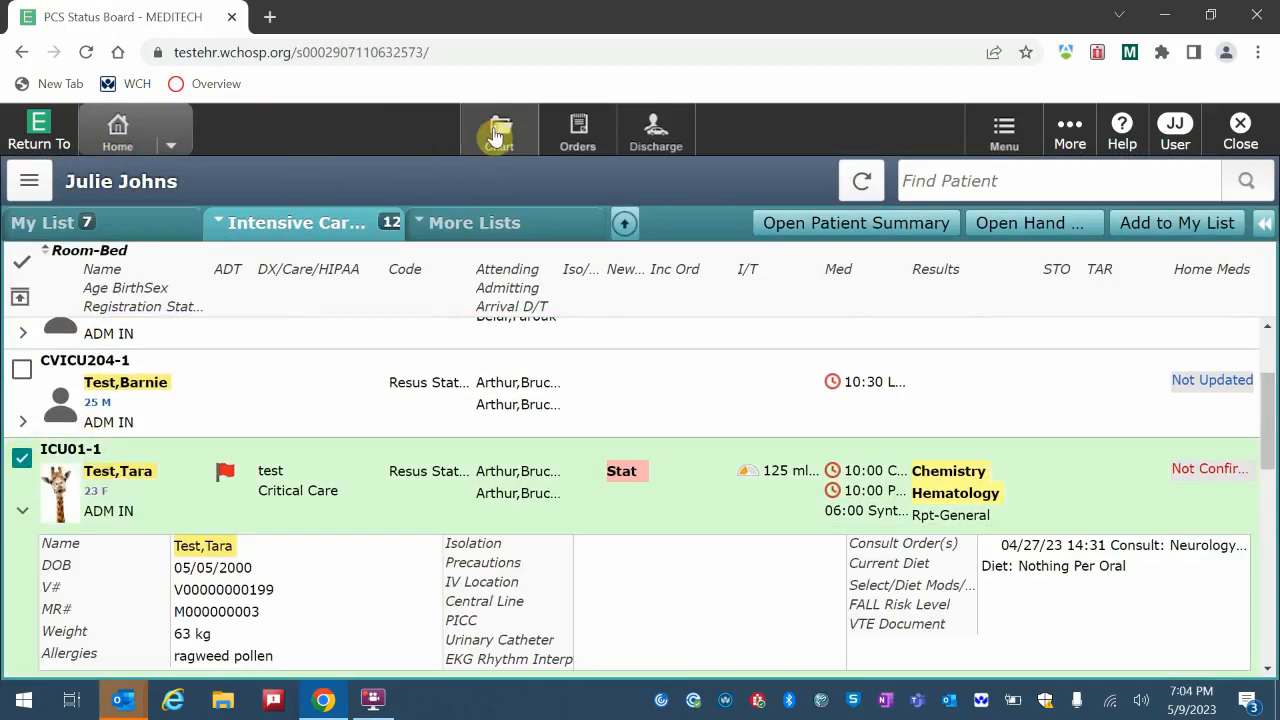
left_click(498, 128)
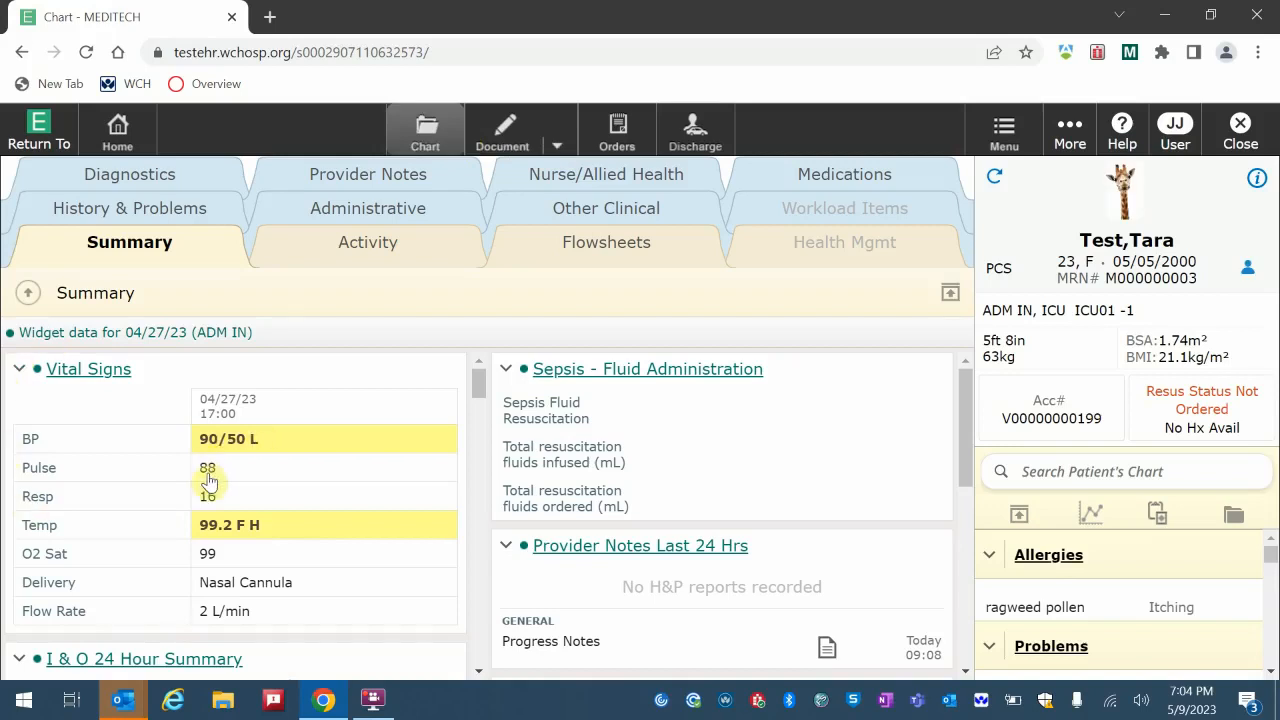
left_click(207, 468)
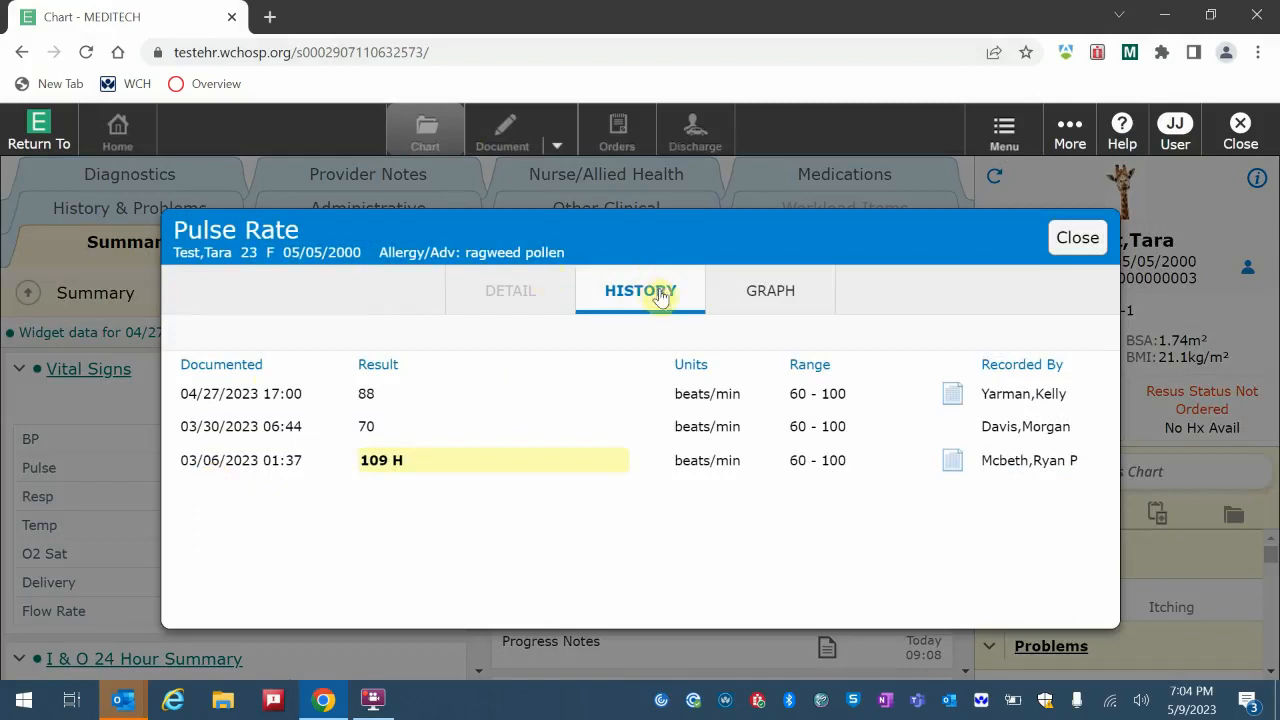
mouse_move(510, 517)
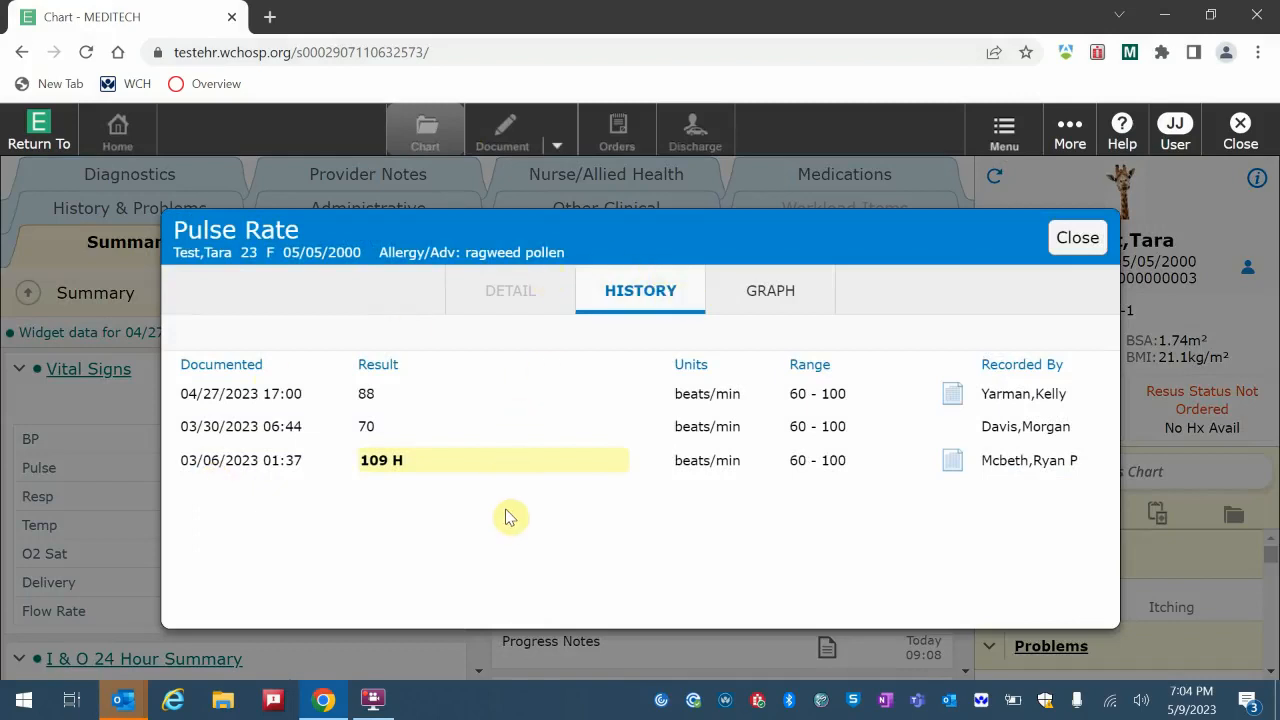
mouse_move(770, 291)
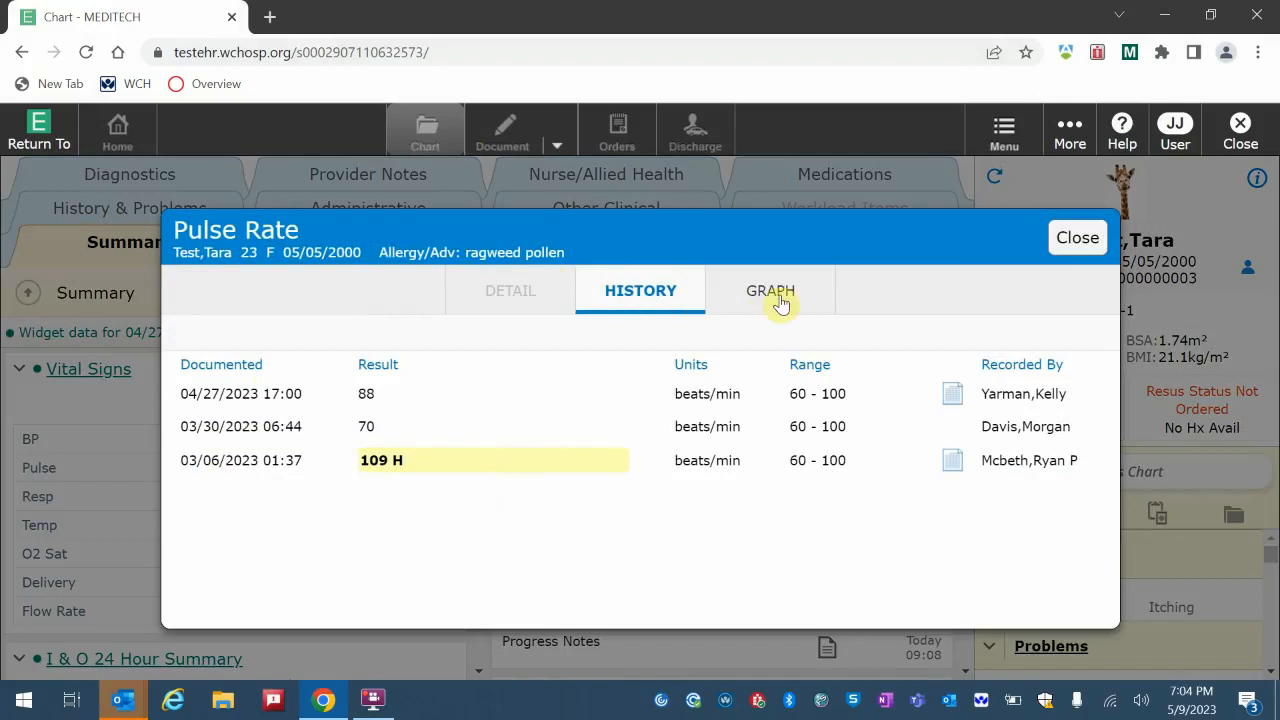
mouse_move(1065, 353)
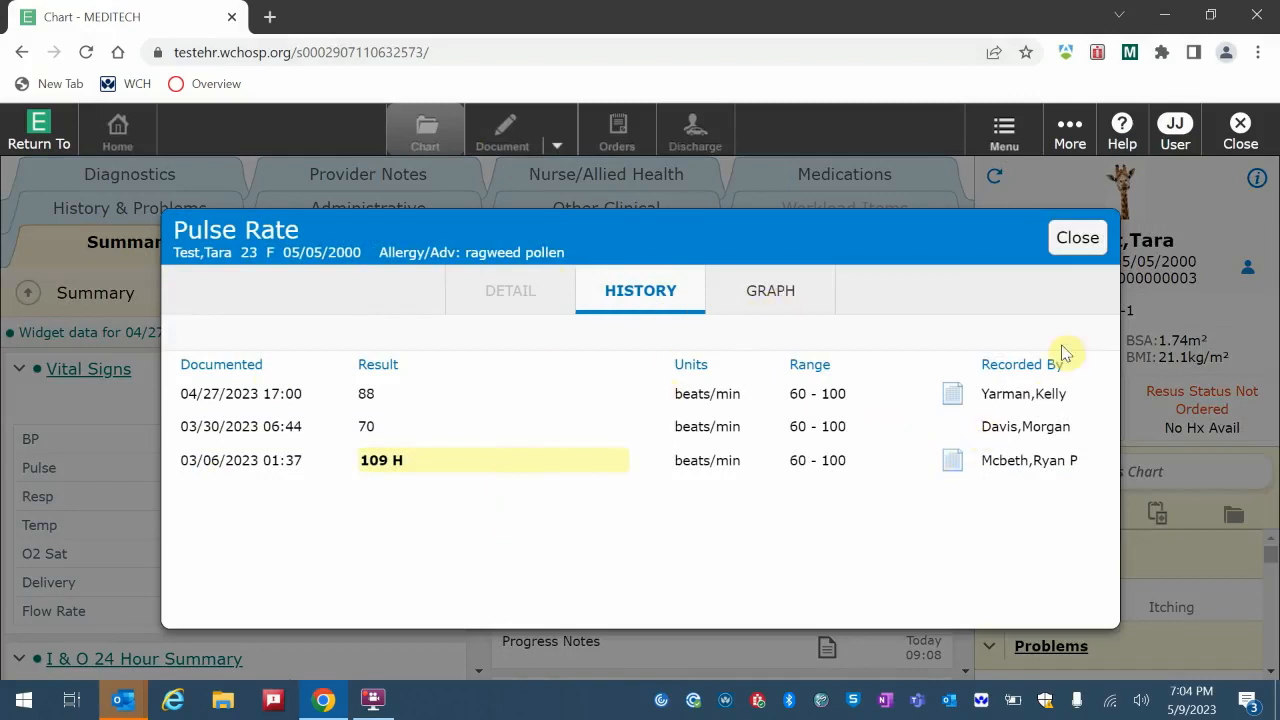
left_click(1077, 237)
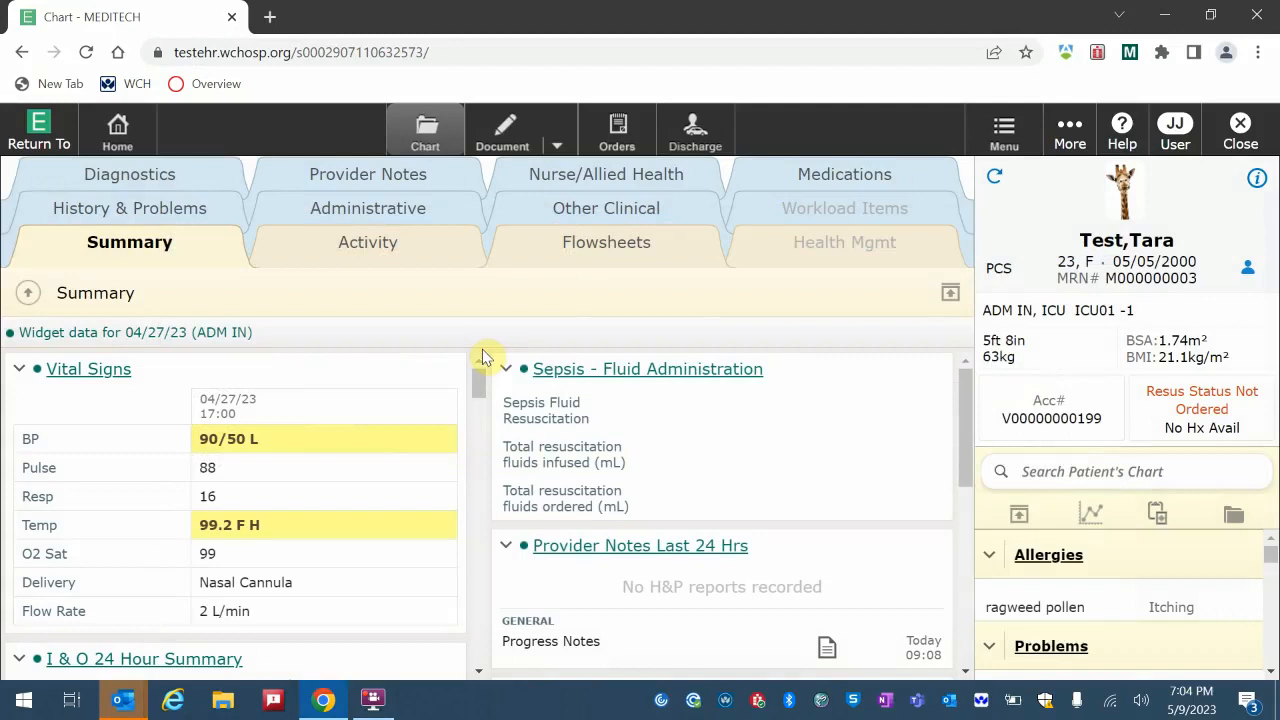
scroll("down", 3)
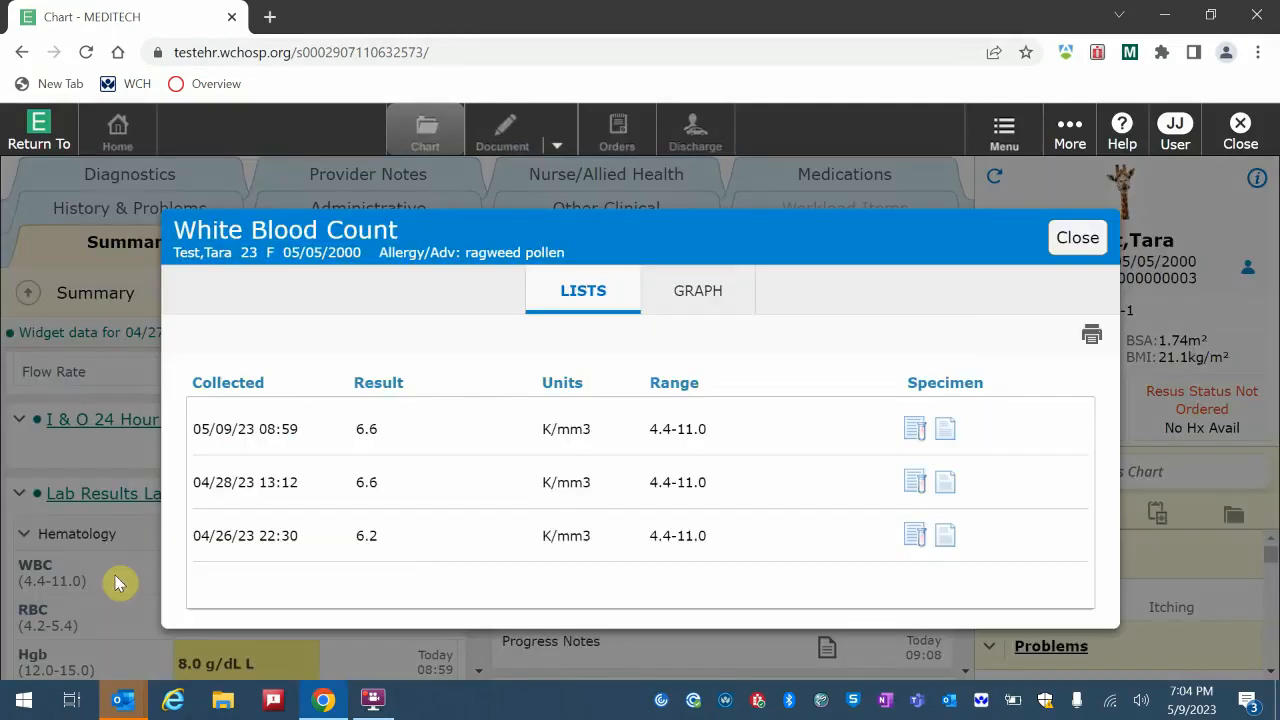
mouse_move(515, 580)
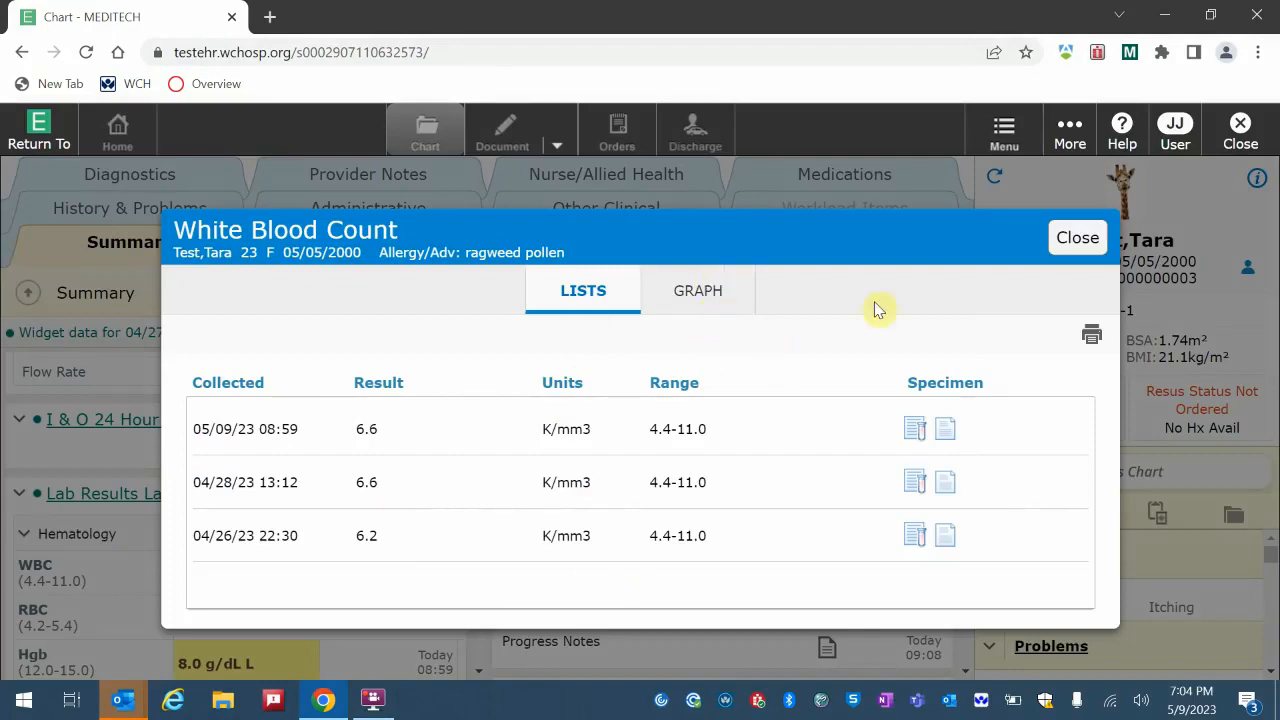
mouse_move(948, 438)
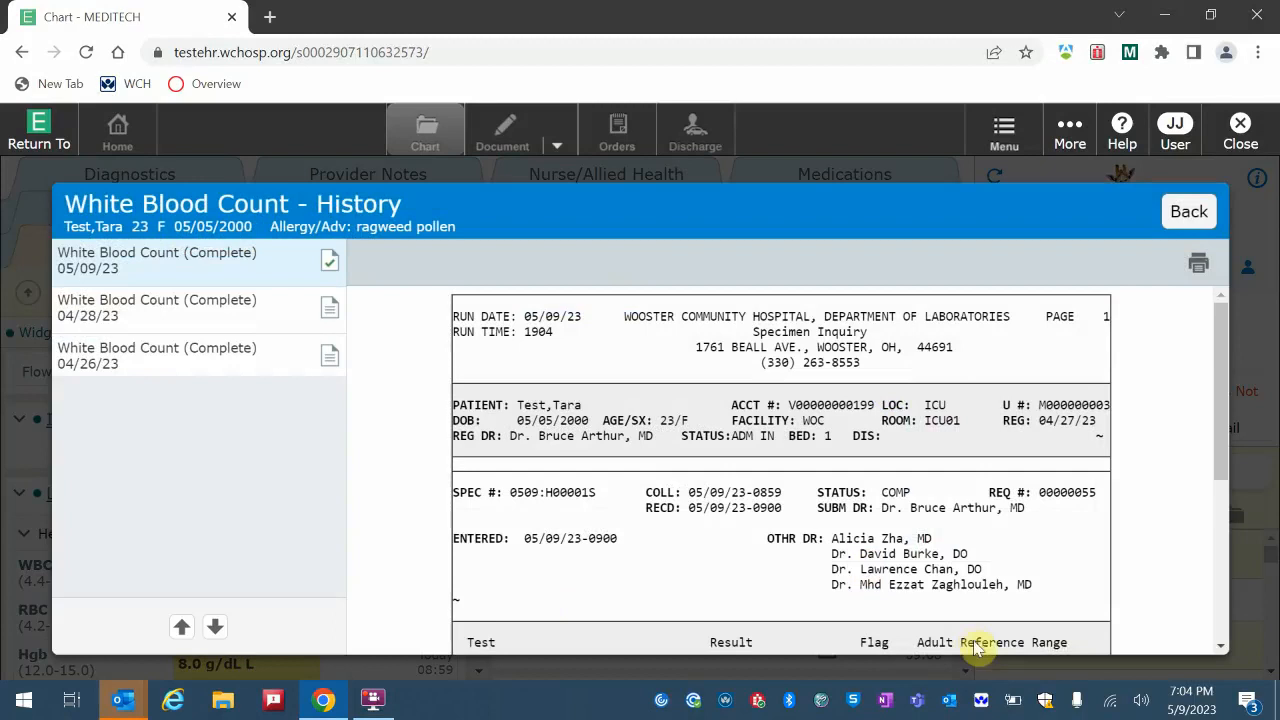
mouse_move(1150, 569)
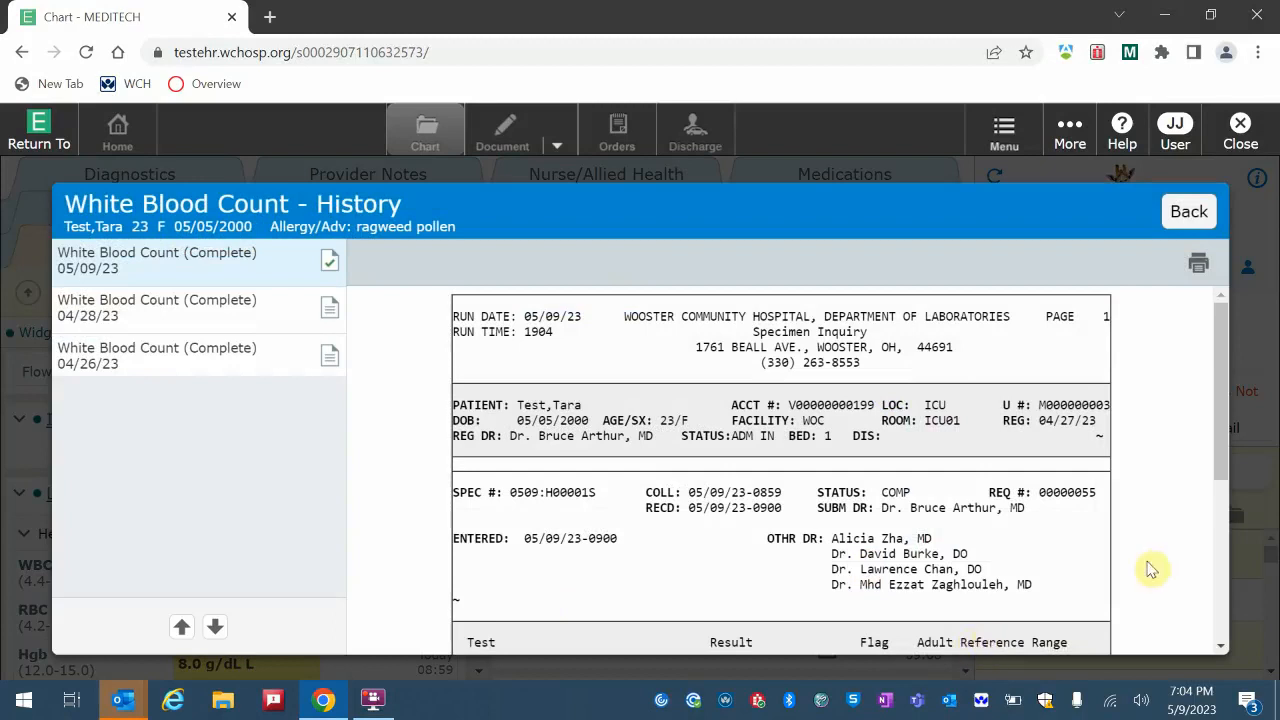
mouse_move(1188, 305)
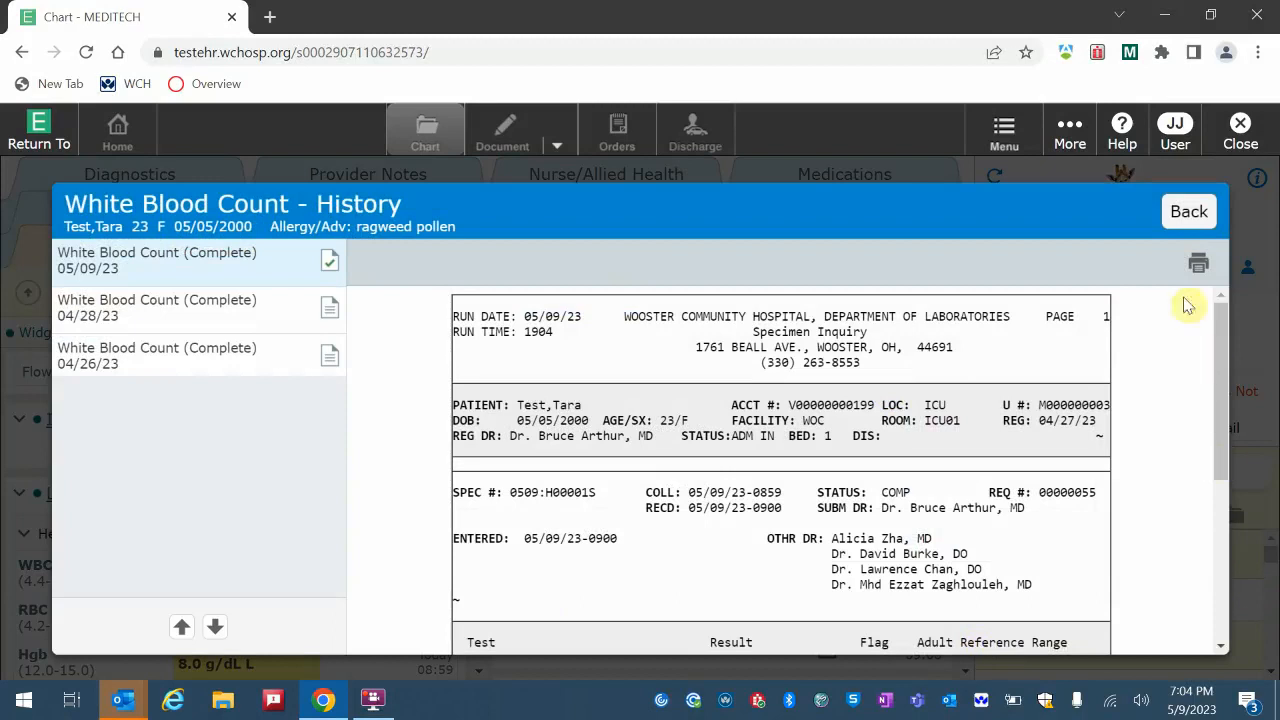
left_click(1188, 211)
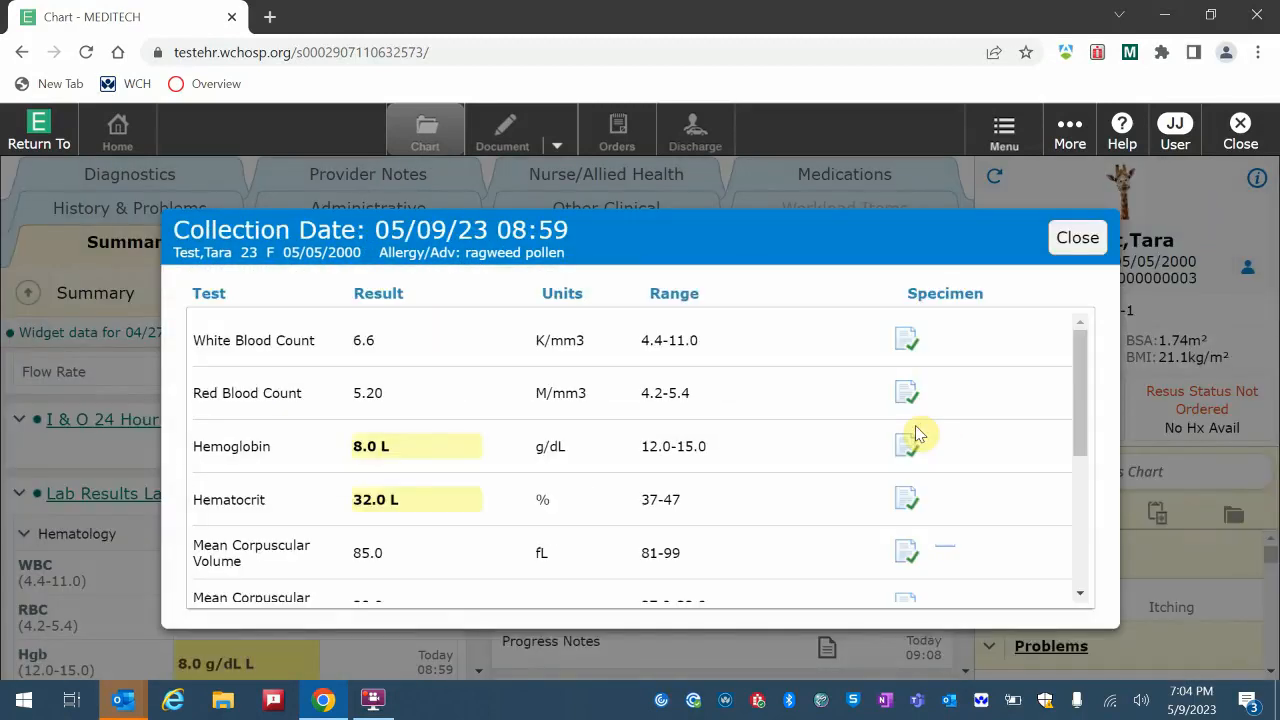
mouse_move(595, 419)
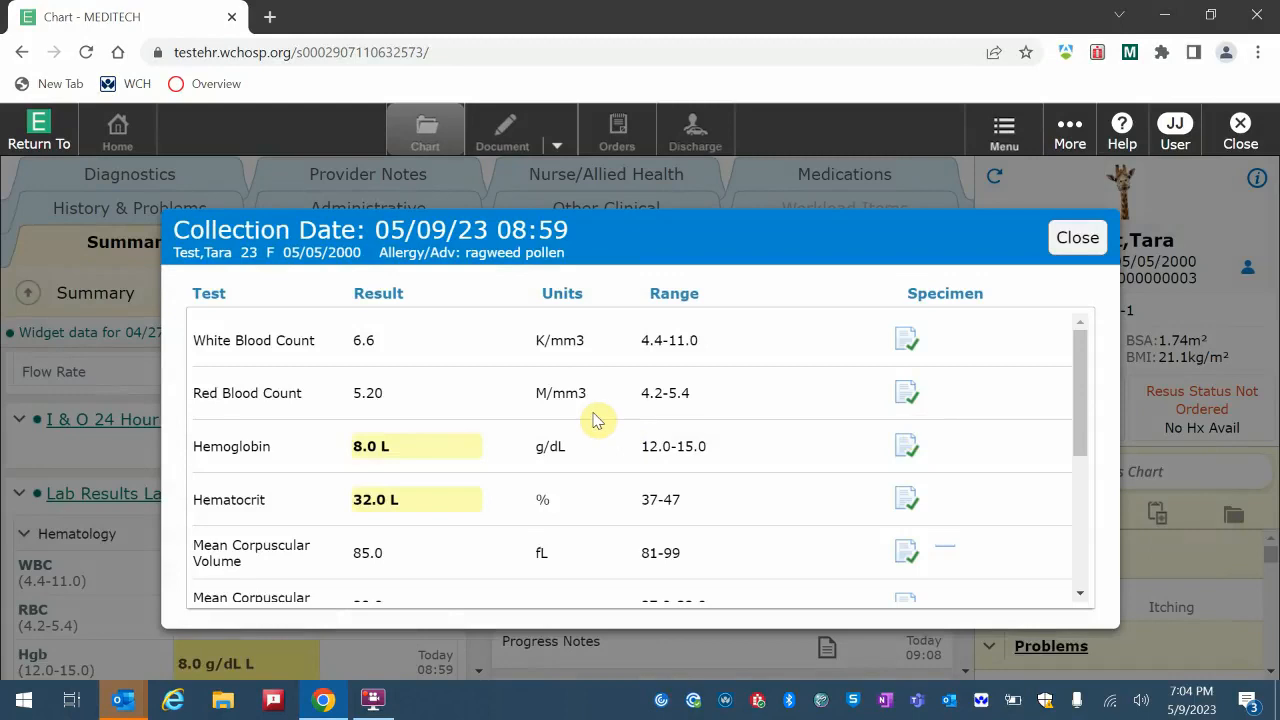
mouse_move(1013, 211)
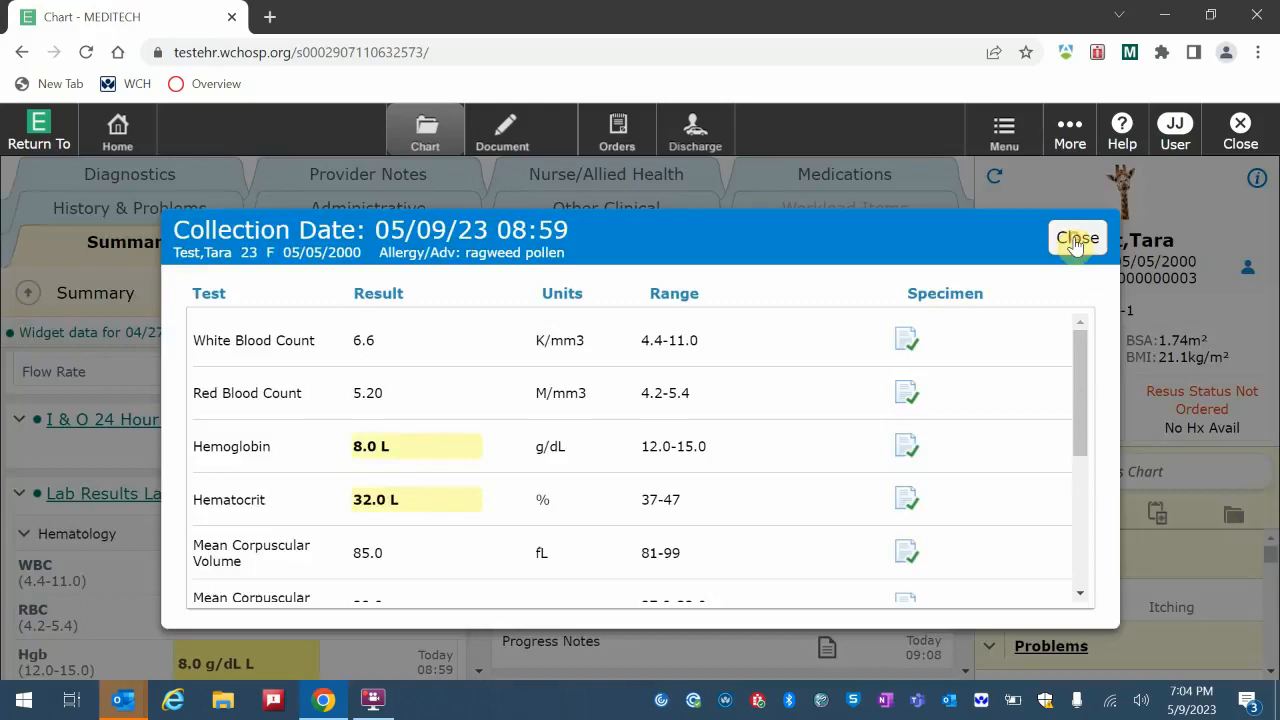
left_click(1077, 238)
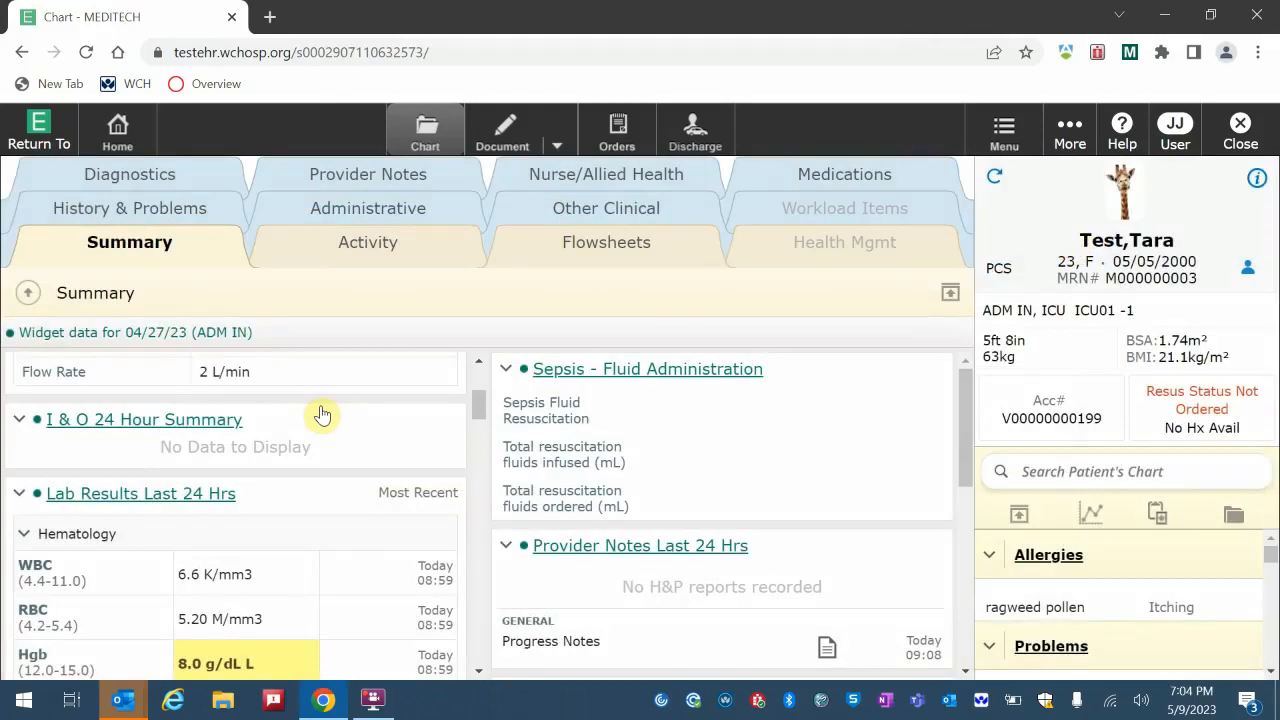
Scroll down through the patient's Summary widgets
scroll("down", 3)
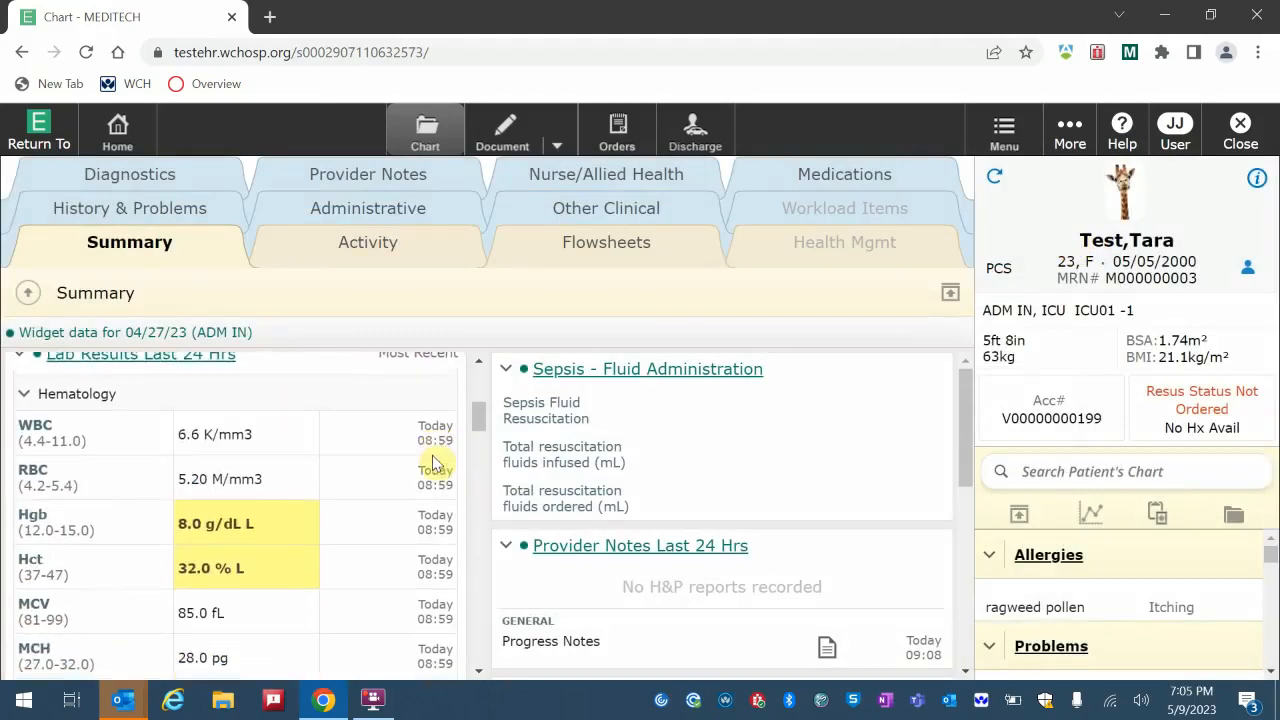
scroll("down", 3)
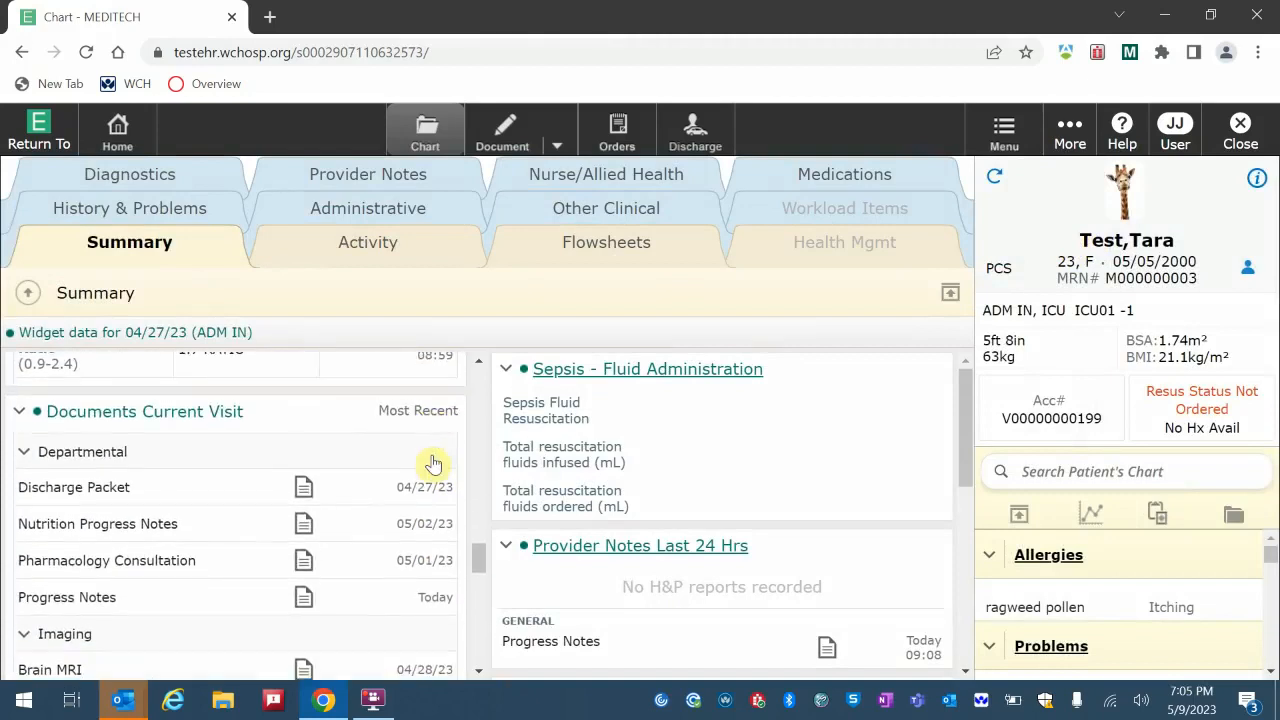
mouse_move(240, 528)
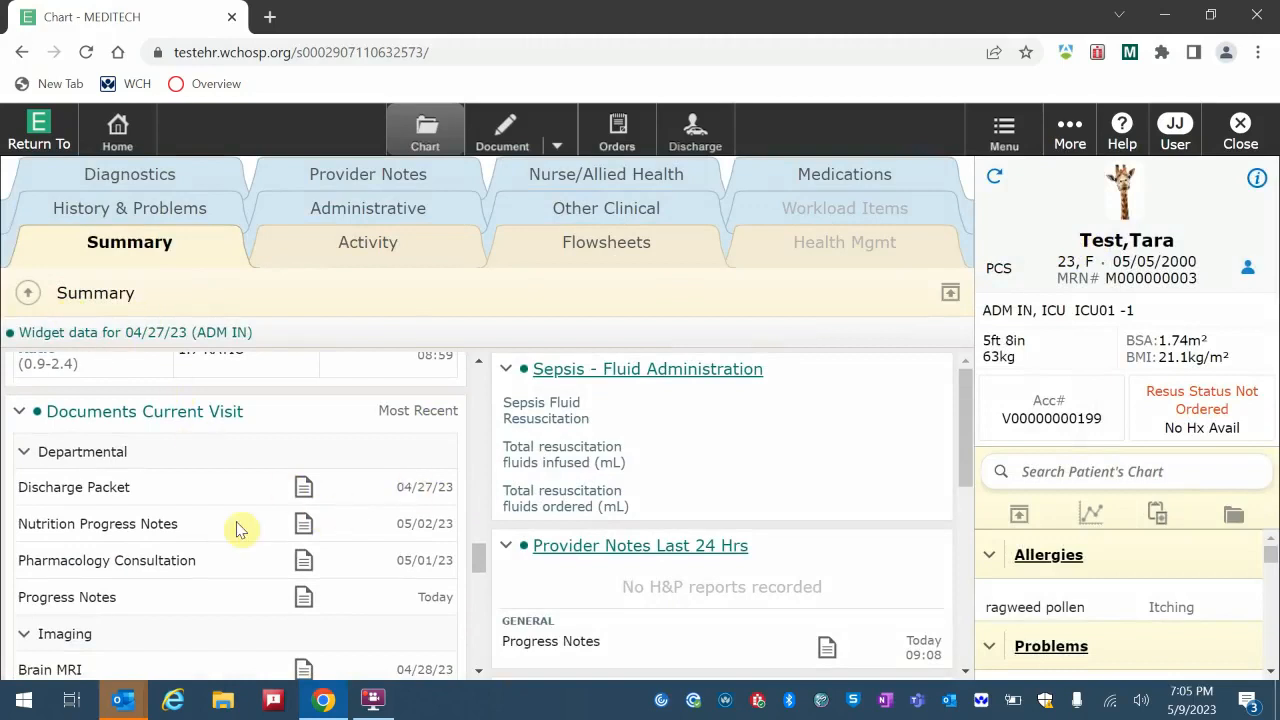
scroll("down", 3)
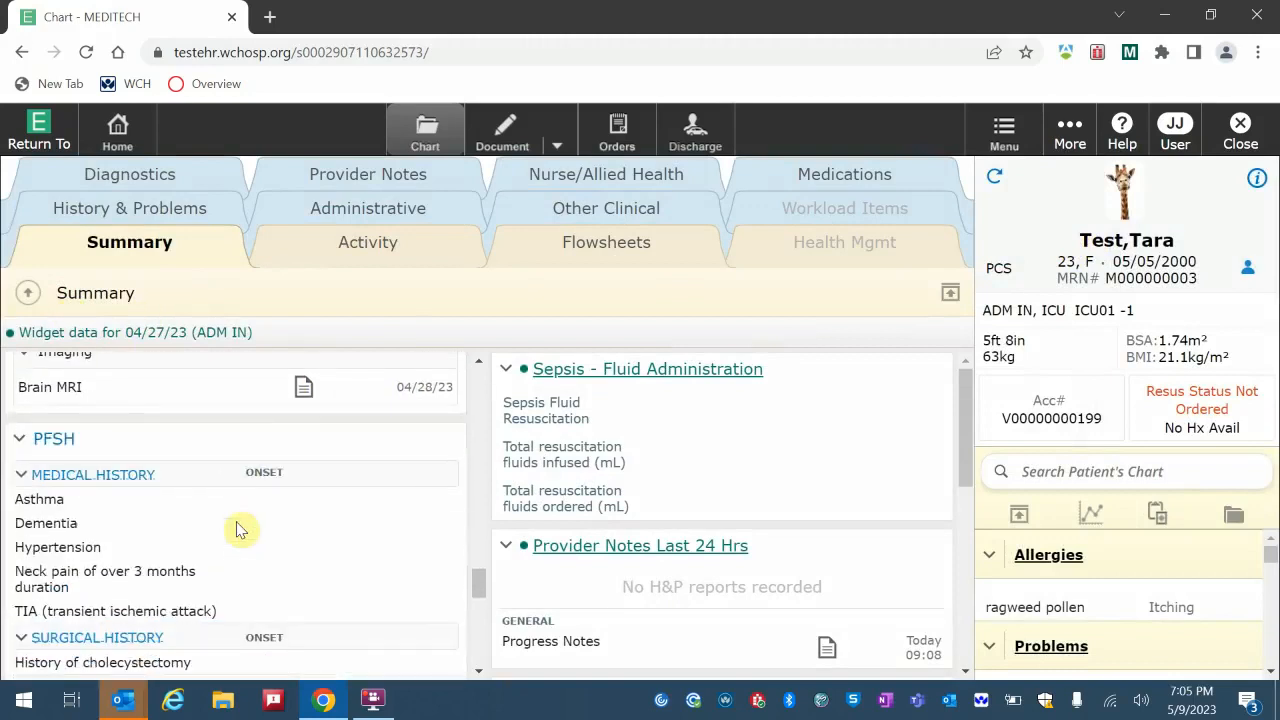
scroll("down", 3)
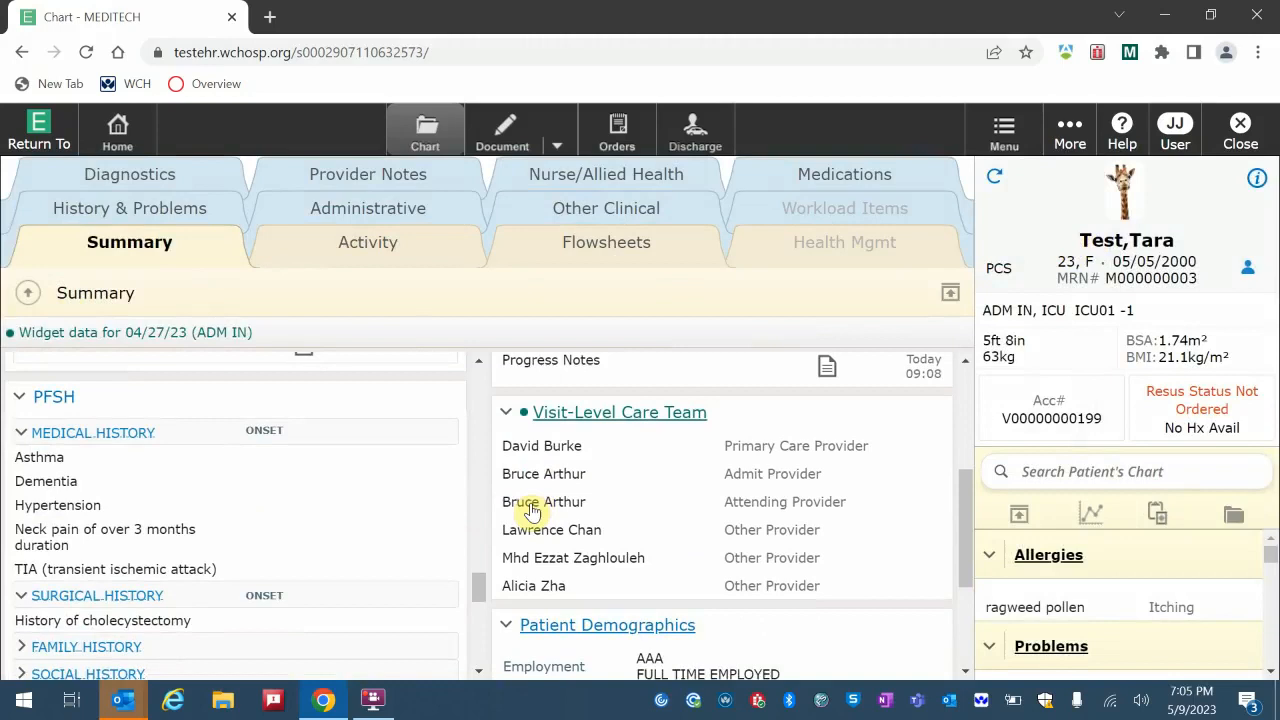
scroll("down", 3)
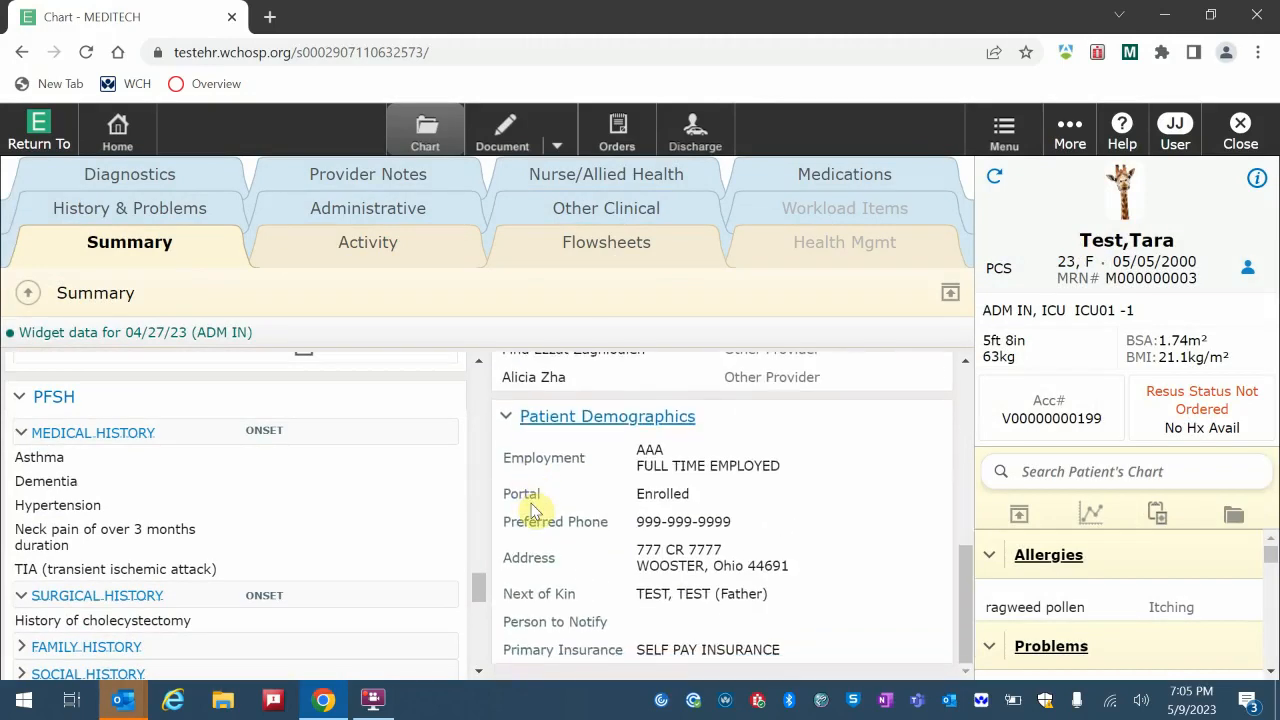
scroll("down", 3)
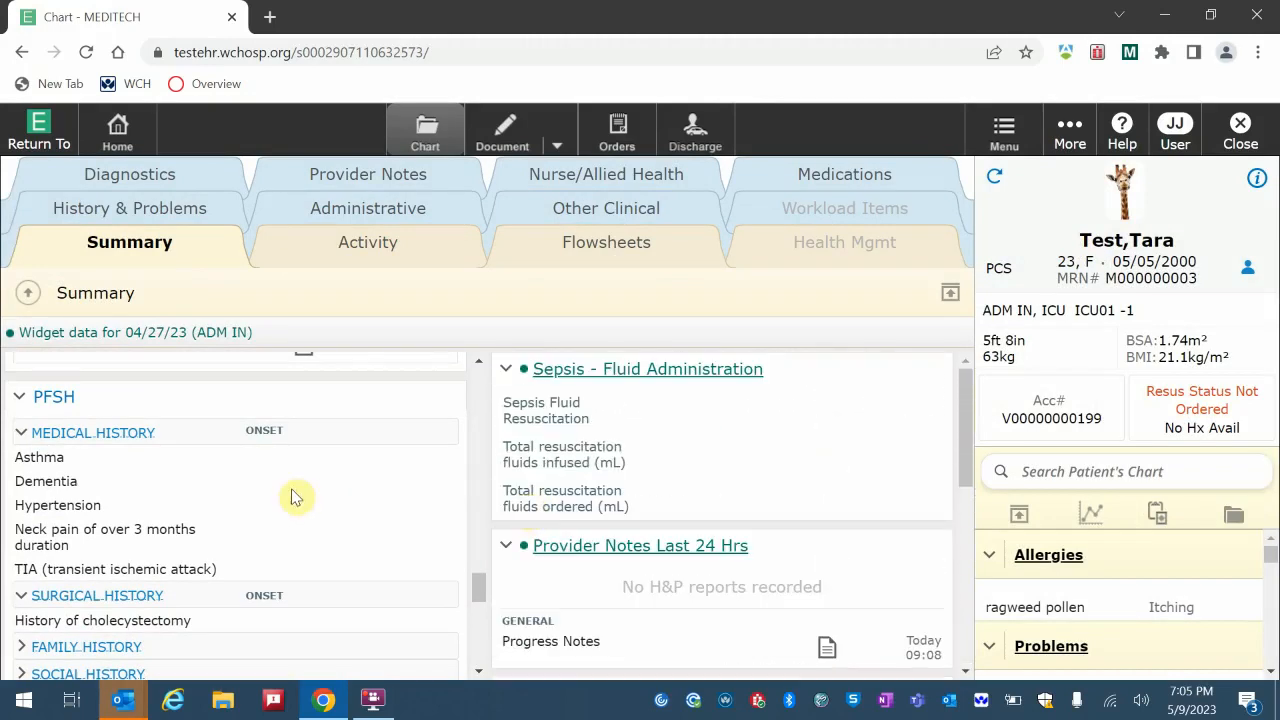
scroll("down", 3)
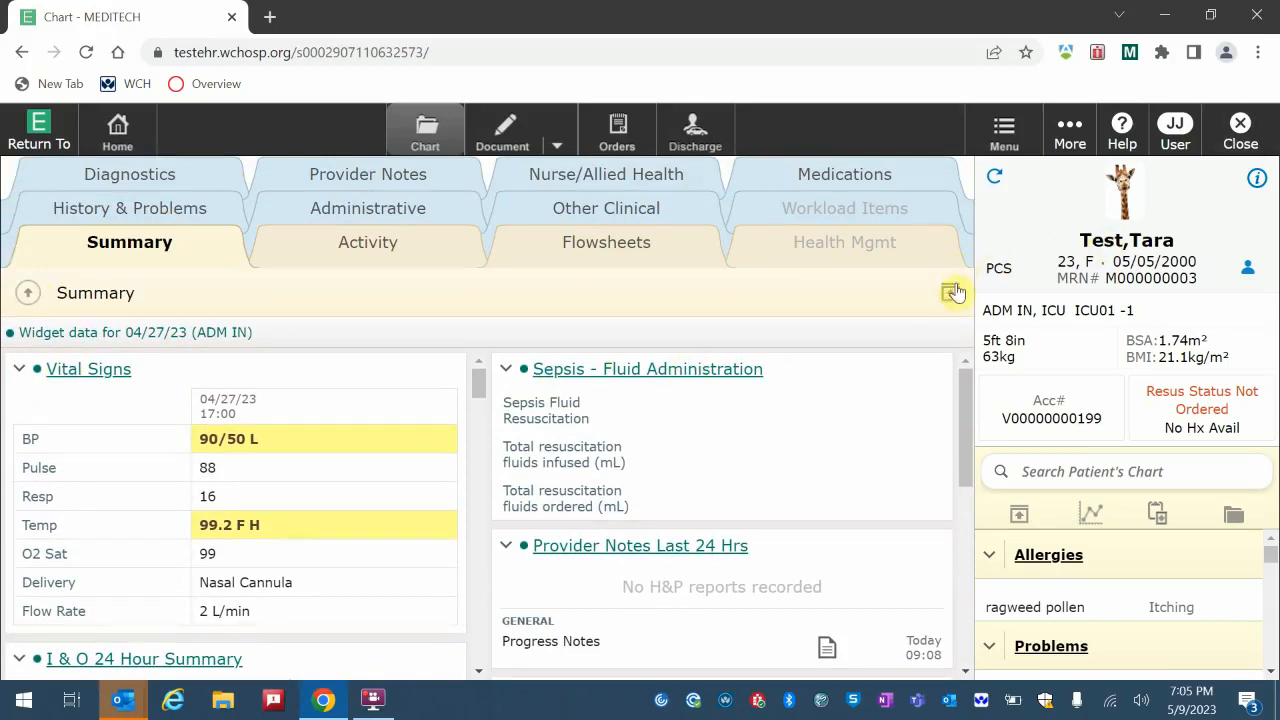
Collapse all widgets, toggle Sepsis - Fluid Administration open and closed, then go to Activity
left_click(949, 291)
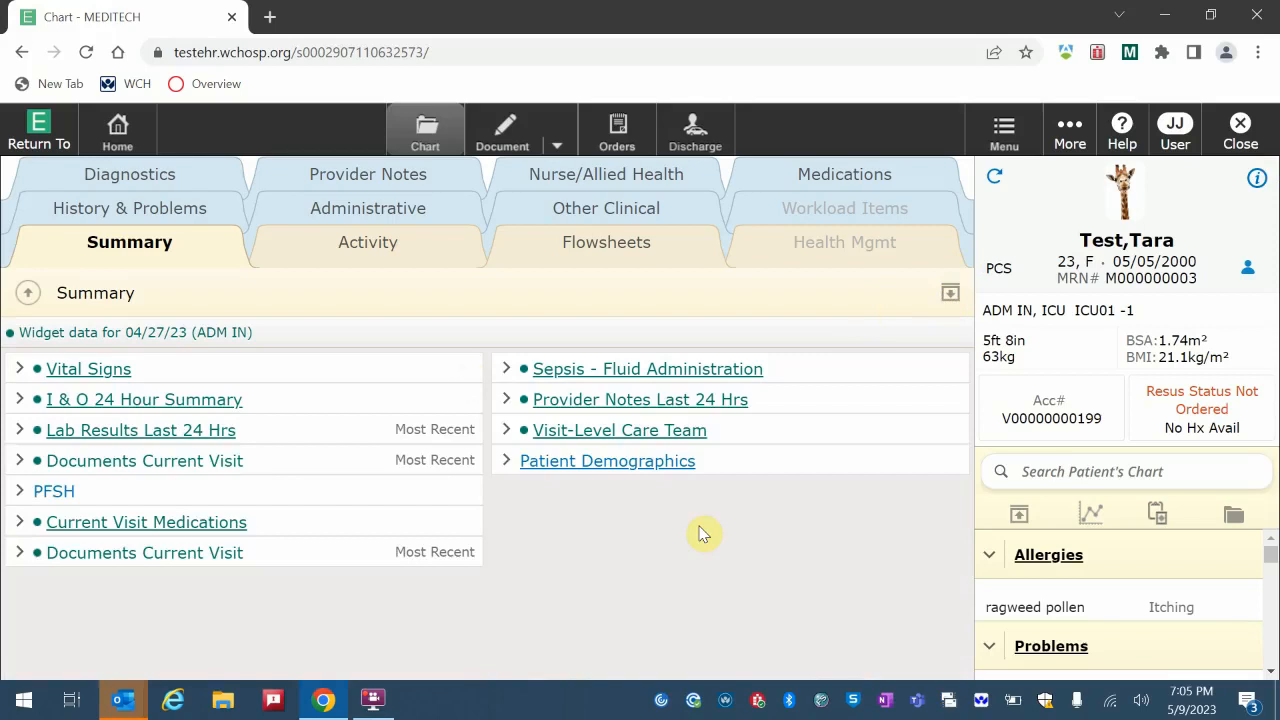
mouse_move(329, 538)
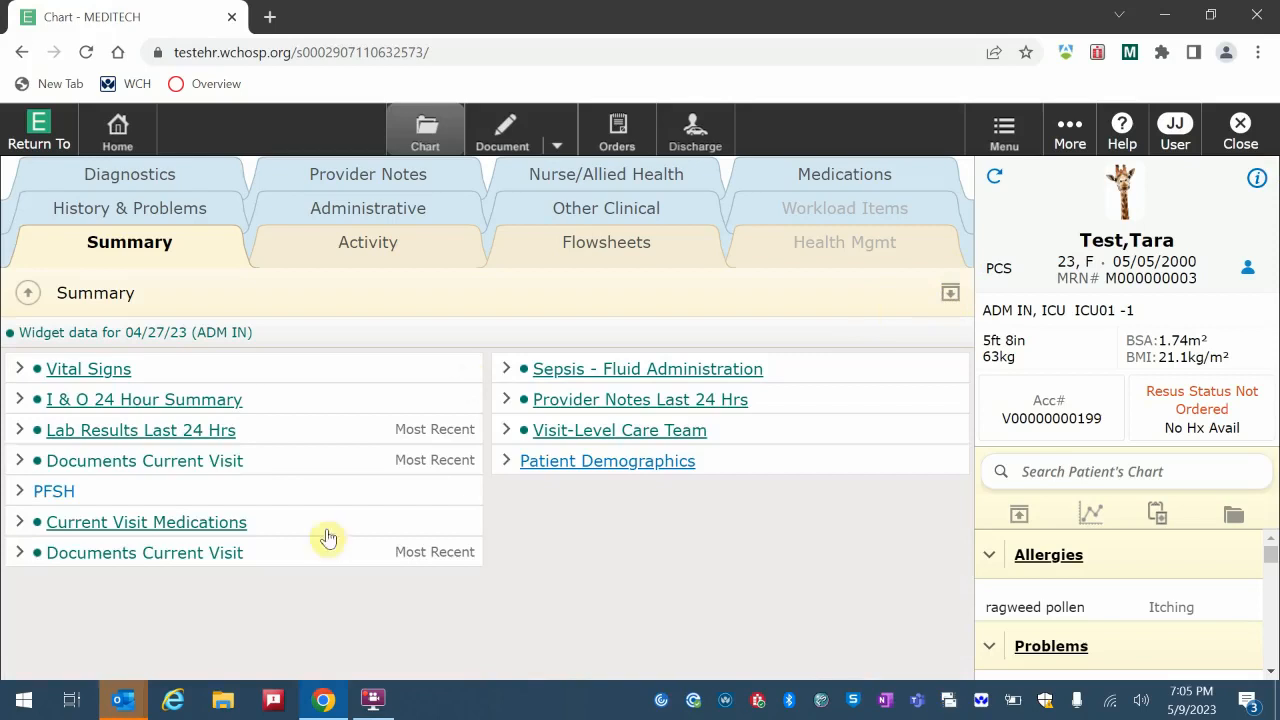
left_click(508, 368)
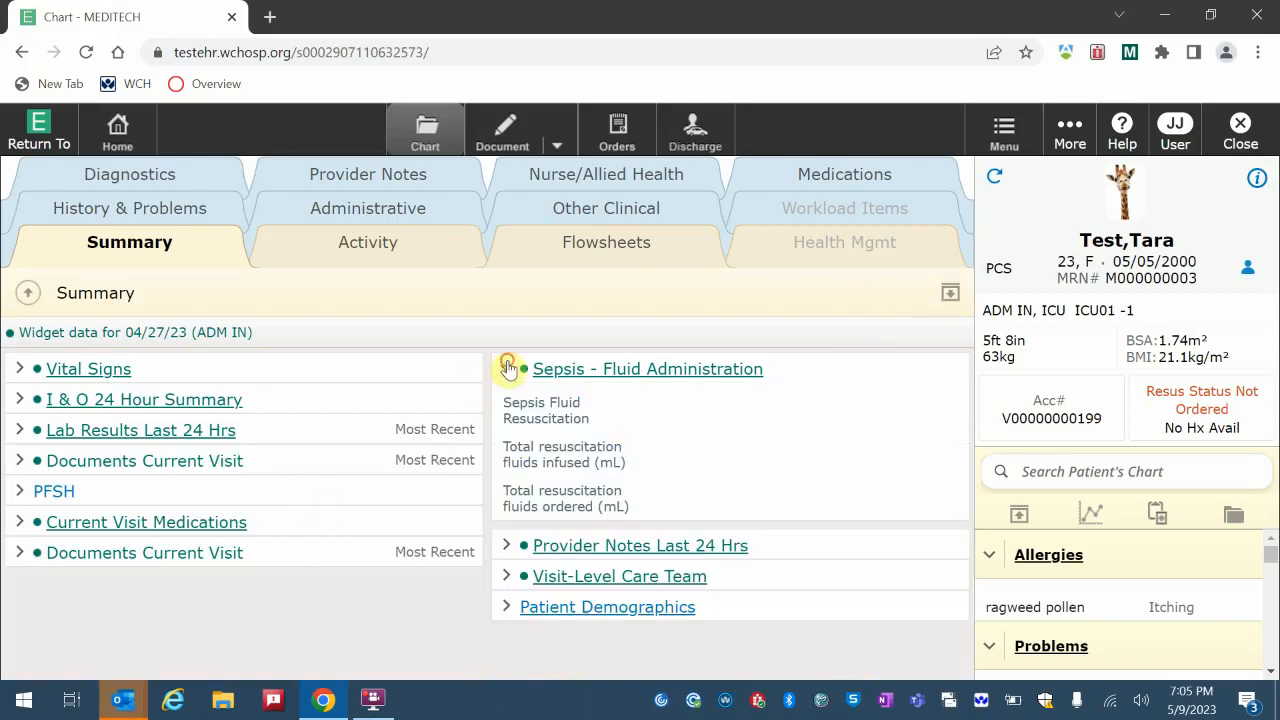
left_click(508, 369)
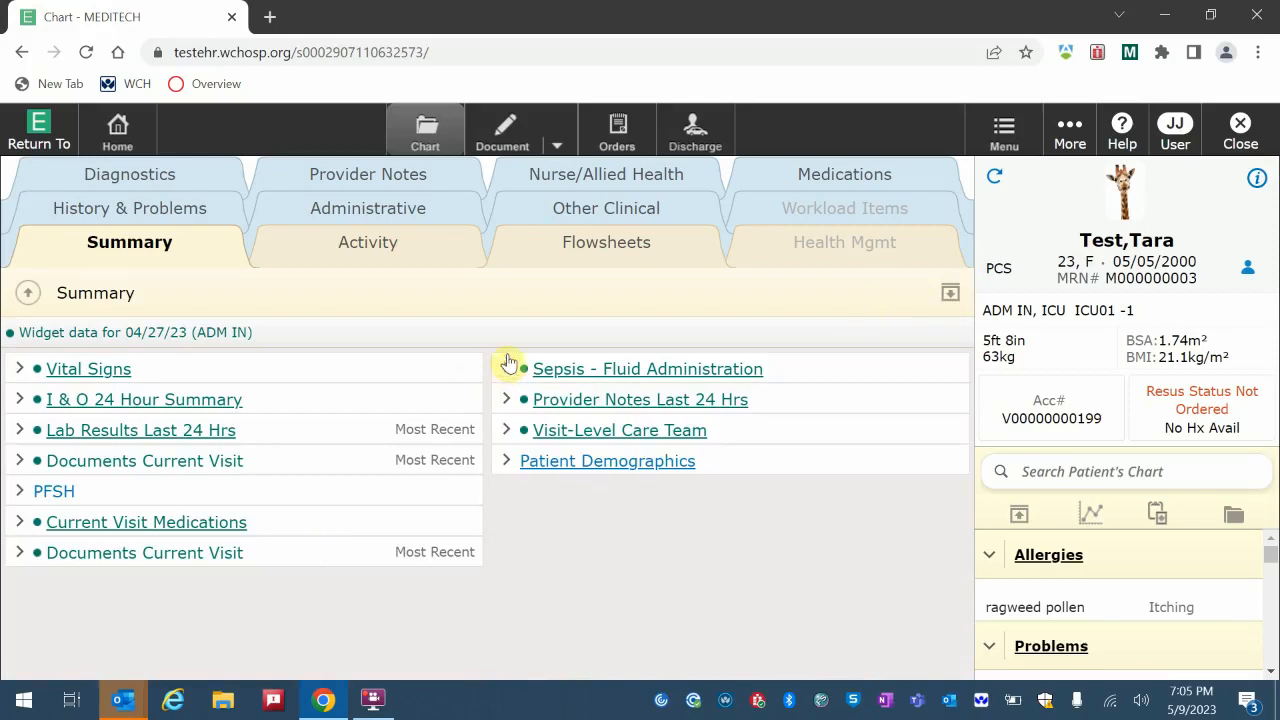
mouse_move(597, 388)
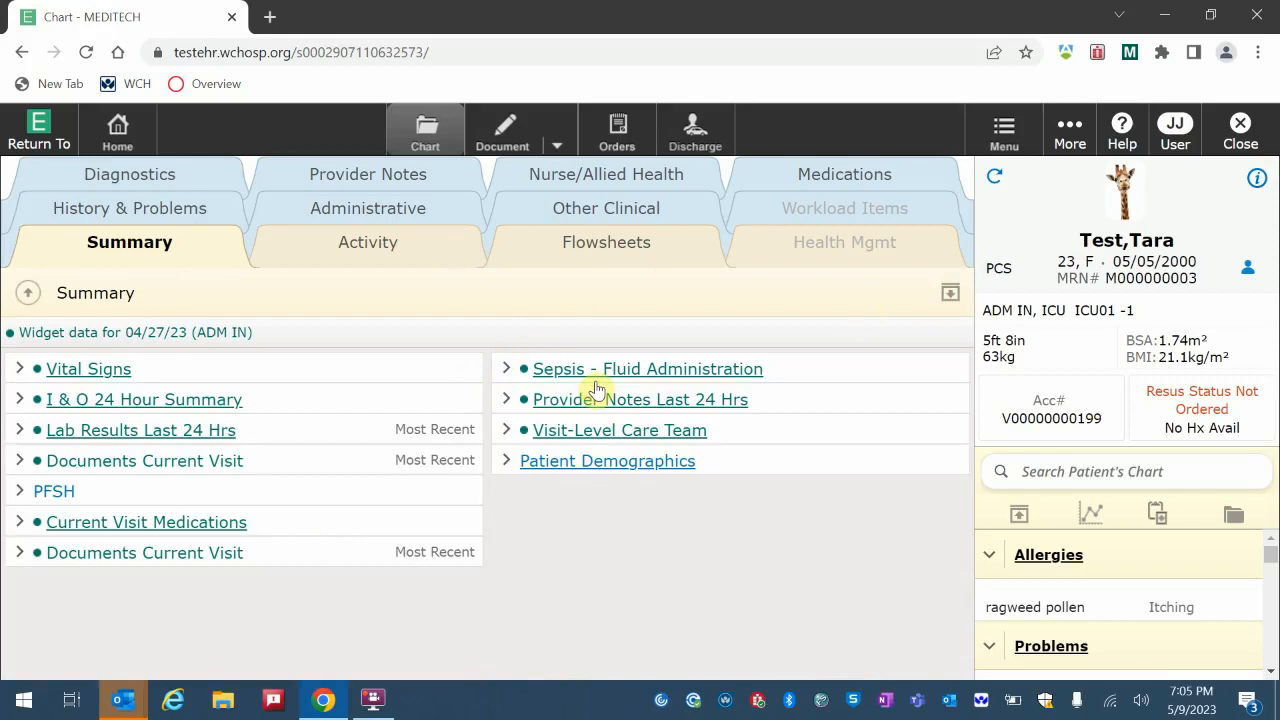
mouse_move(379, 279)
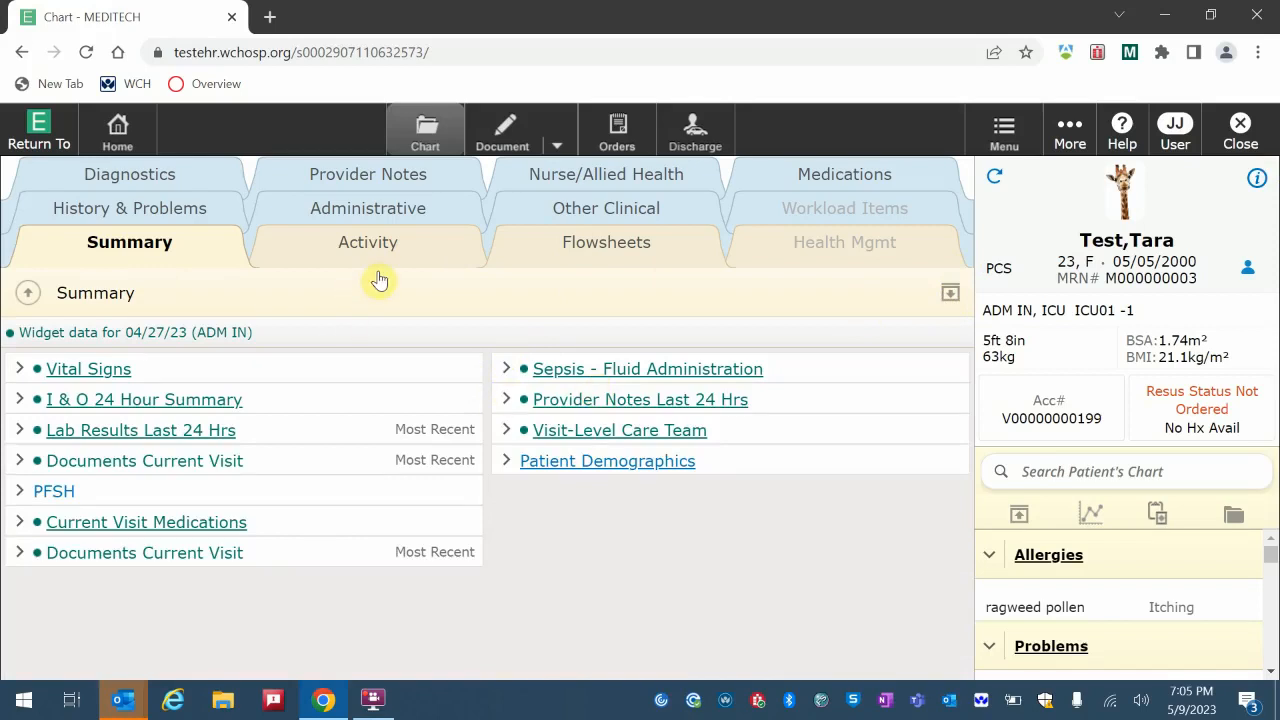
left_click(367, 242)
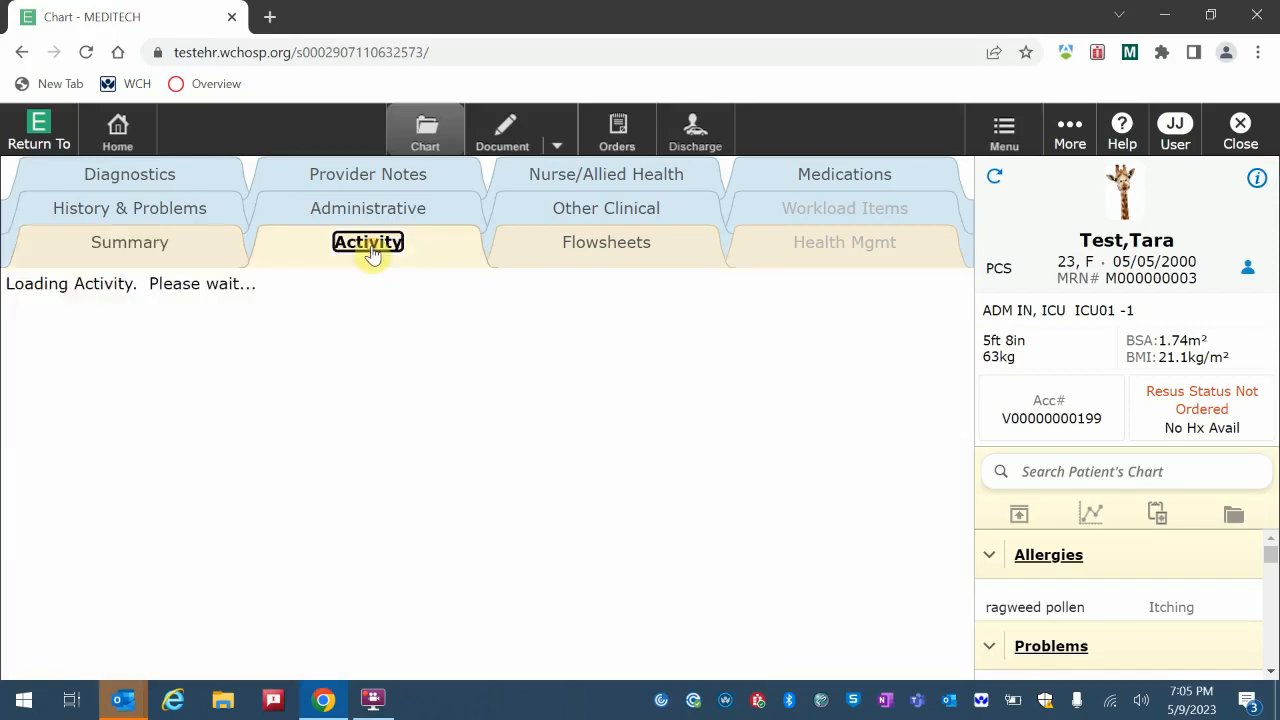
Show the Activity section and switch the Activity Log view to Record Scans
left_click(368, 242)
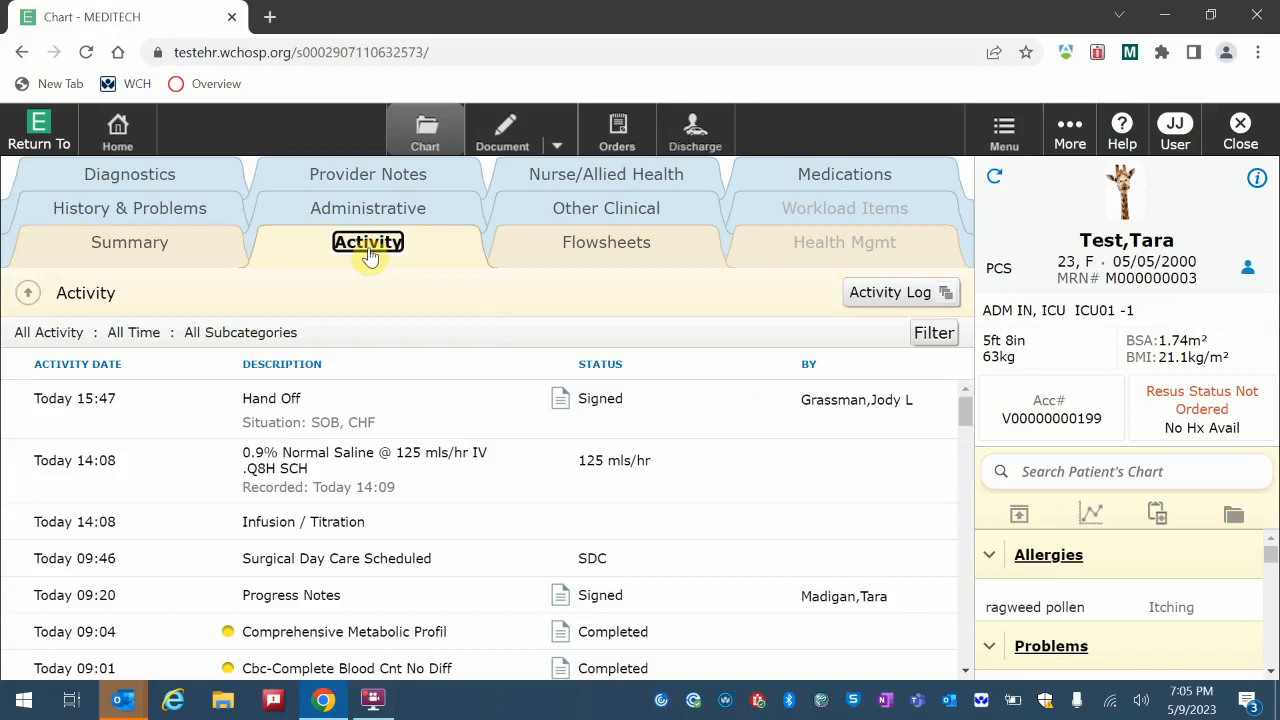
mouse_move(510, 346)
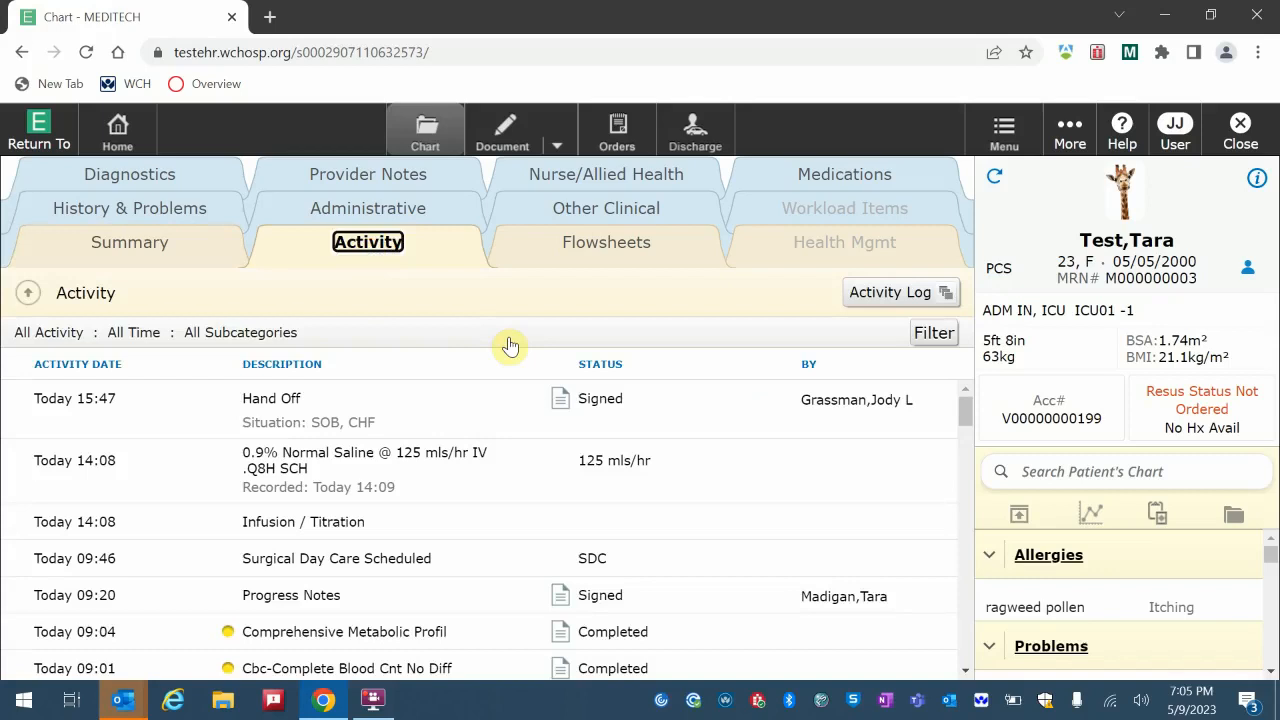
mouse_move(661, 418)
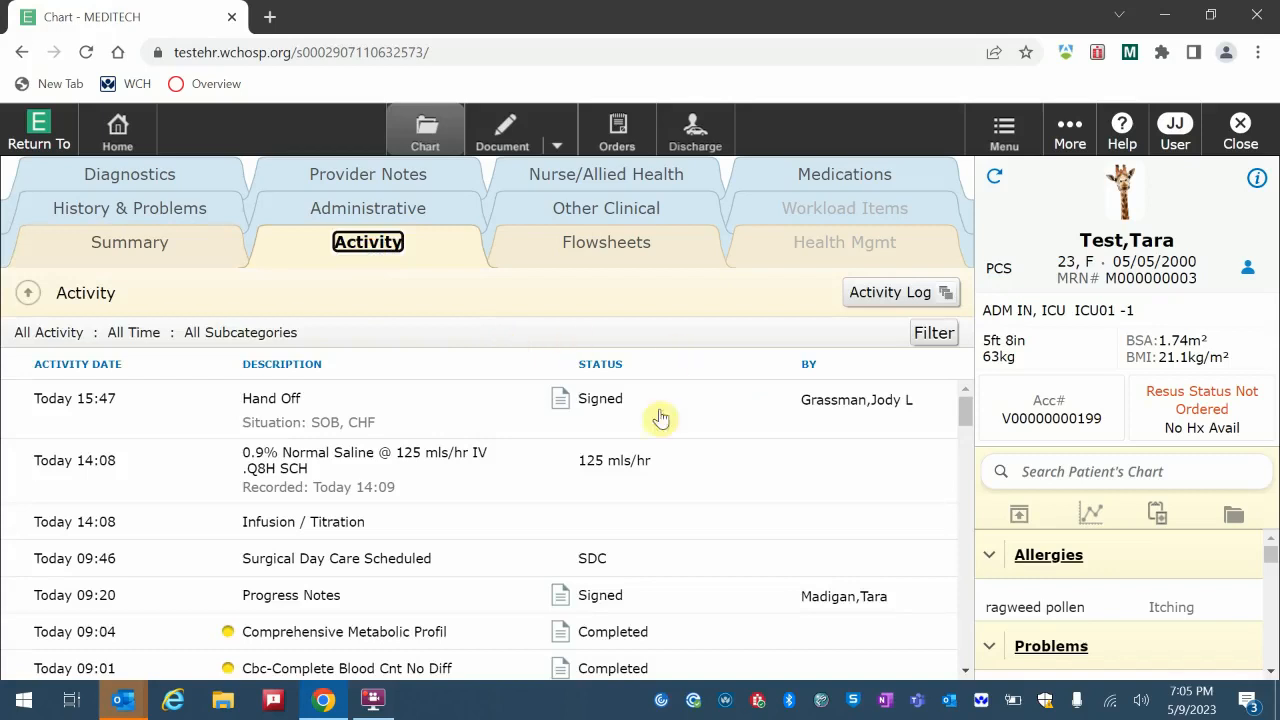
mouse_move(708, 274)
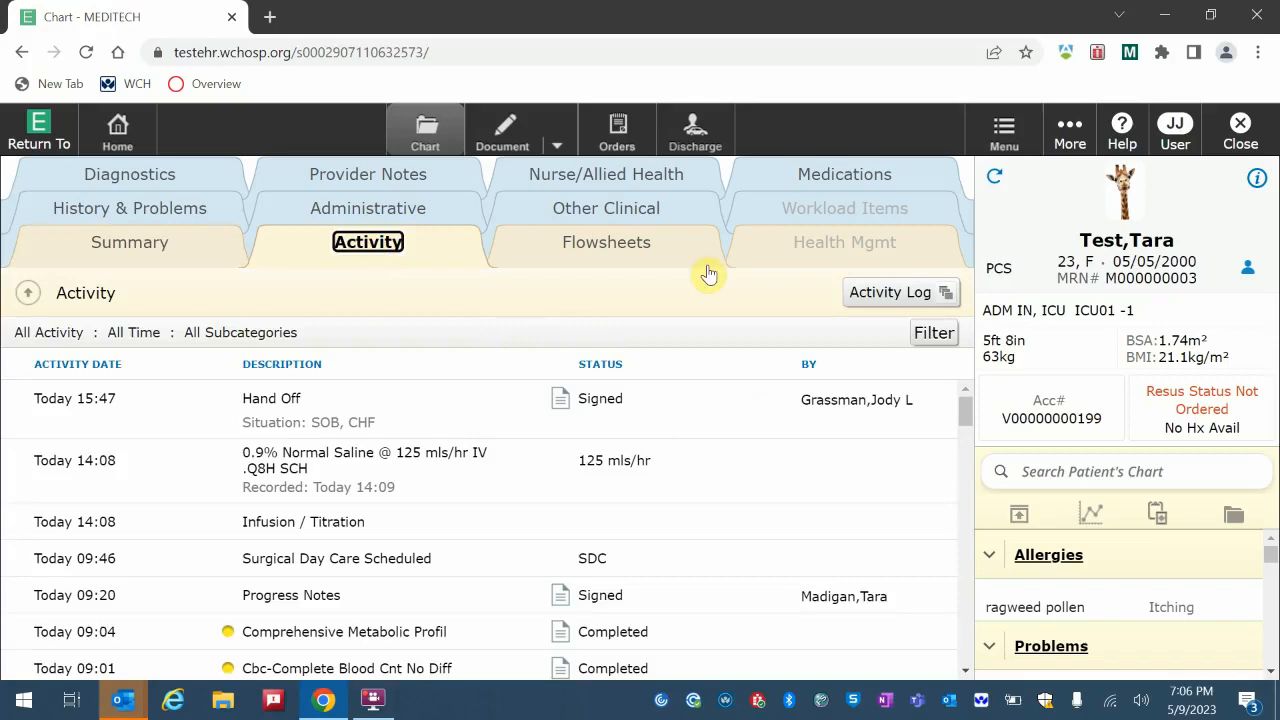
mouse_move(888, 292)
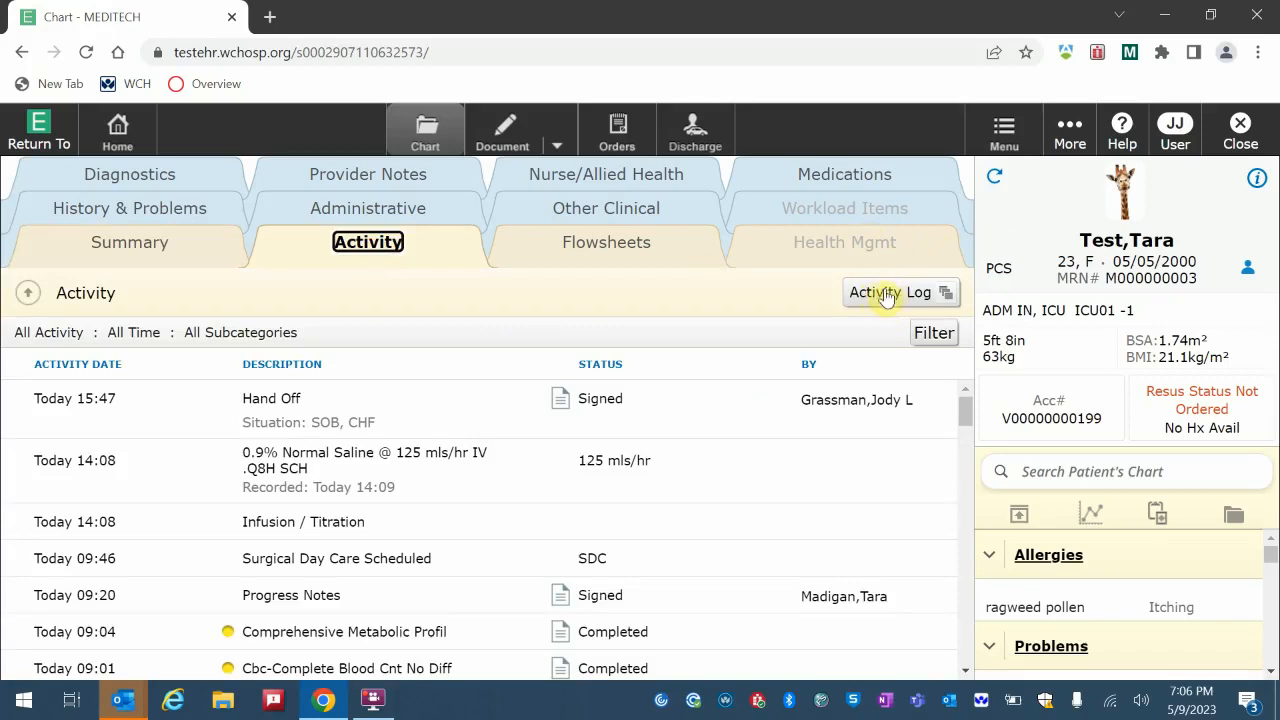
left_click(889, 292)
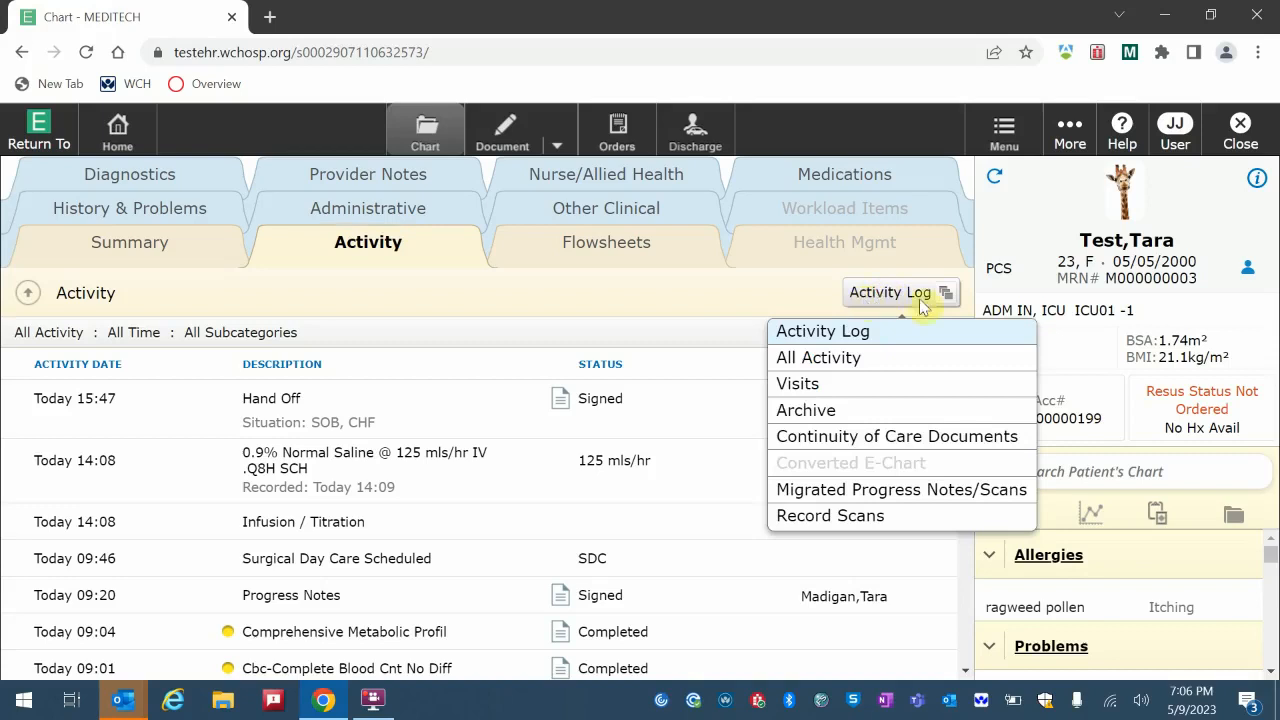
mouse_move(883, 300)
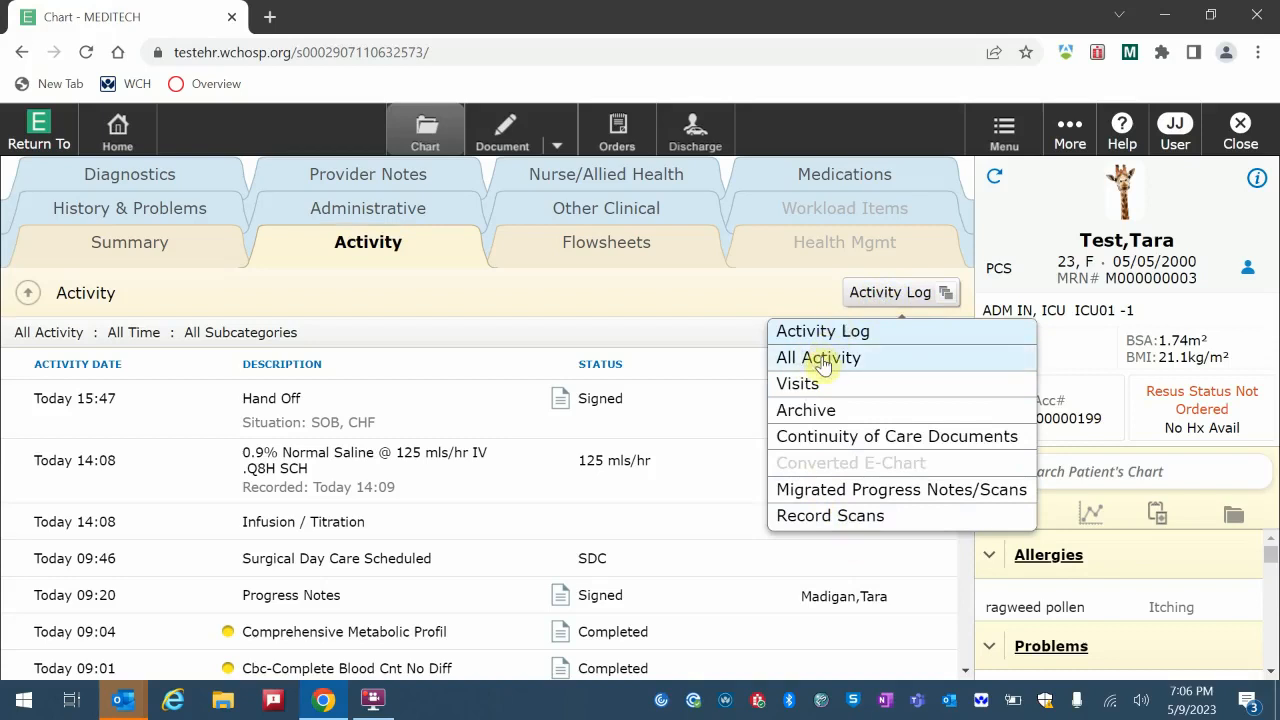
mouse_move(800, 390)
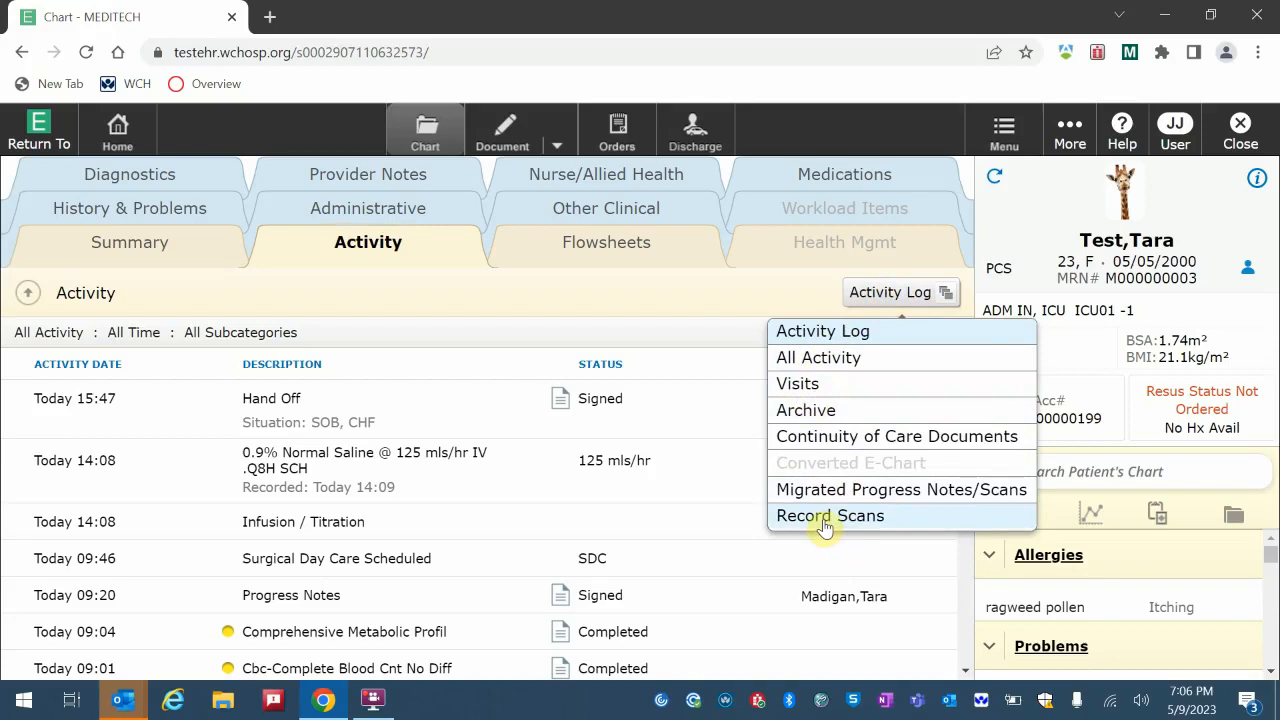
left_click(830, 515)
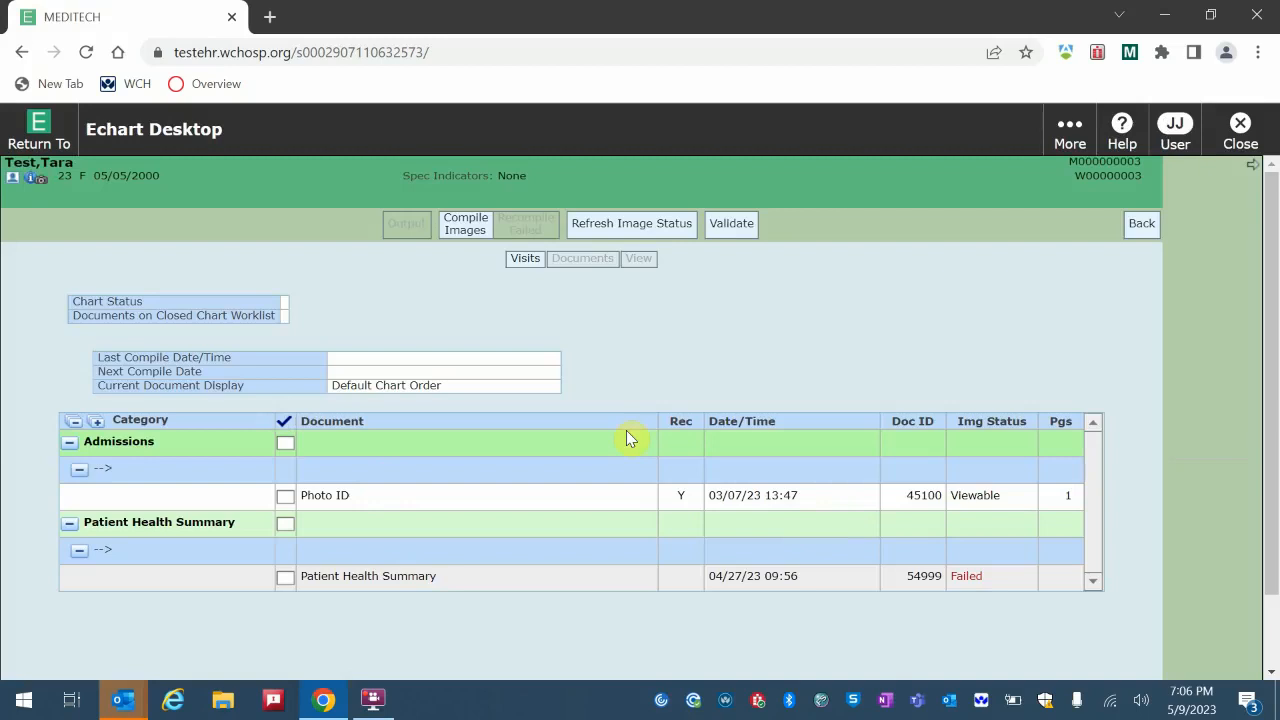
mouse_move(815, 230)
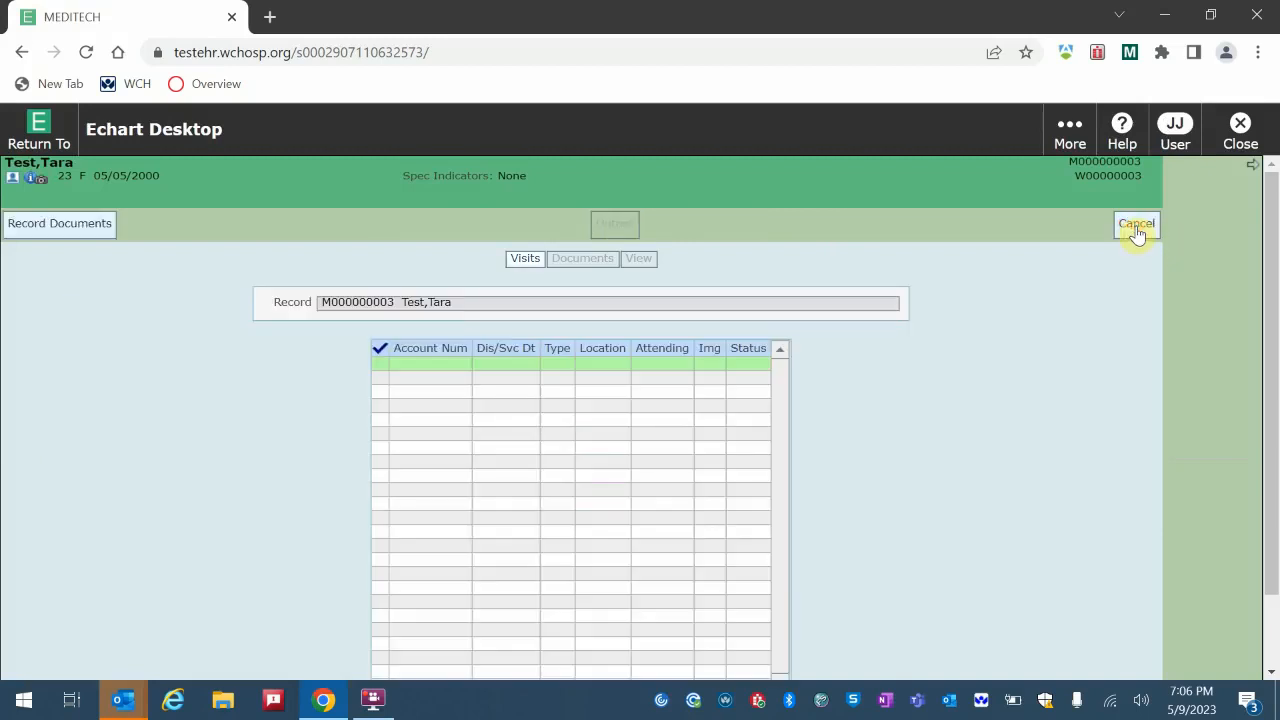
Cancel out of the Echart Desktop scanned records back to the chart
left_click(1136, 223)
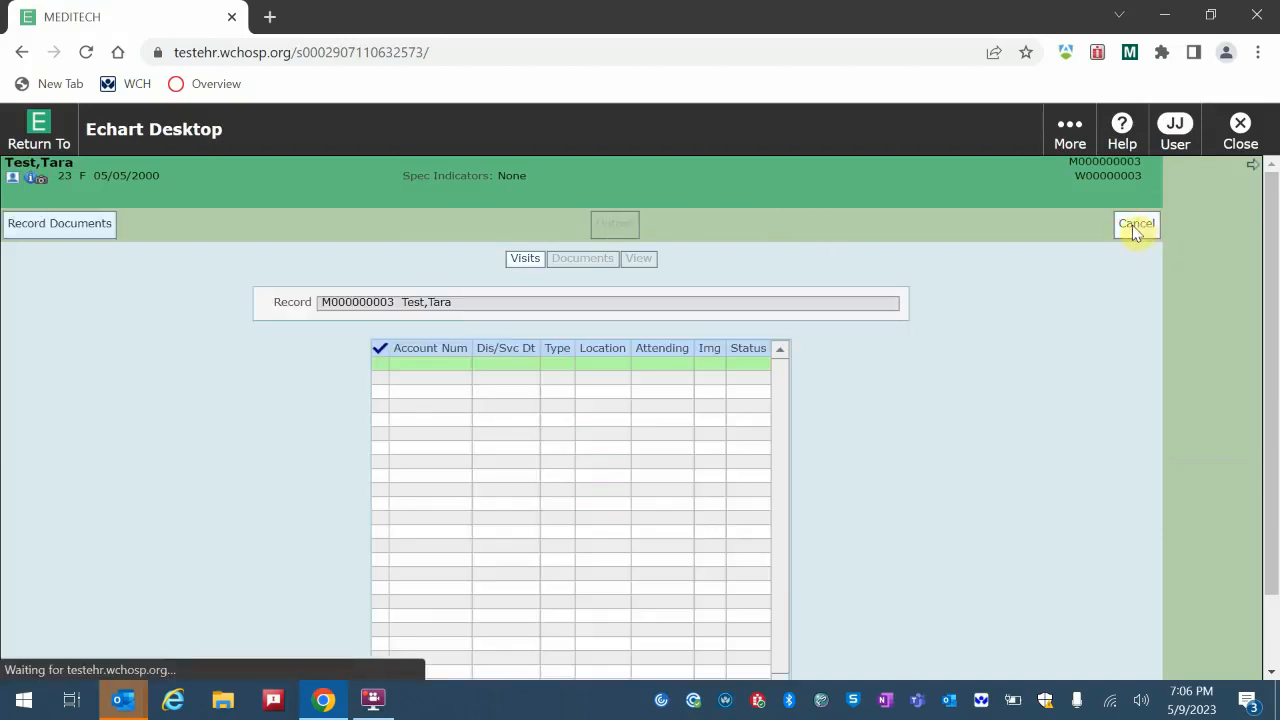
left_click(1136, 223)
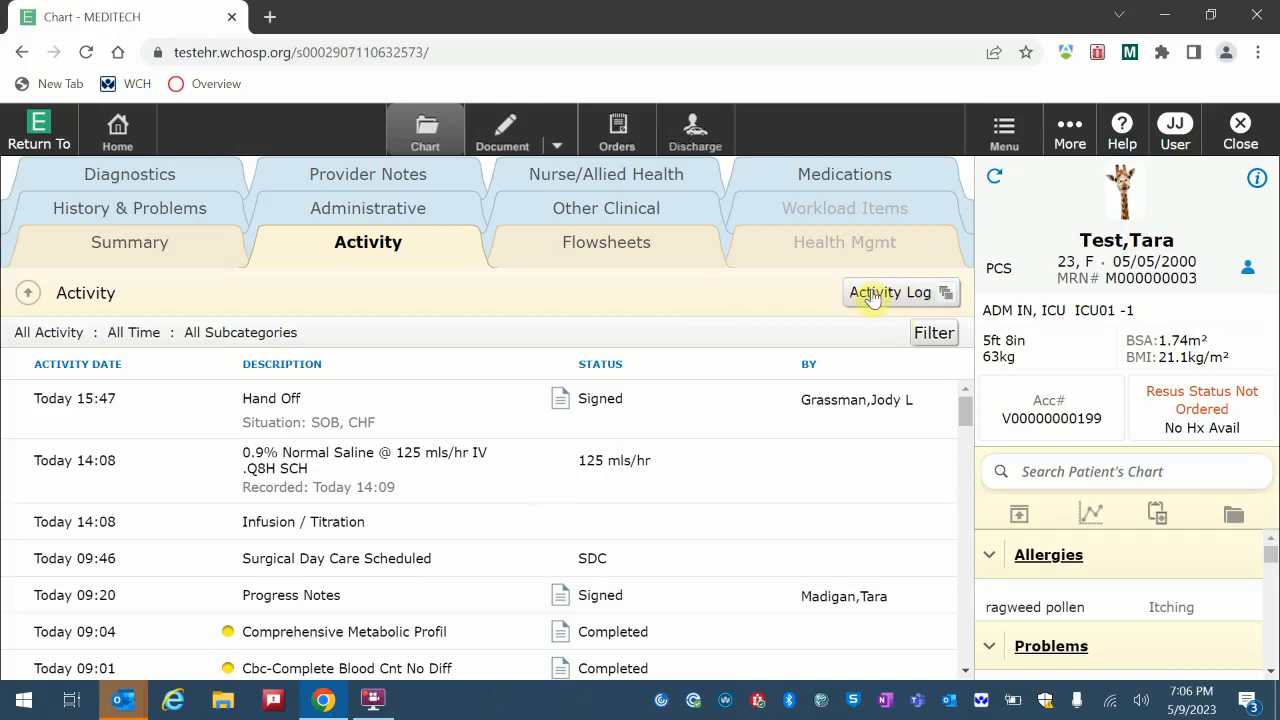
mouse_move(488, 372)
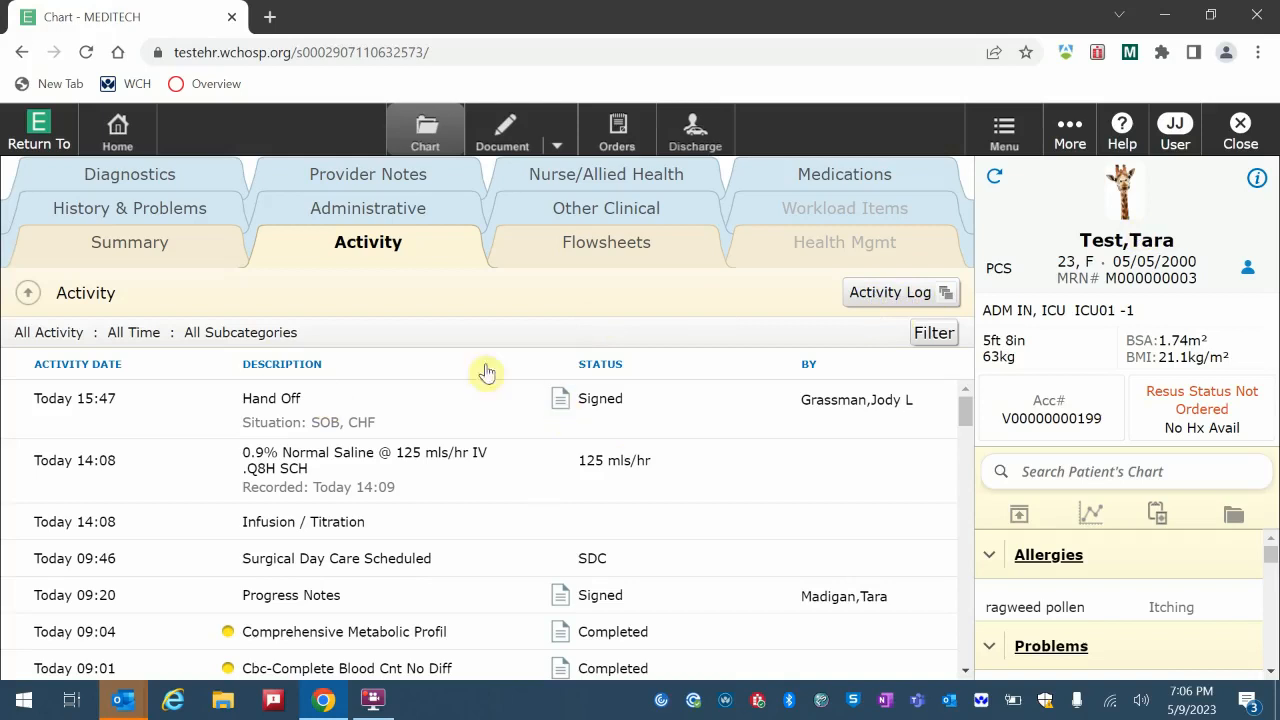
mouse_move(563, 405)
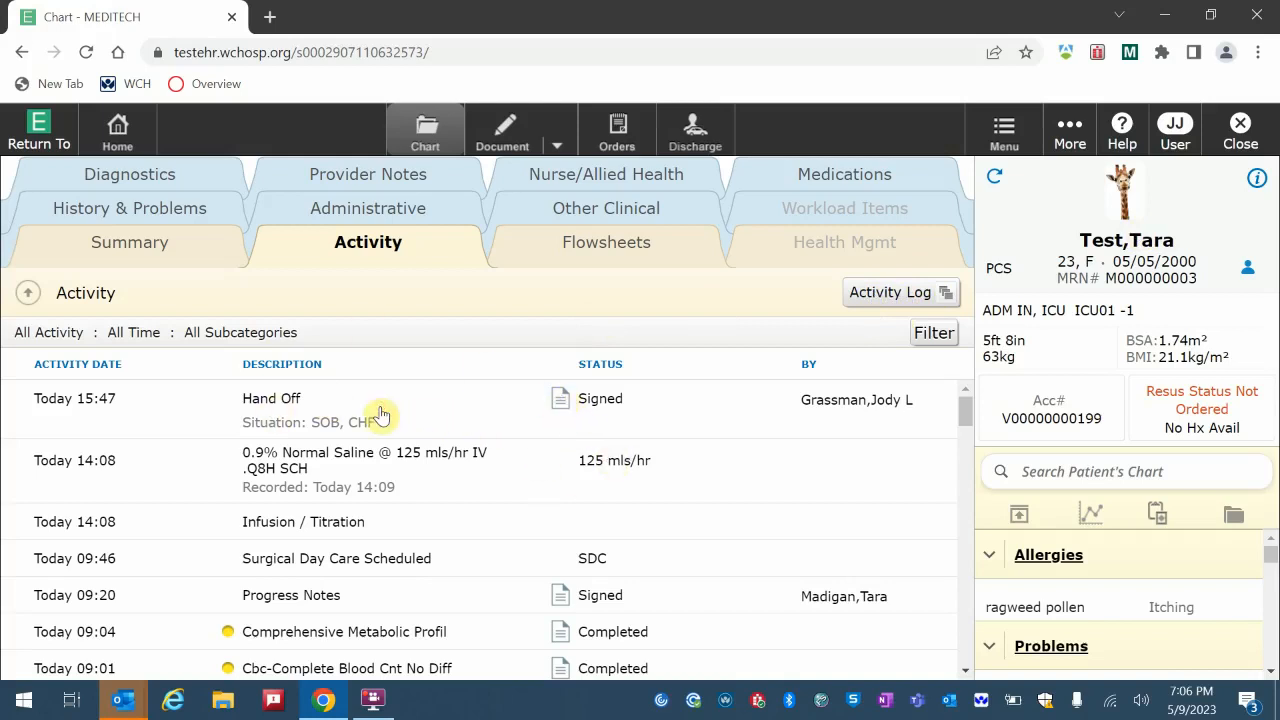
mouse_move(572, 408)
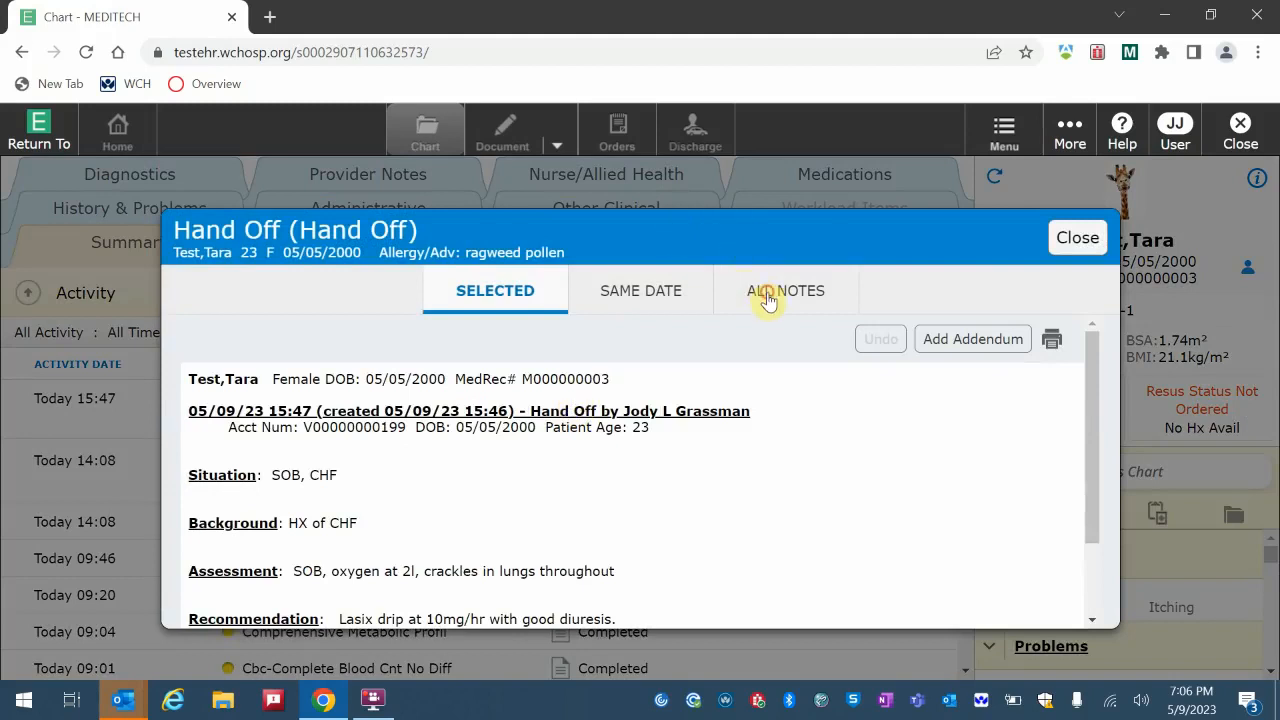
left_click(785, 291)
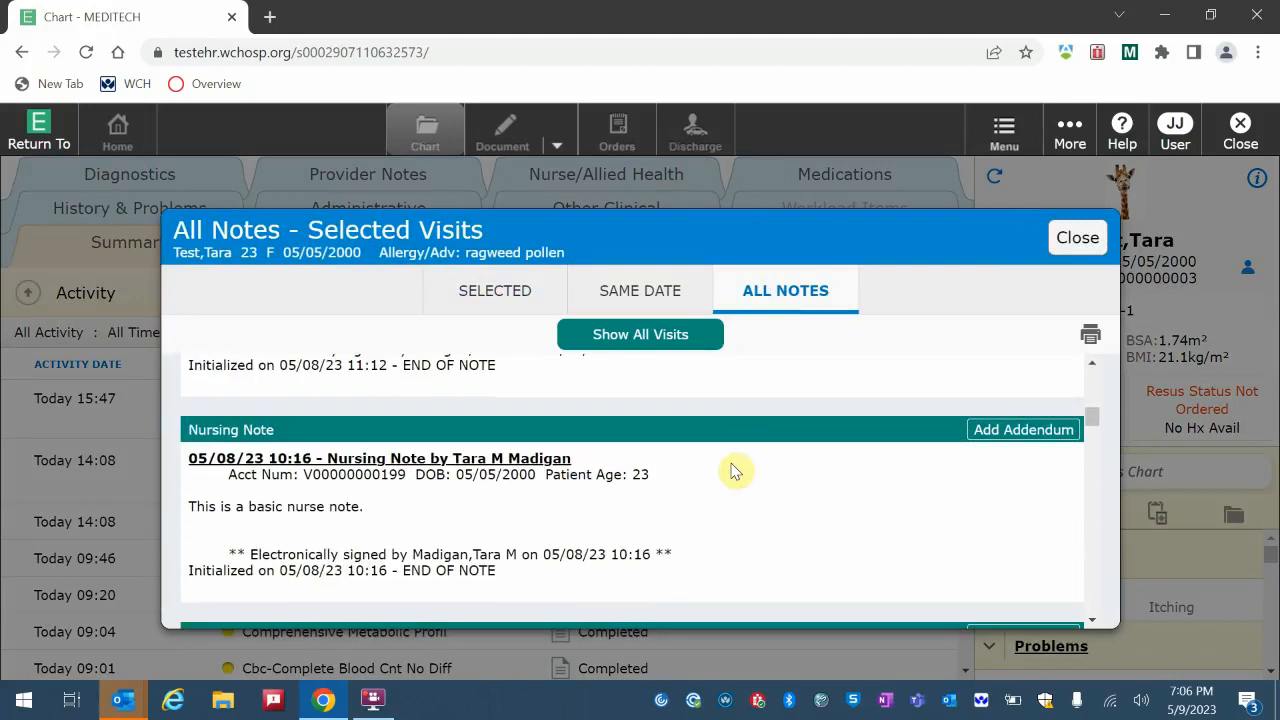
left_click(1077, 237)
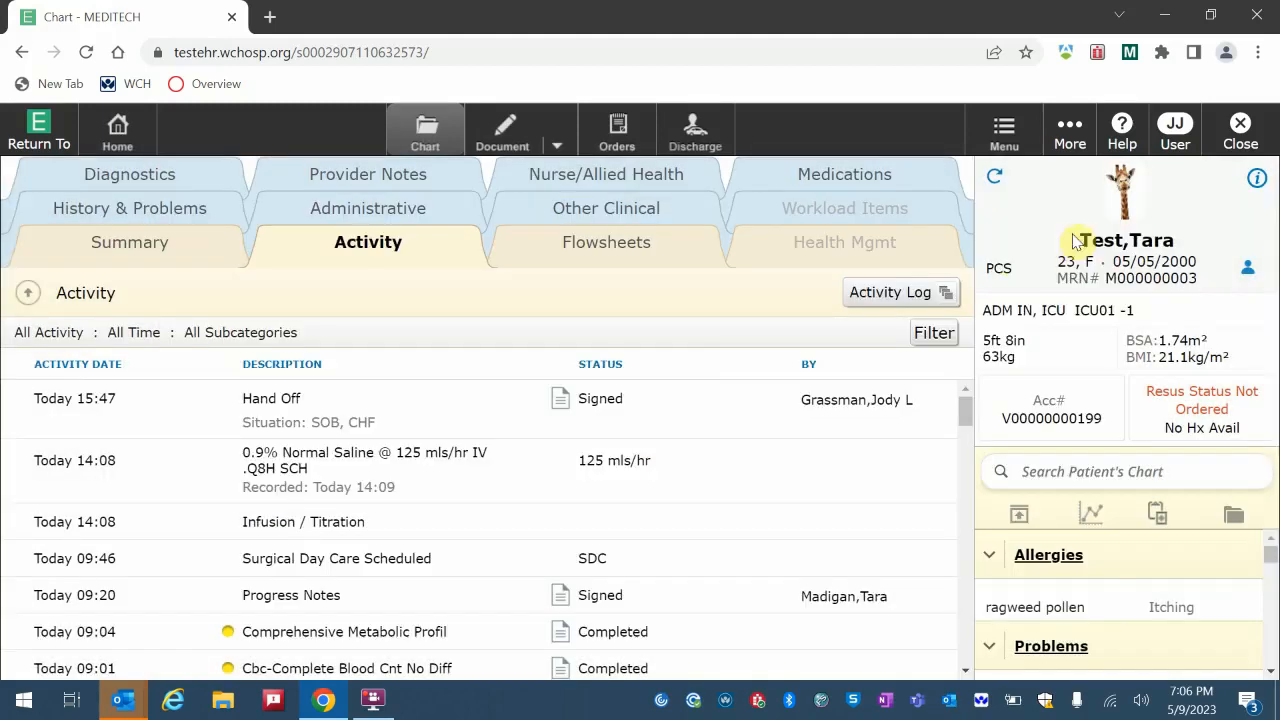
mouse_move(618, 411)
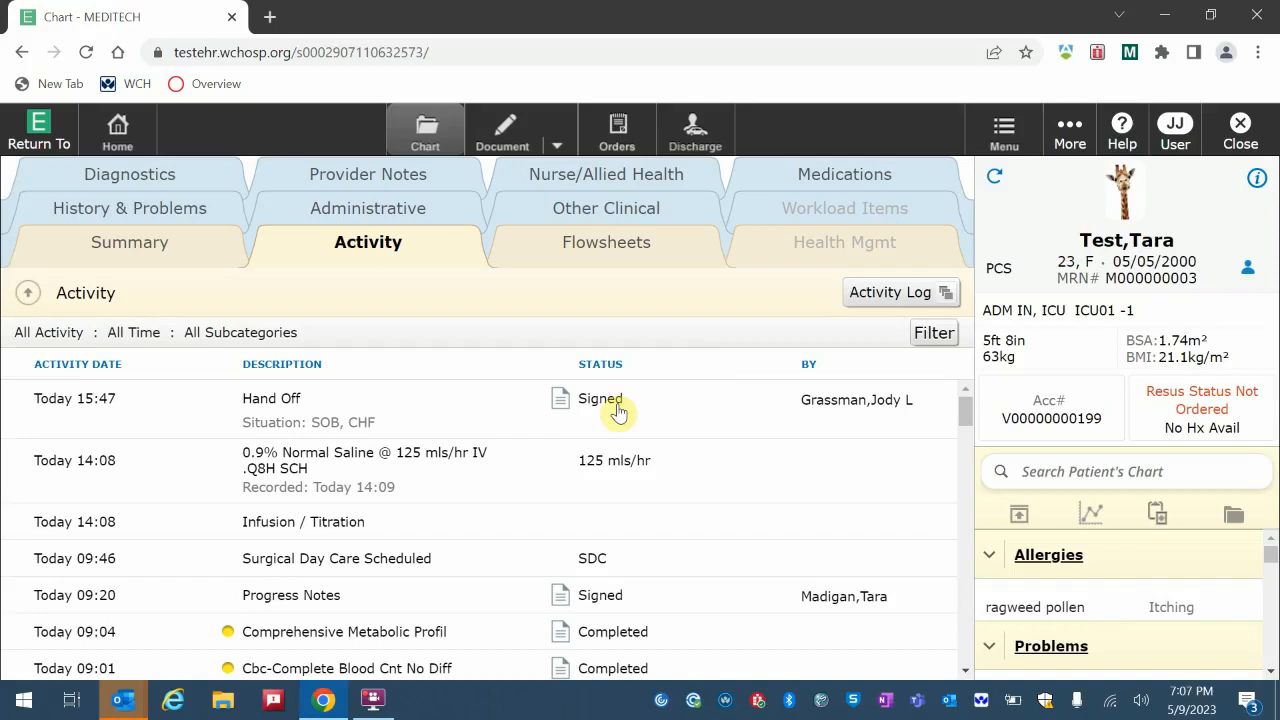
left_click(606, 242)
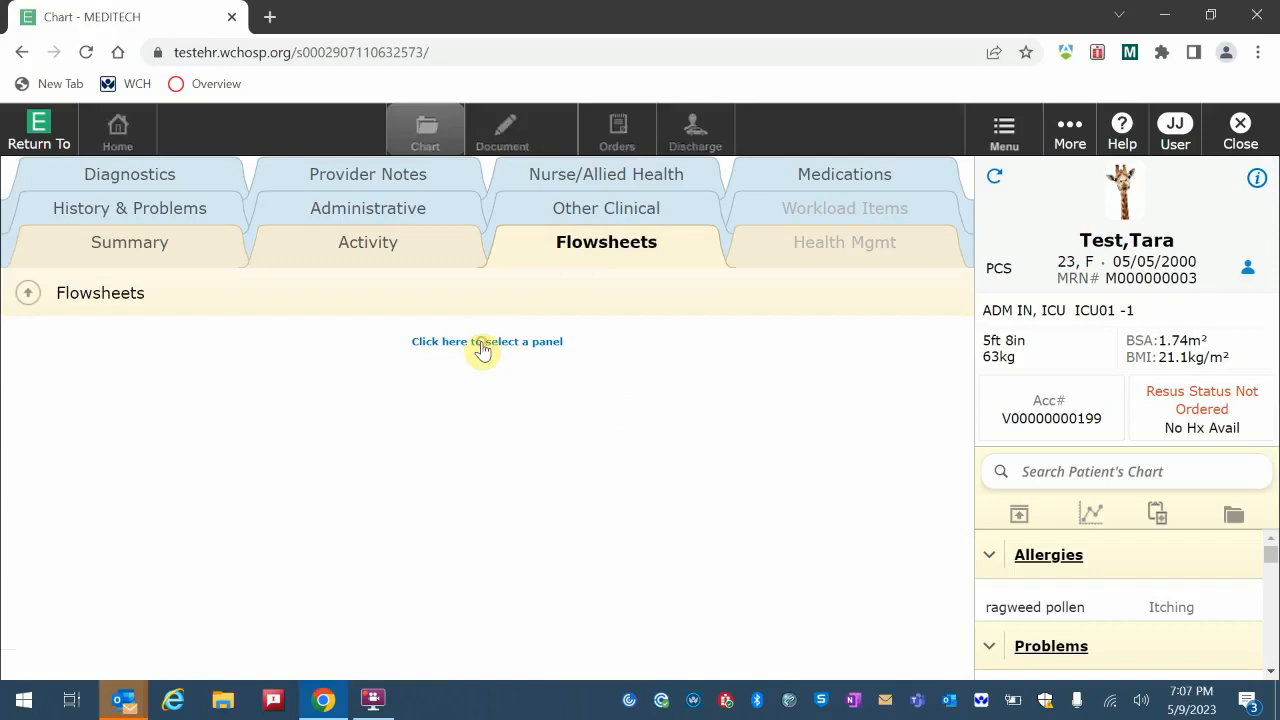
Show the Adult Clinical Panel flowsheet by Visits, then move to History & Problems
left_click(487, 341)
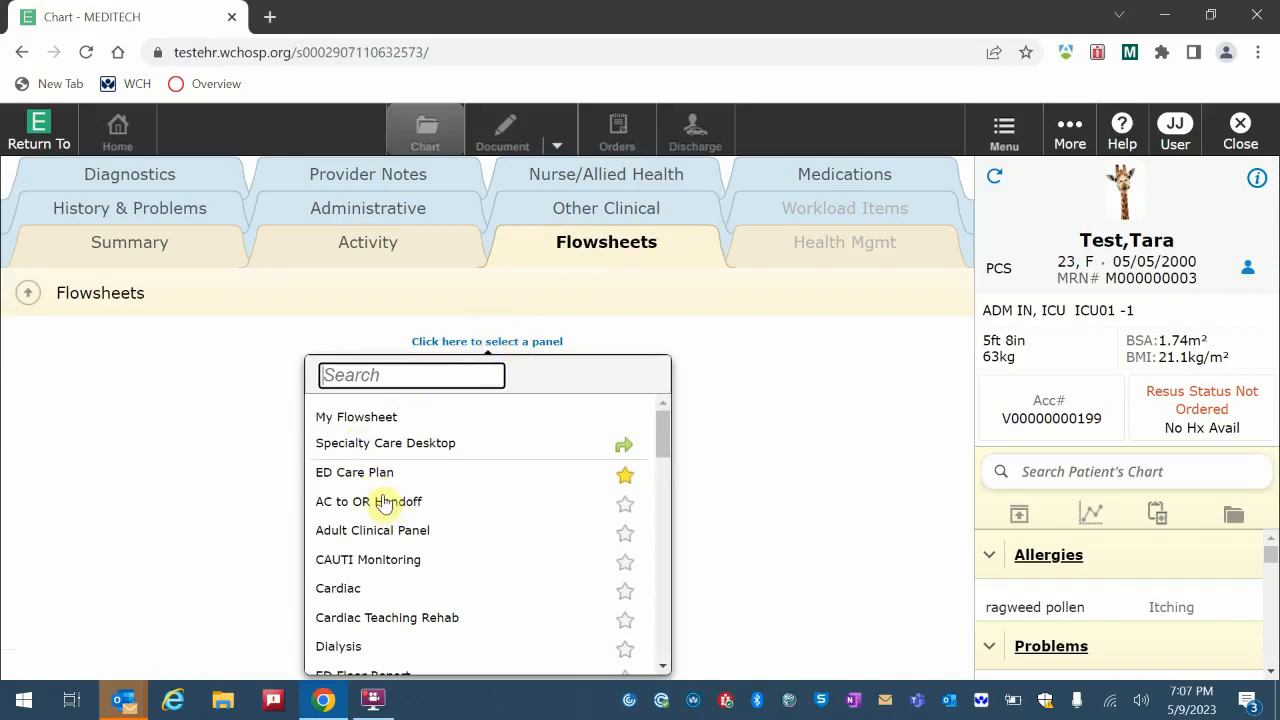
mouse_move(372, 530)
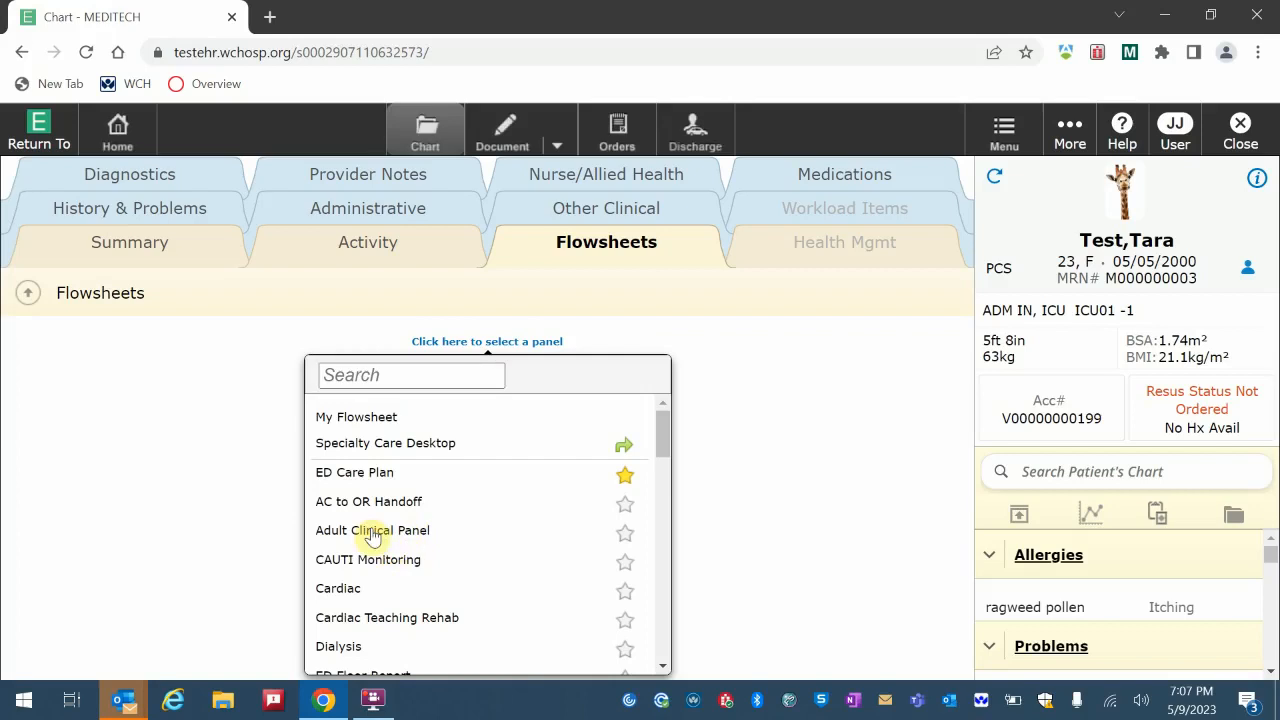
left_click(372, 530)
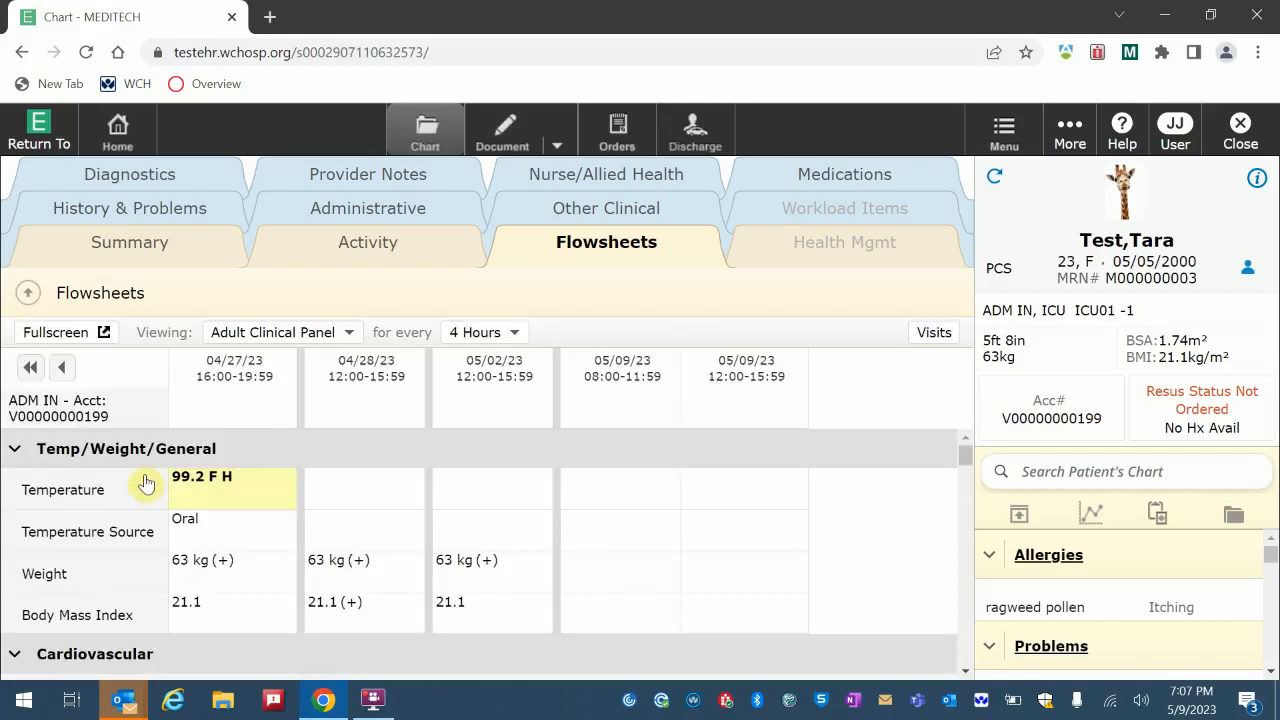
mouse_move(310, 419)
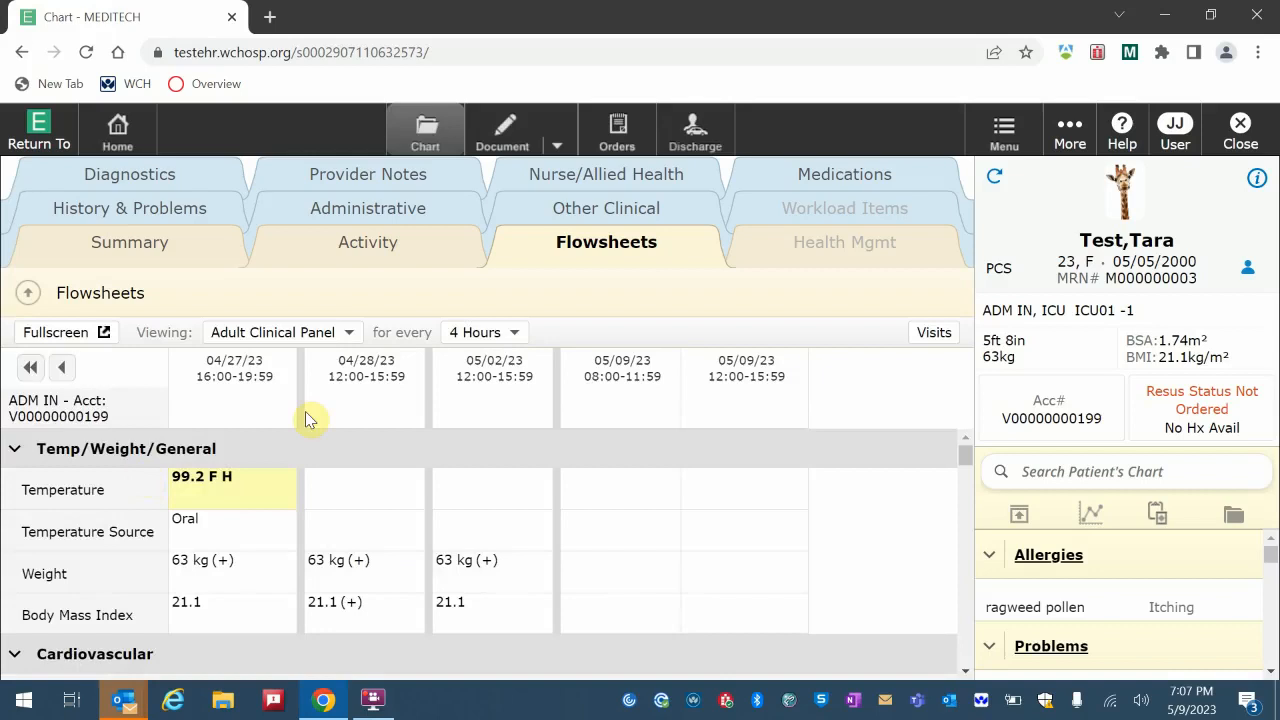
mouse_move(701, 443)
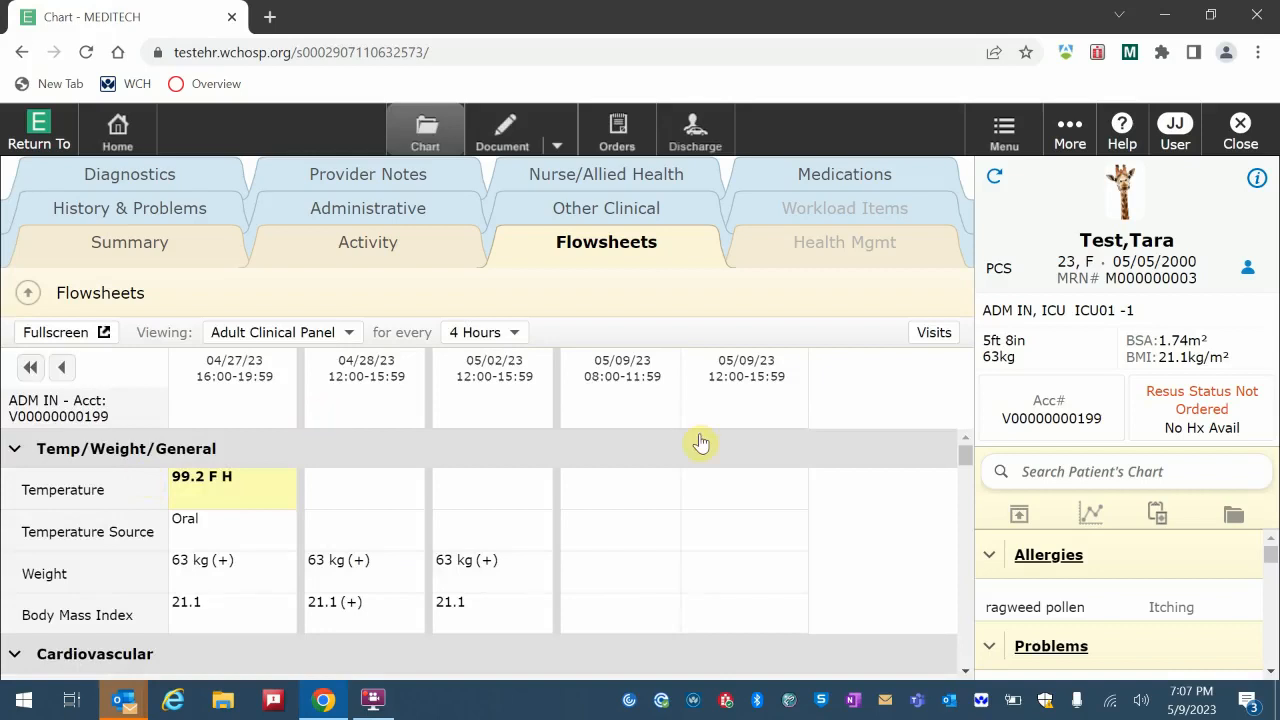
mouse_move(905, 281)
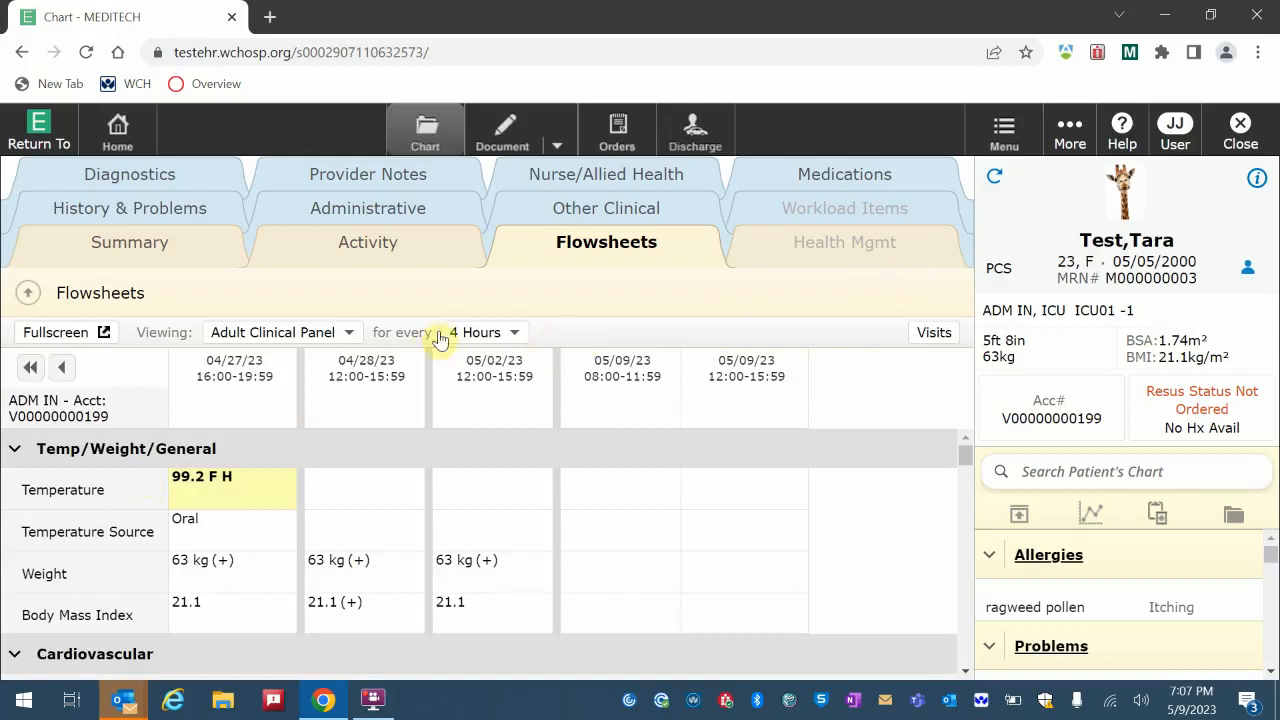
left_click(349, 331)
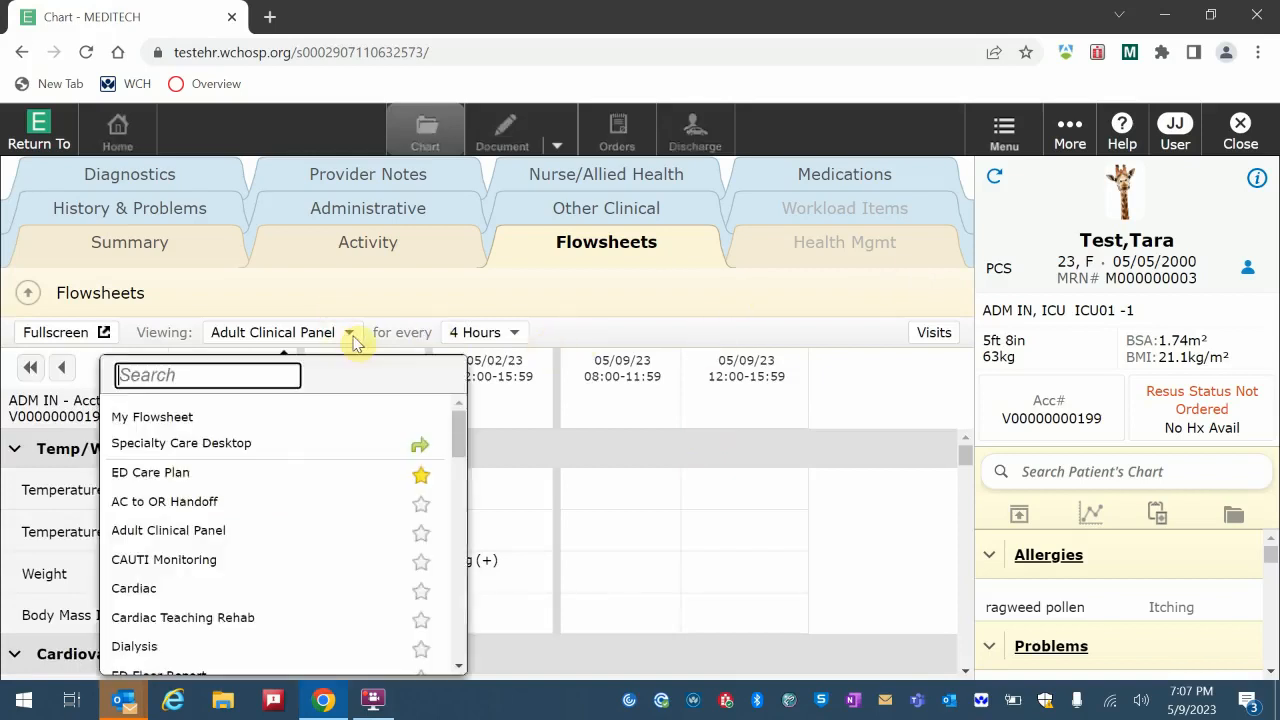
scroll("down", 3)
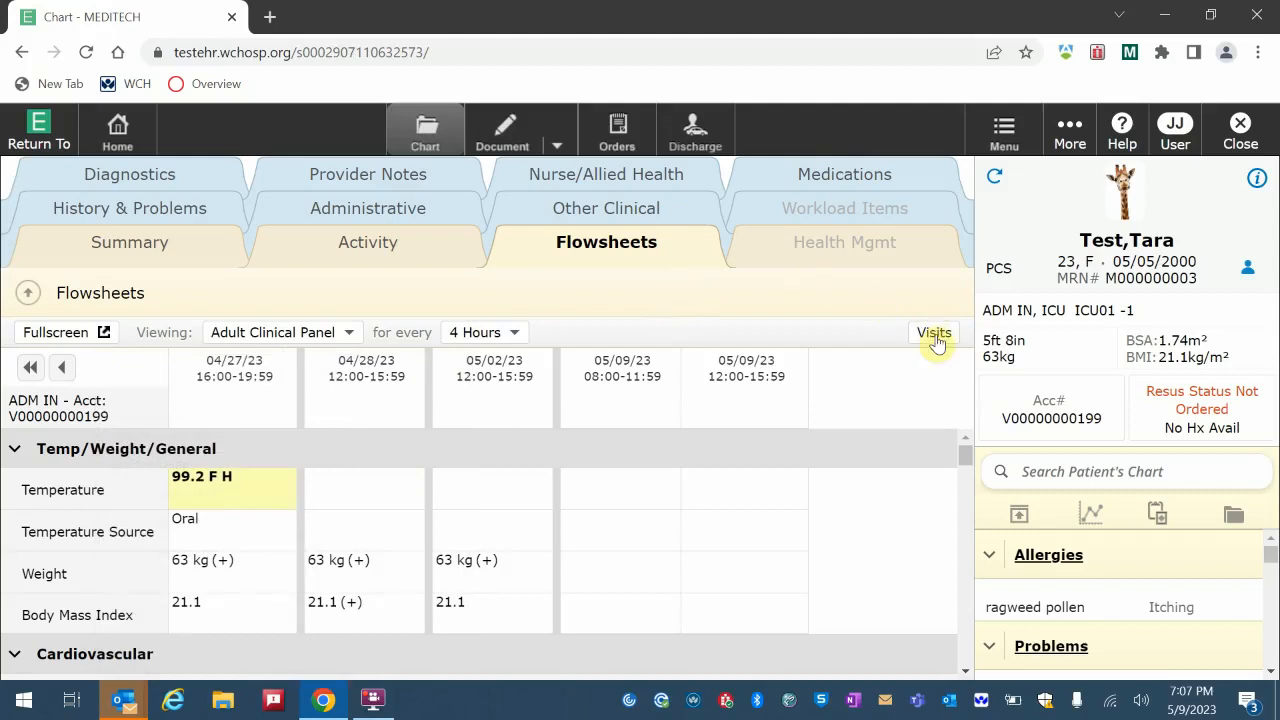
left_click(933, 332)
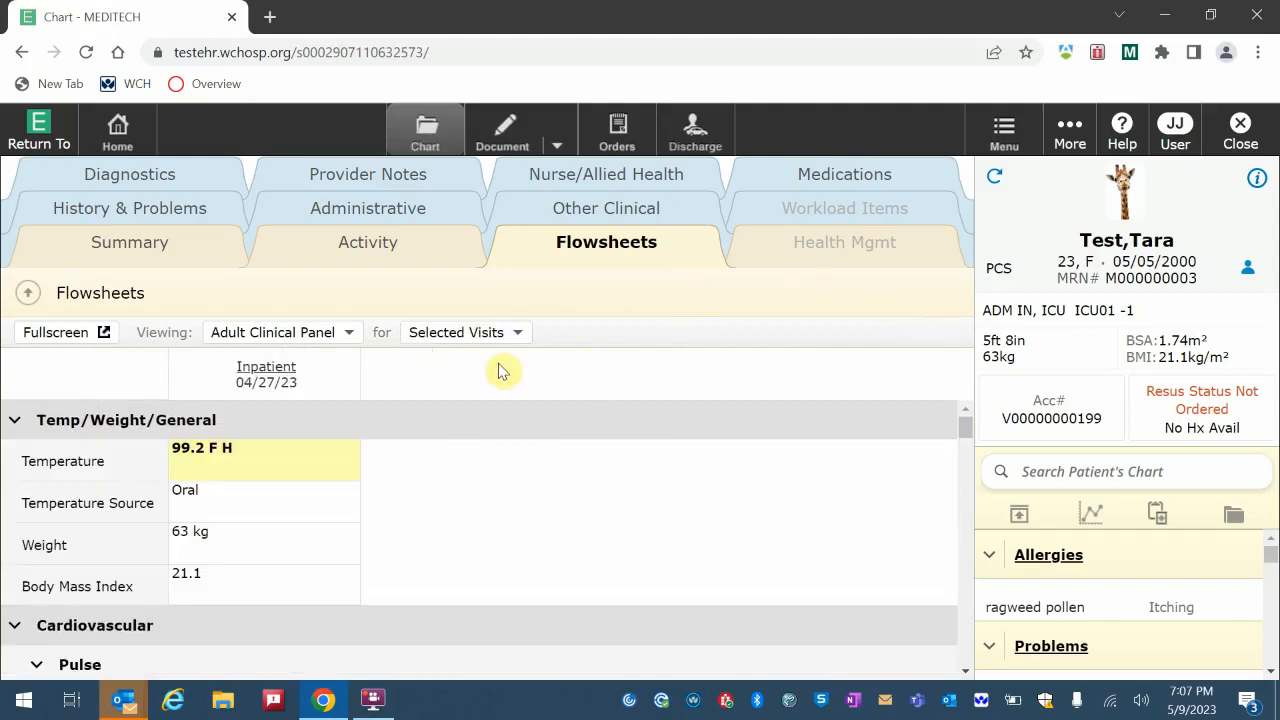
mouse_move(812, 252)
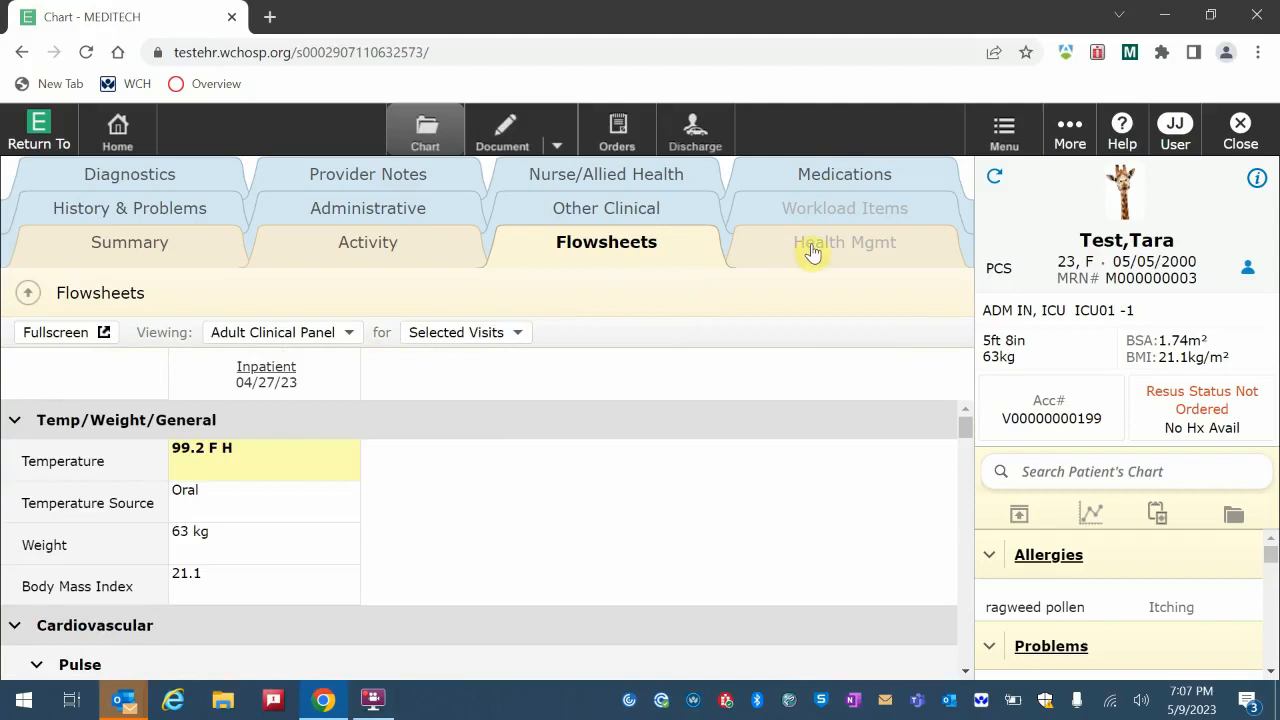
mouse_move(860, 210)
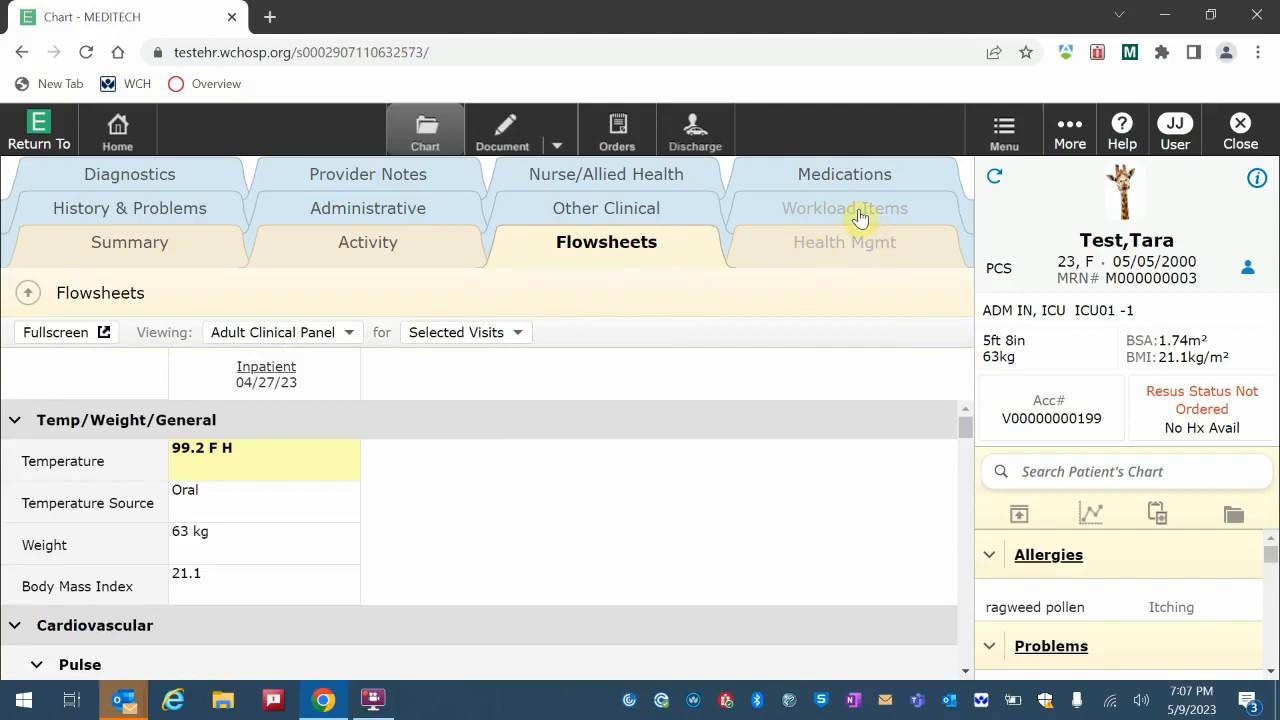
mouse_move(88, 276)
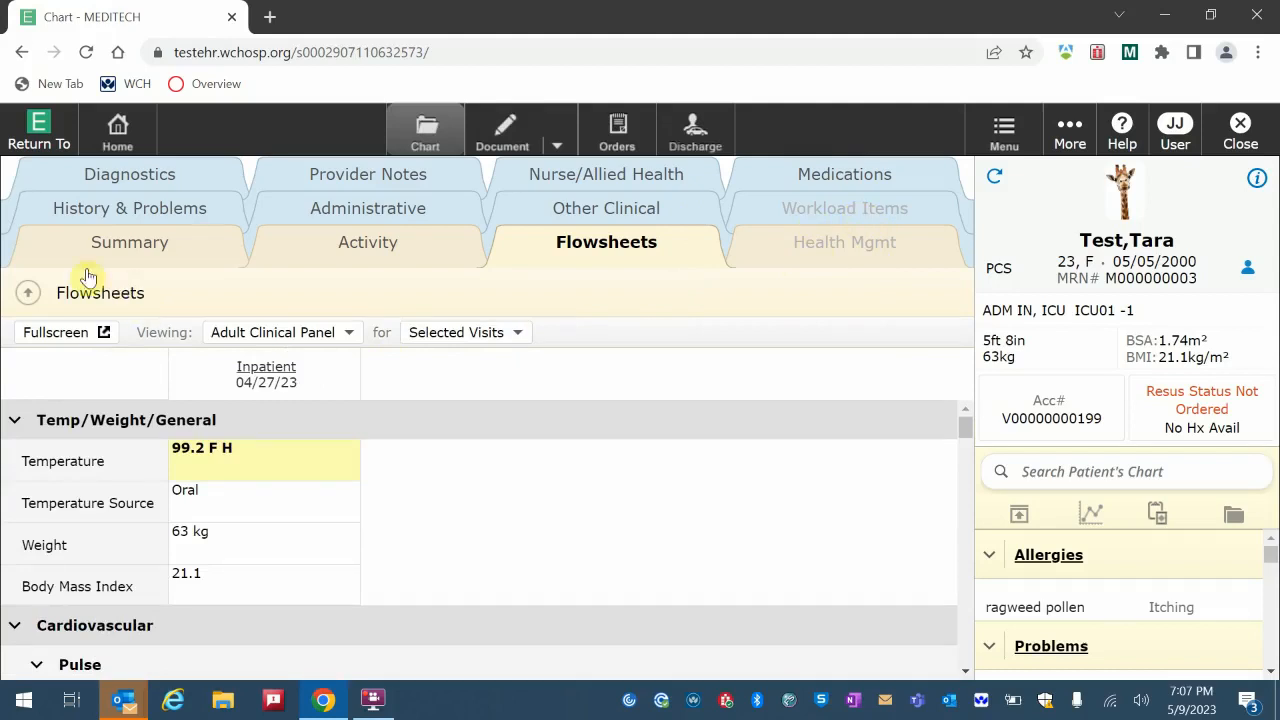
left_click(129, 208)
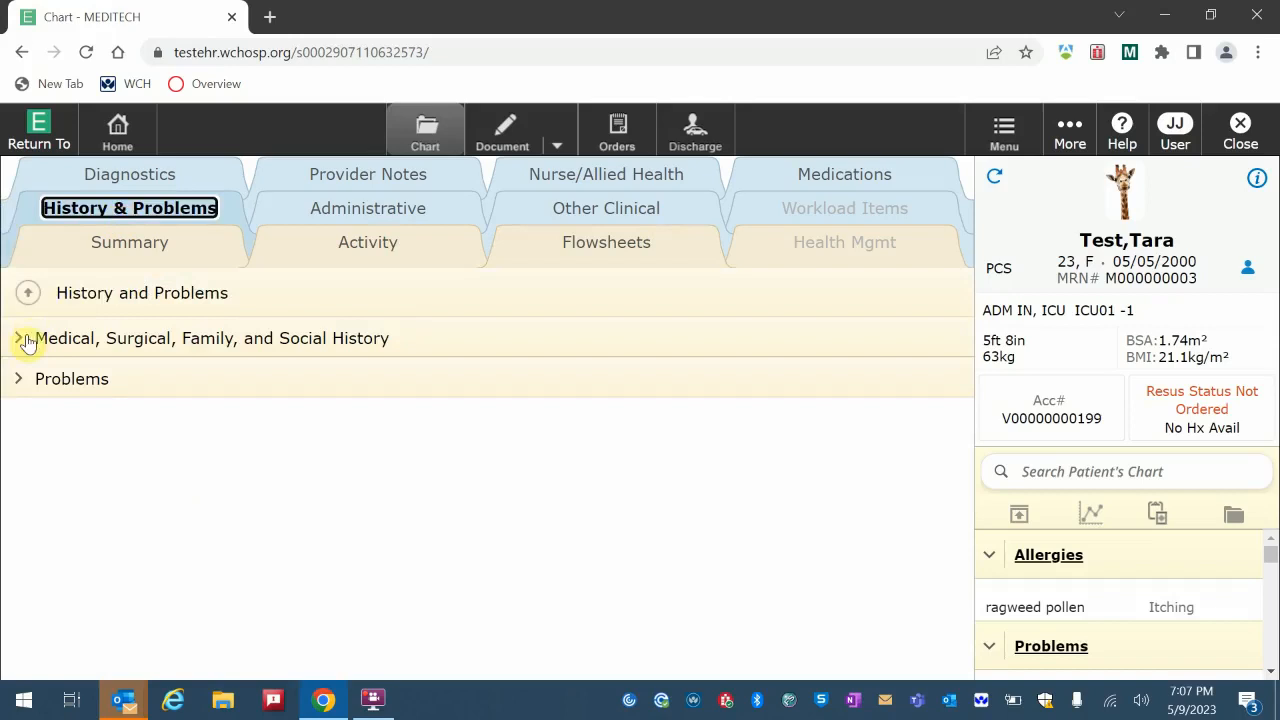
Expand Medical/Surgical/Family/Social History and Problems, then go to Administrative
left_click(28, 338)
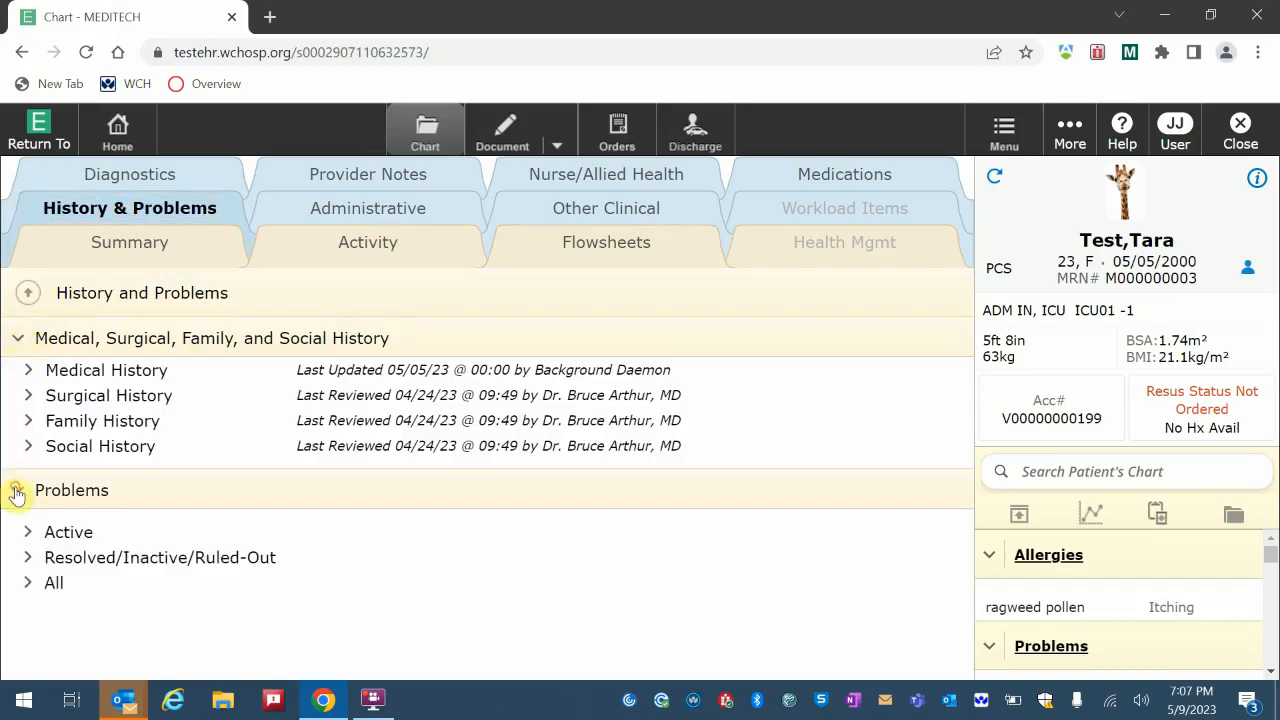
mouse_move(16, 490)
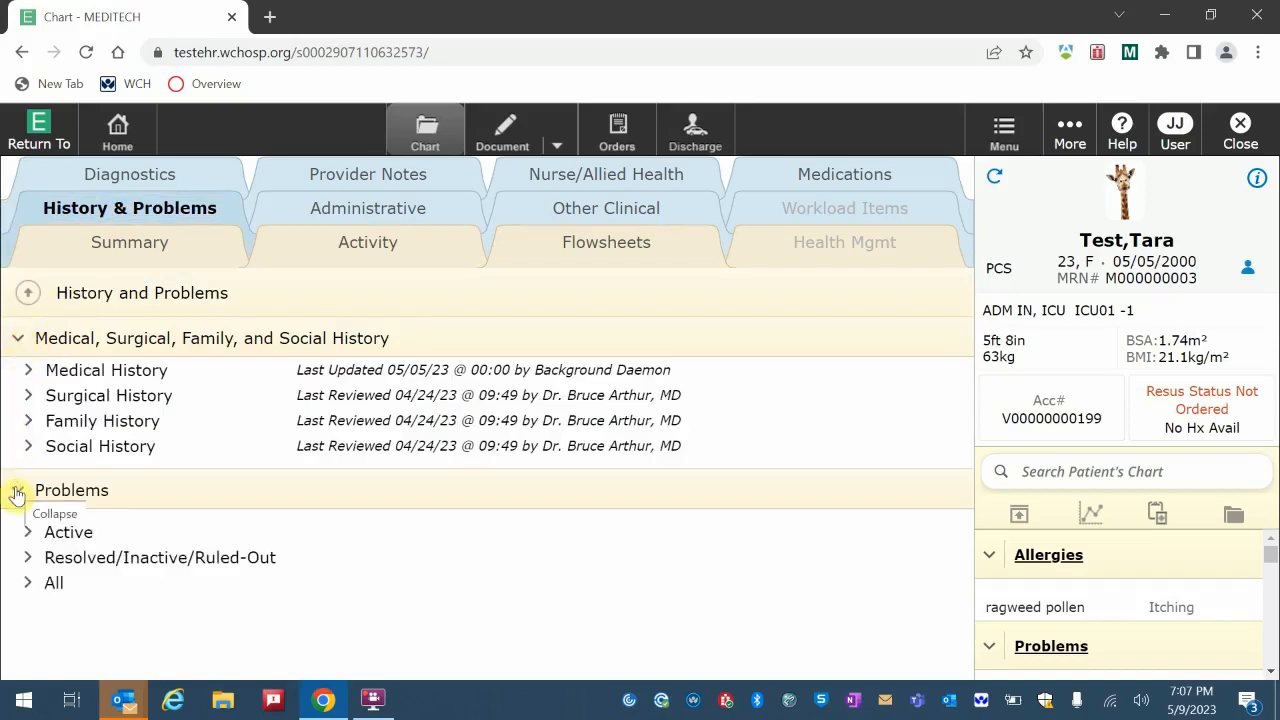
left_click(16, 495)
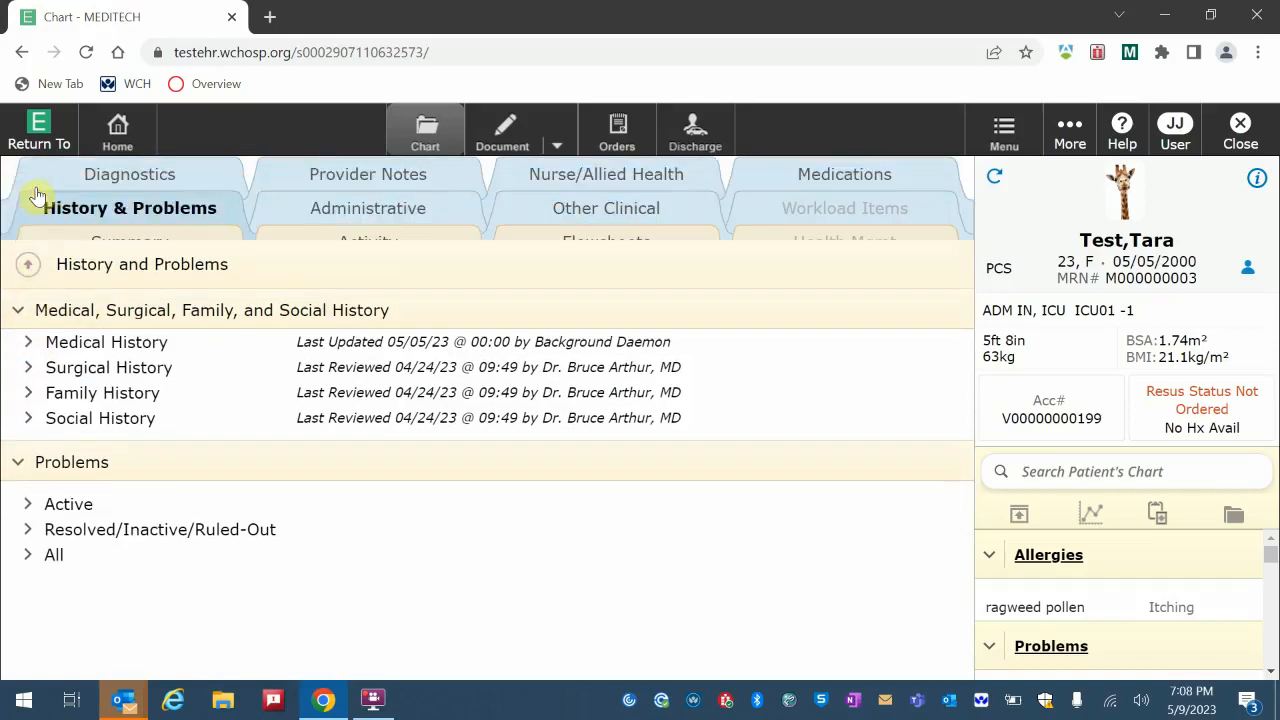
left_click(367, 208)
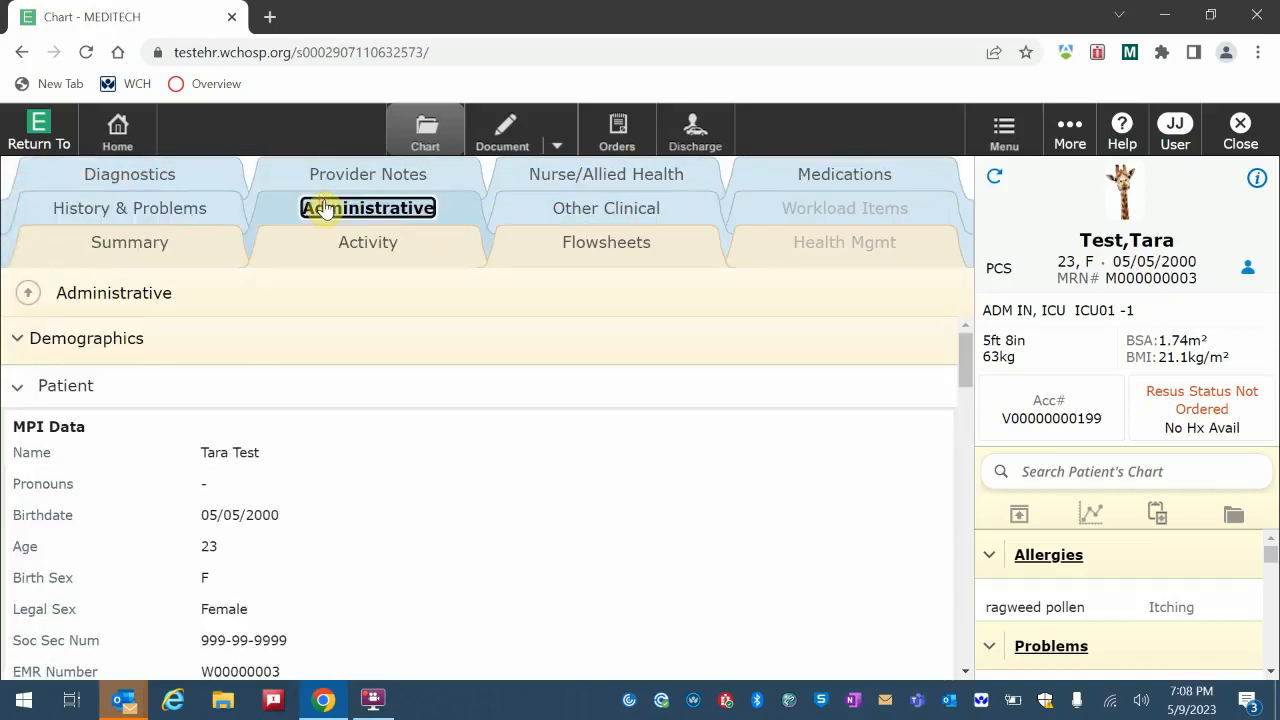
Scroll the Administrative demographics, then collapse the Patient and Demographics sections
scroll("down", 3)
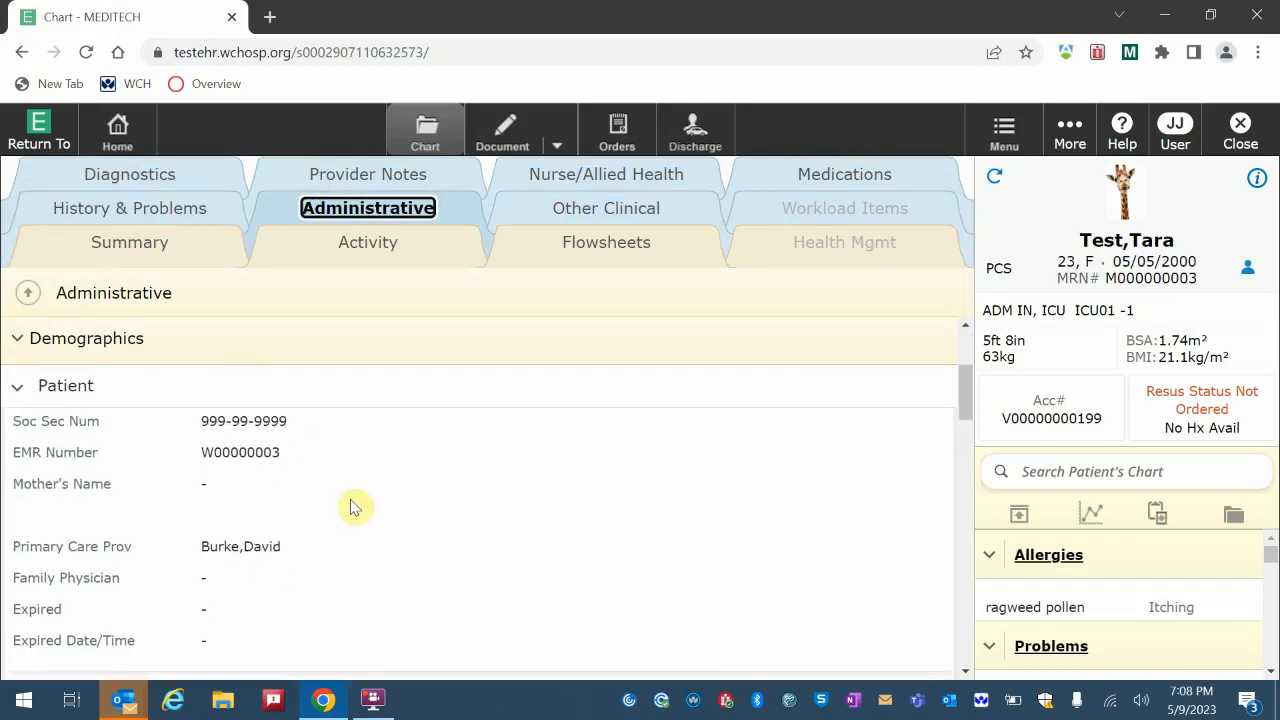
scroll("down", 3)
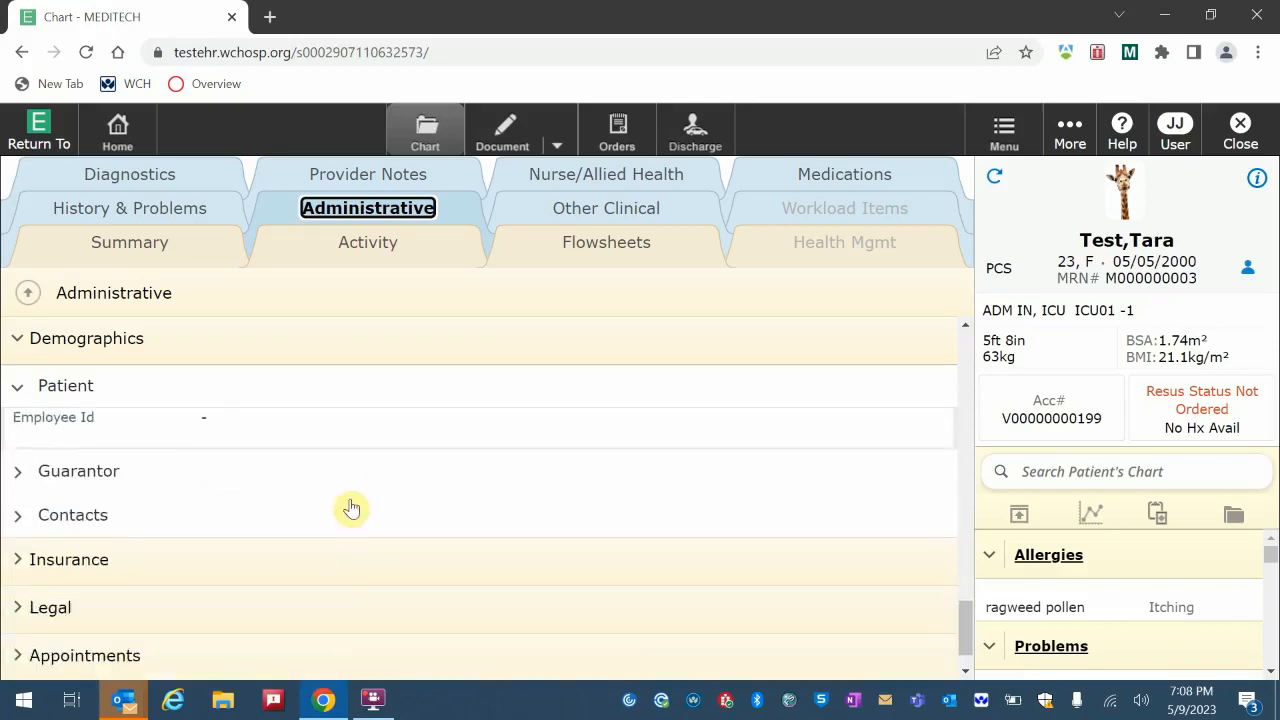
left_click(18, 385)
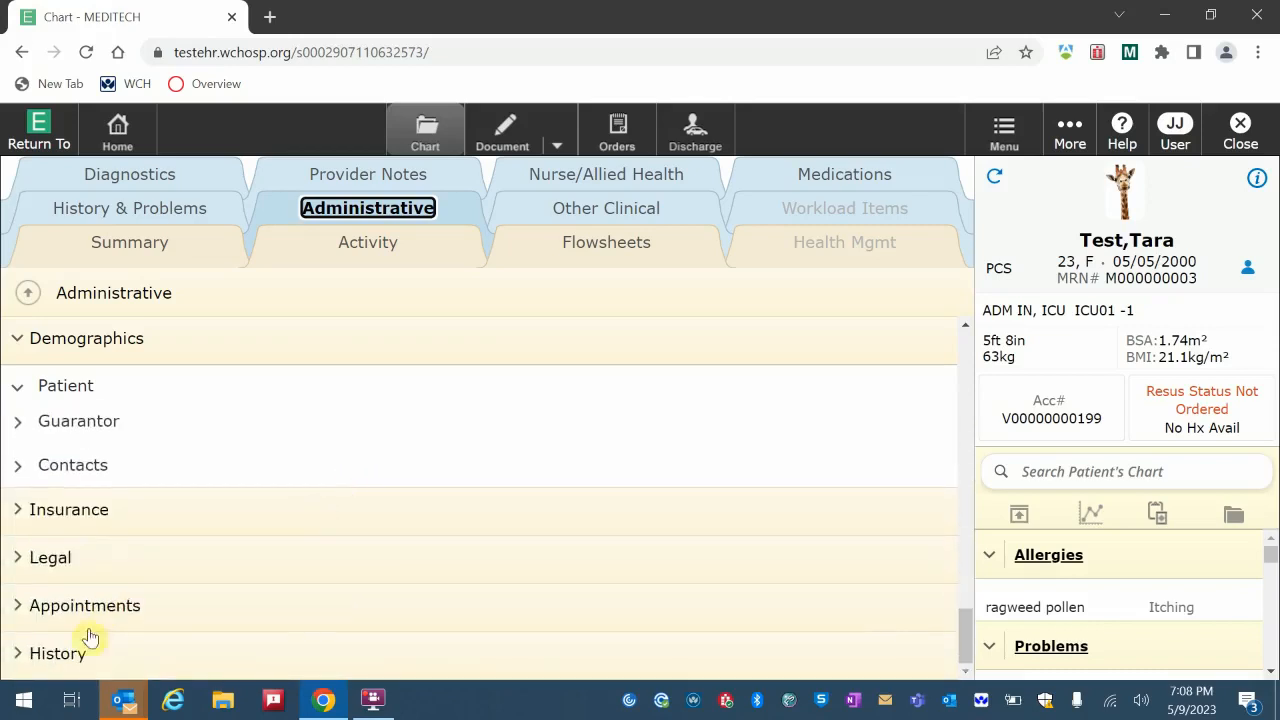
left_click(17, 338)
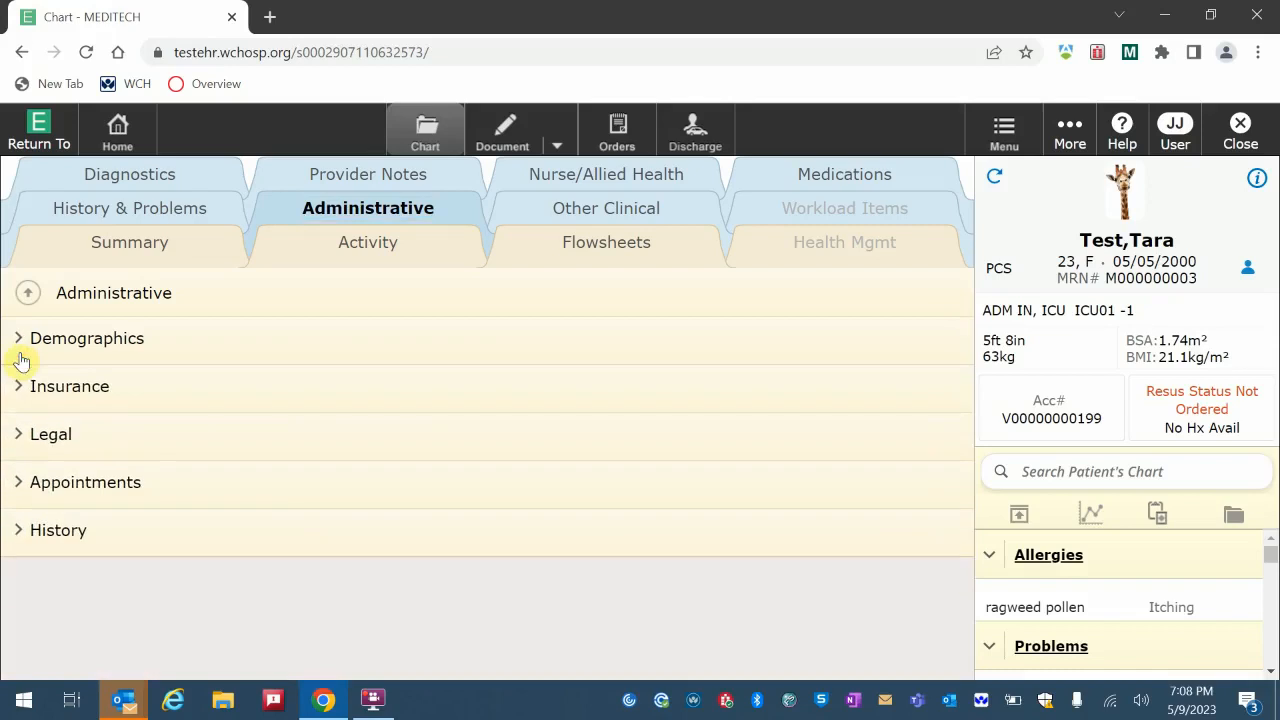
mouse_move(611, 205)
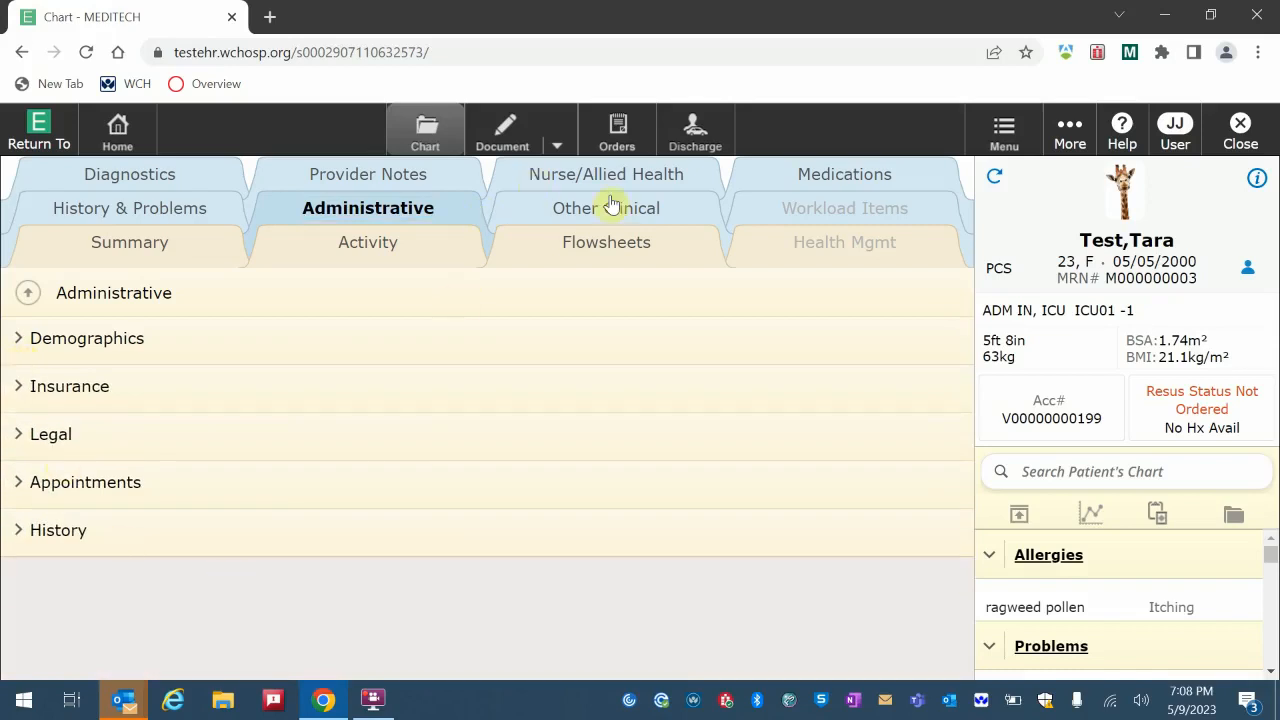
Browse Other Clinical sections like allergies, care team, codes and forms, then open Diagnostics hematology results
left_click(606, 208)
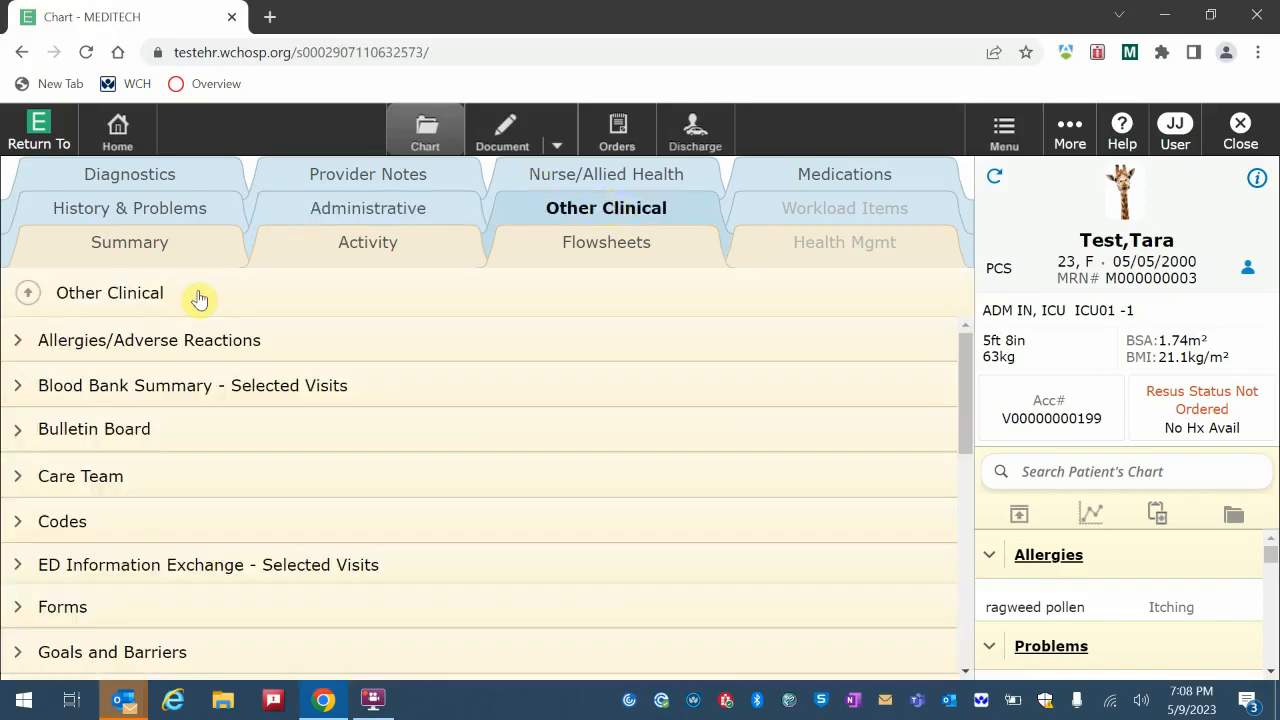
mouse_move(127, 451)
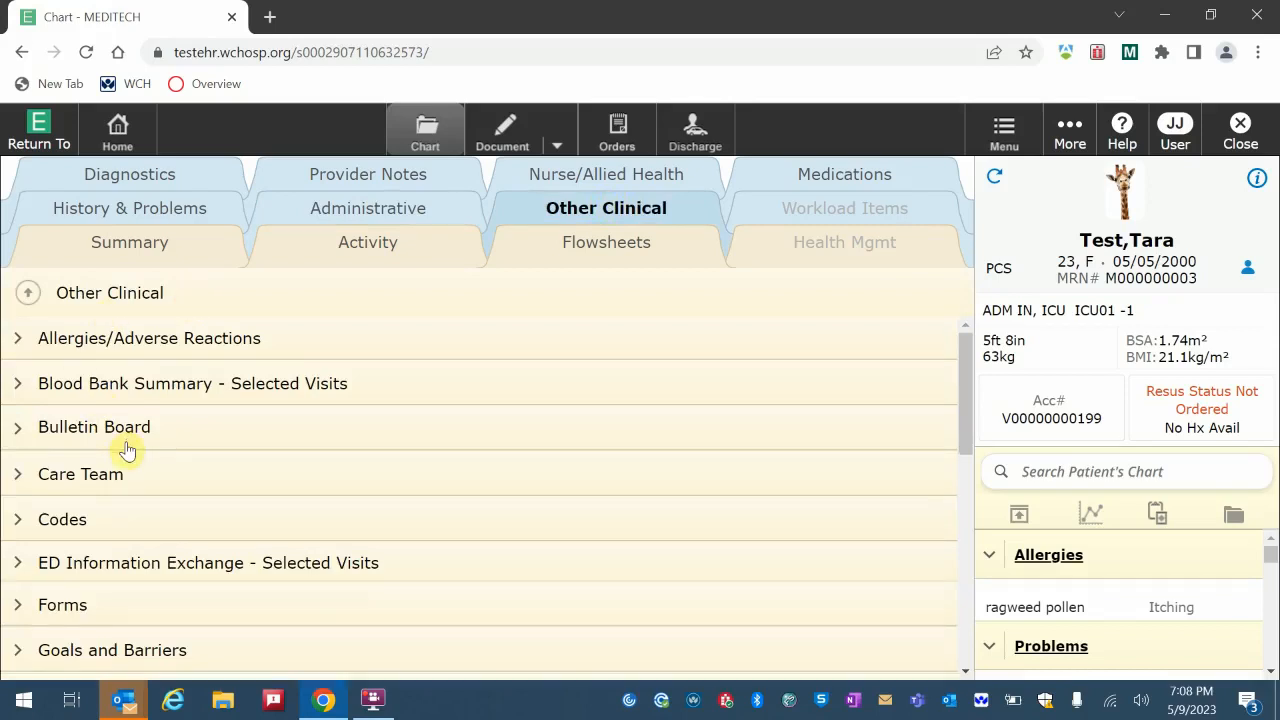
scroll("down", 3)
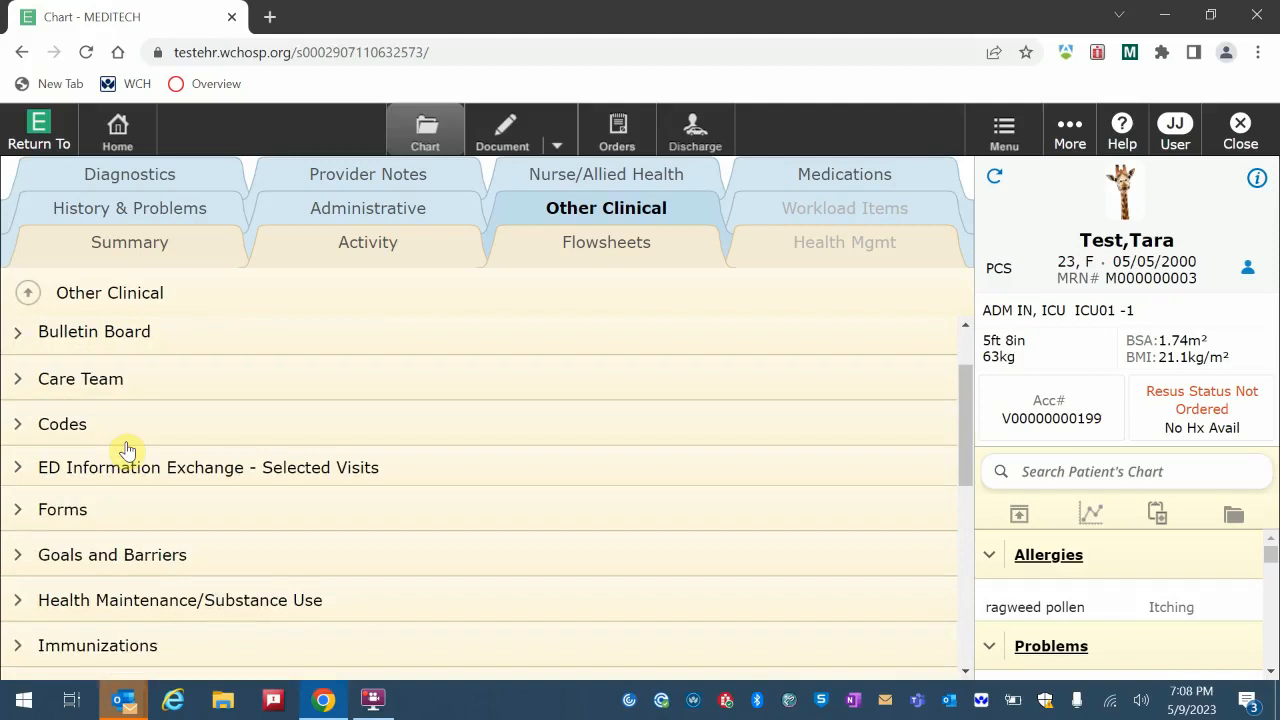
mouse_move(617, 128)
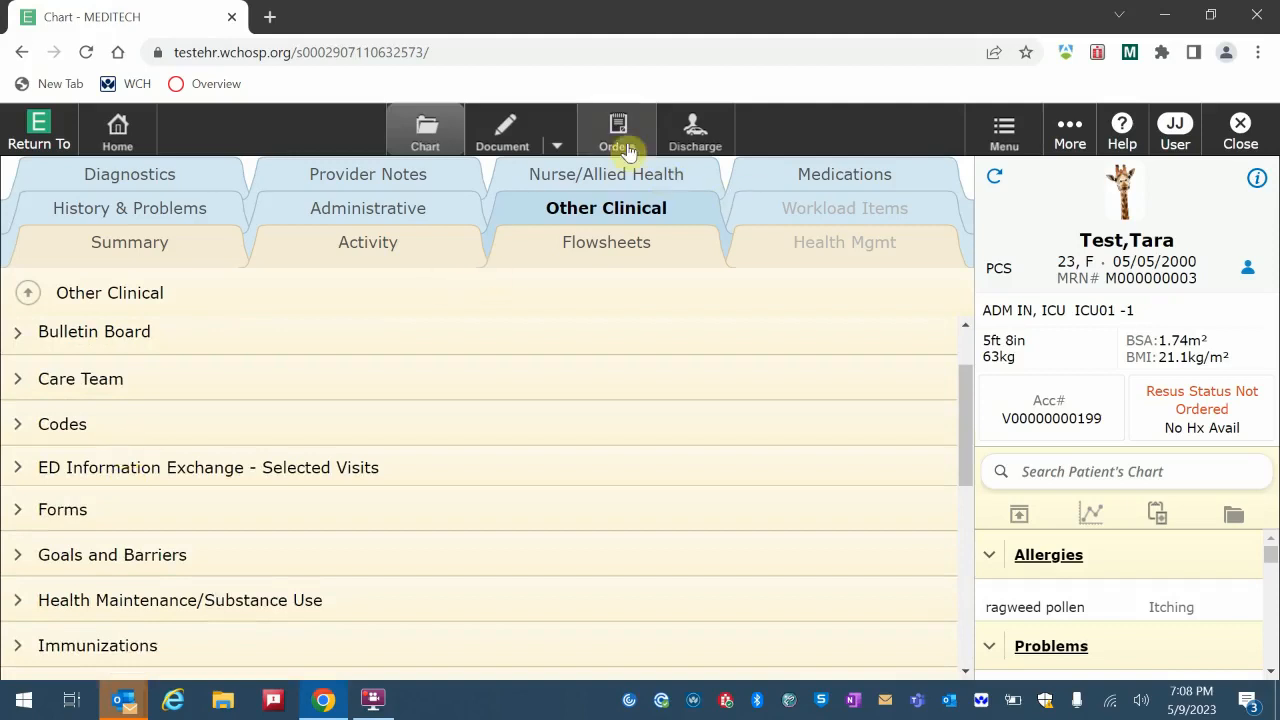
left_click(129, 174)
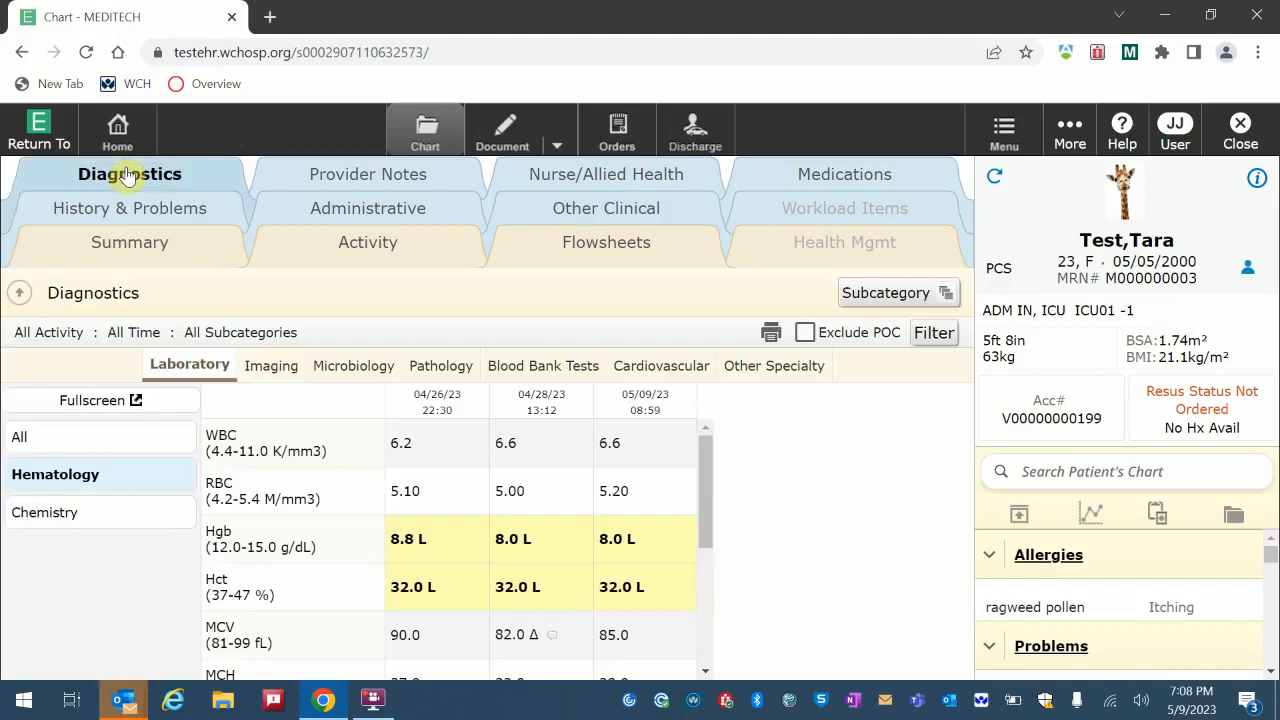
mouse_move(270, 366)
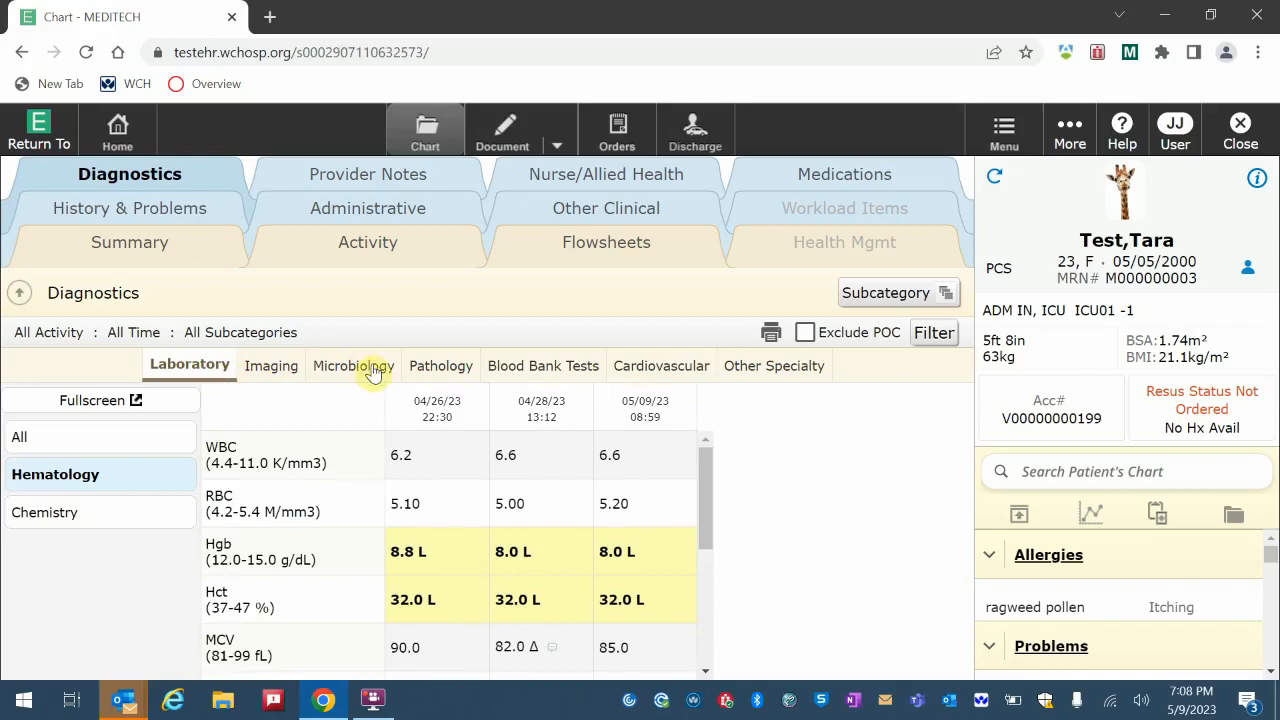
mouse_move(616, 357)
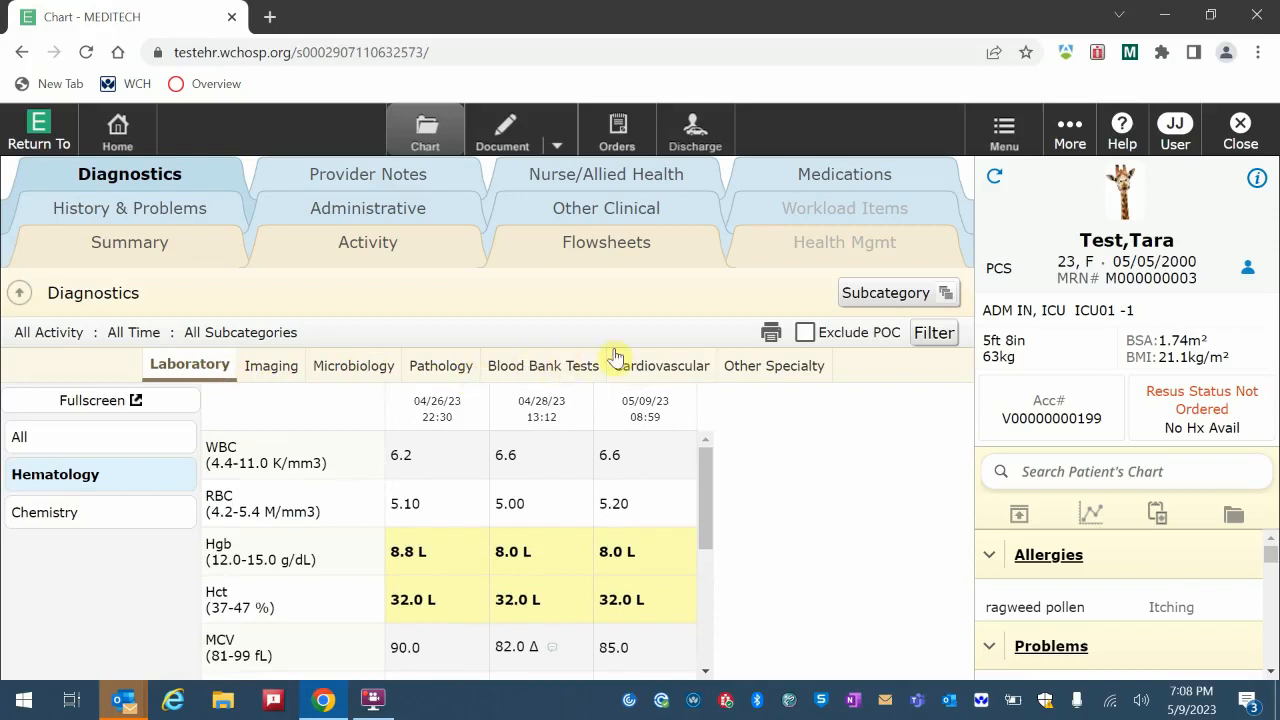
Review Imaging, Microbiology, Pathology and Blood Bank Tests results, then go to Provider Notes
left_click(270, 365)
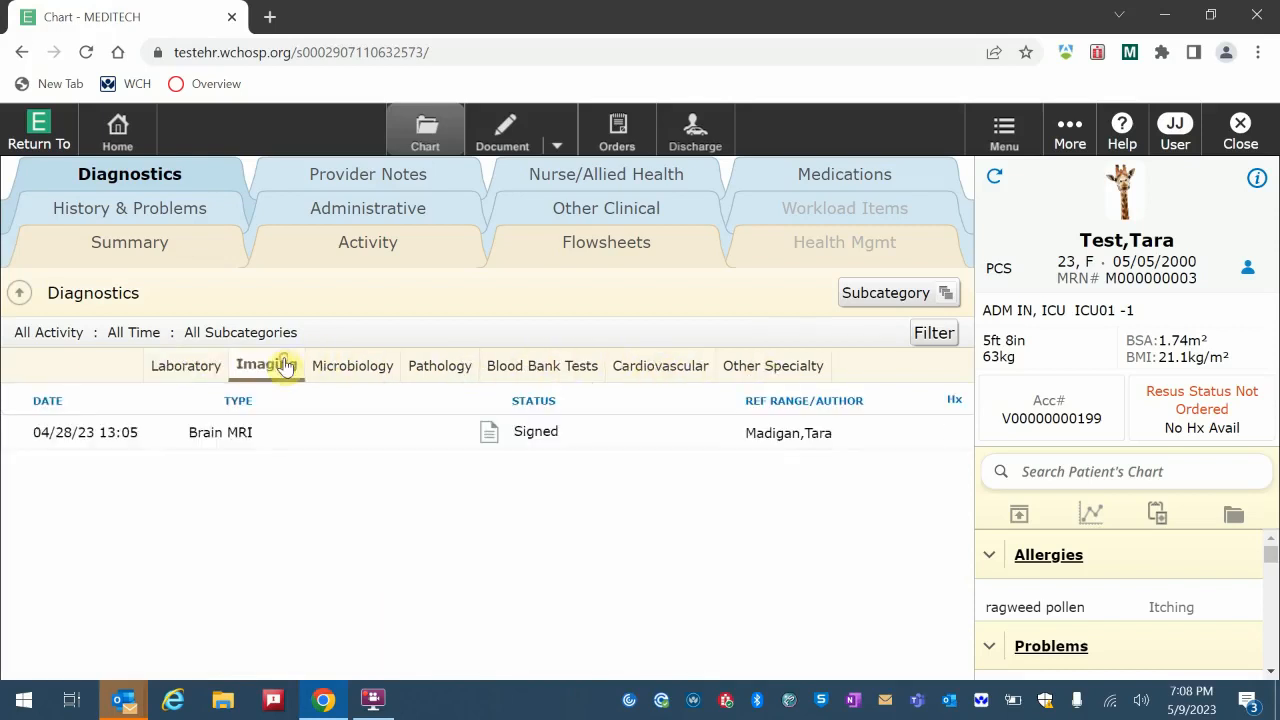
left_click(348, 365)
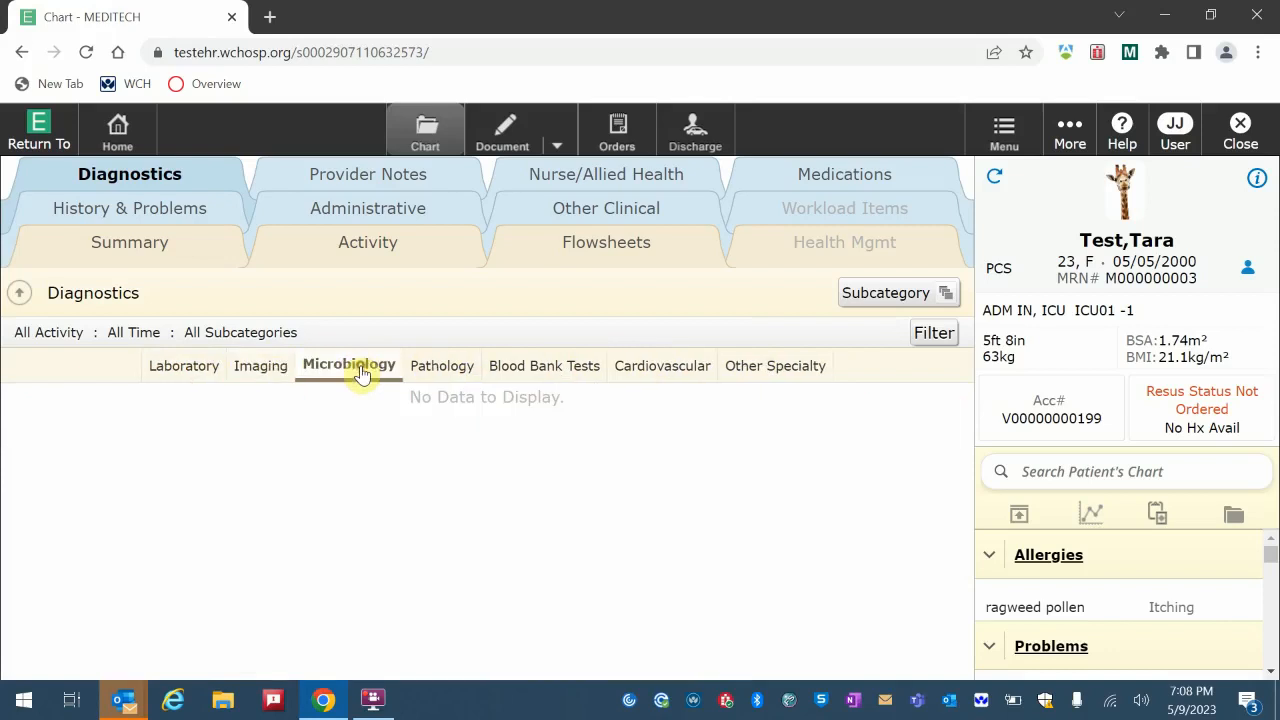
left_click(436, 365)
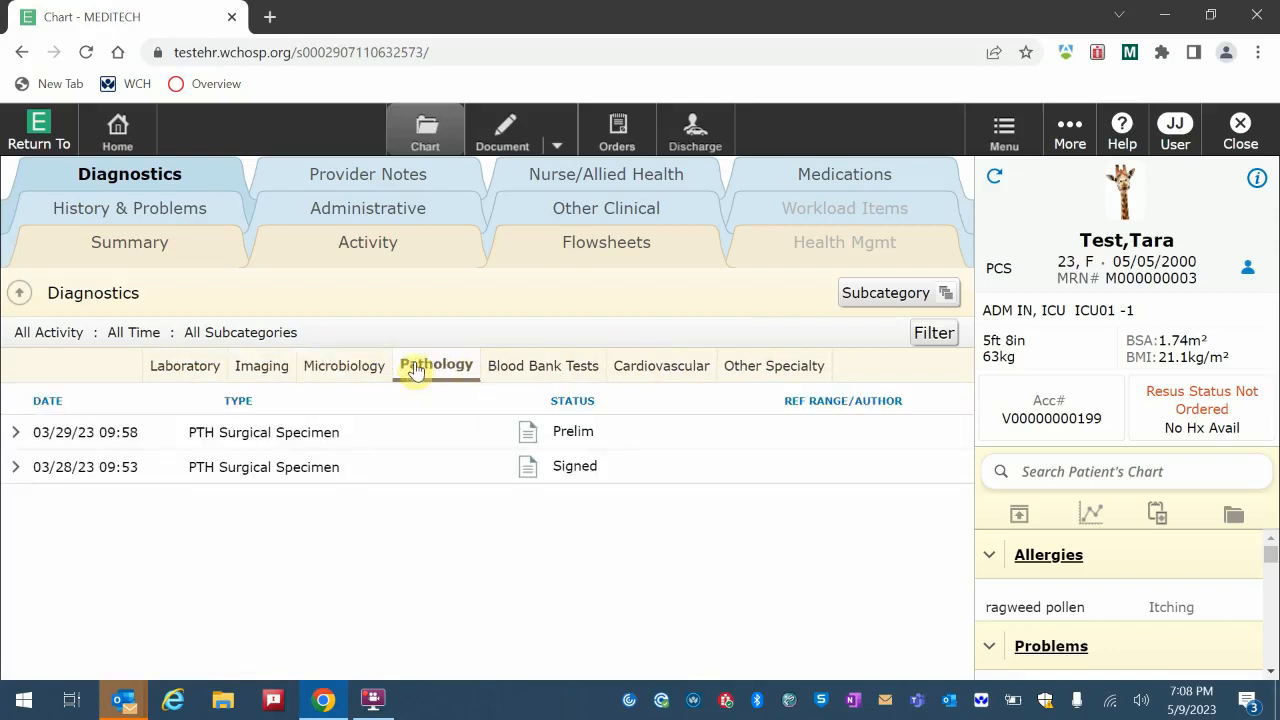
left_click(537, 365)
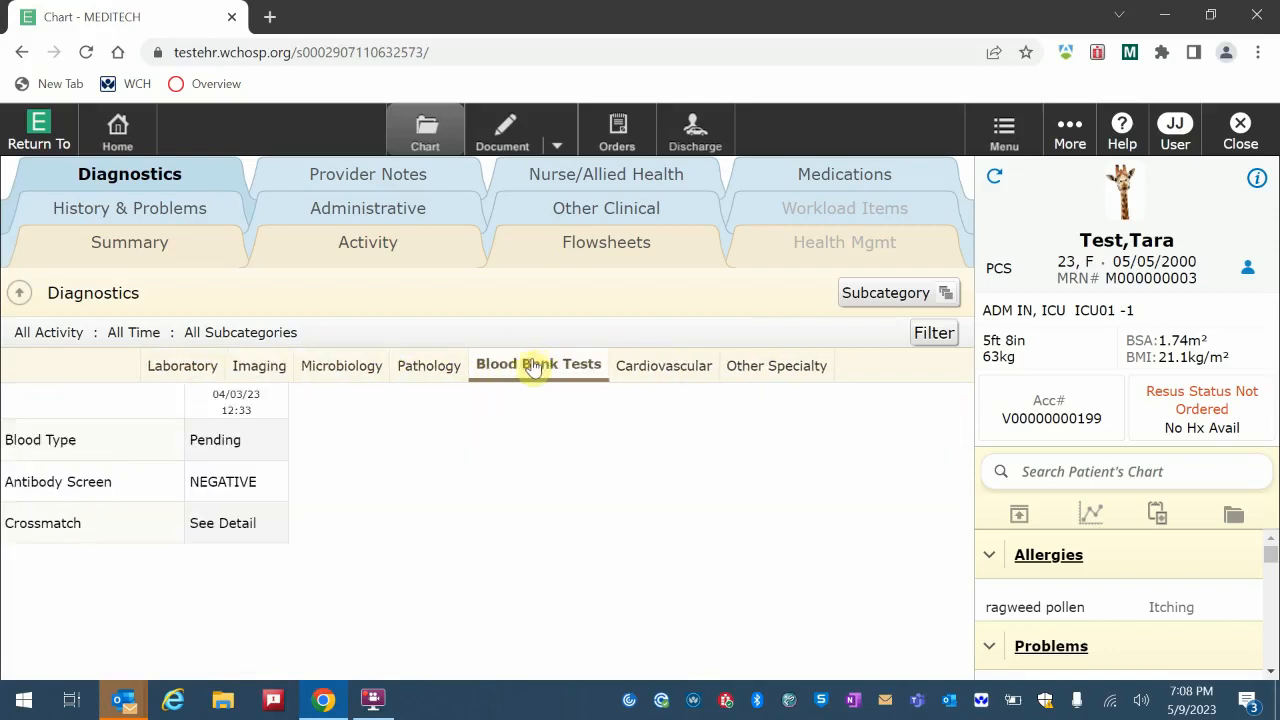
left_click(367, 174)
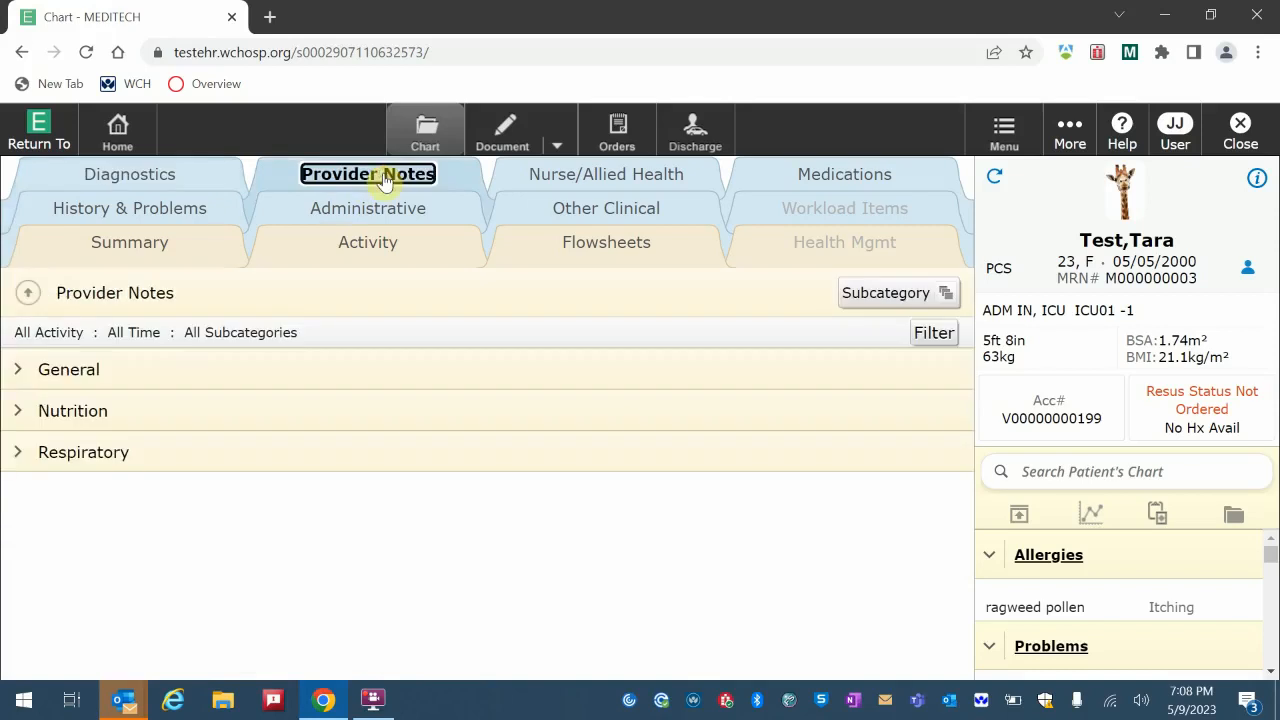
Expand the General, Nutrition and Respiratory provider note groups, then go to Nurse/Allied Health
left_click(18, 369)
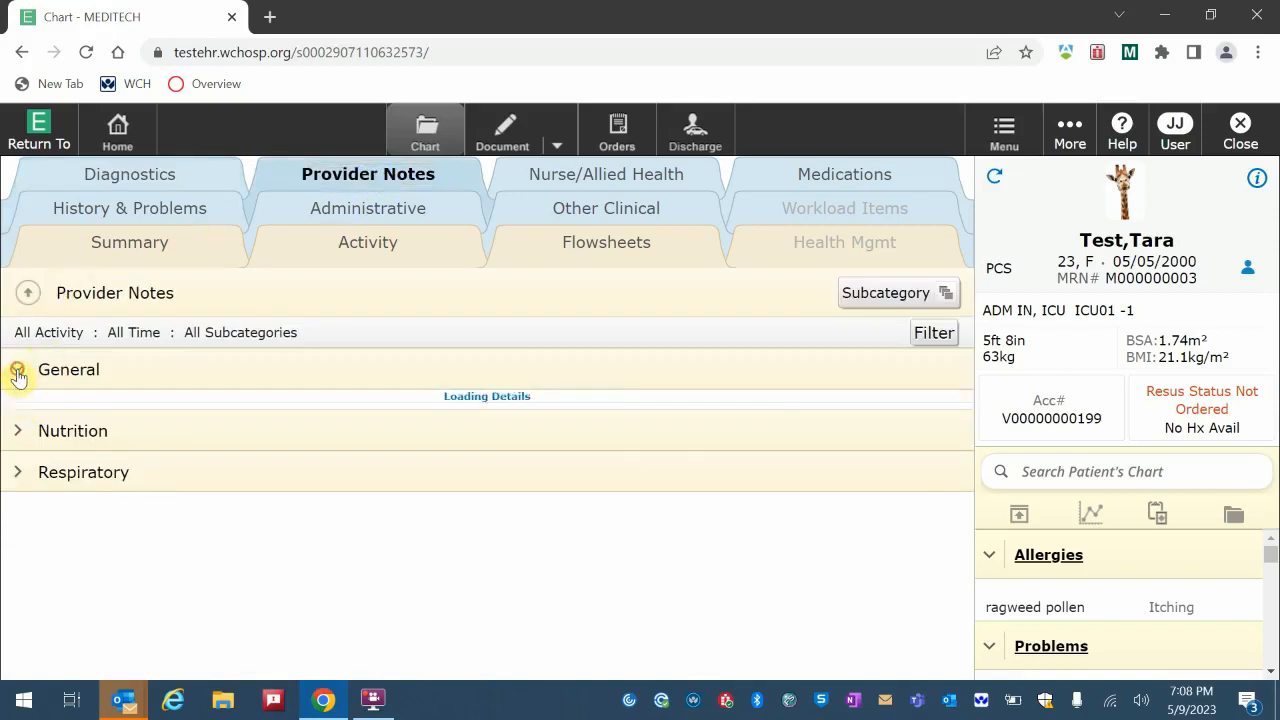
left_click(18, 369)
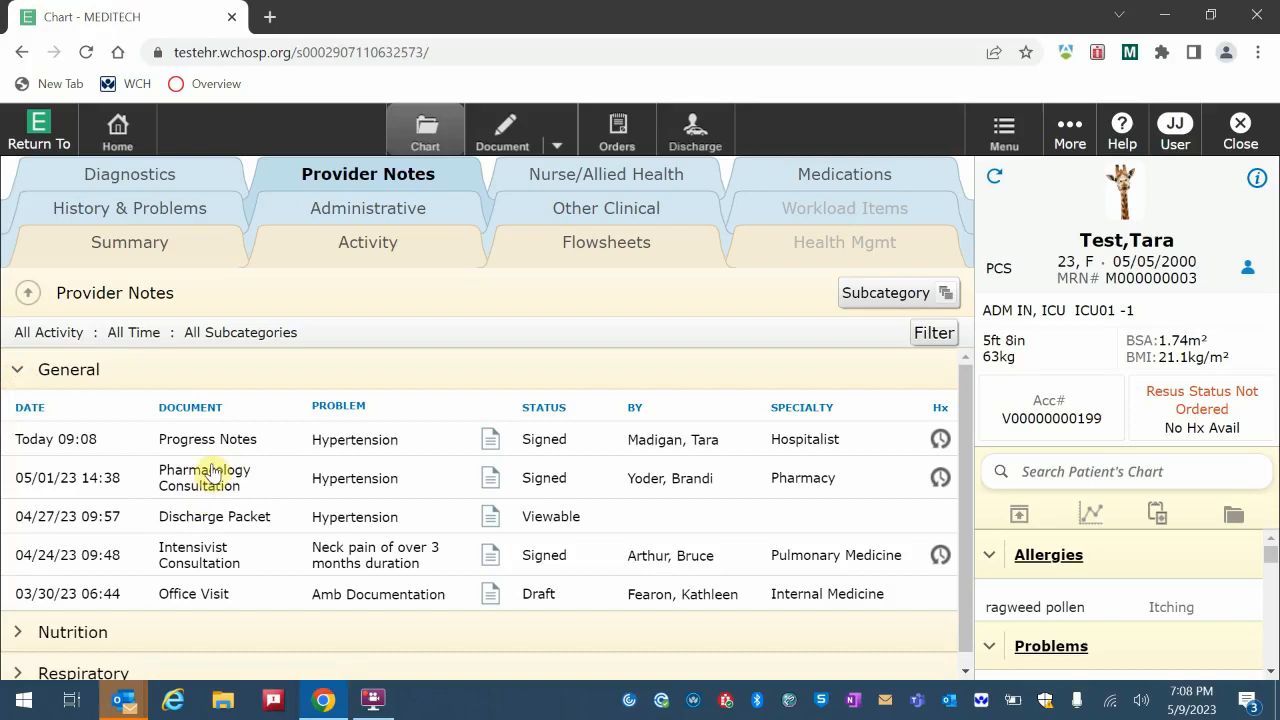
mouse_move(232, 542)
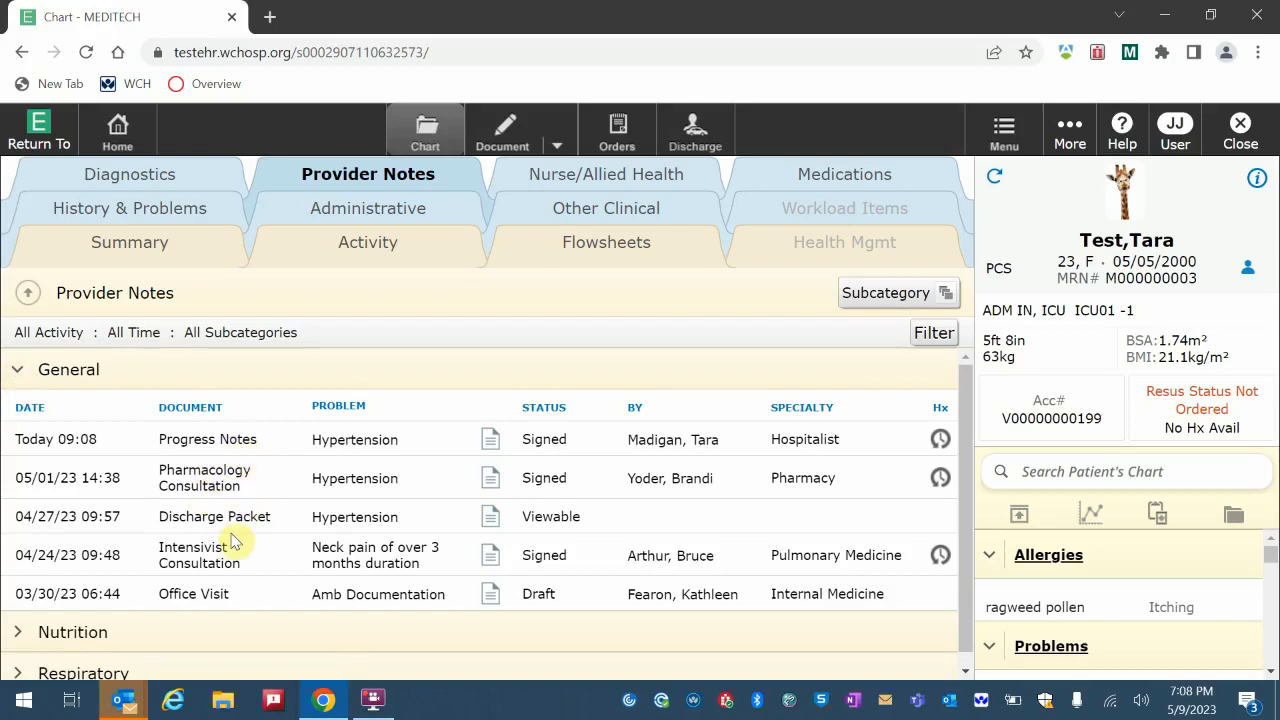
left_click(18, 631)
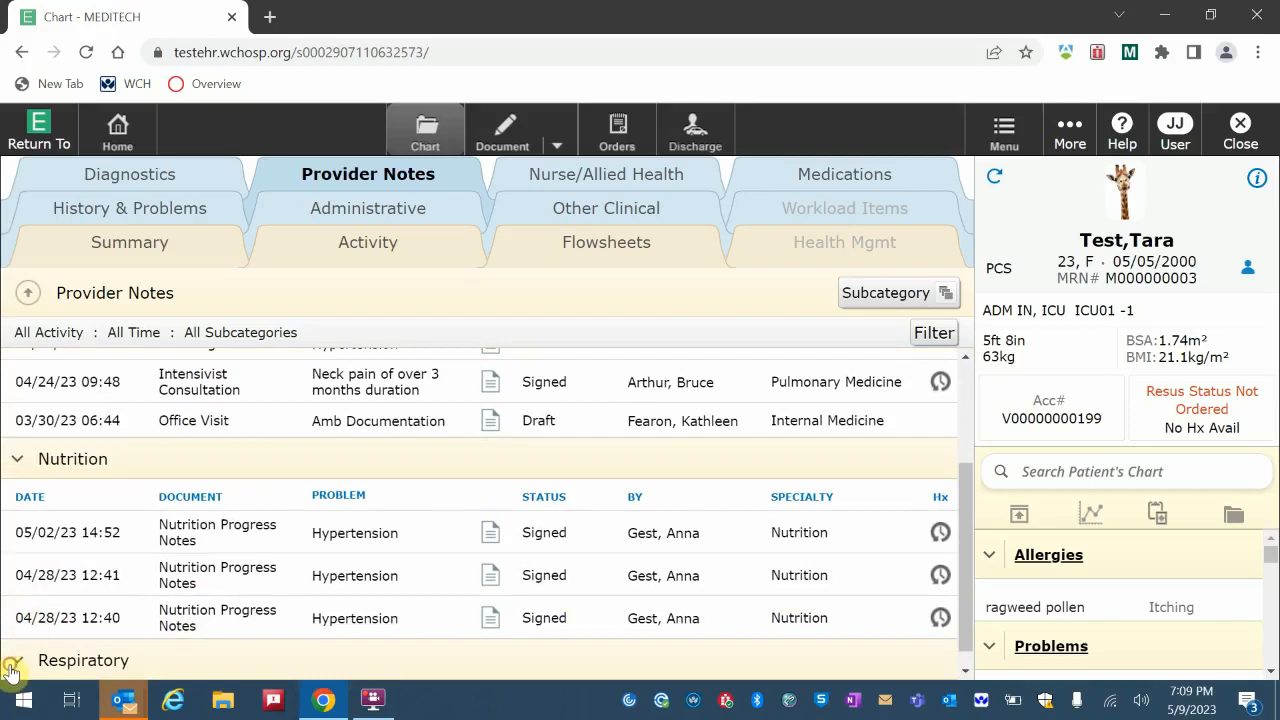
scroll("down", 3)
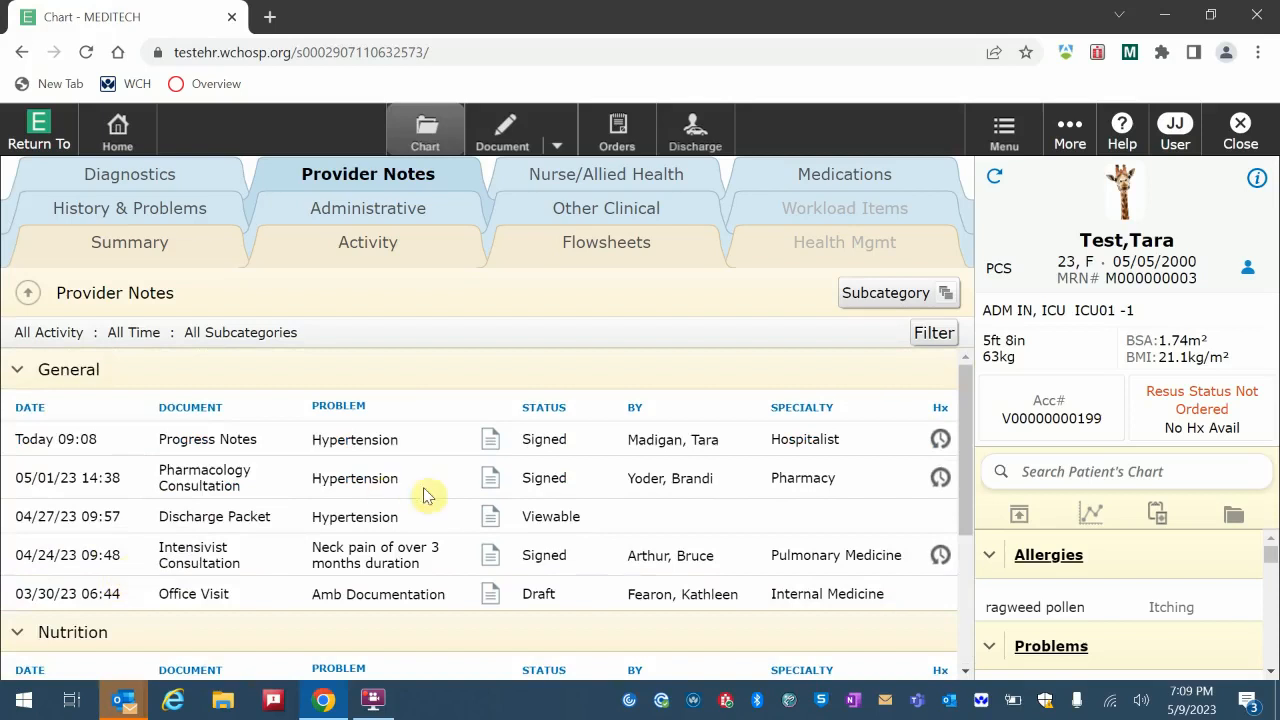
left_click(17, 369)
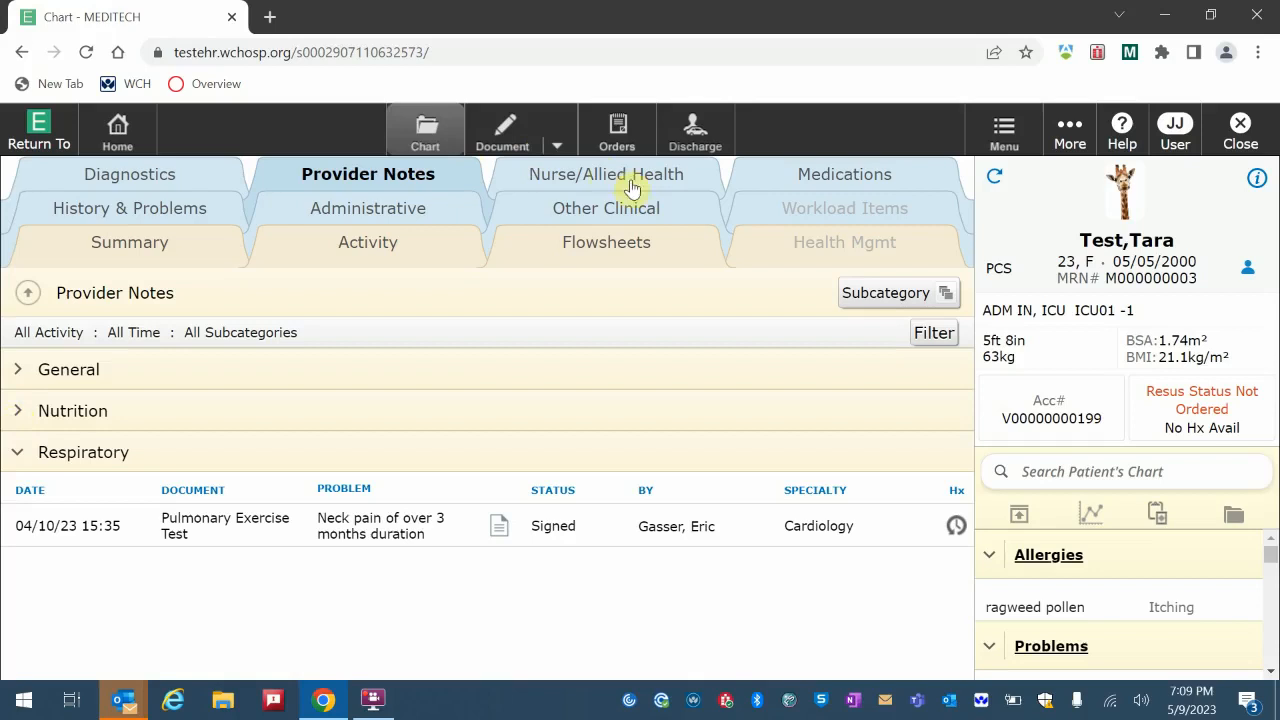
left_click(606, 174)
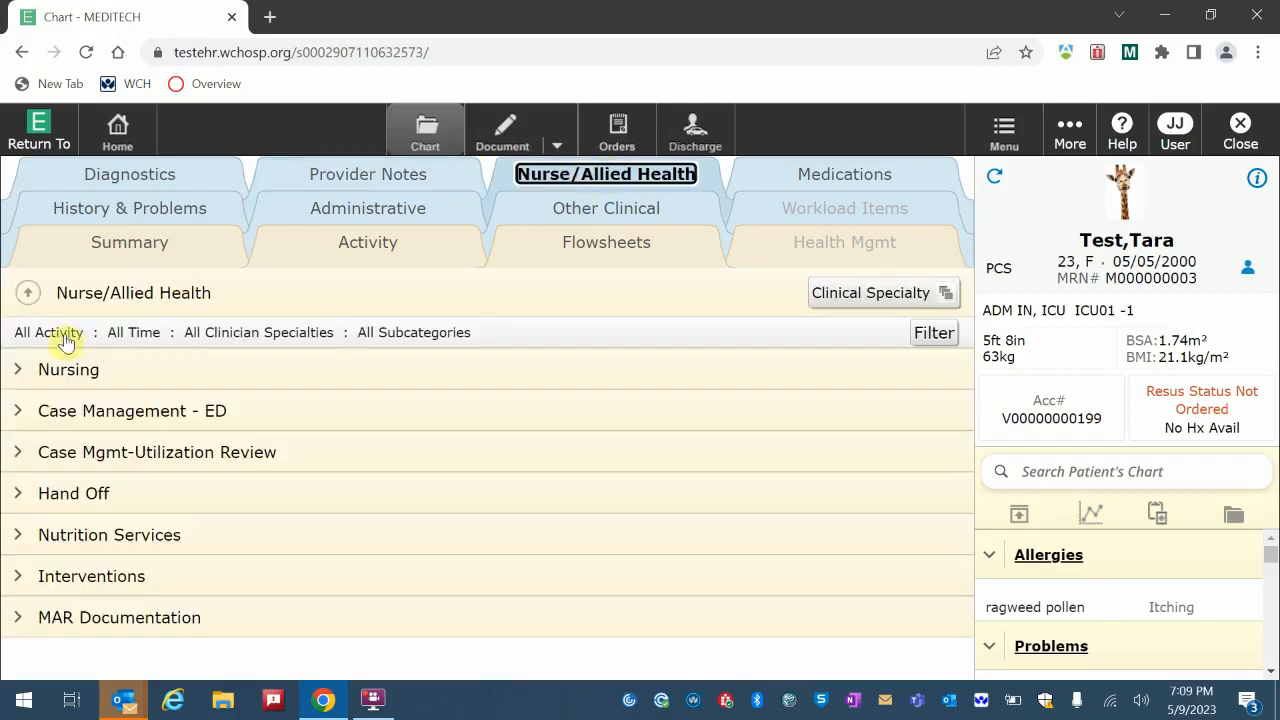
Expand the Nursing group and view all notes for the 05/08/23 Nursing Note visit
left_click(17, 369)
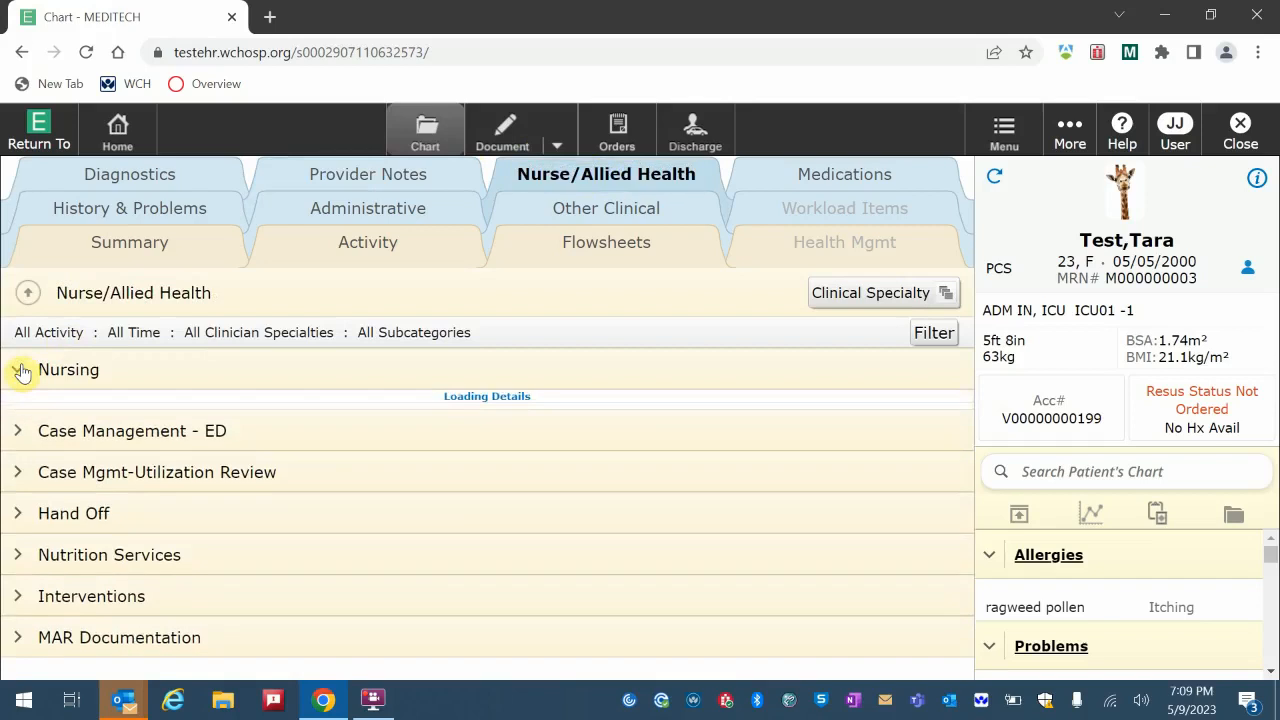
left_click(17, 369)
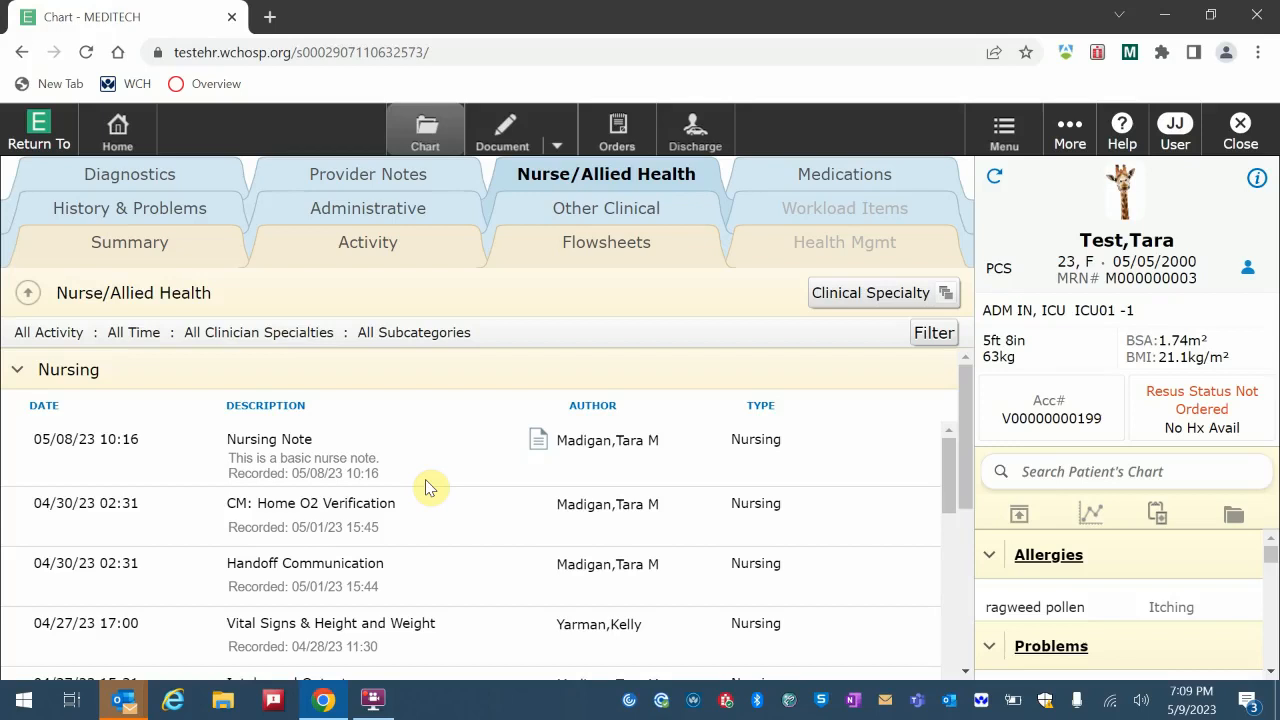
mouse_move(555, 455)
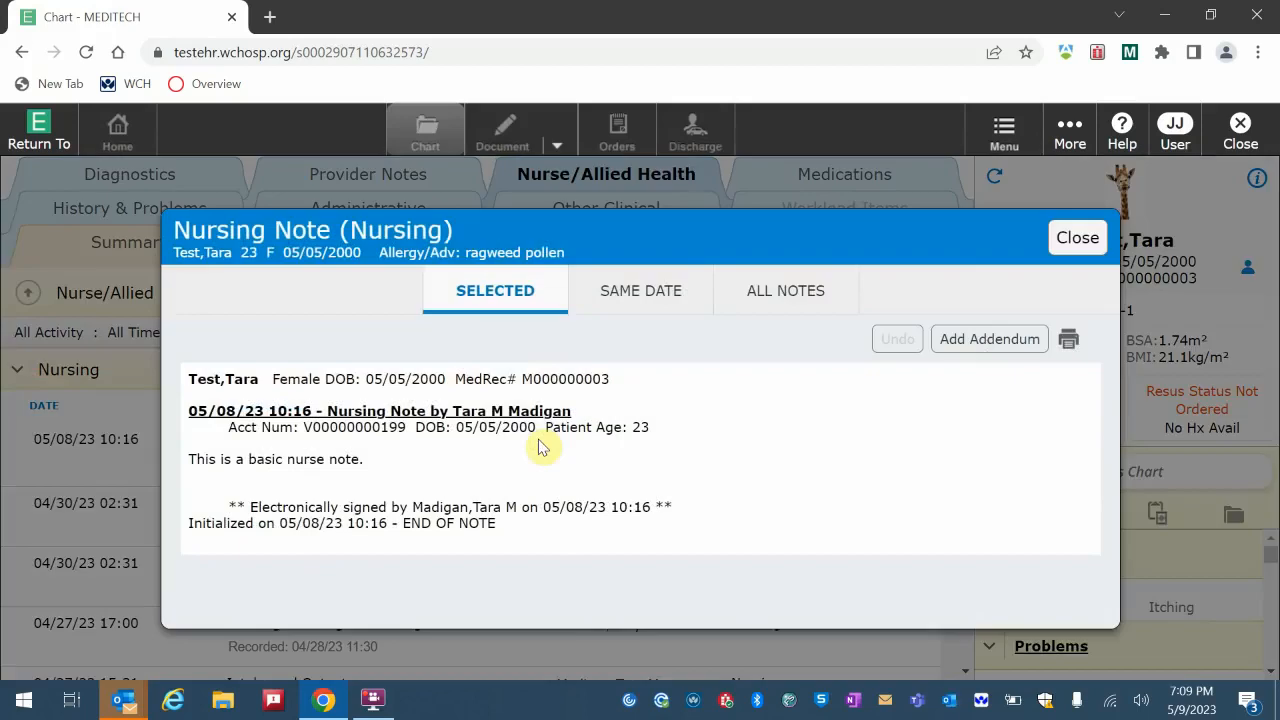
left_click(785, 290)
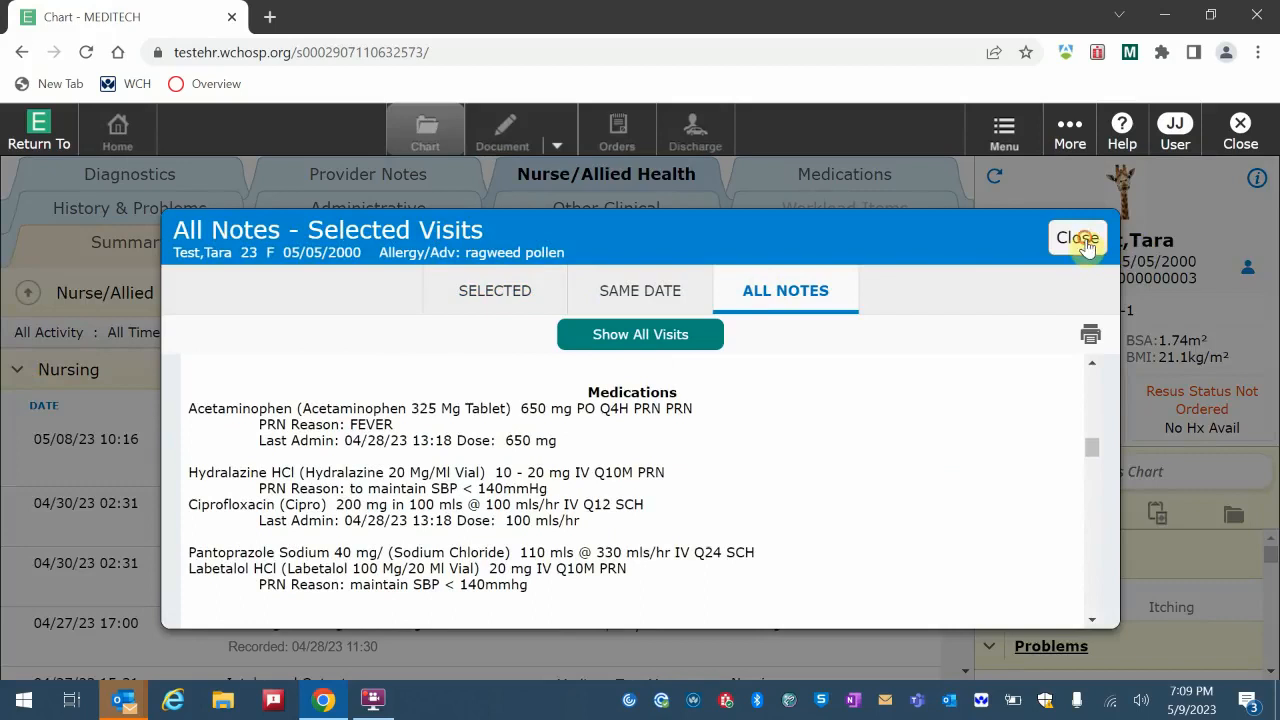
Close the all-notes viewer and scroll the Nursing list back to the 05/08/23 note
left_click(1077, 238)
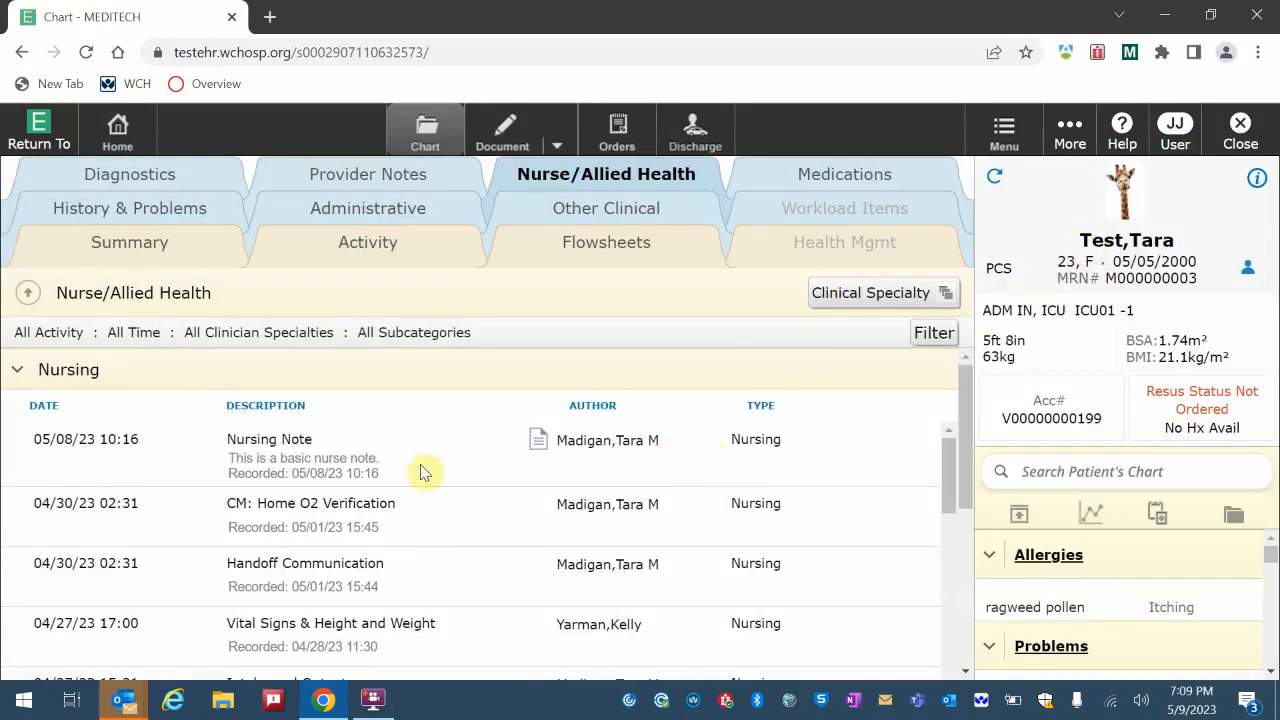
scroll("down", 3)
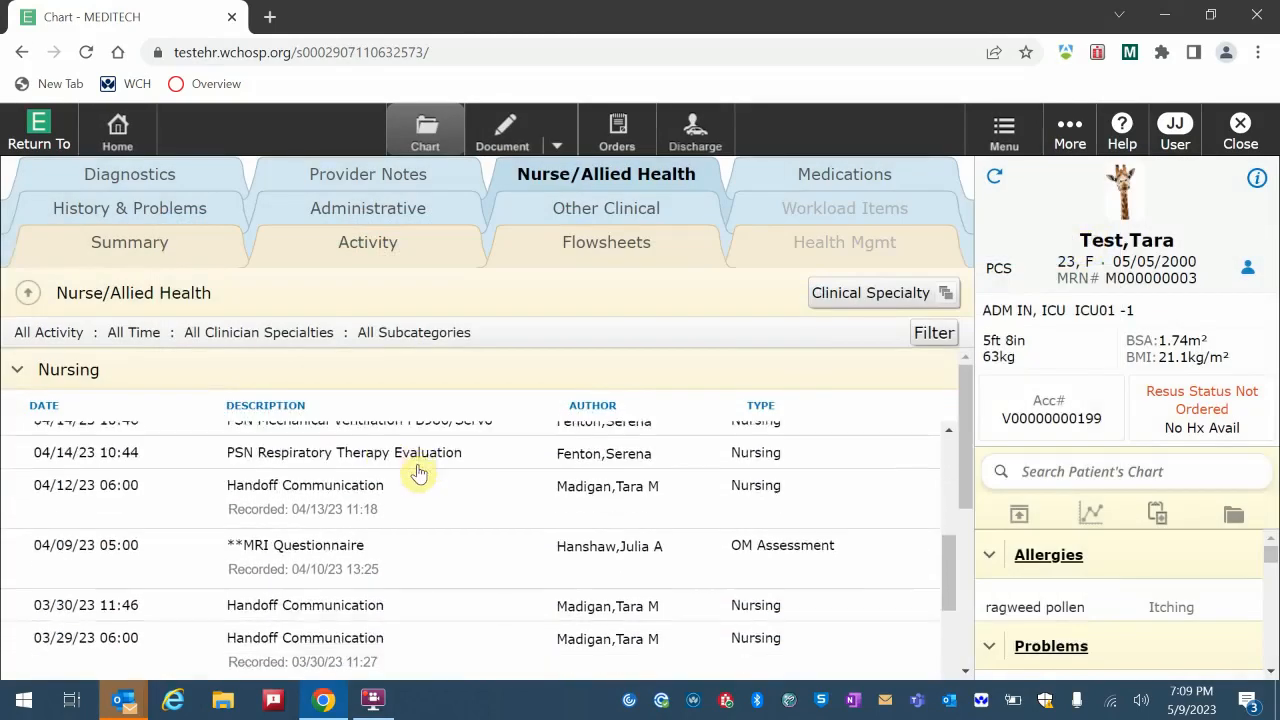
scroll("down", 3)
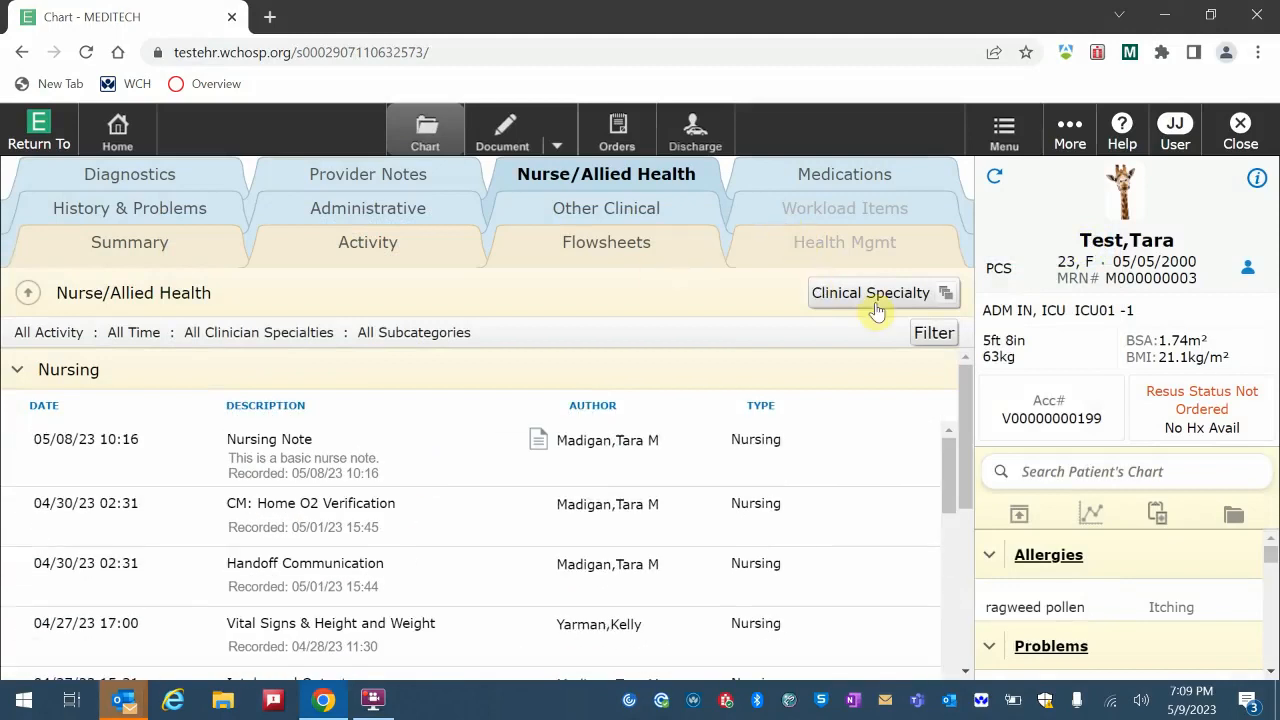
Check the Clinical Specialty organizing options and bring up the Filter Nurse/Allied Health dialog
left_click(882, 292)
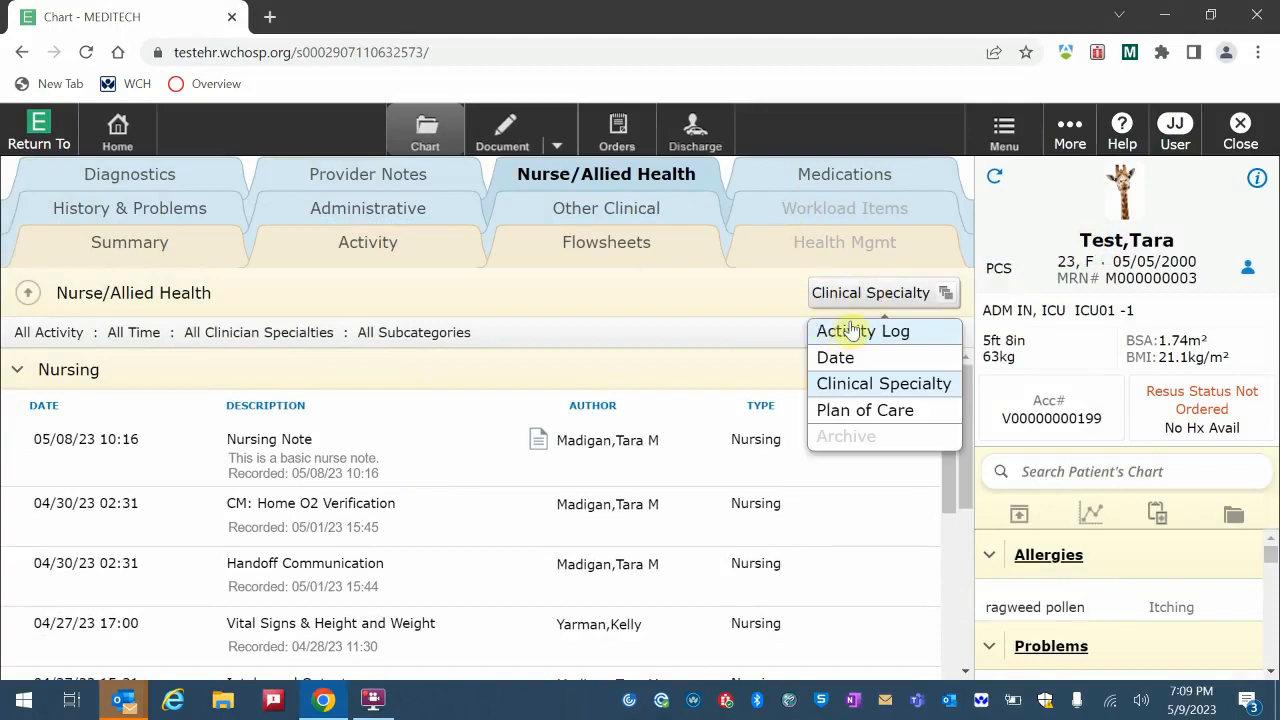
mouse_move(835, 357)
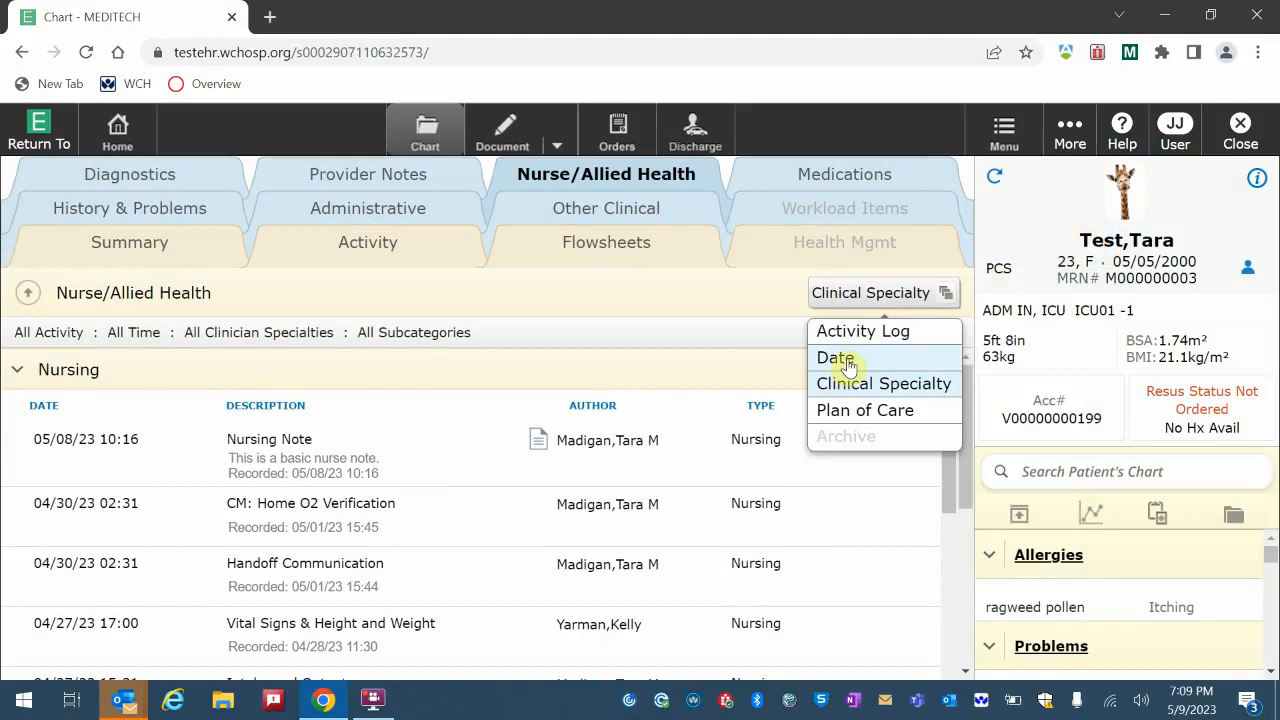
mouse_move(845, 417)
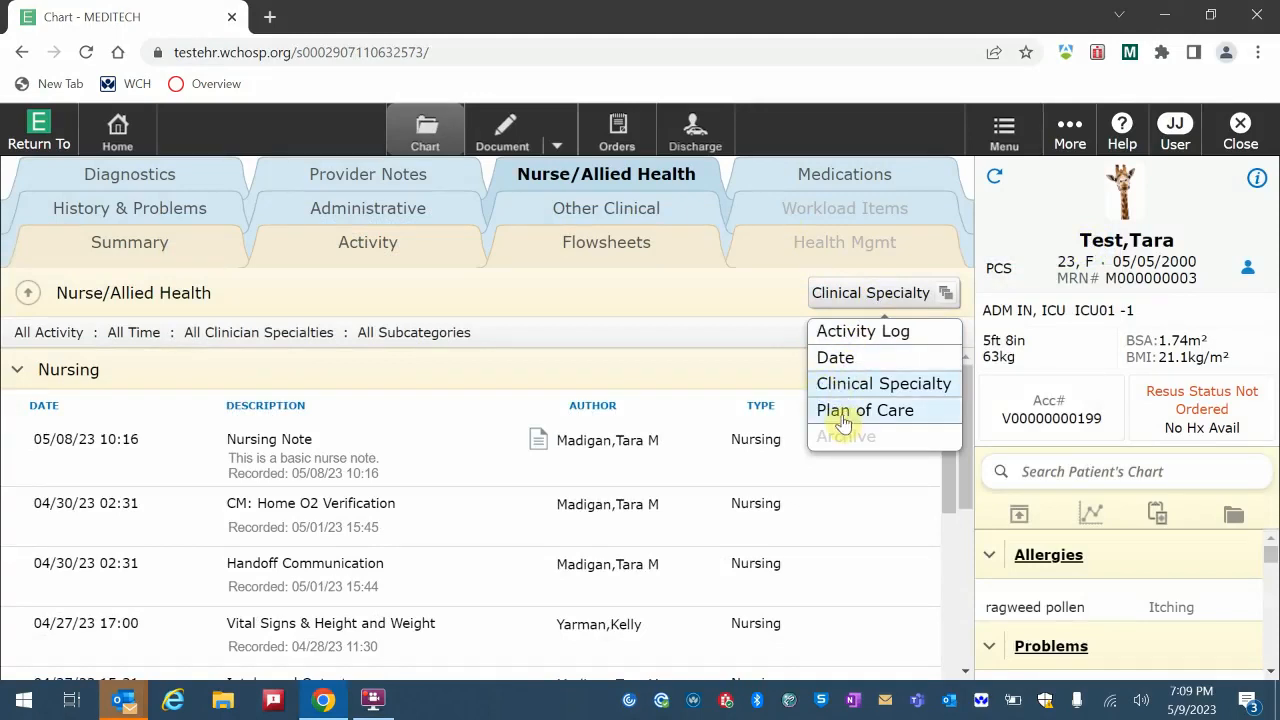
mouse_move(760, 322)
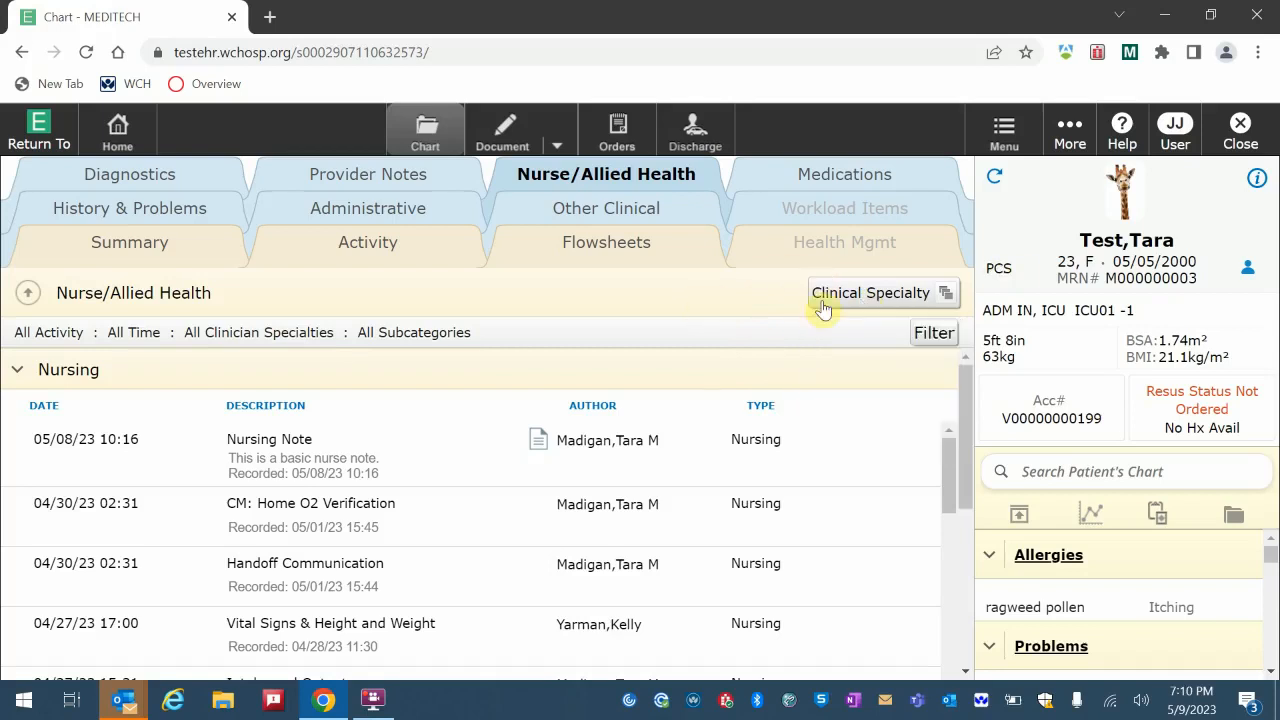
left_click(933, 332)
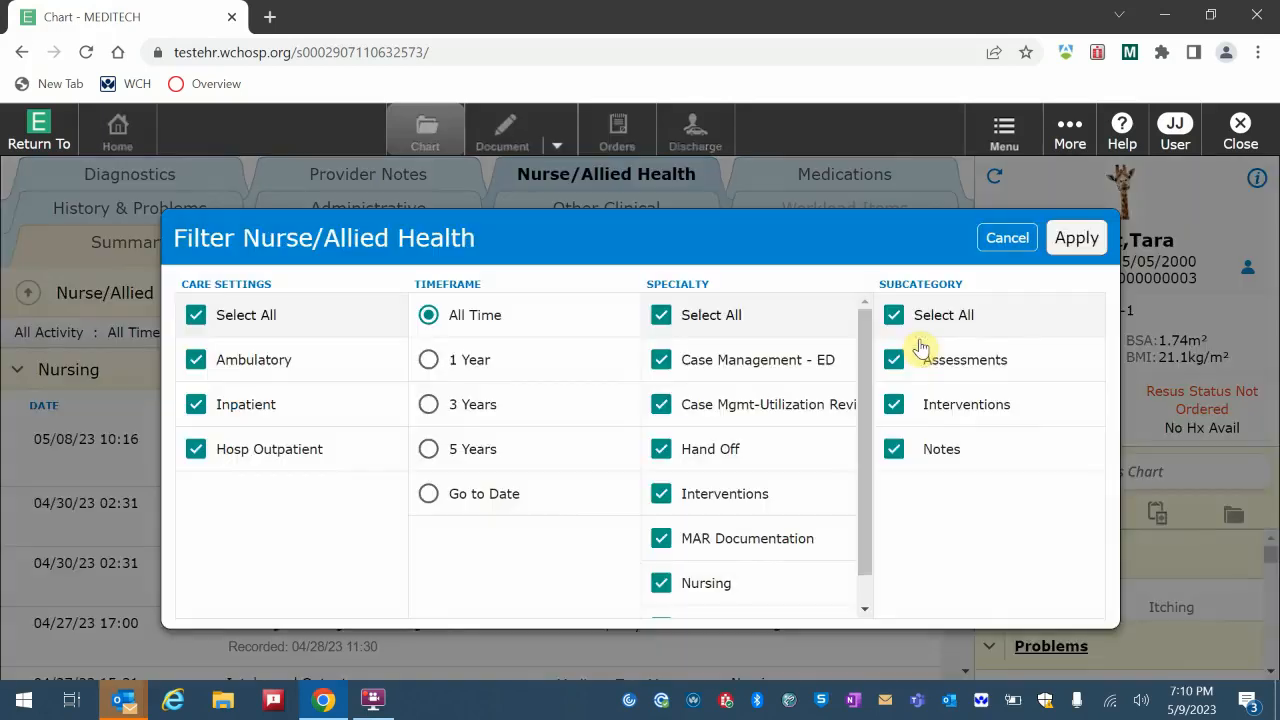
mouse_move(733, 497)
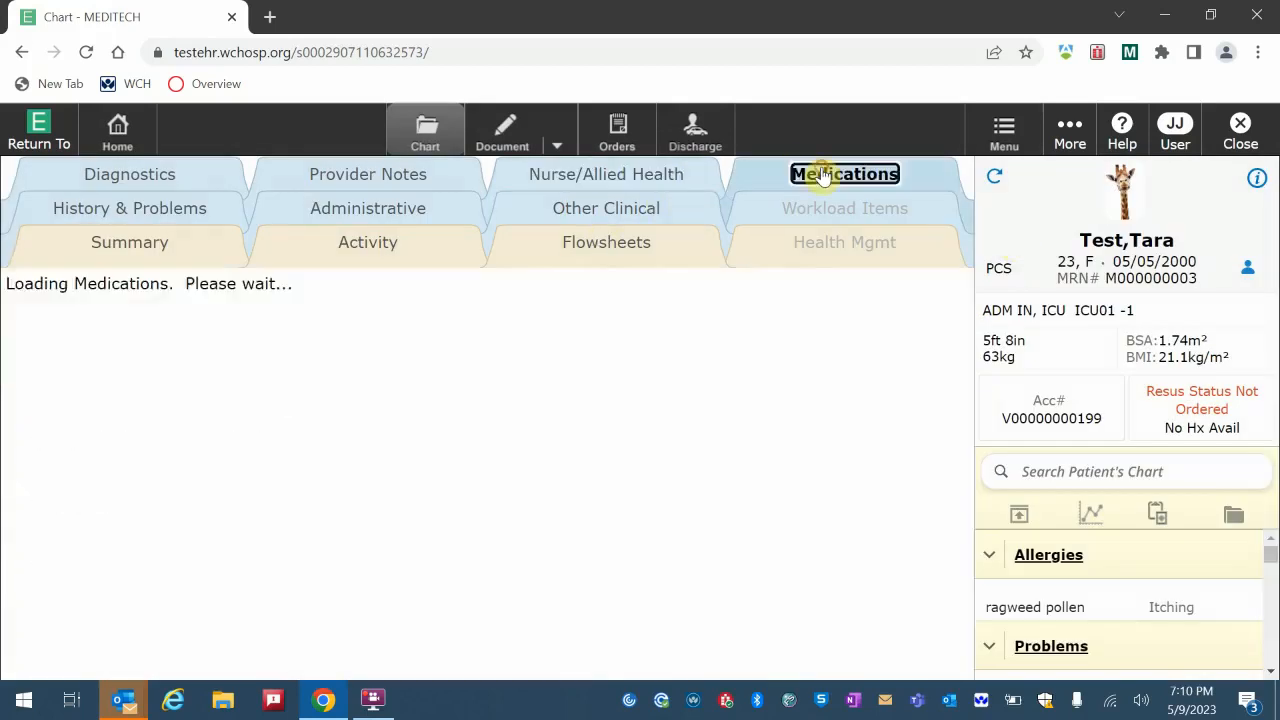
Show the Medications view list: Current Visit, Administrations, MAR and Home Medications
left_click(844, 173)
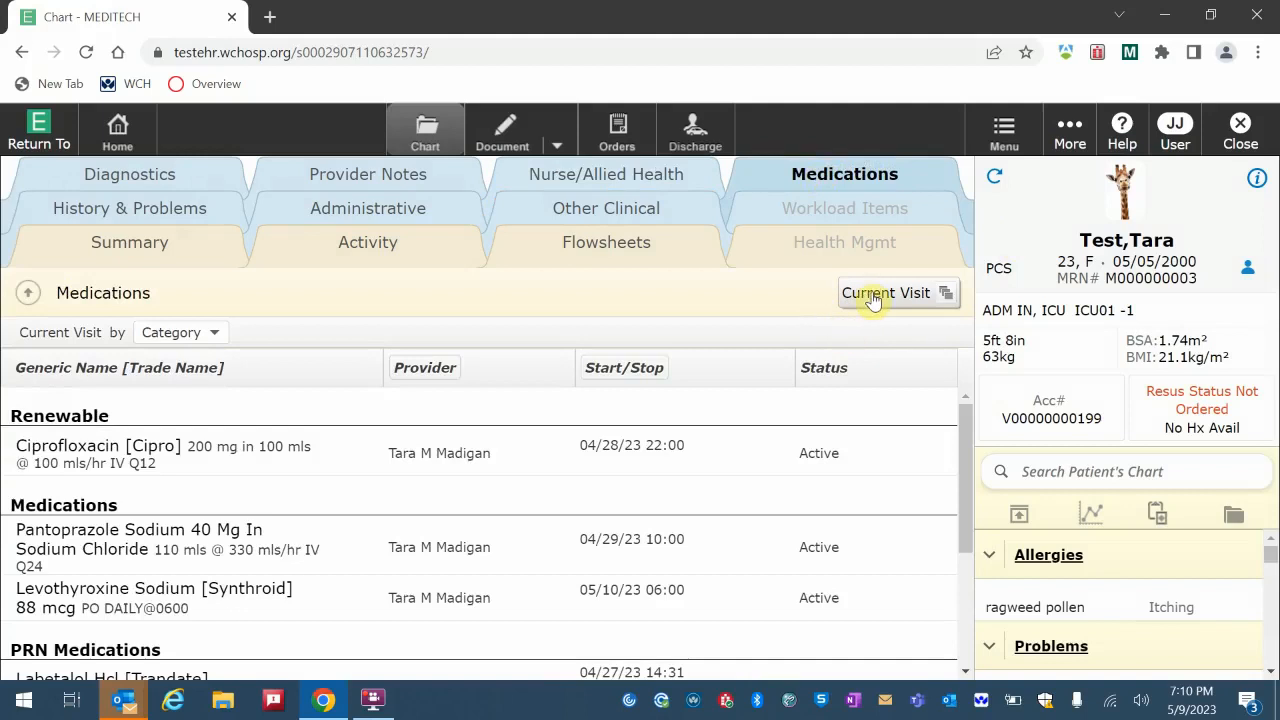
left_click(897, 293)
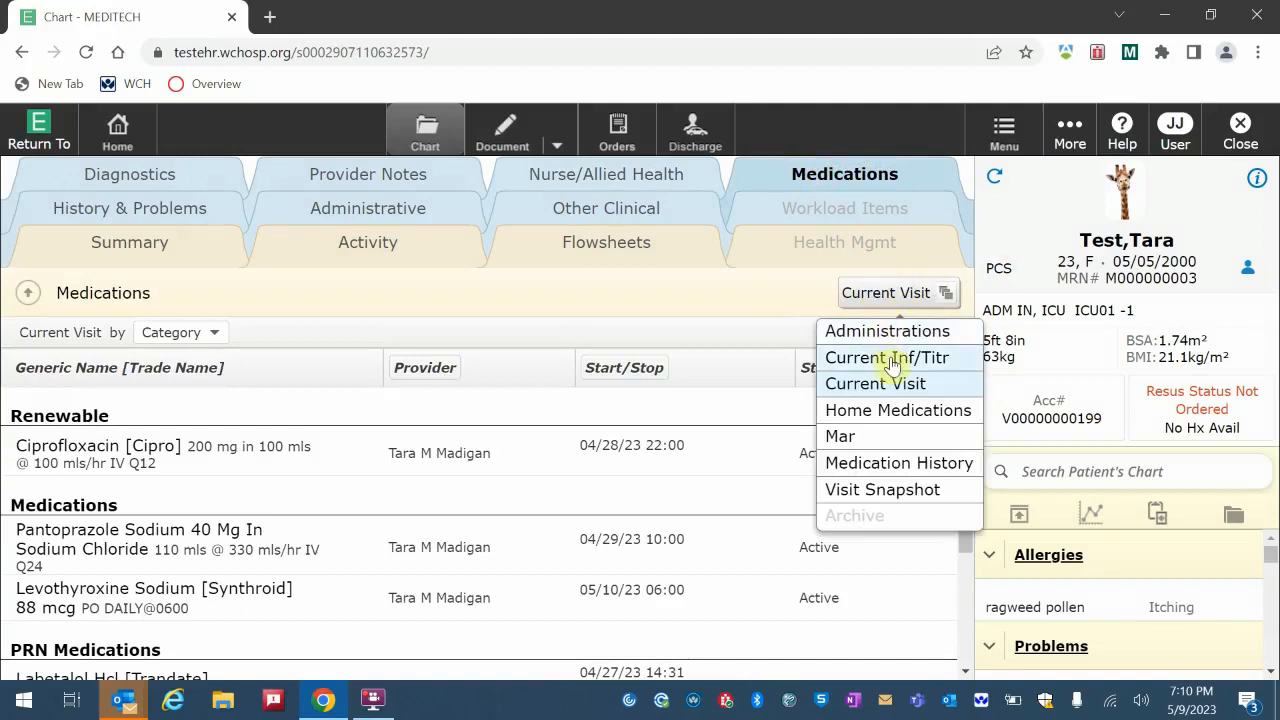
mouse_move(840, 436)
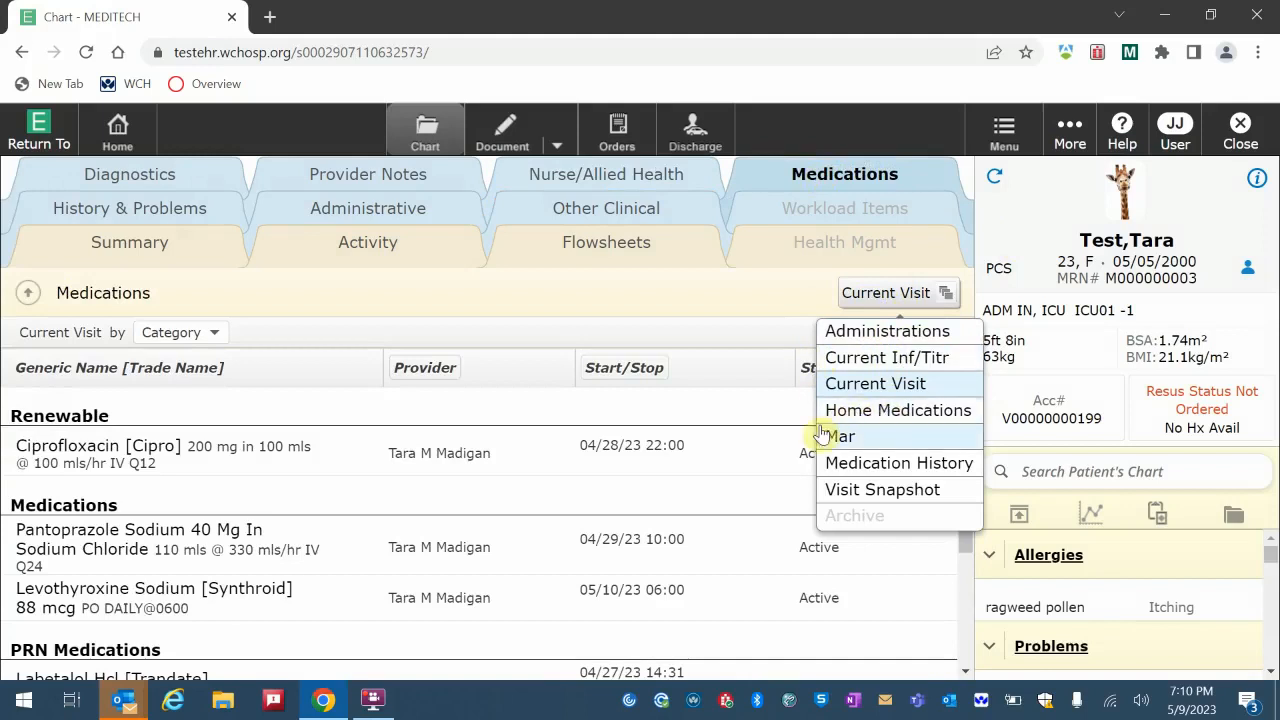
mouse_move(850, 438)
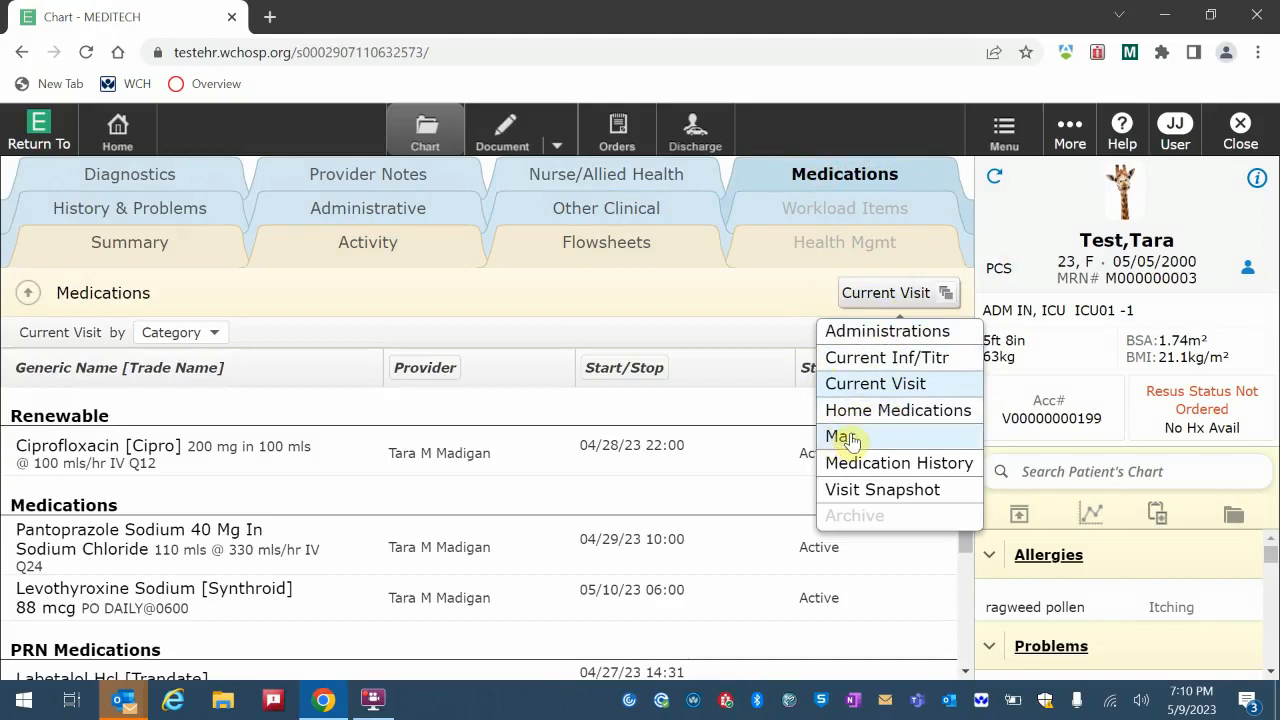
mouse_move(868, 490)
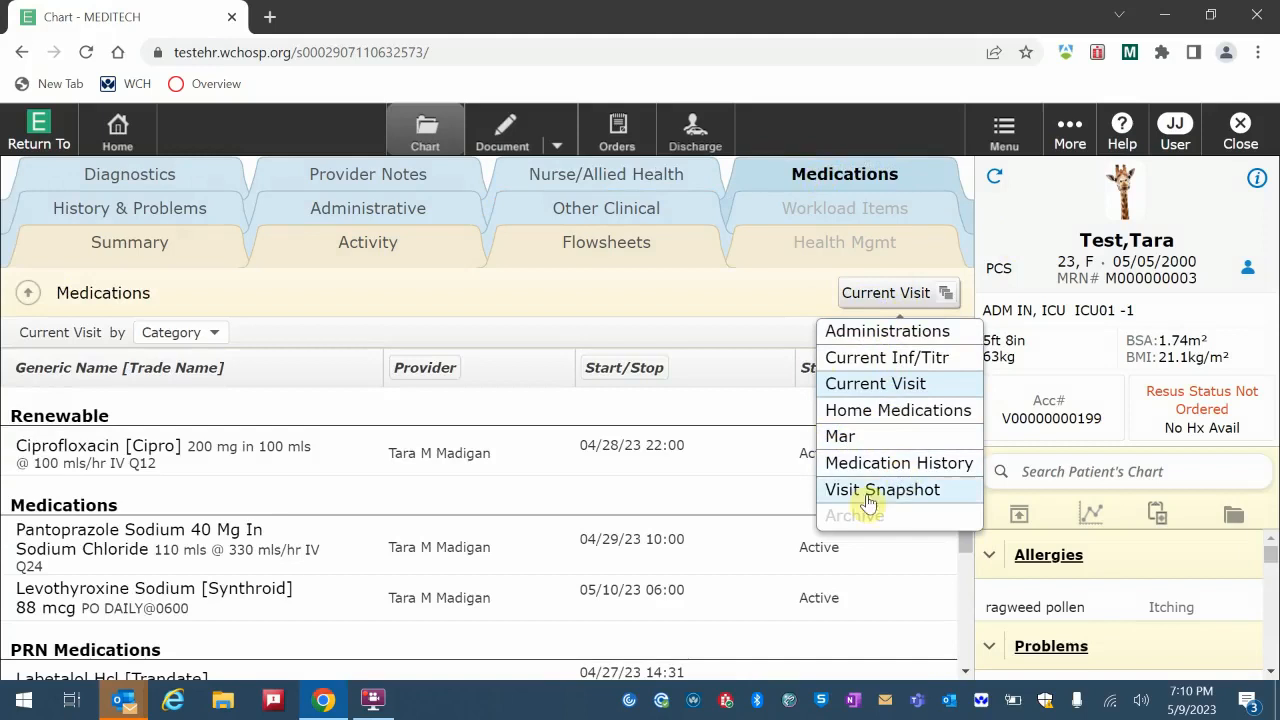
mouse_move(895, 495)
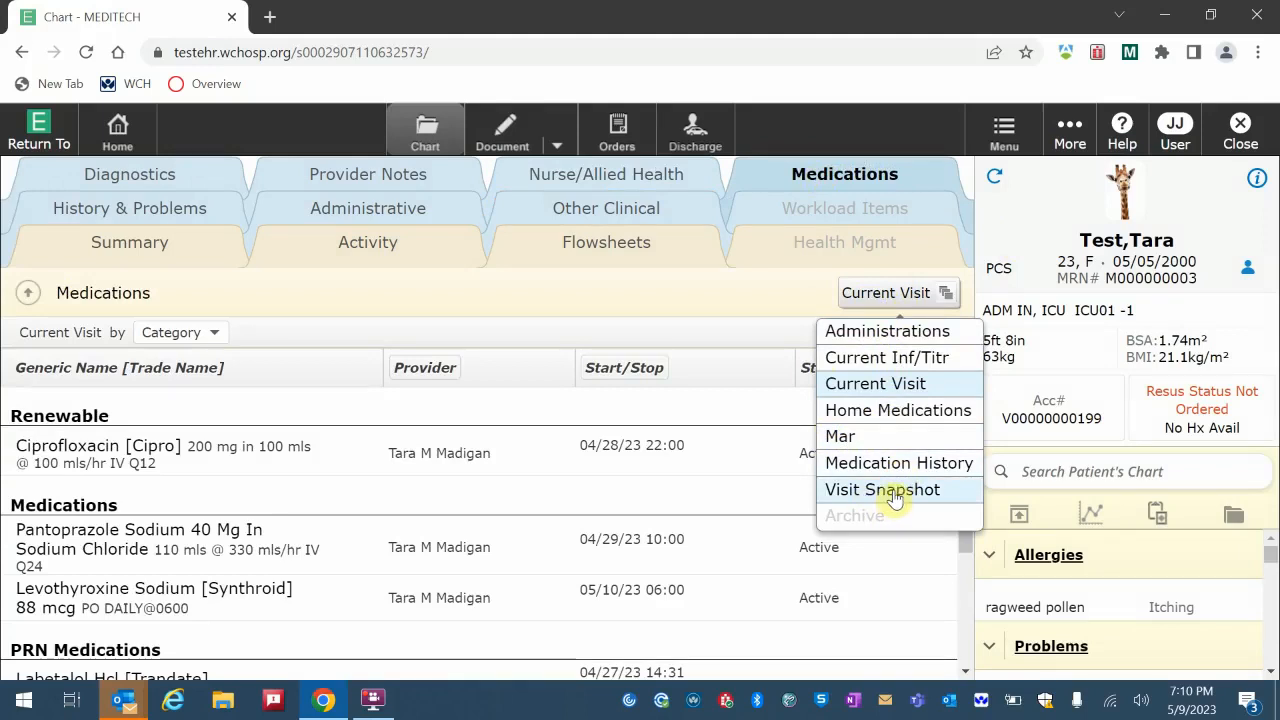
mouse_move(705, 305)
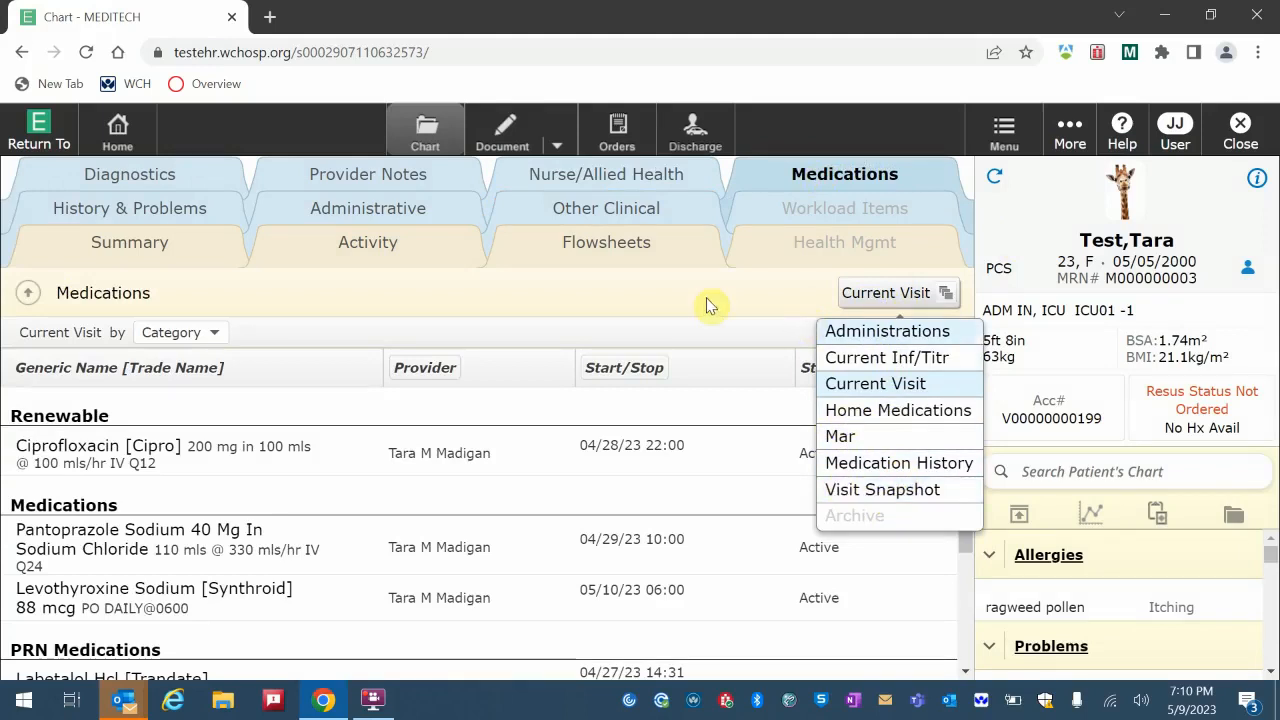
Switch to Home Medications, showing oxycodone 5 mg reported 03/27/23
left_click(897, 410)
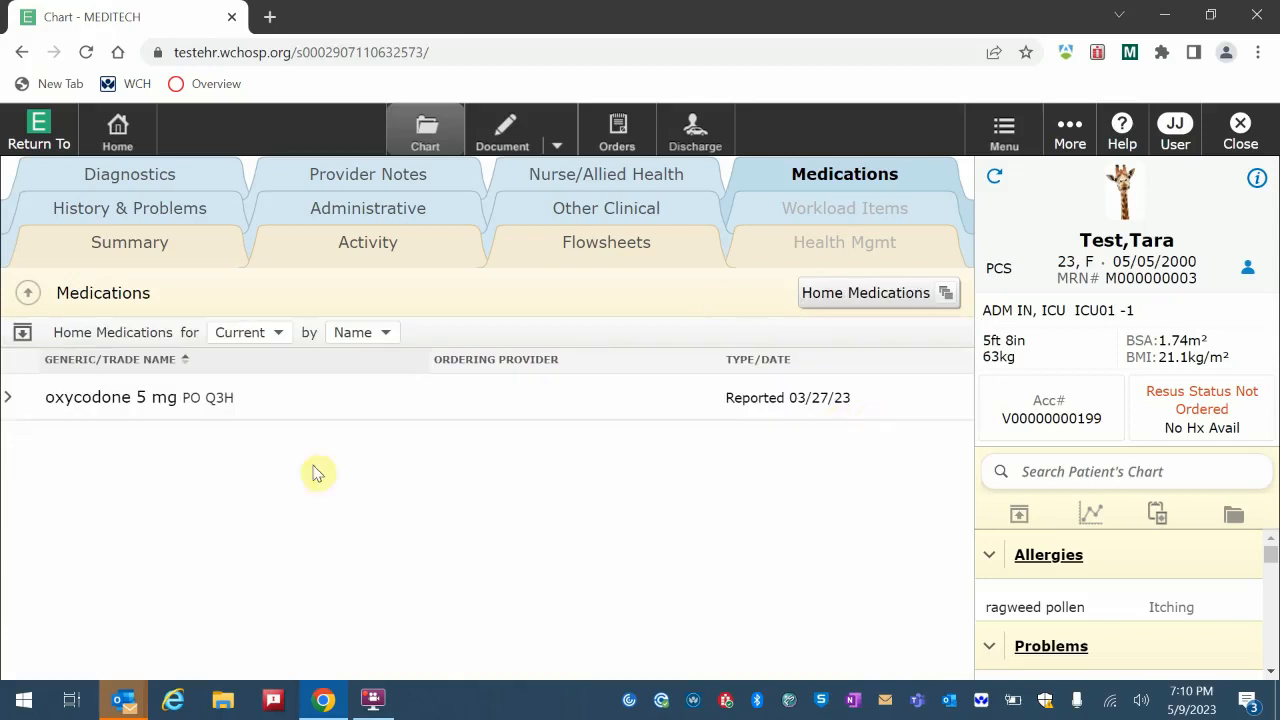
mouse_move(241, 439)
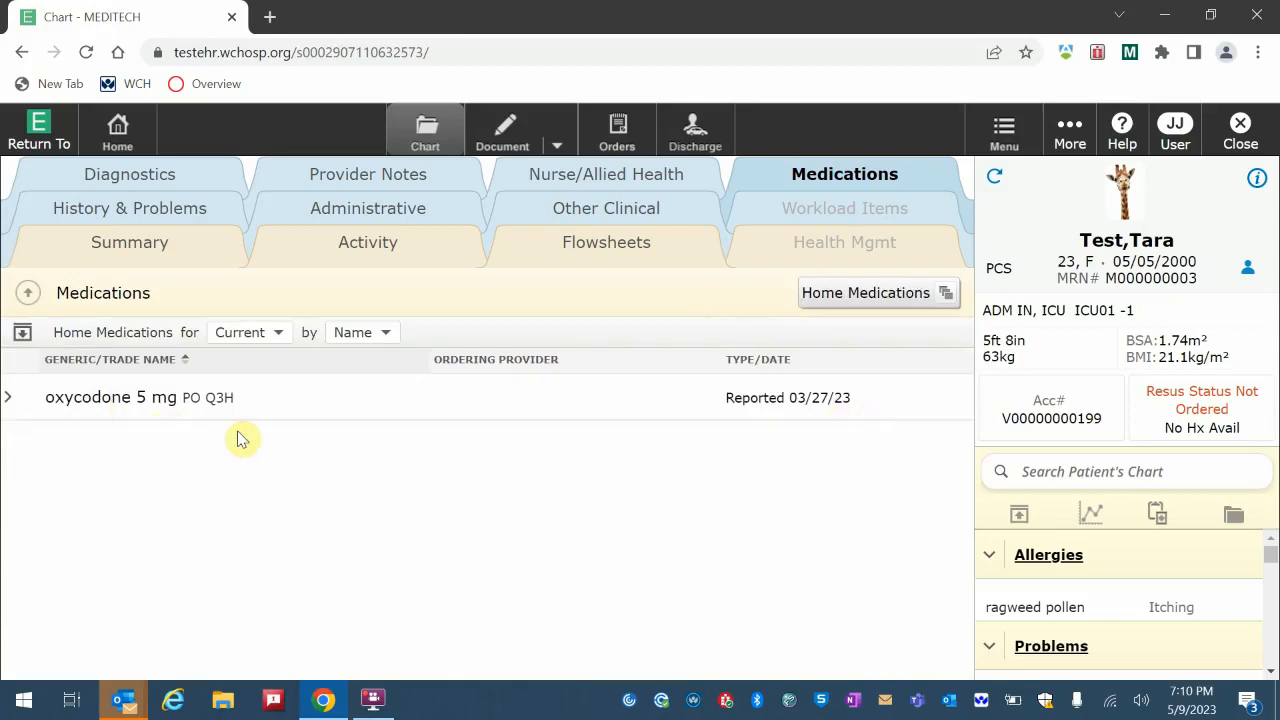
mouse_move(250, 408)
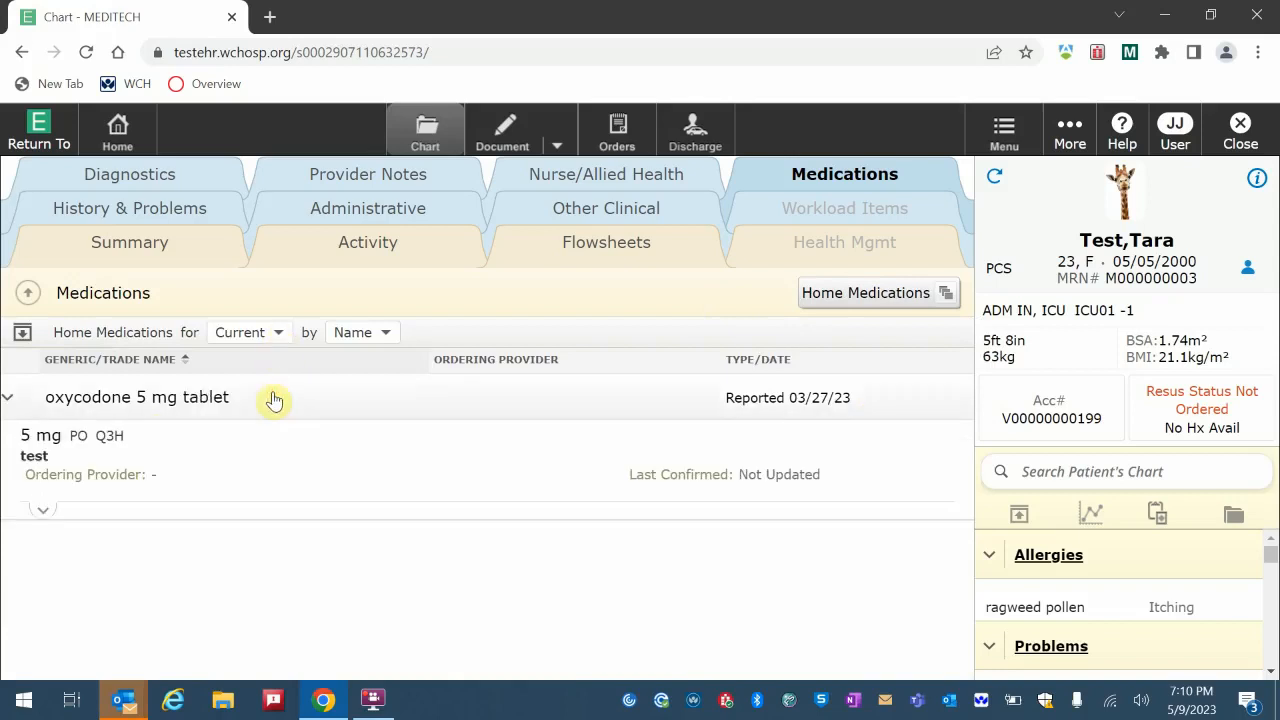
mouse_move(196, 432)
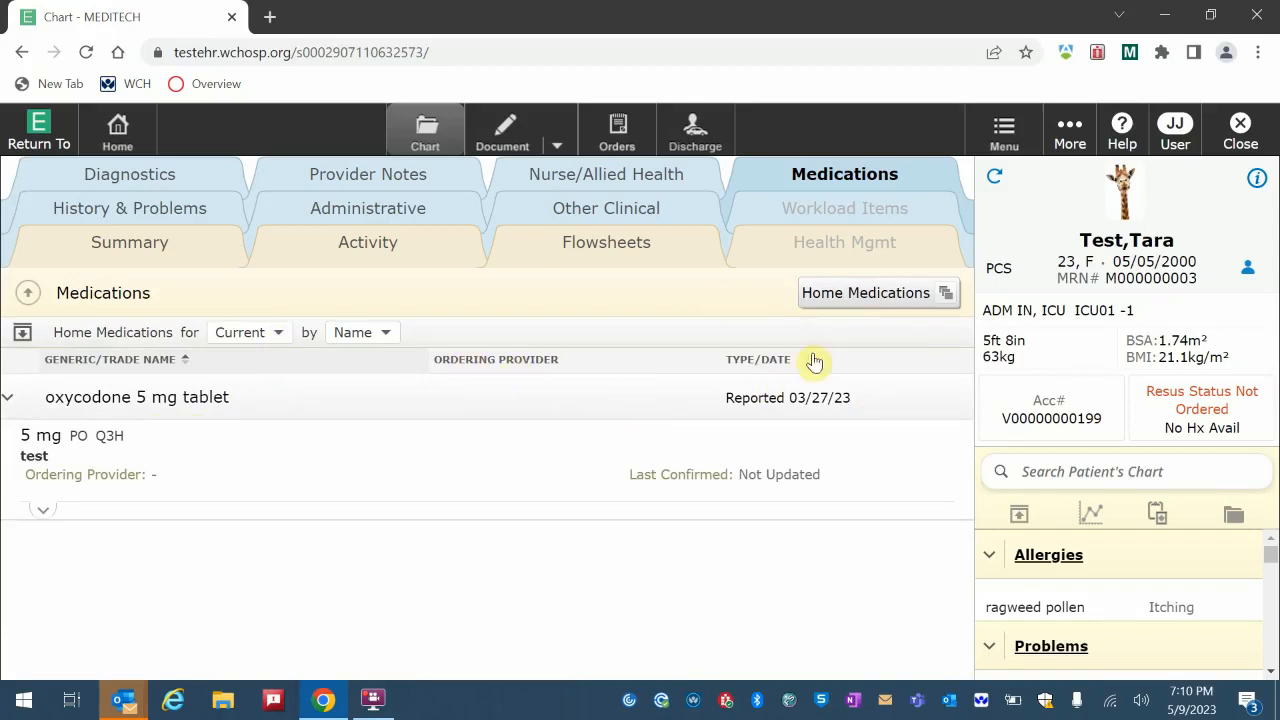
Switch back to Current Visit medications and review grouping options, keeping Category
left_click(866, 292)
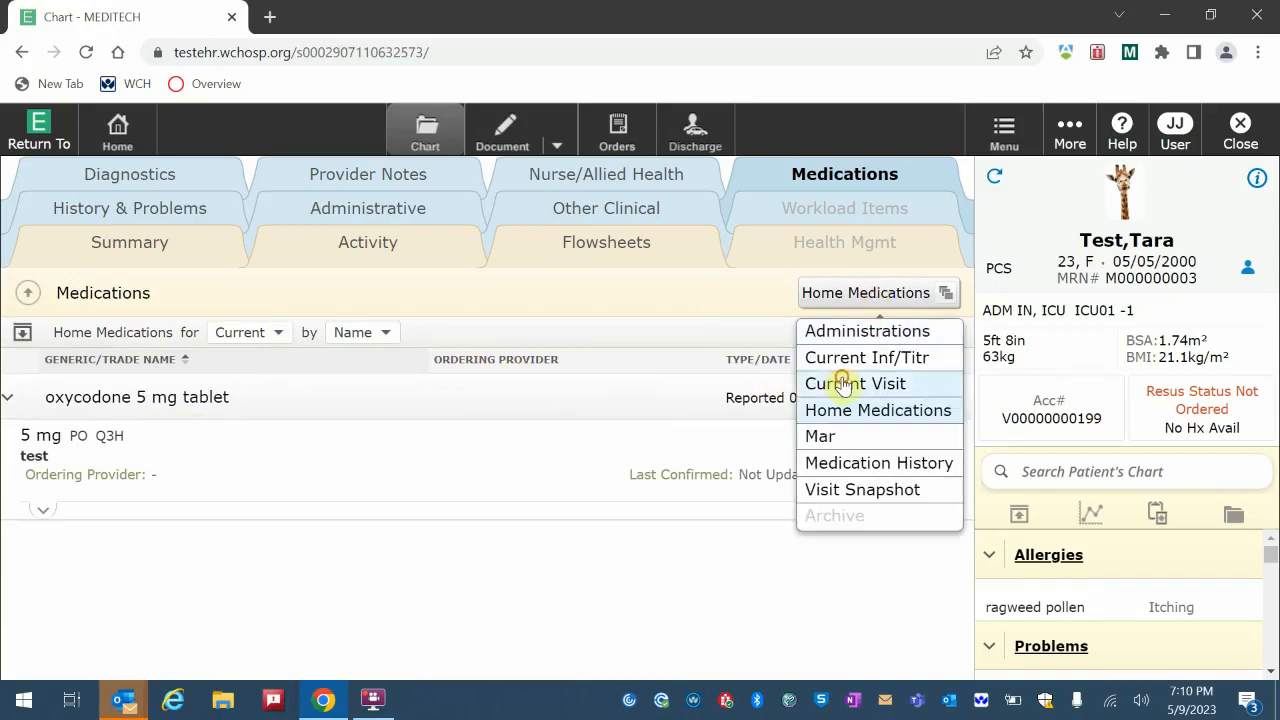
left_click(855, 383)
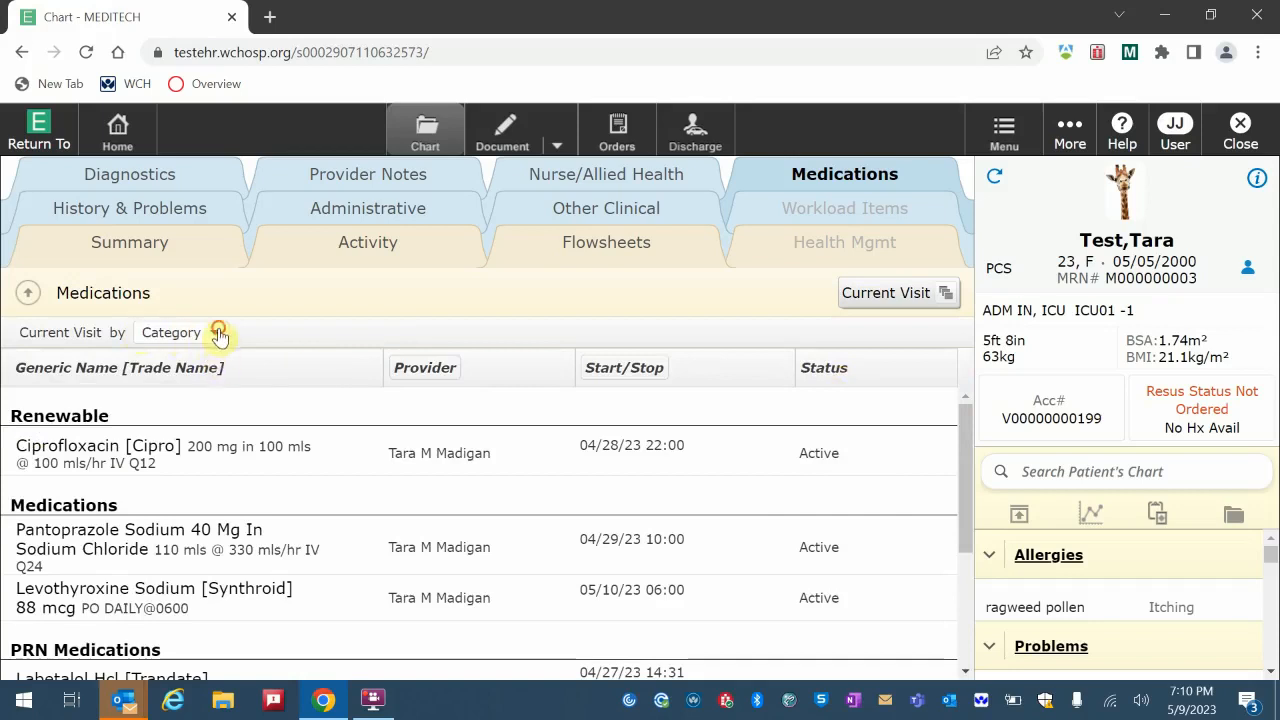
left_click(218, 332)
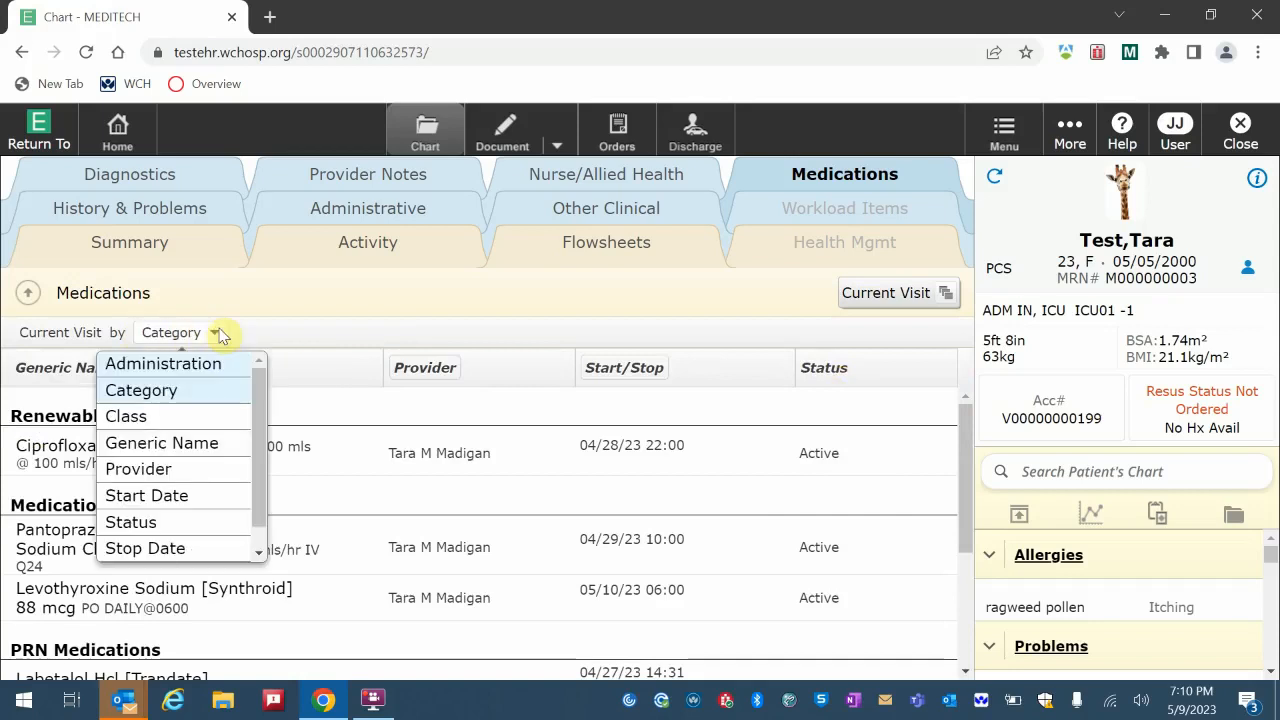
mouse_move(178, 416)
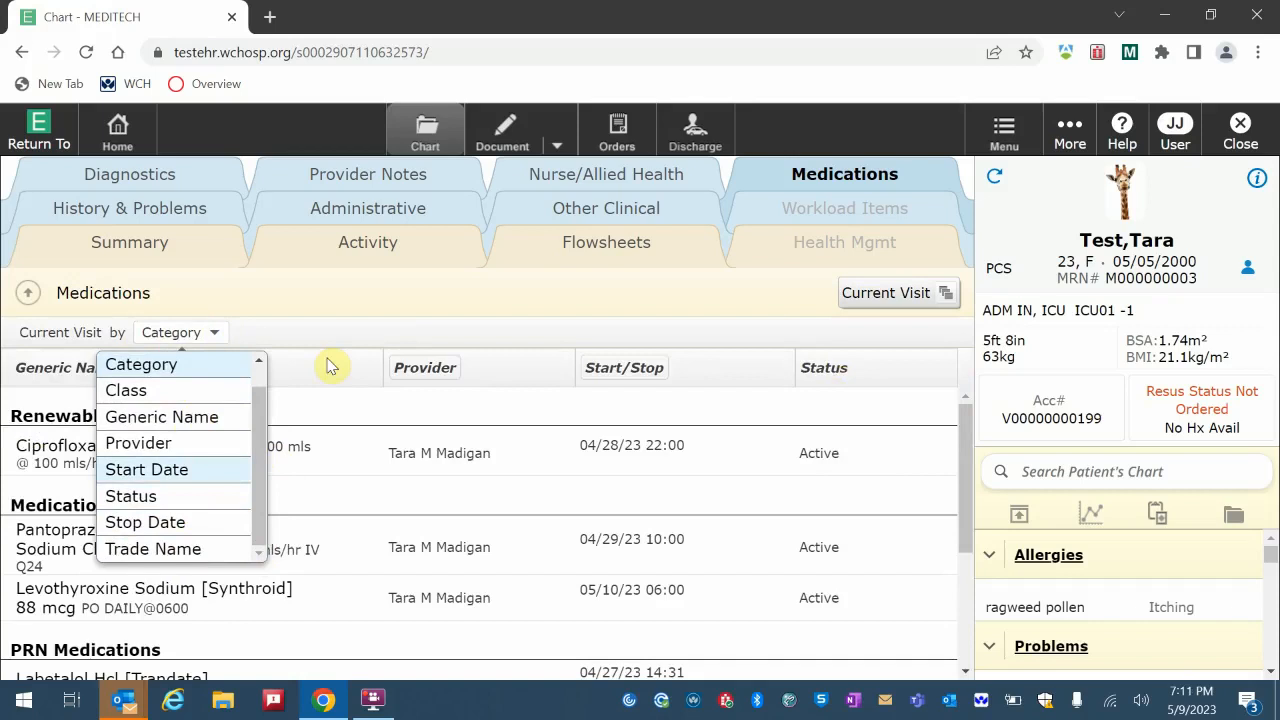
mouse_move(327, 337)
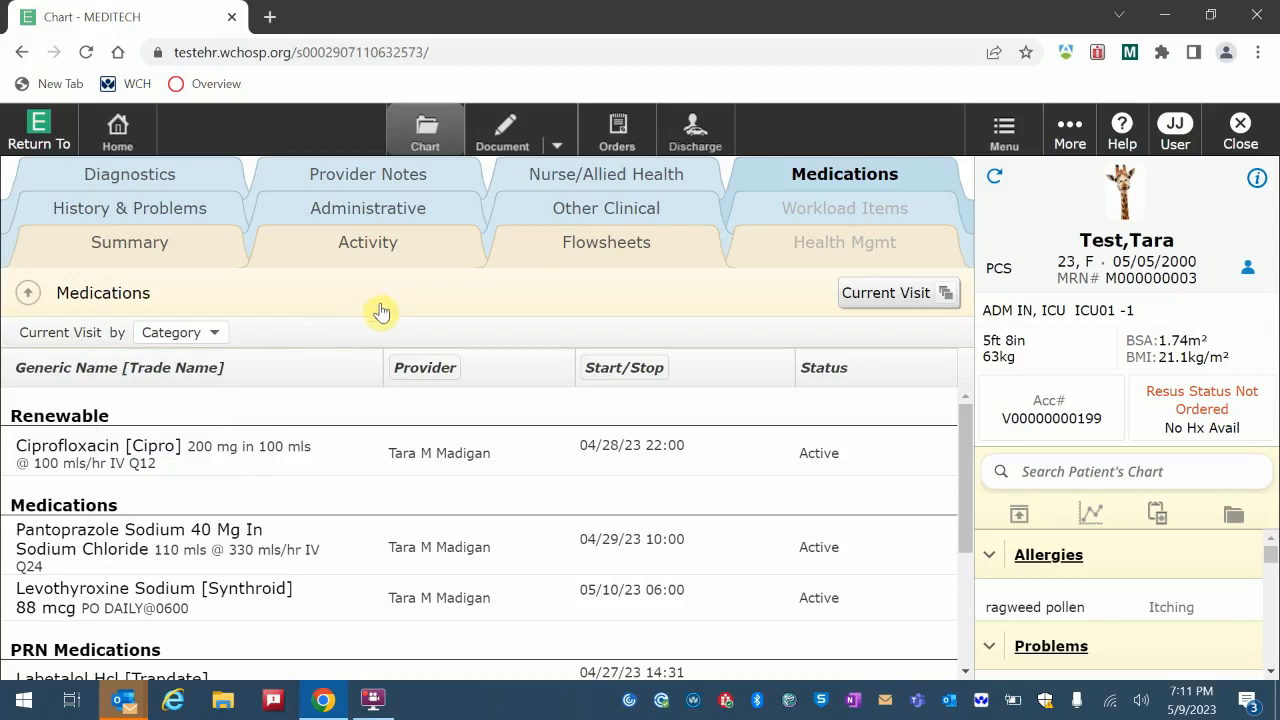
mouse_move(658, 260)
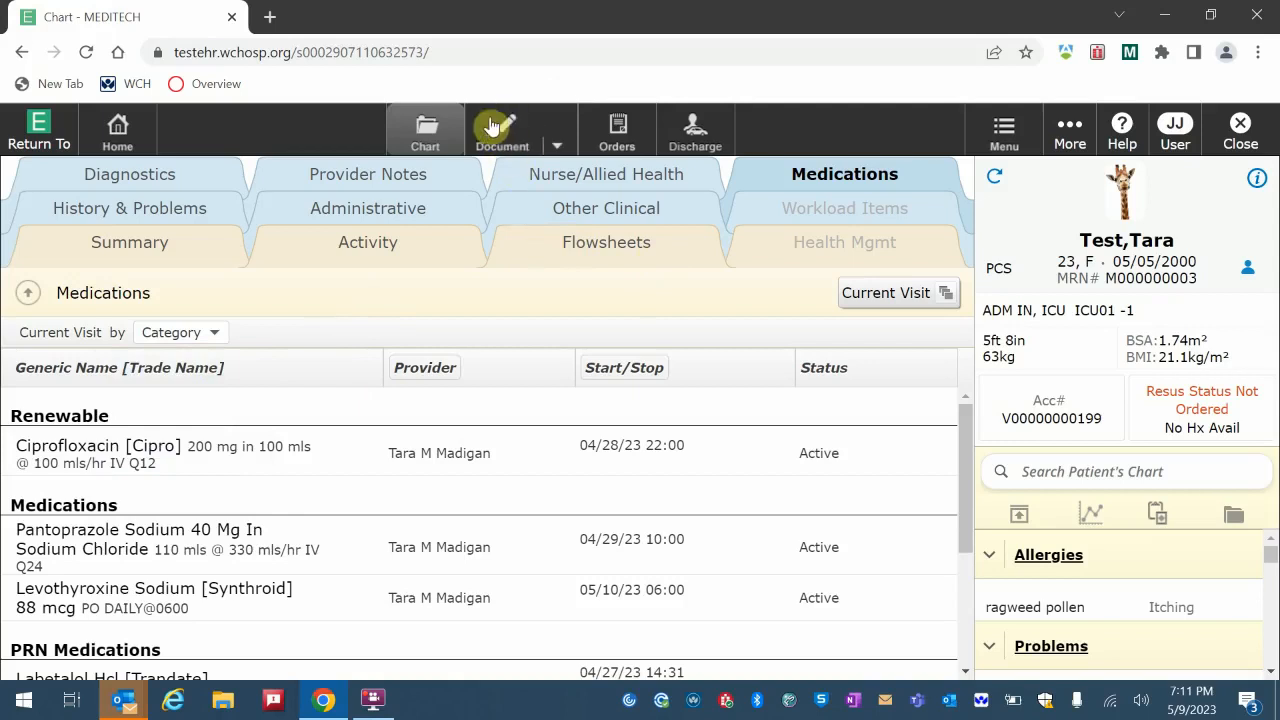
mouse_move(505, 140)
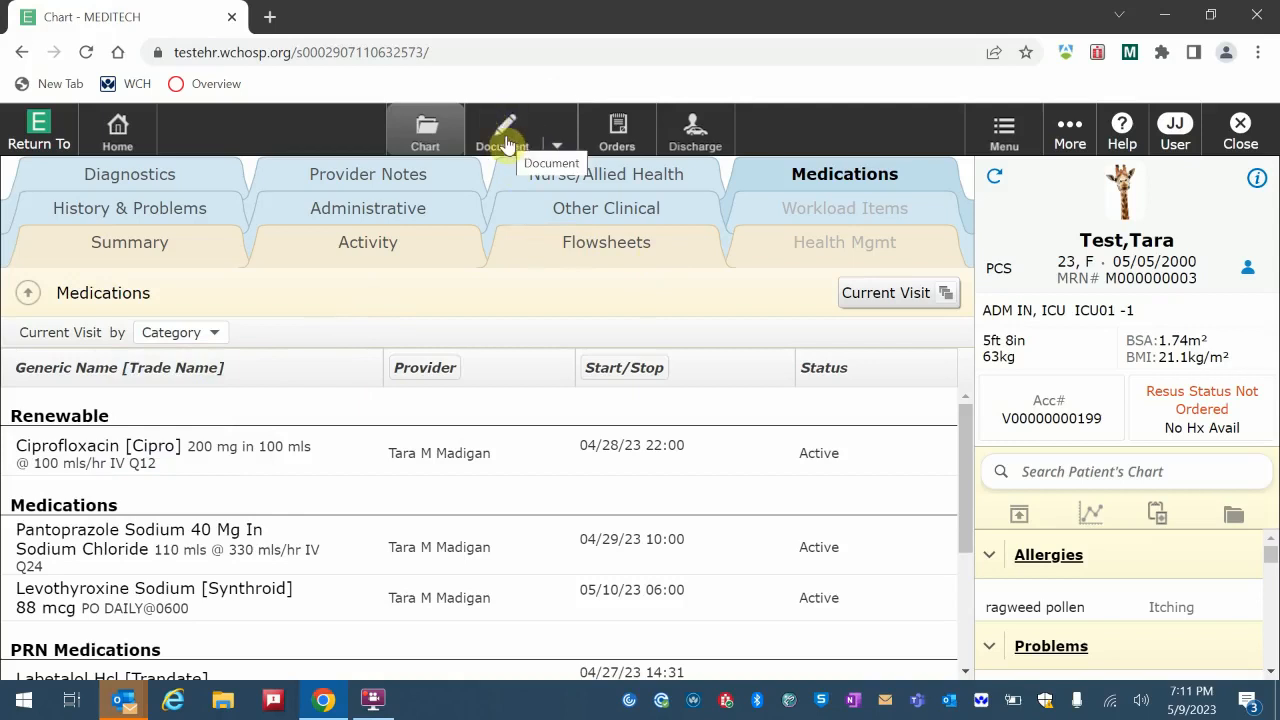
left_click(502, 130)
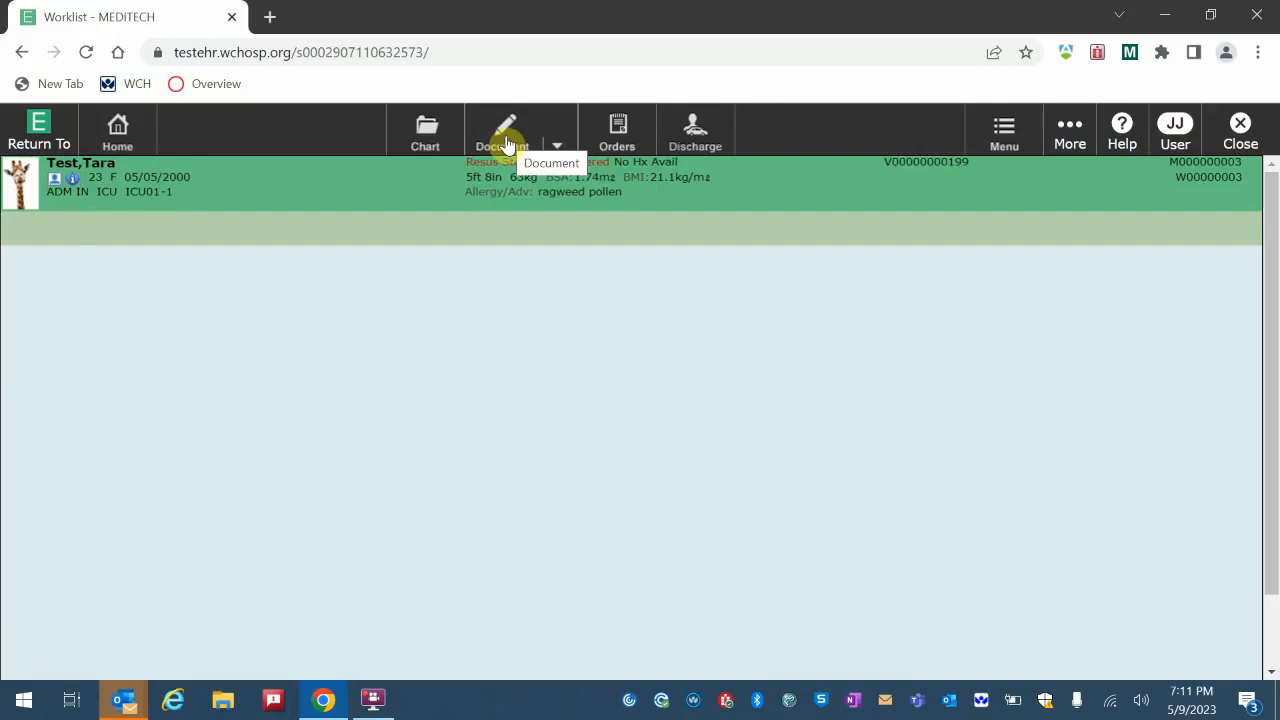
left_click(503, 130)
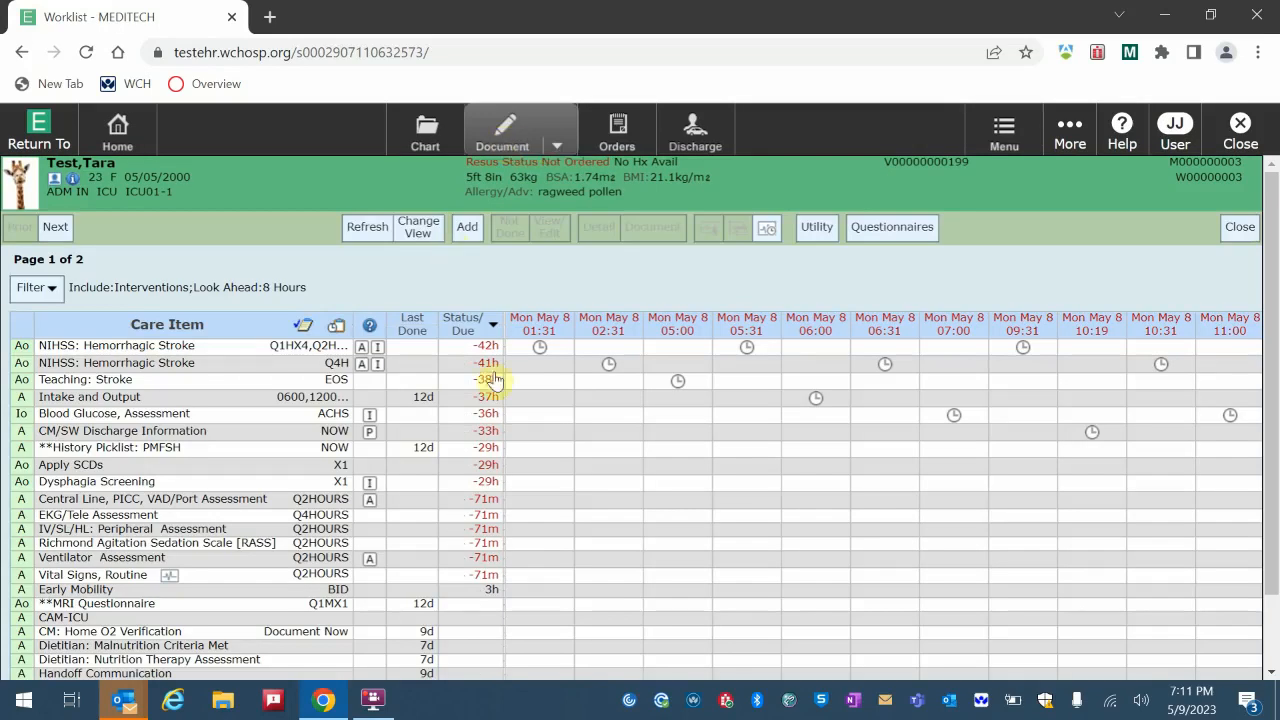
mouse_move(570, 442)
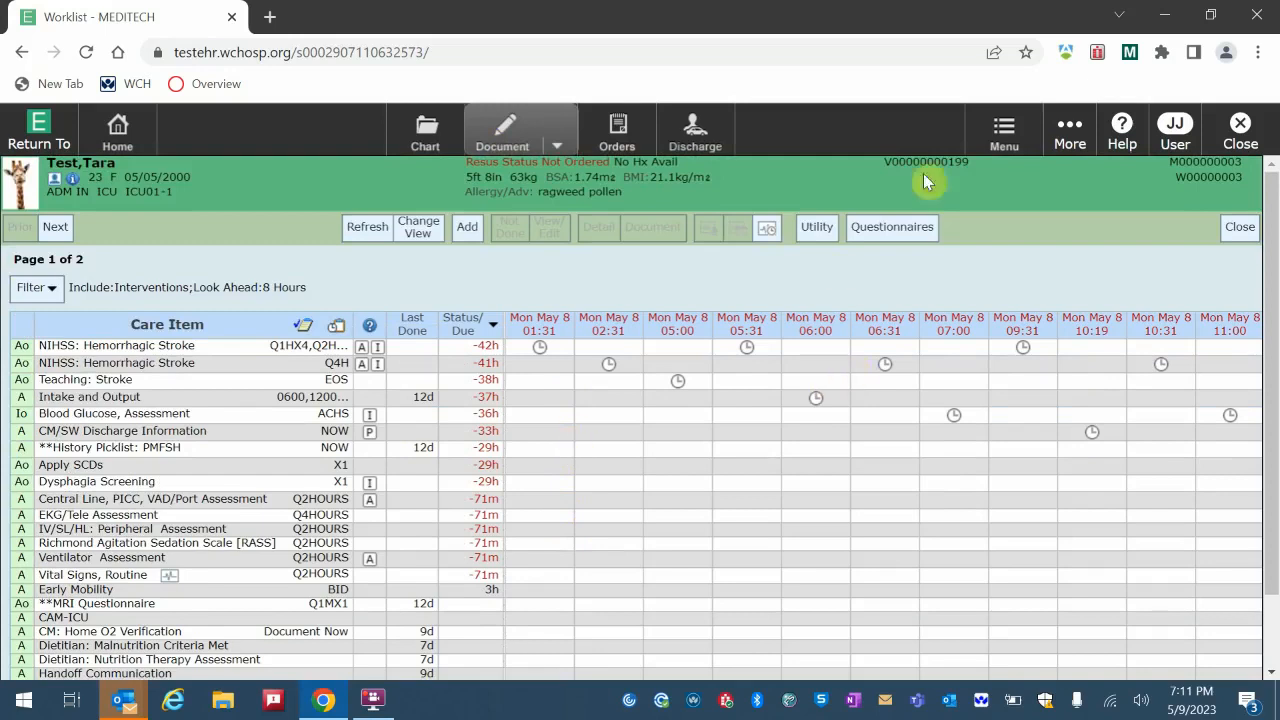
mouse_move(585, 403)
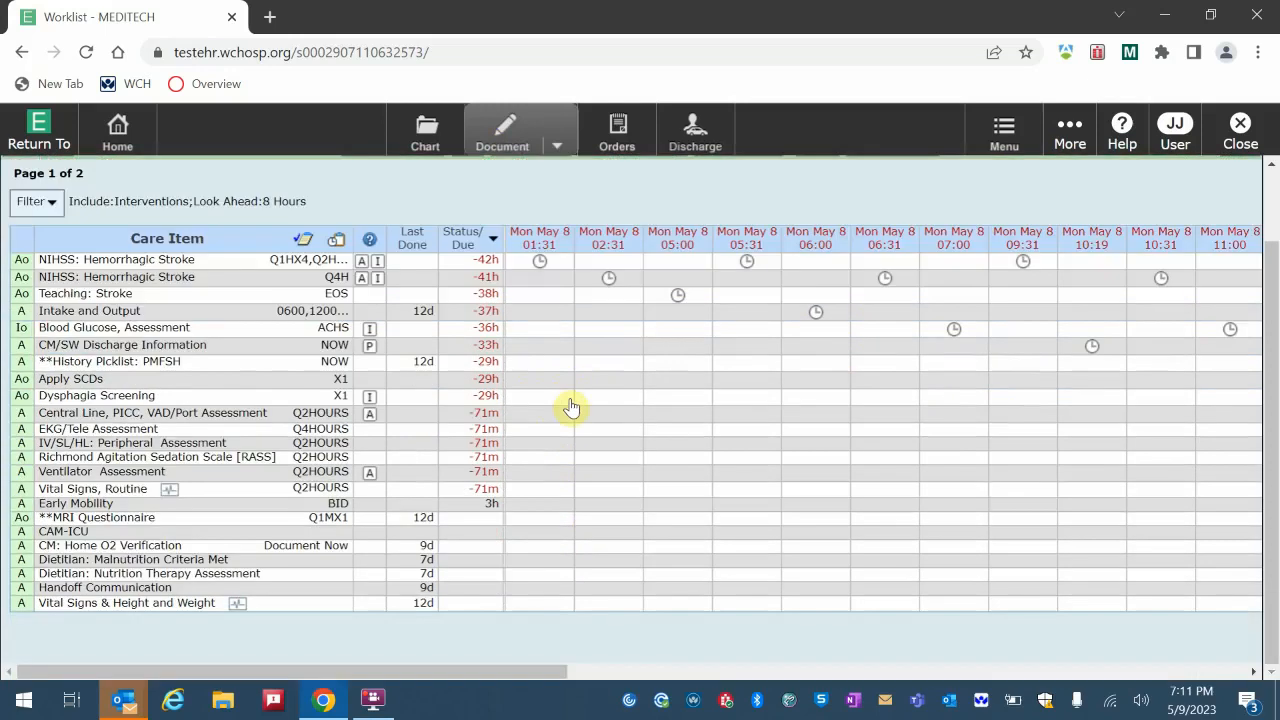
mouse_move(740, 622)
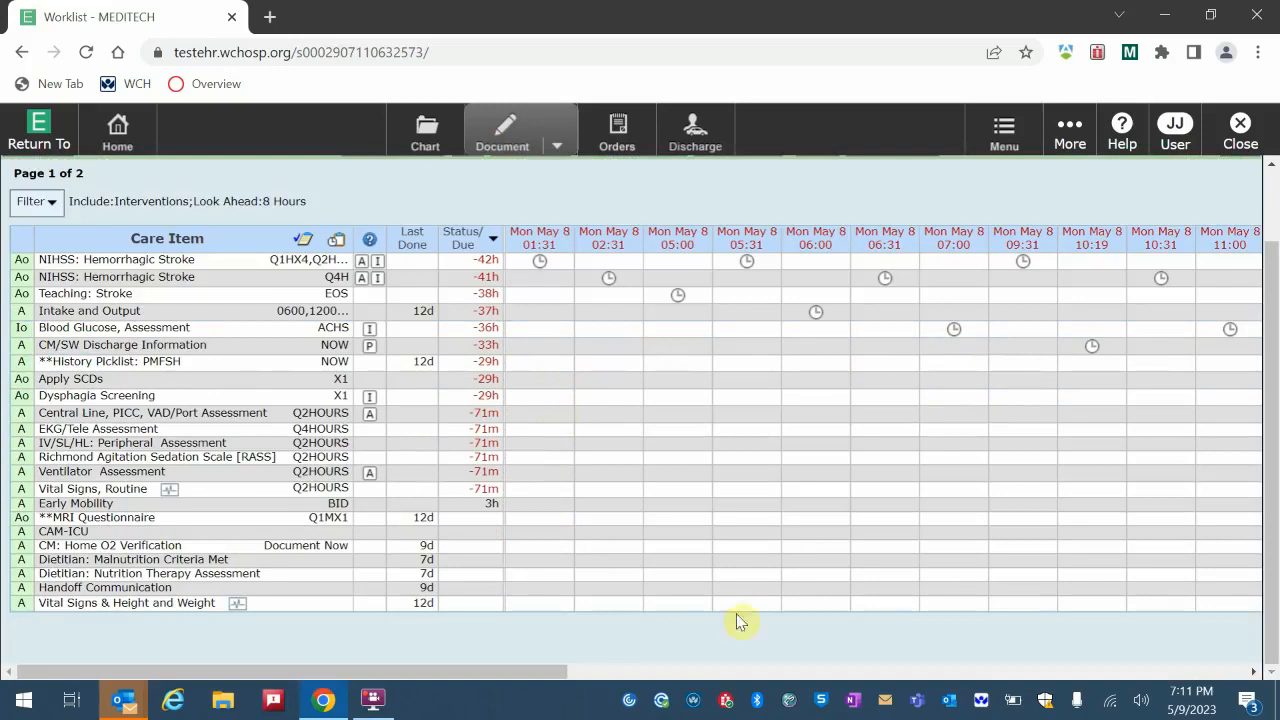
mouse_move(1120, 660)
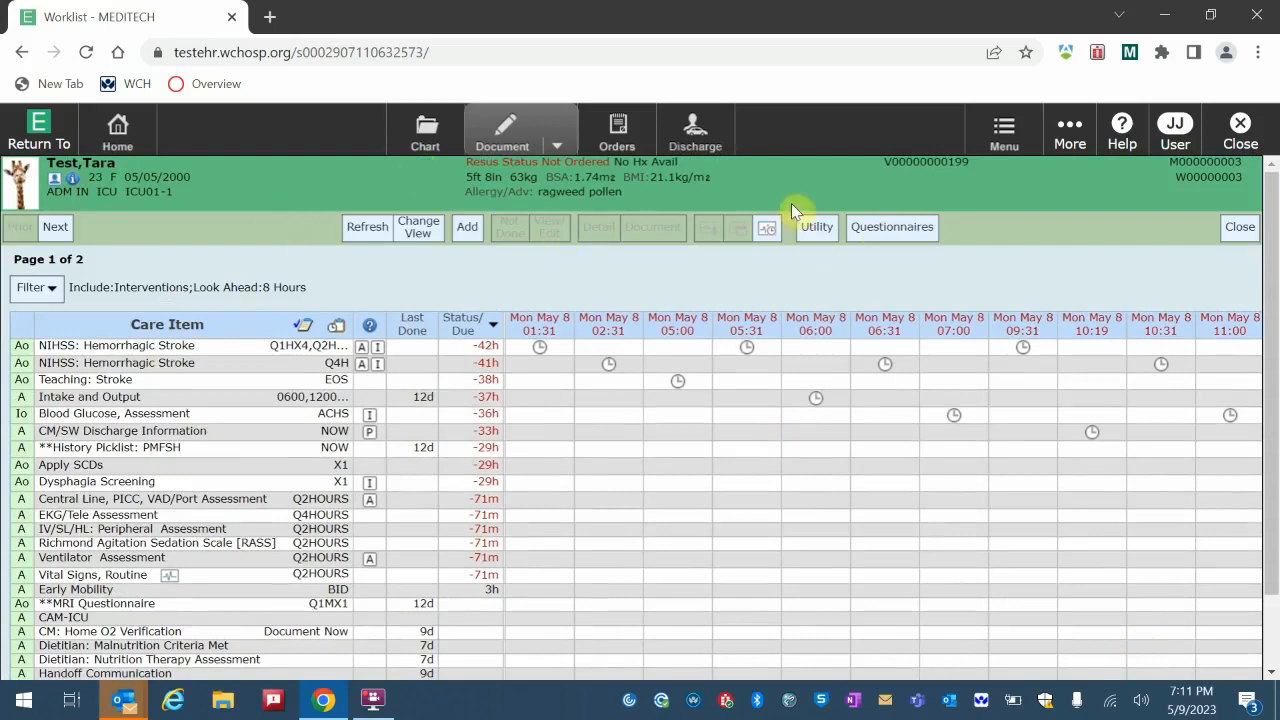
mouse_move(915, 295)
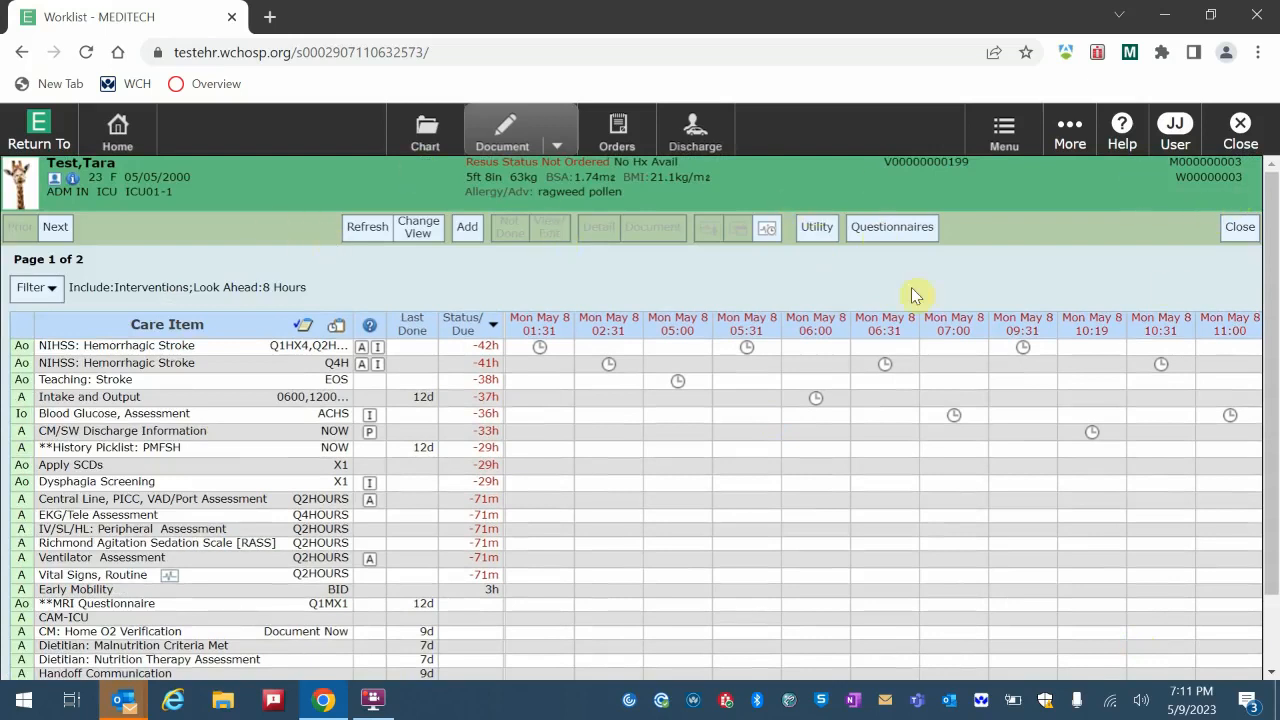
mouse_move(1047, 203)
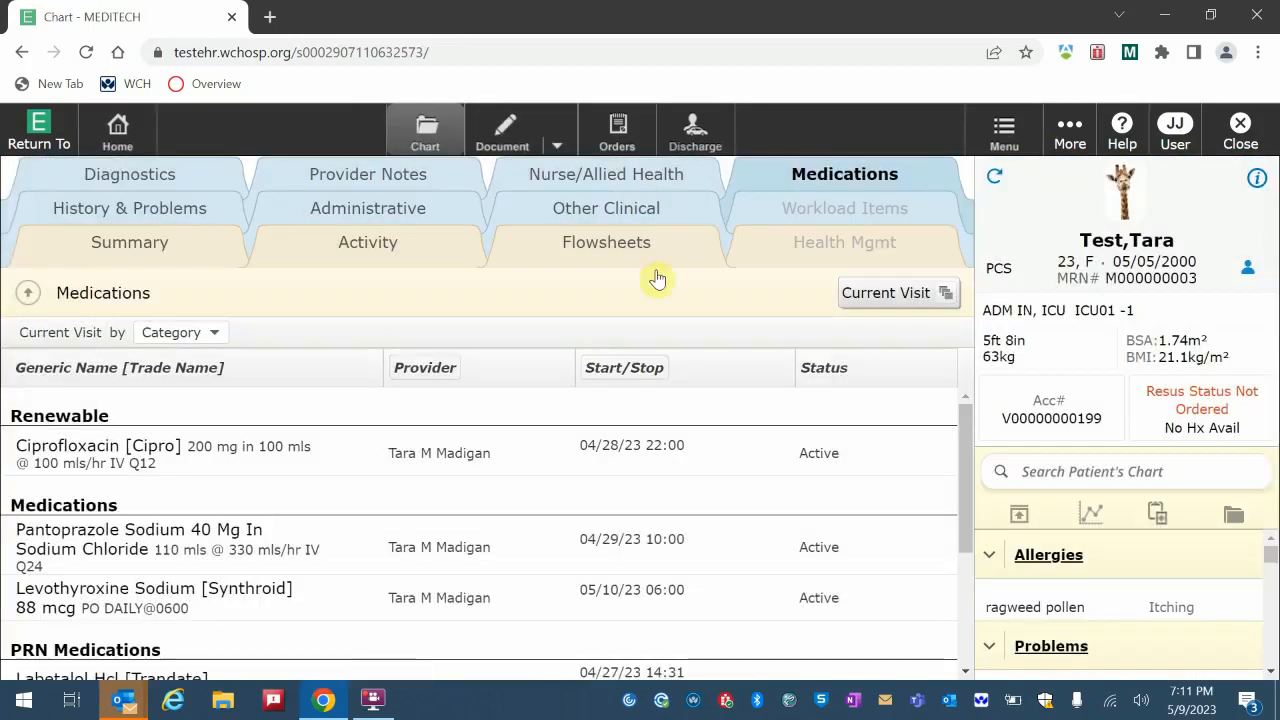
mouse_move(610, 282)
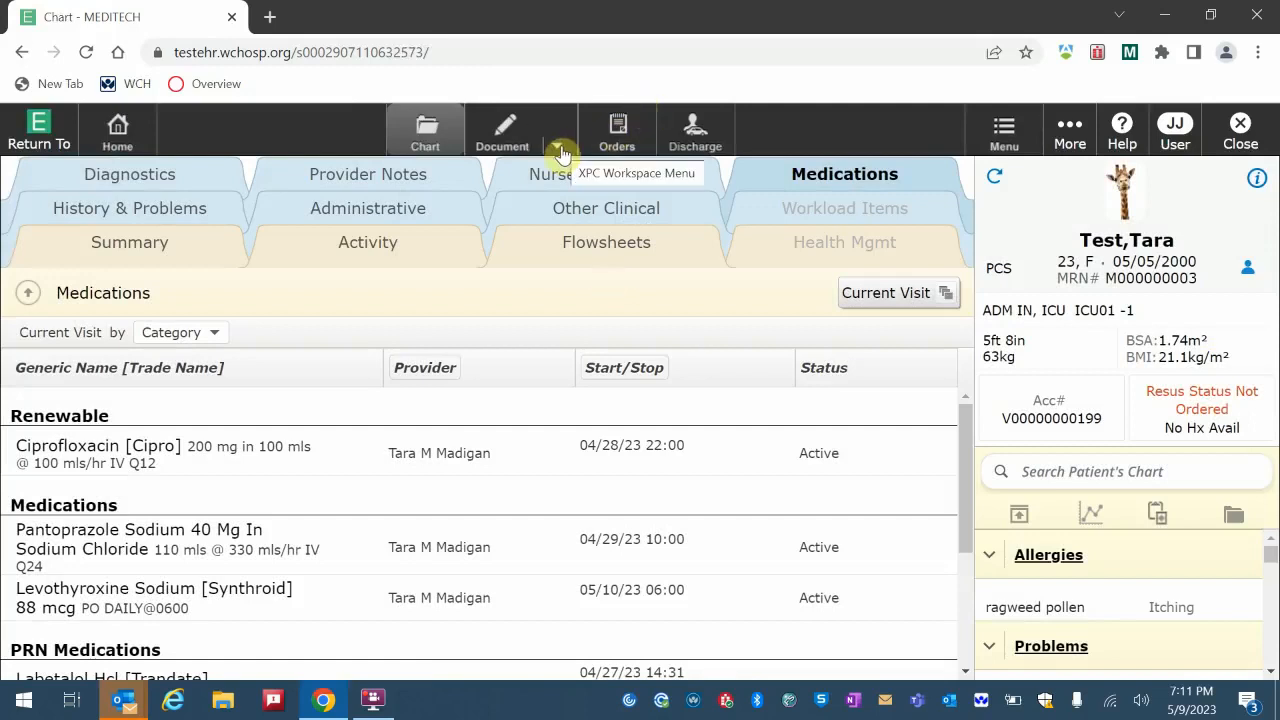
mouse_move(562, 155)
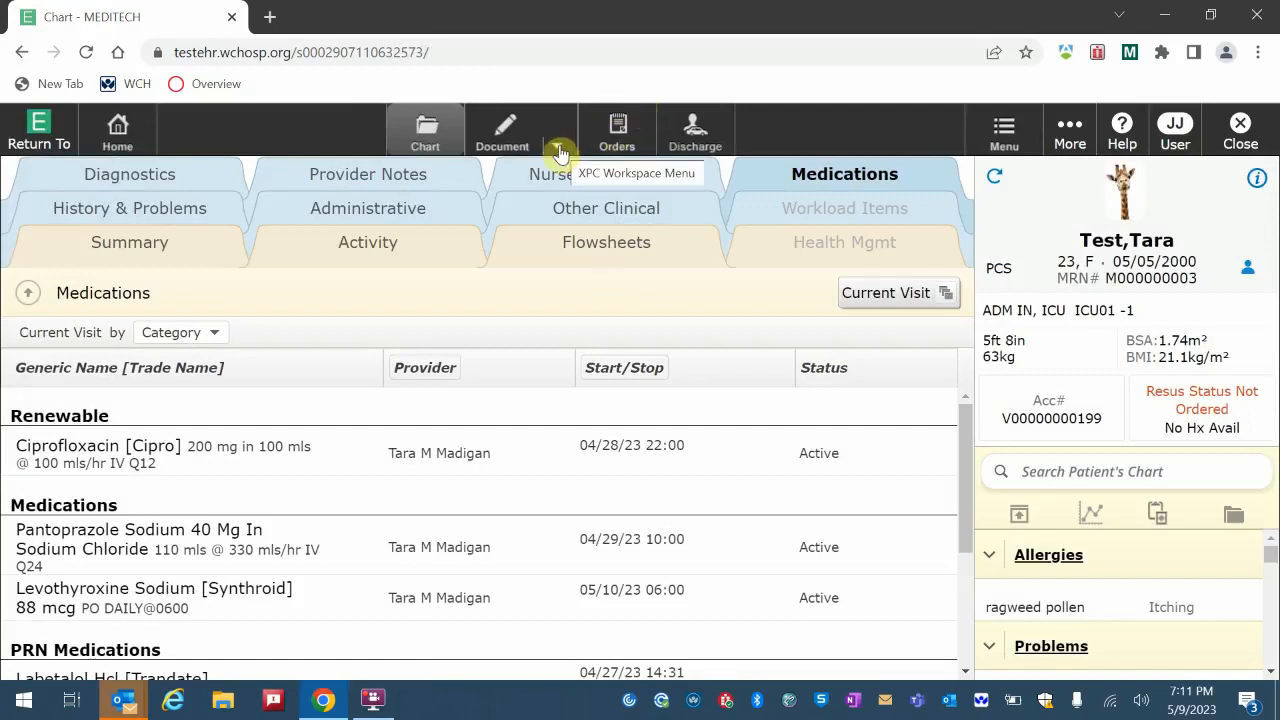
Show the Document workspace menu listing Worklist, MAR, TAR and Plan Of Care
left_click(562, 152)
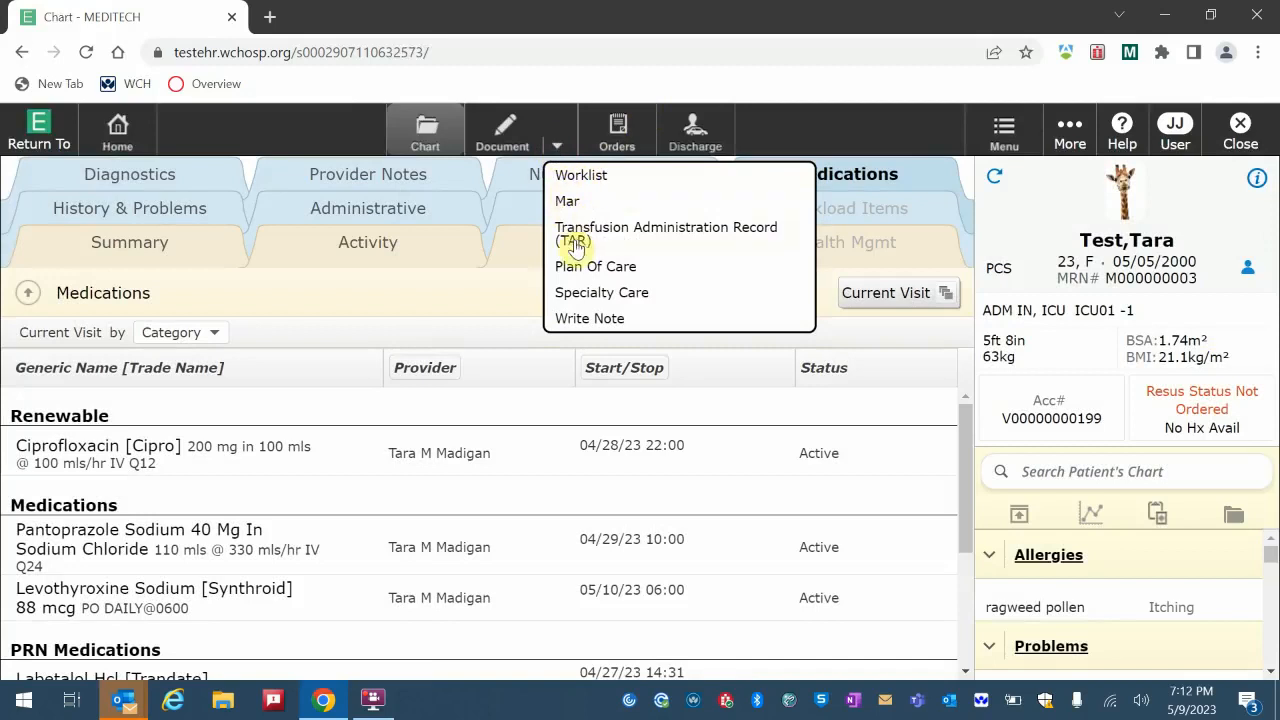
mouse_move(615, 323)
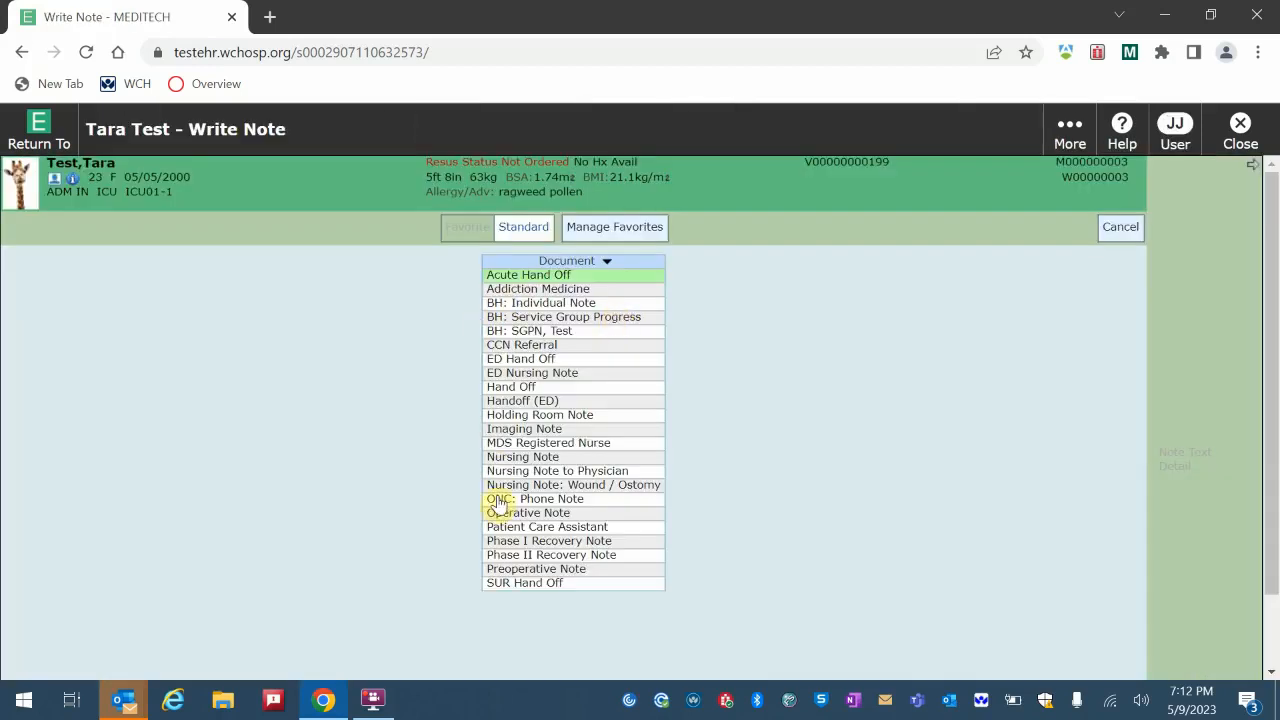
mouse_move(535, 499)
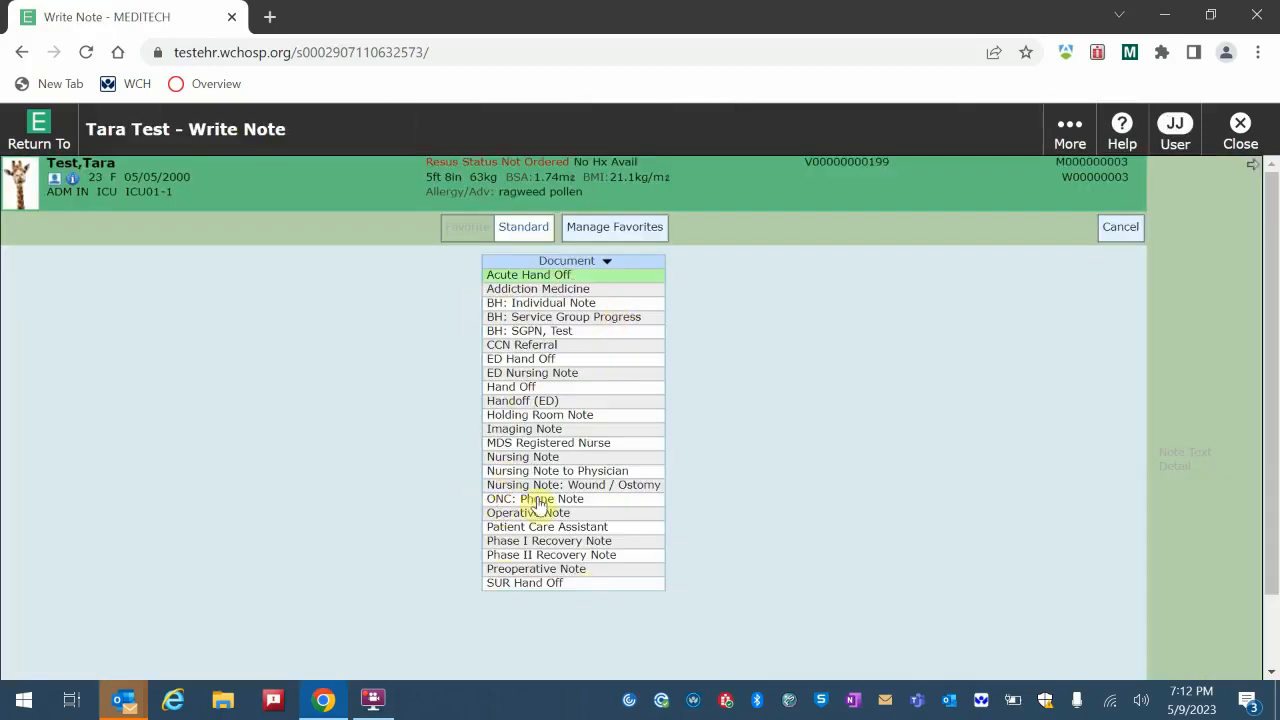
mouse_move(591, 586)
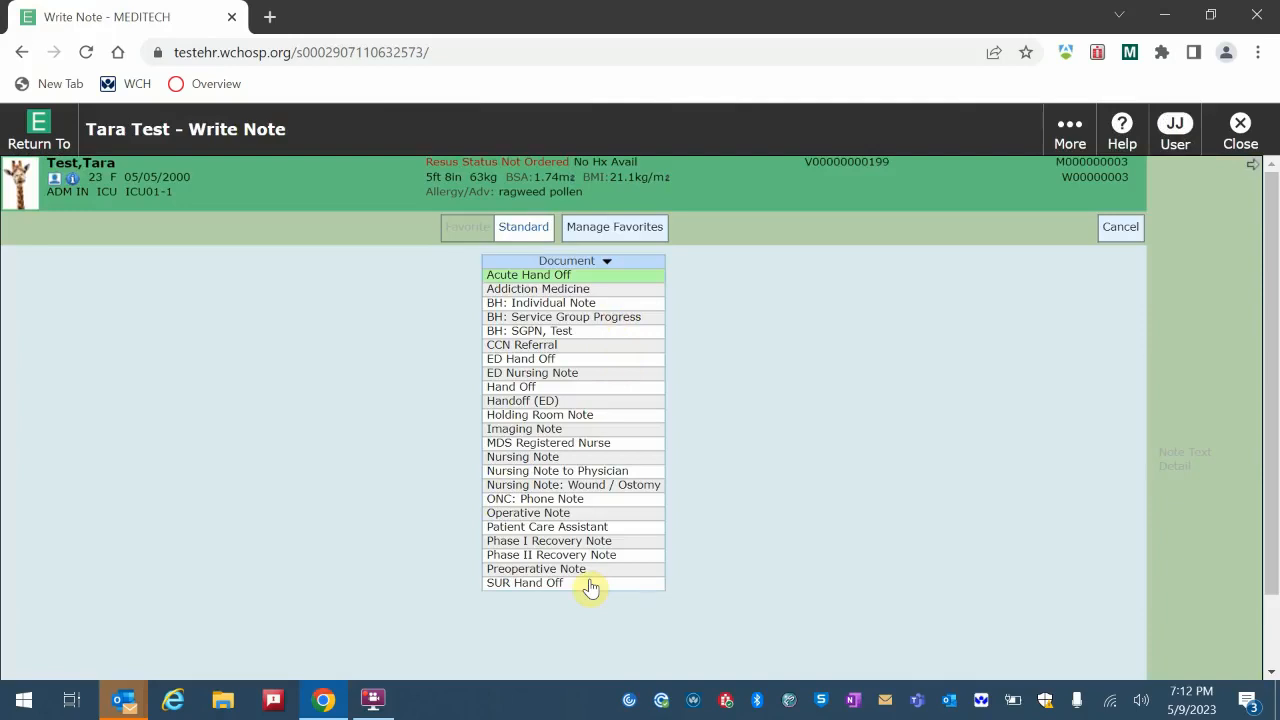
mouse_move(572, 513)
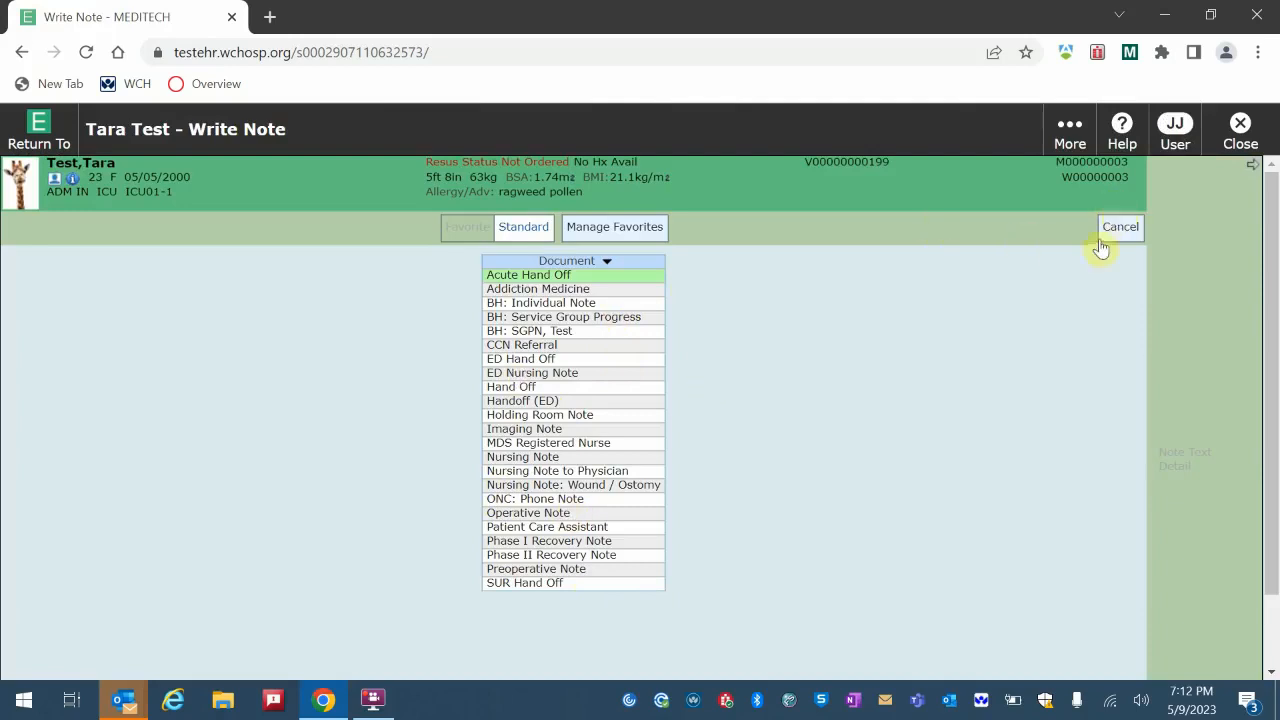
mouse_move(1121, 227)
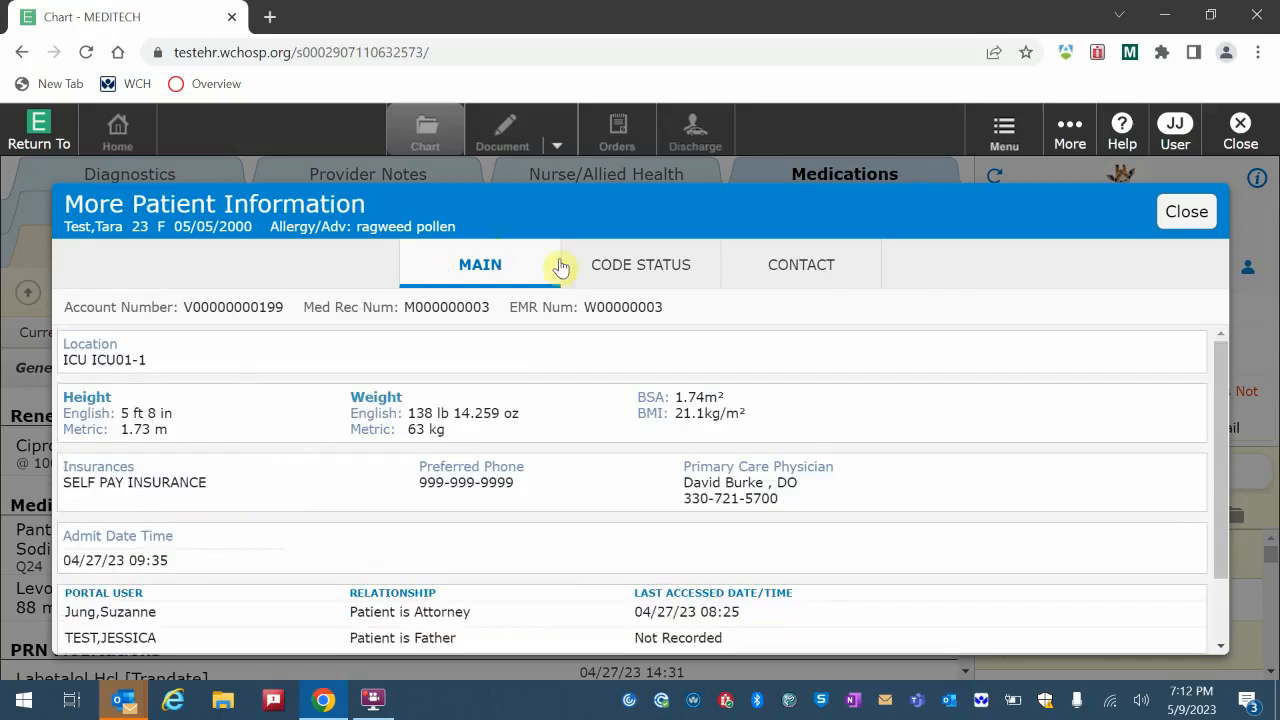
View the patient's contact details in More Patient Information, then close it
left_click(800, 264)
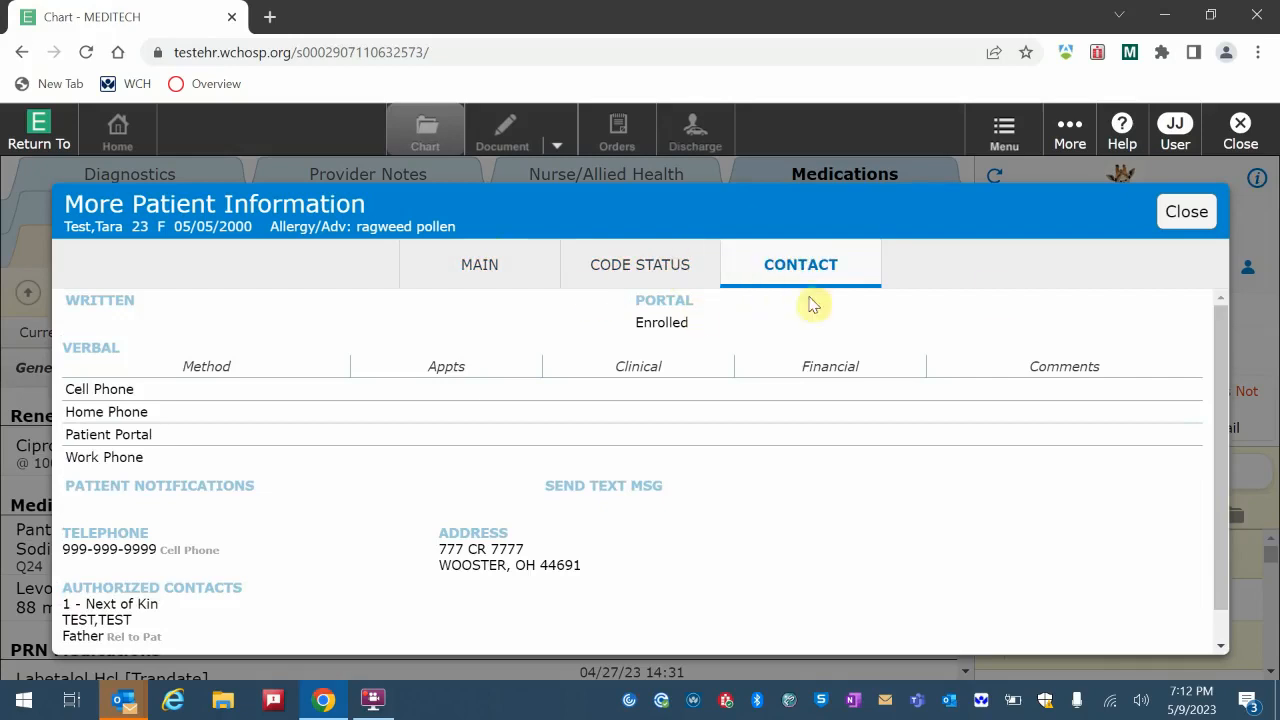
left_click(1186, 211)
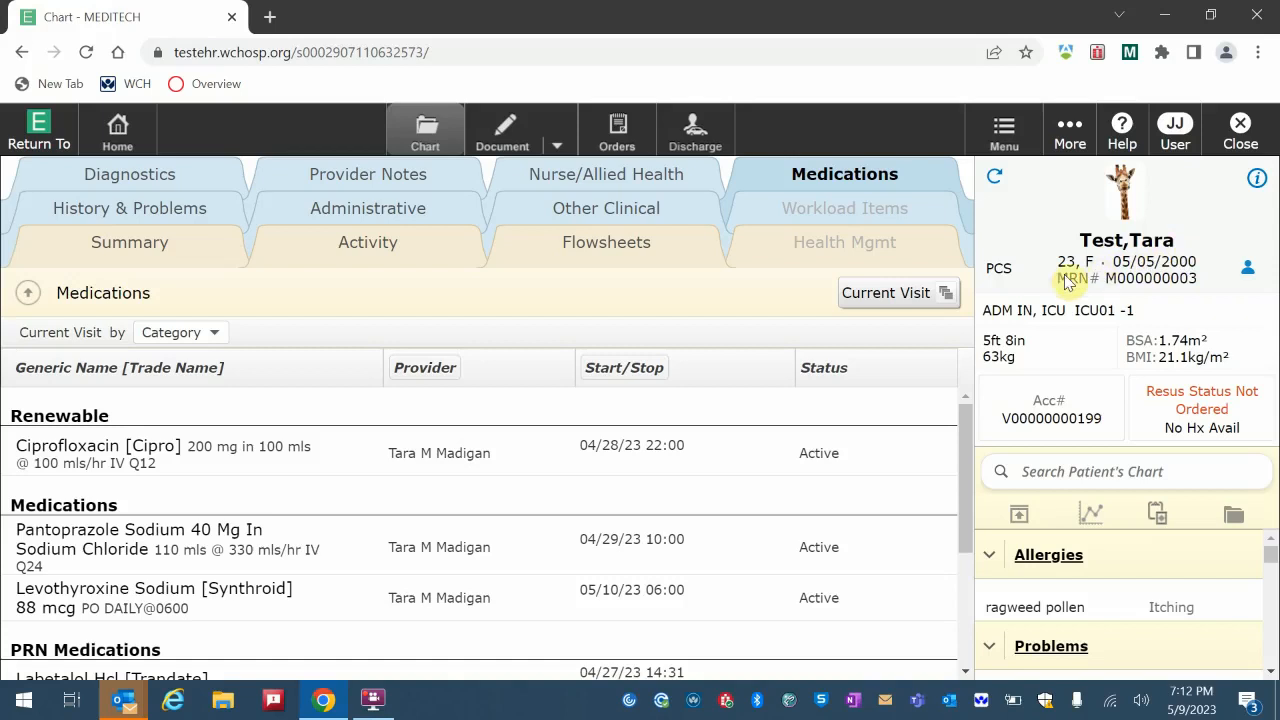
mouse_move(1089, 316)
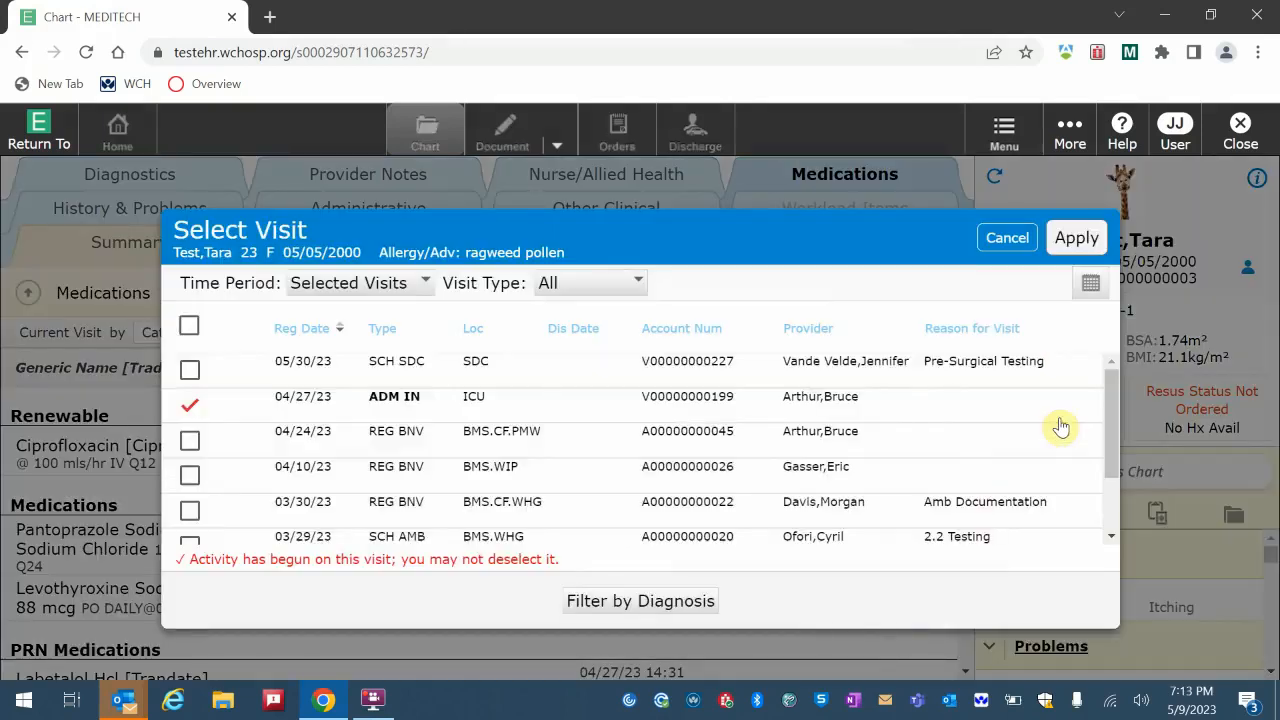
Cancel Select Visit, then view and close the Resus Status Code Status history
scroll("down", 3)
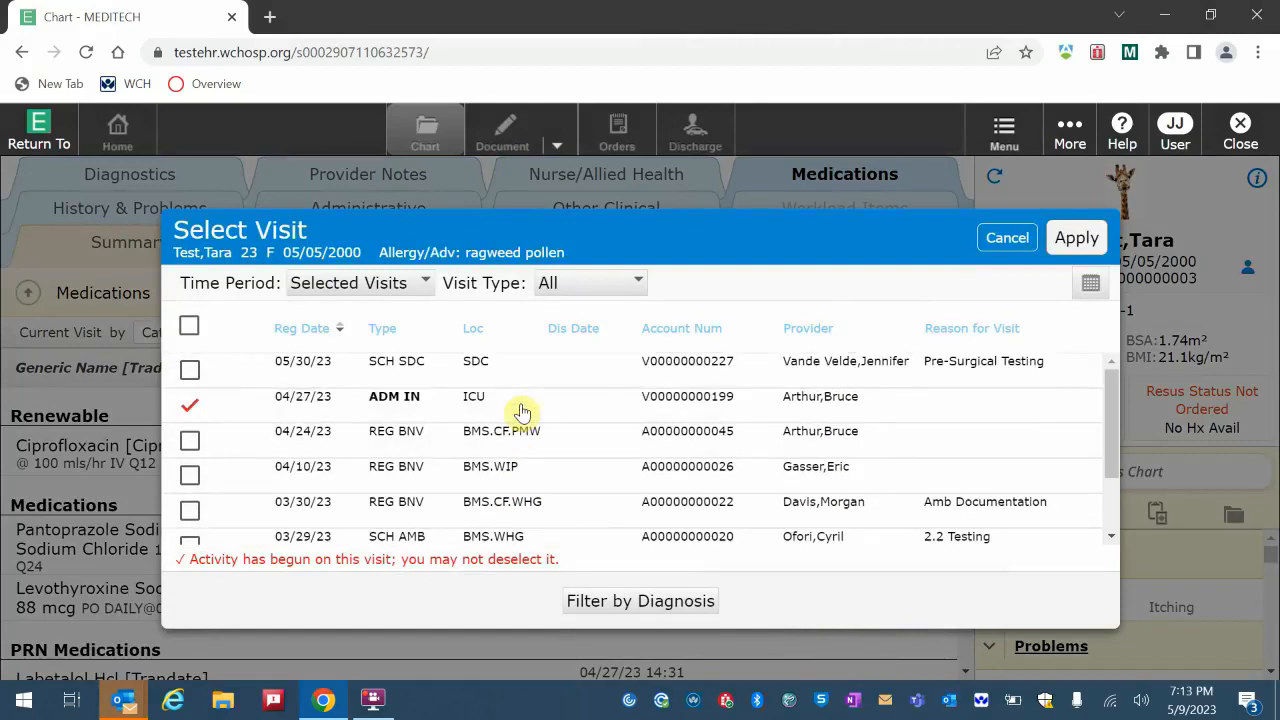
mouse_move(1007, 238)
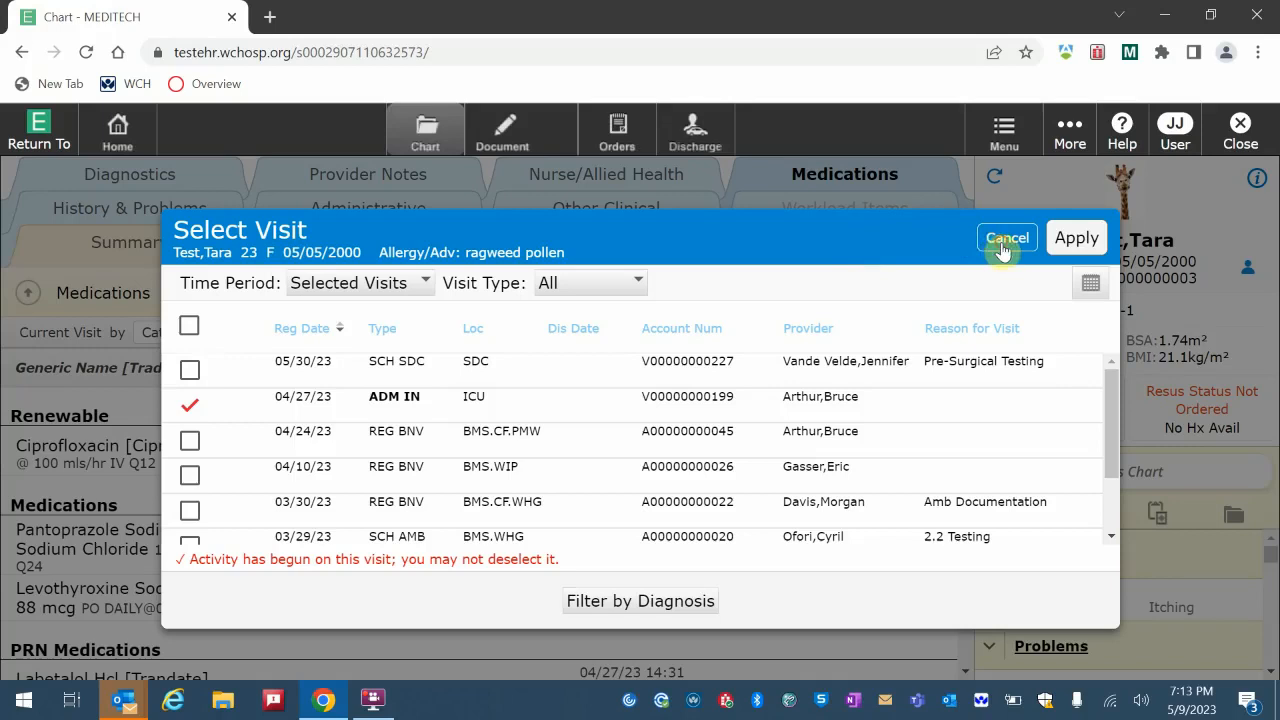
left_click(1006, 238)
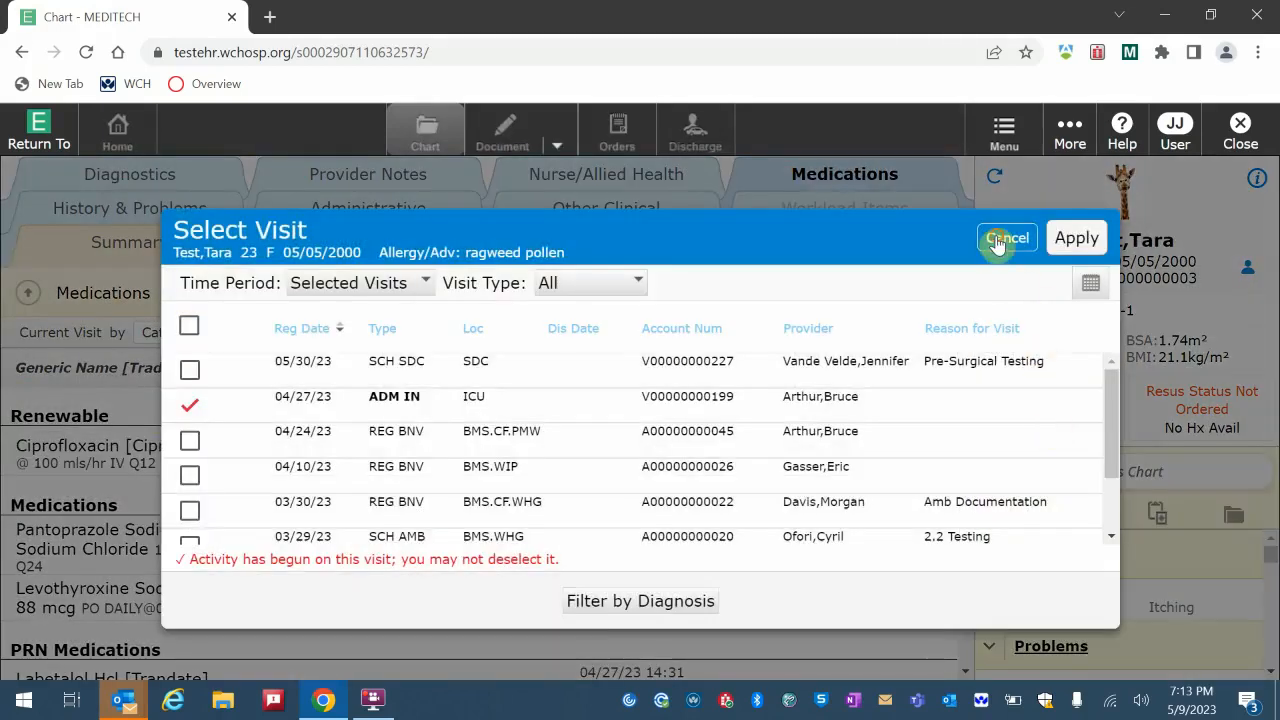
left_click(1006, 238)
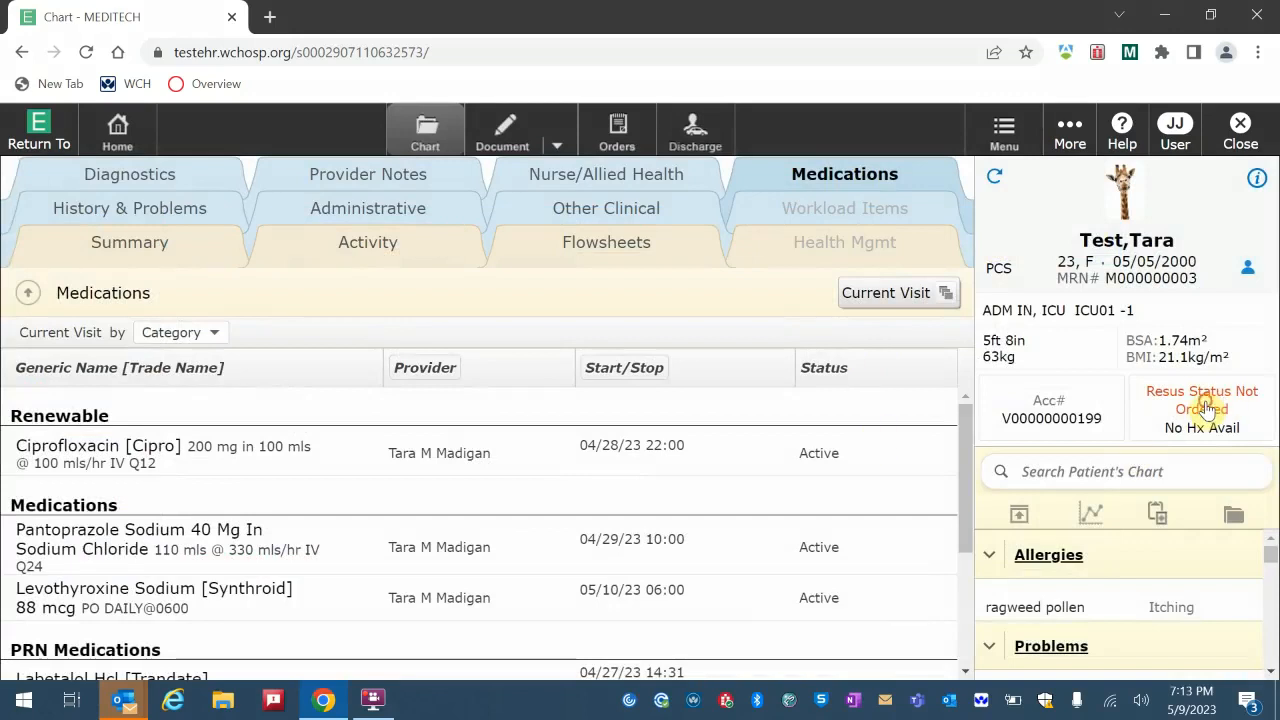
left_click(1201, 399)
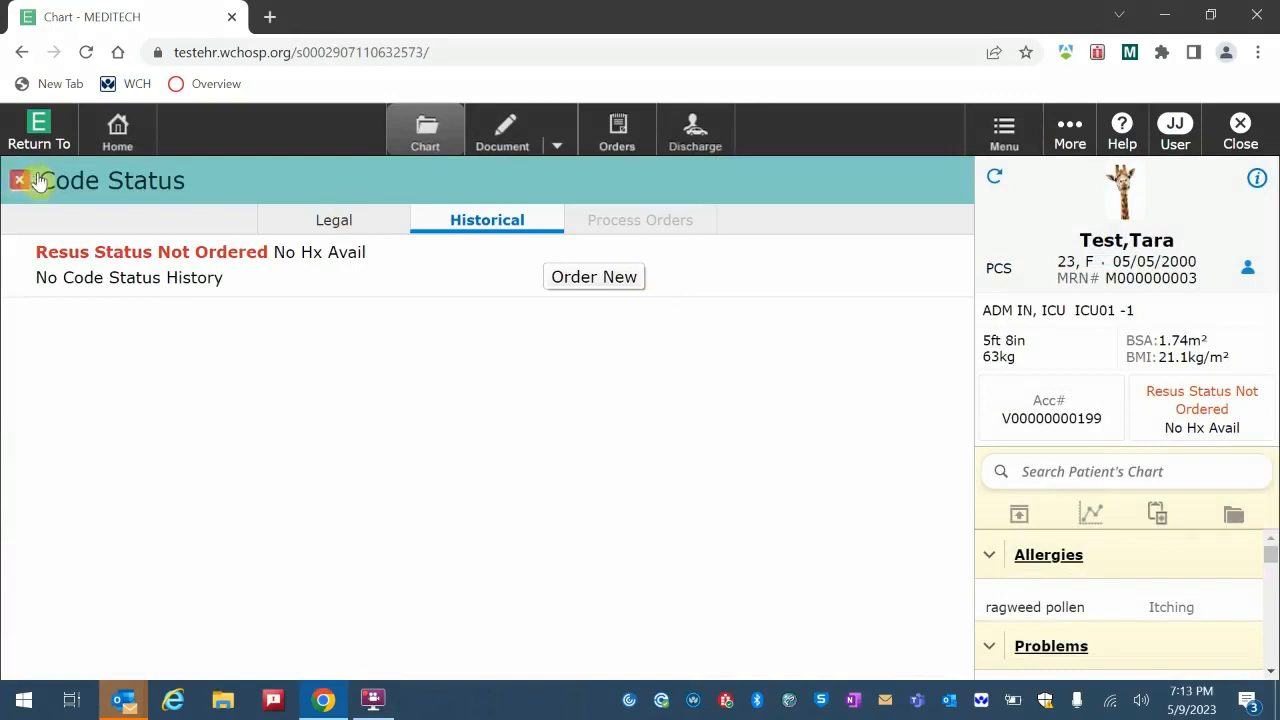
left_click(19, 180)
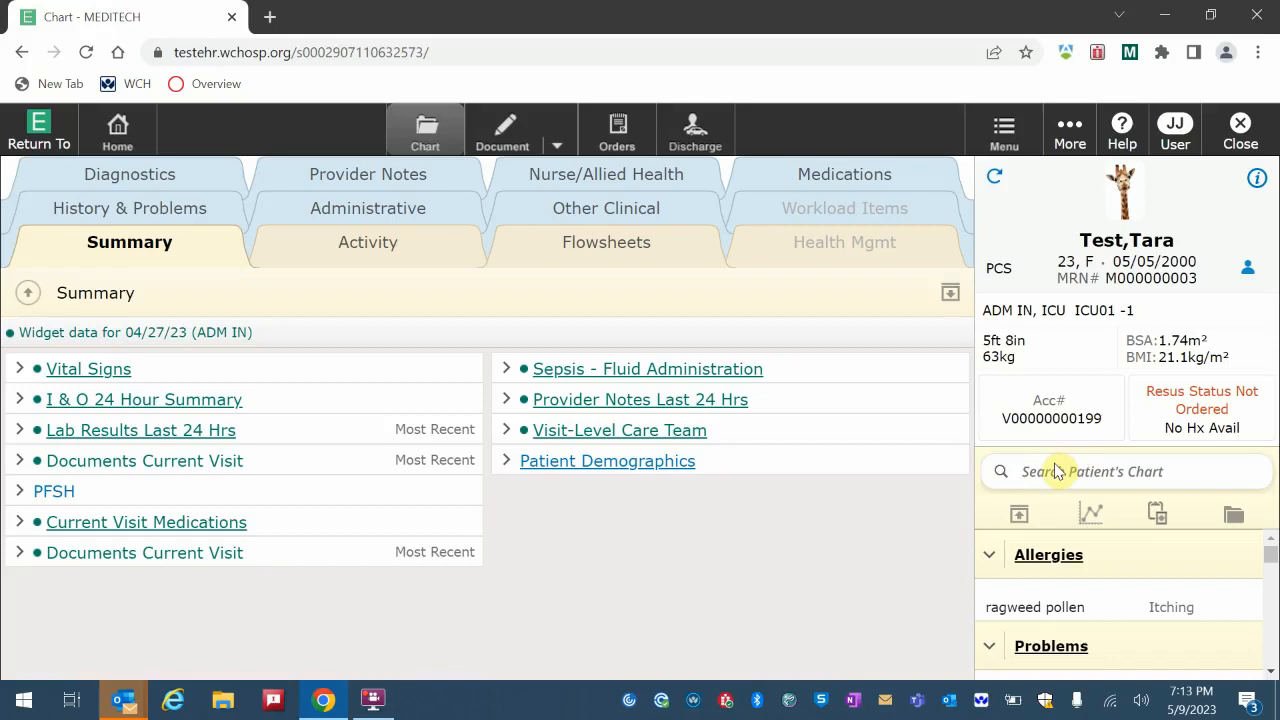
Try chart searches, then open and close the White Blood Count result history
type("chest xray")
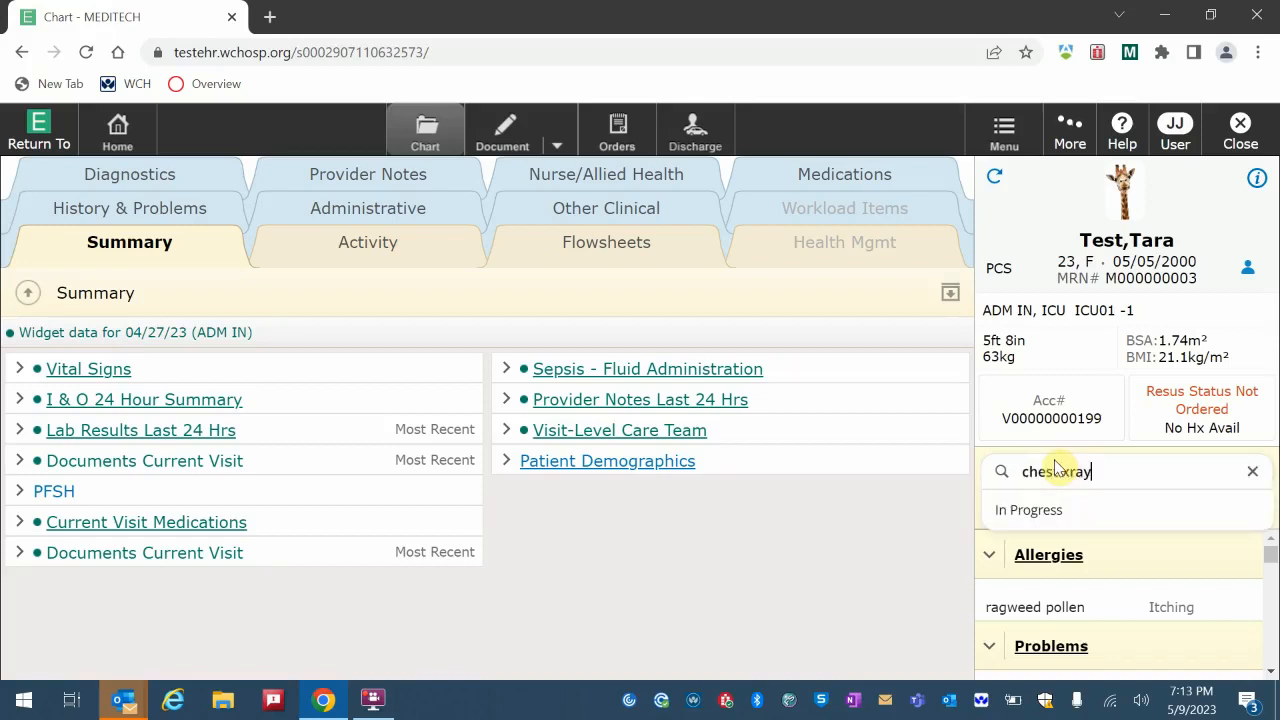
type("\\")
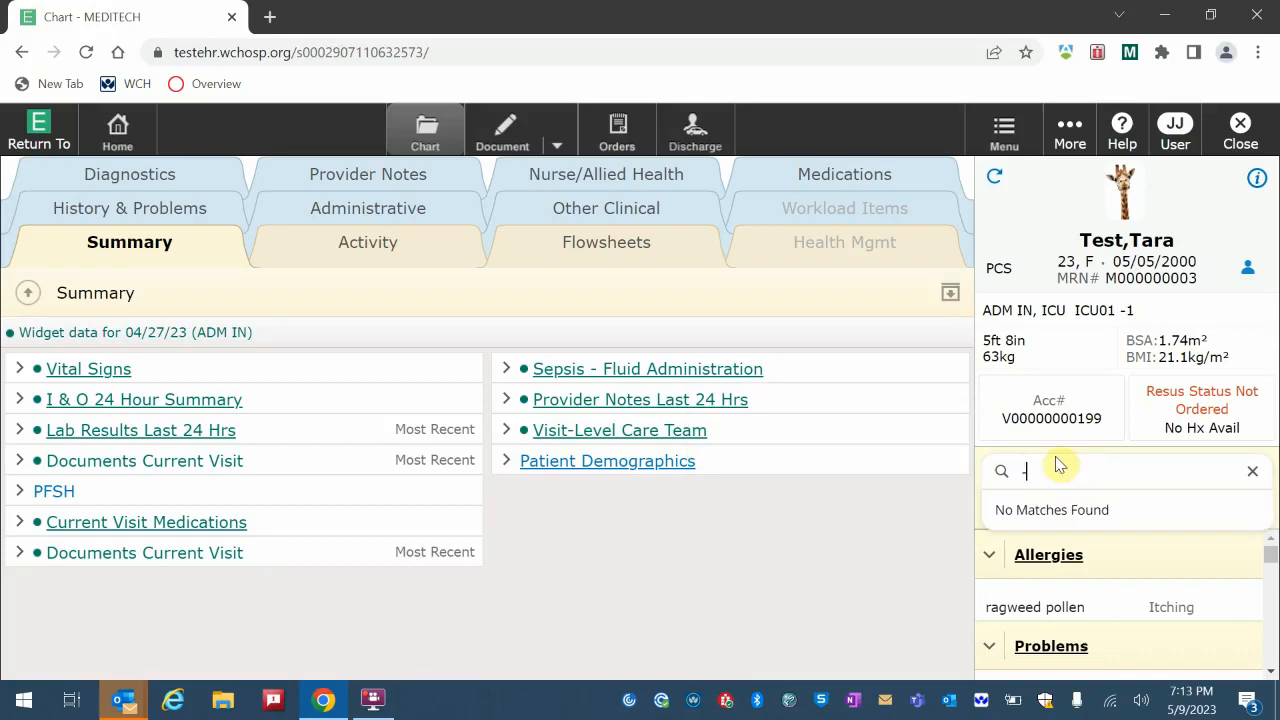
type("problem")
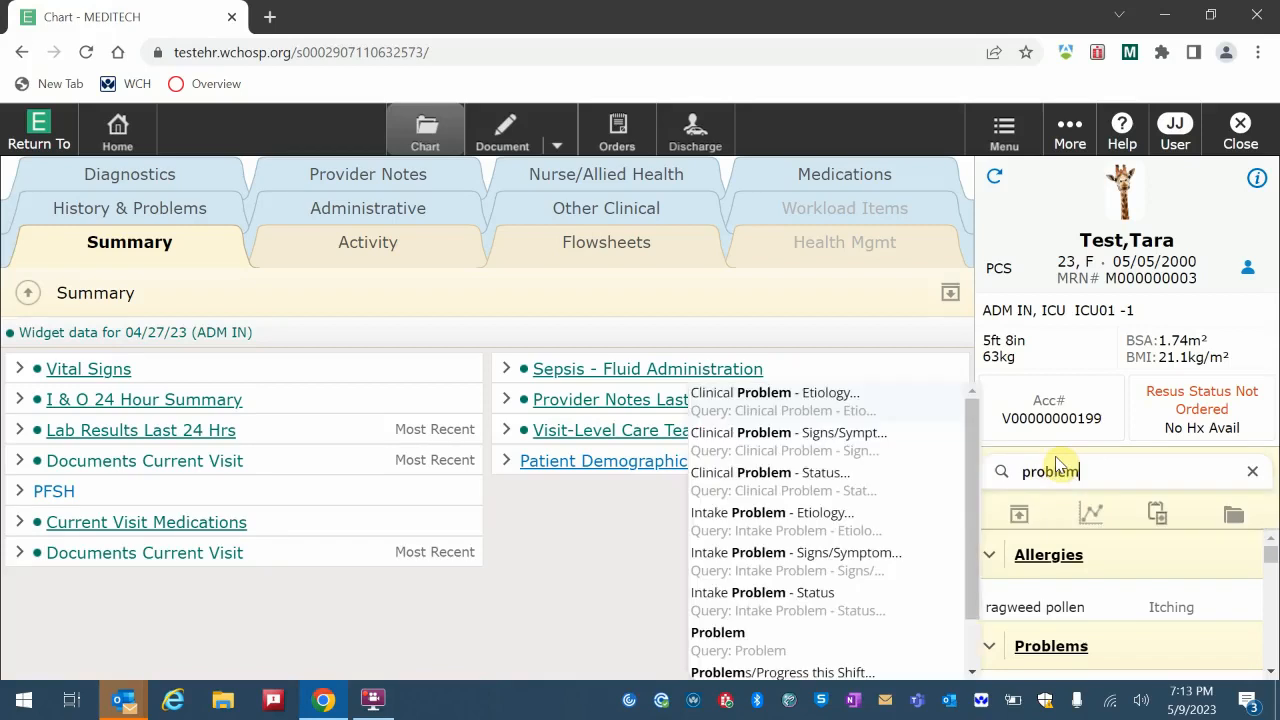
key("Backspace")
type("w")
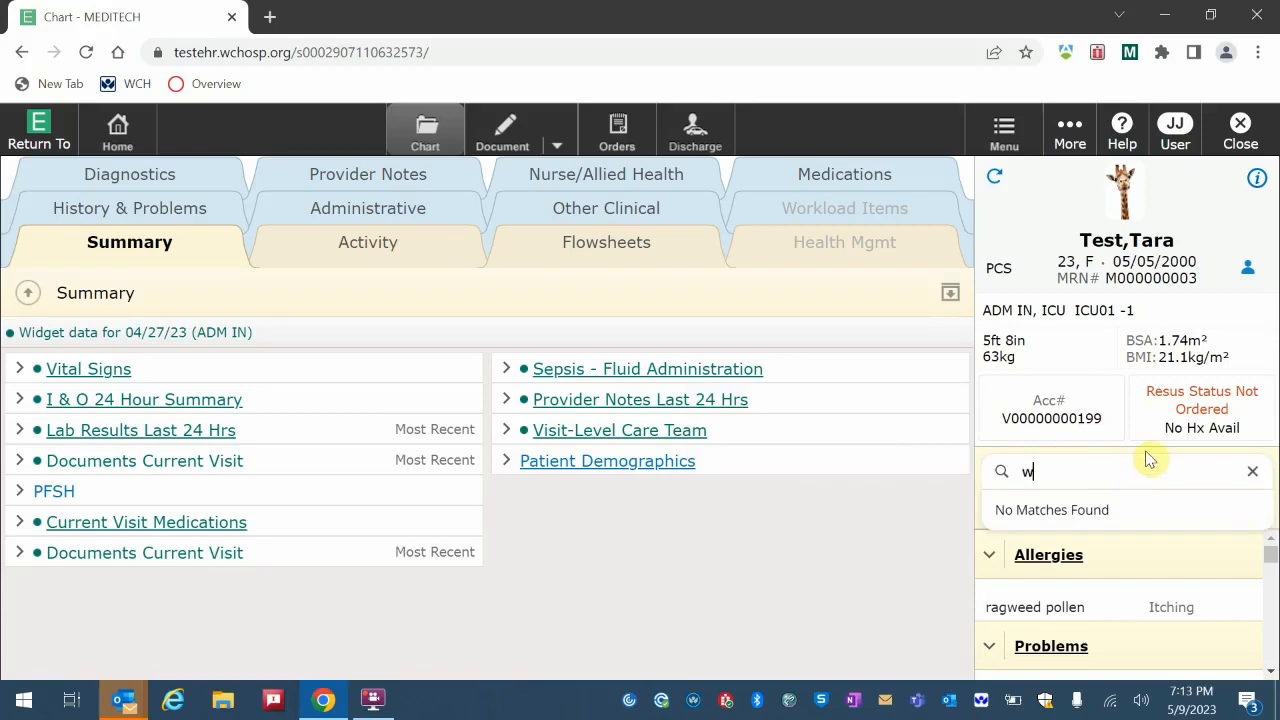
type("bc")
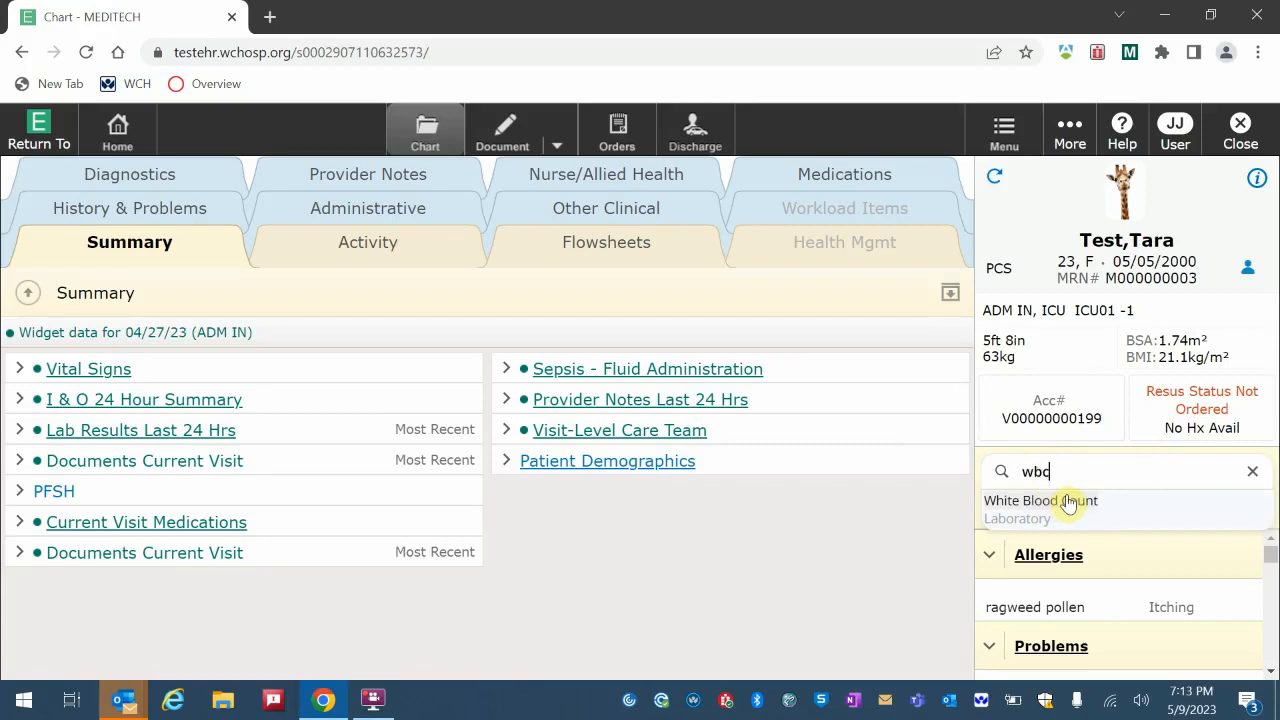
left_click(1040, 500)
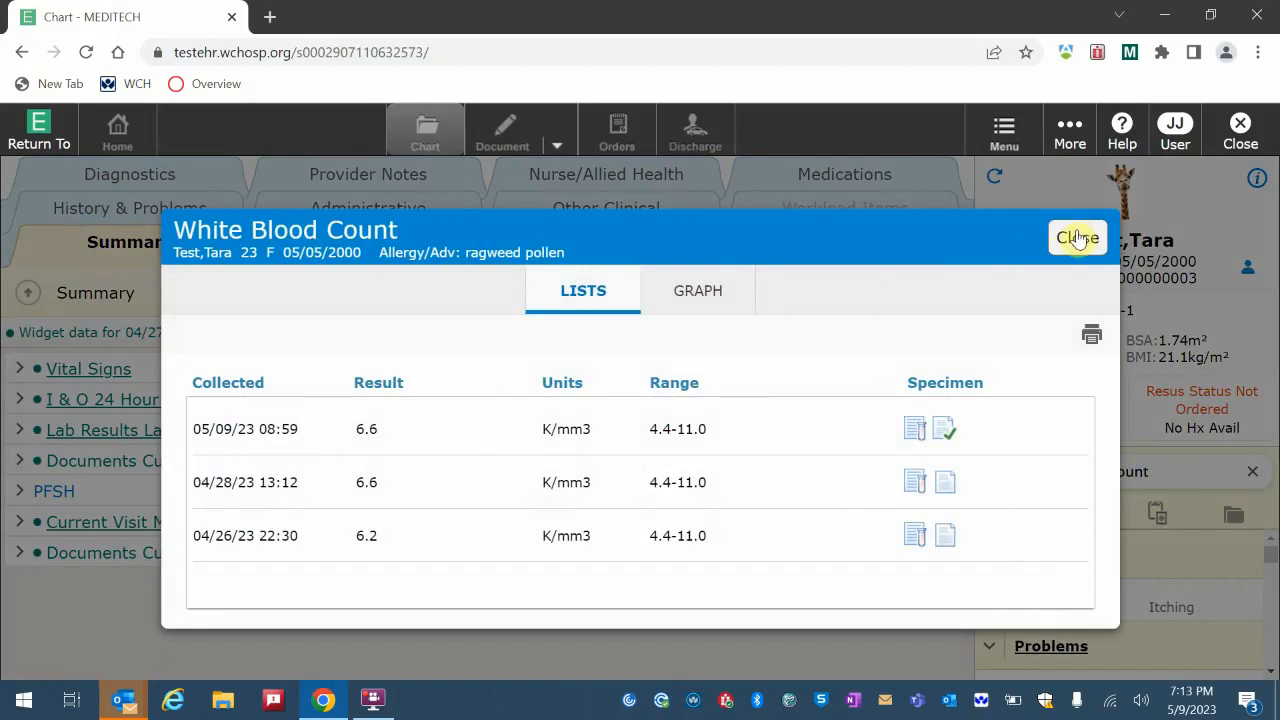
left_click(1077, 238)
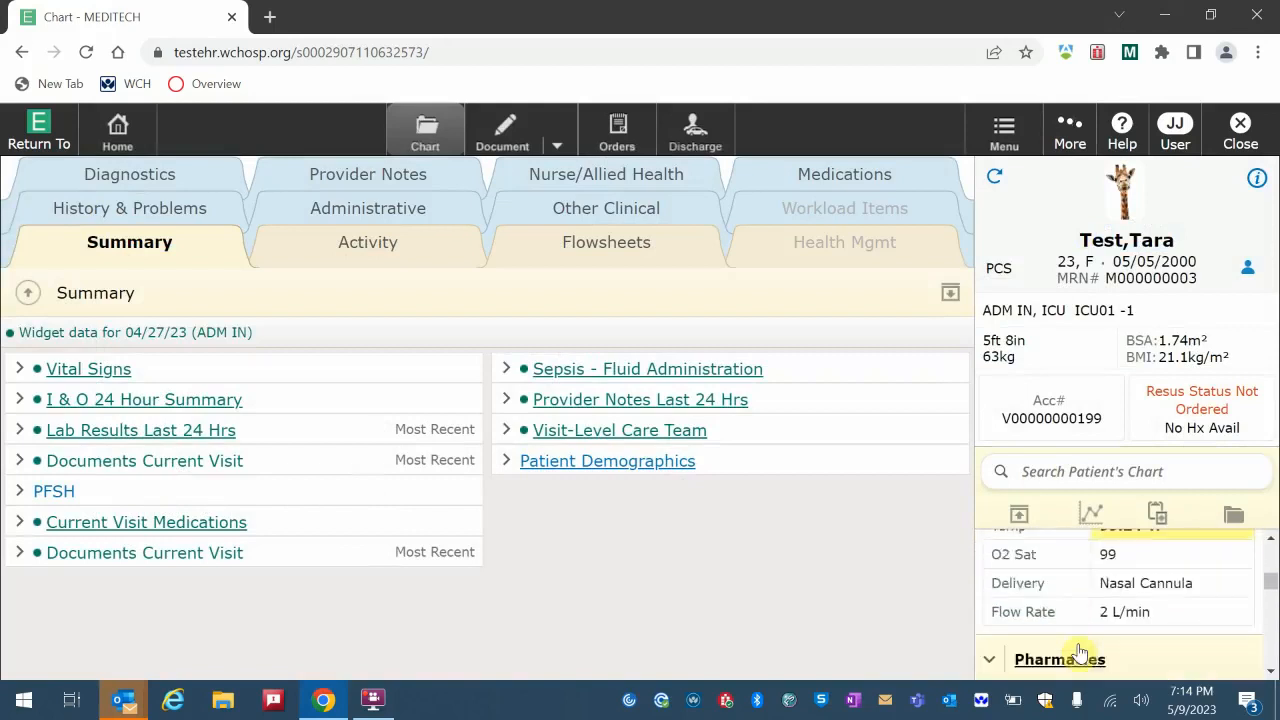
left_click(1059, 658)
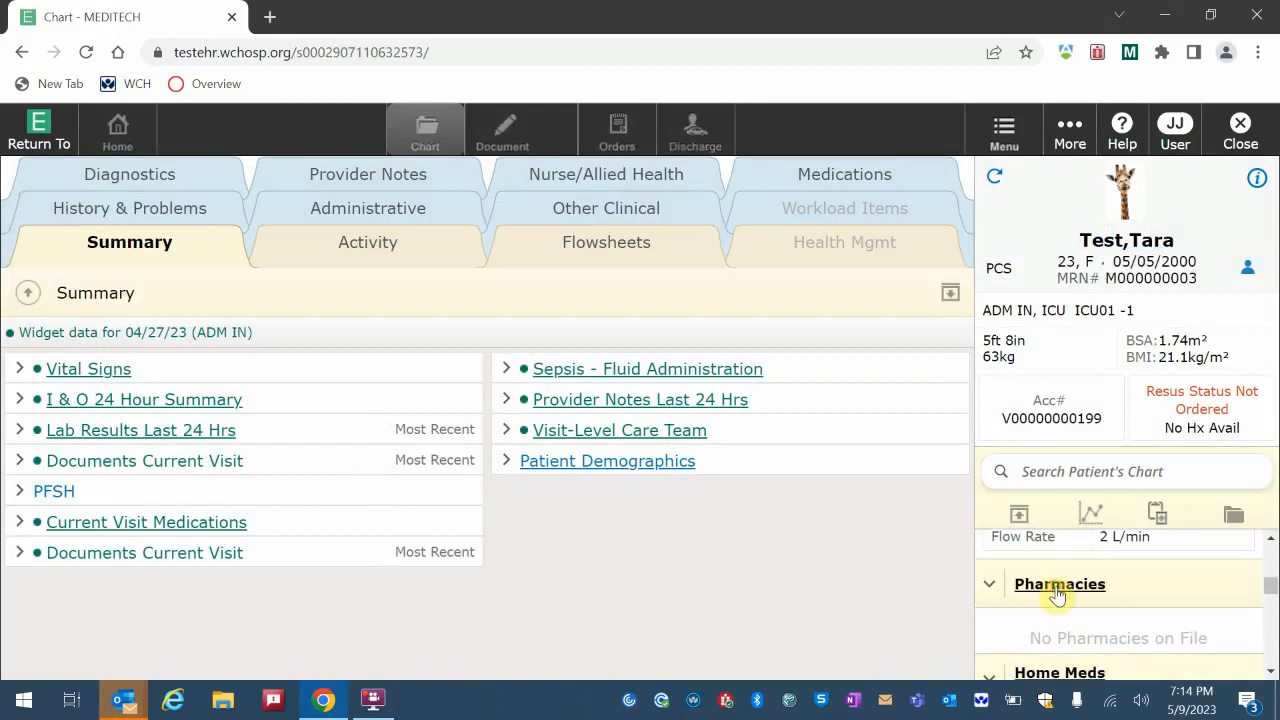
left_click(1059, 584)
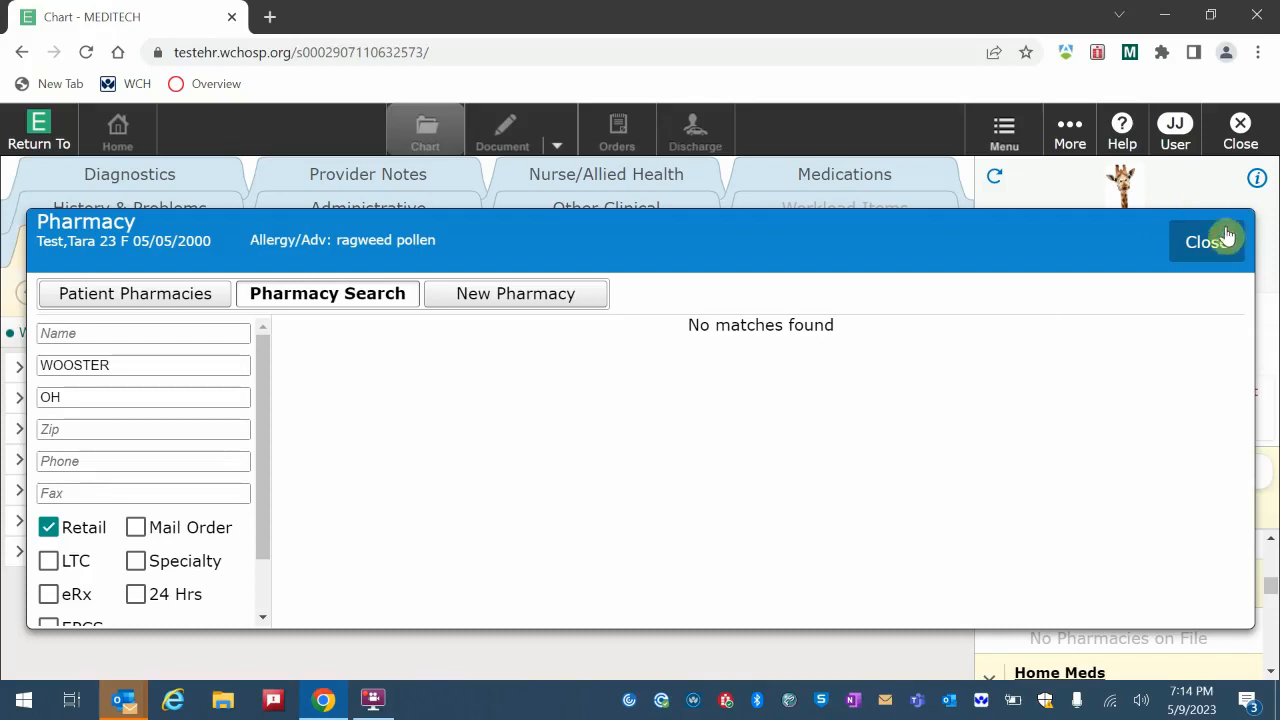
left_click(1207, 242)
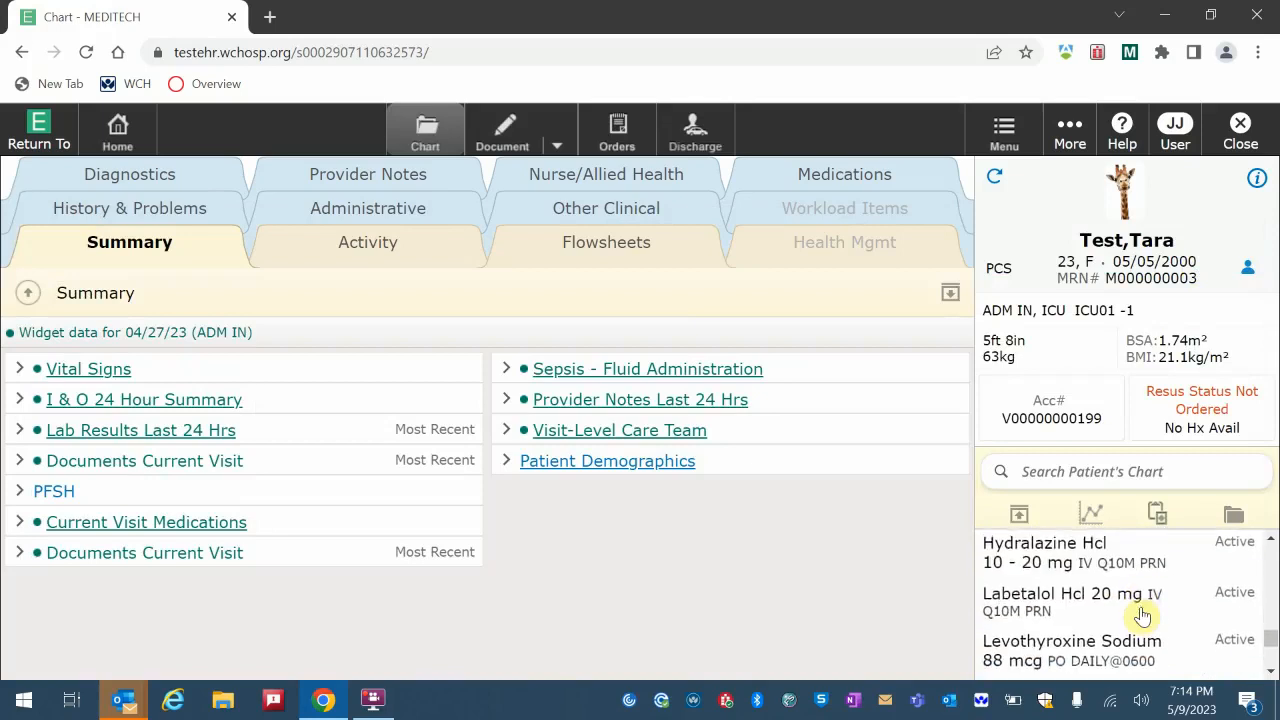
scroll("down", 3)
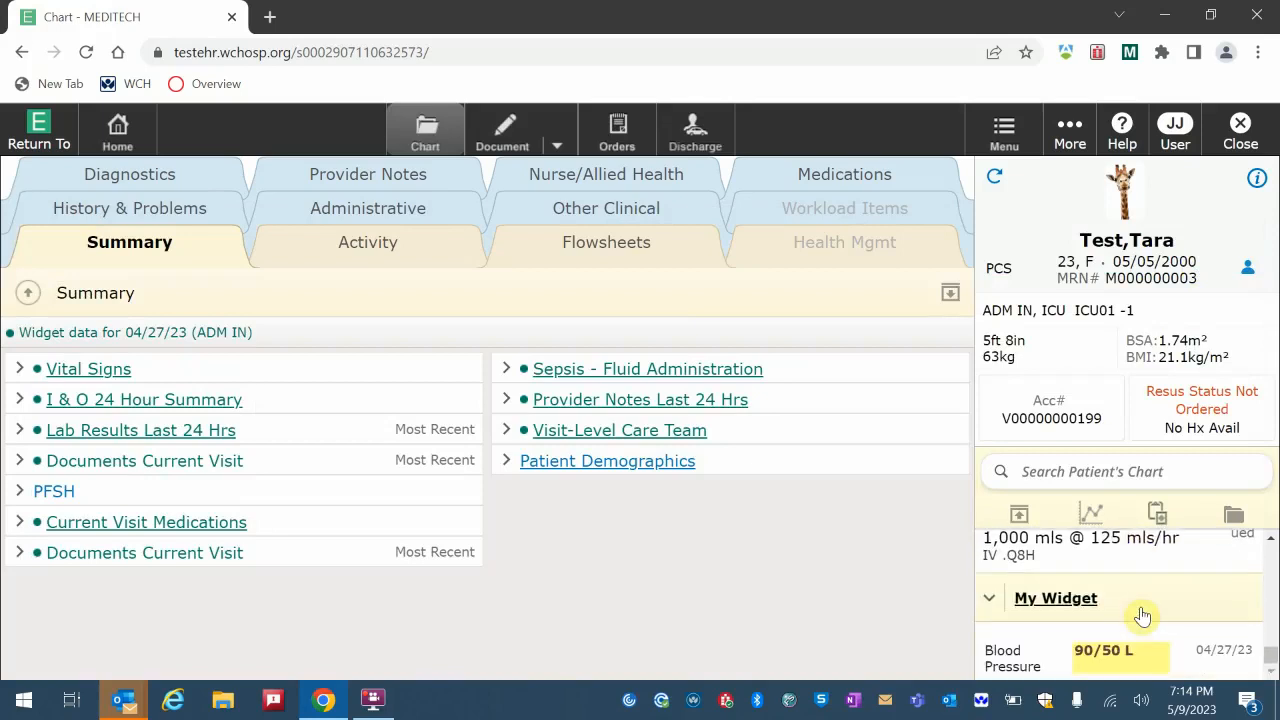
mouse_move(991, 628)
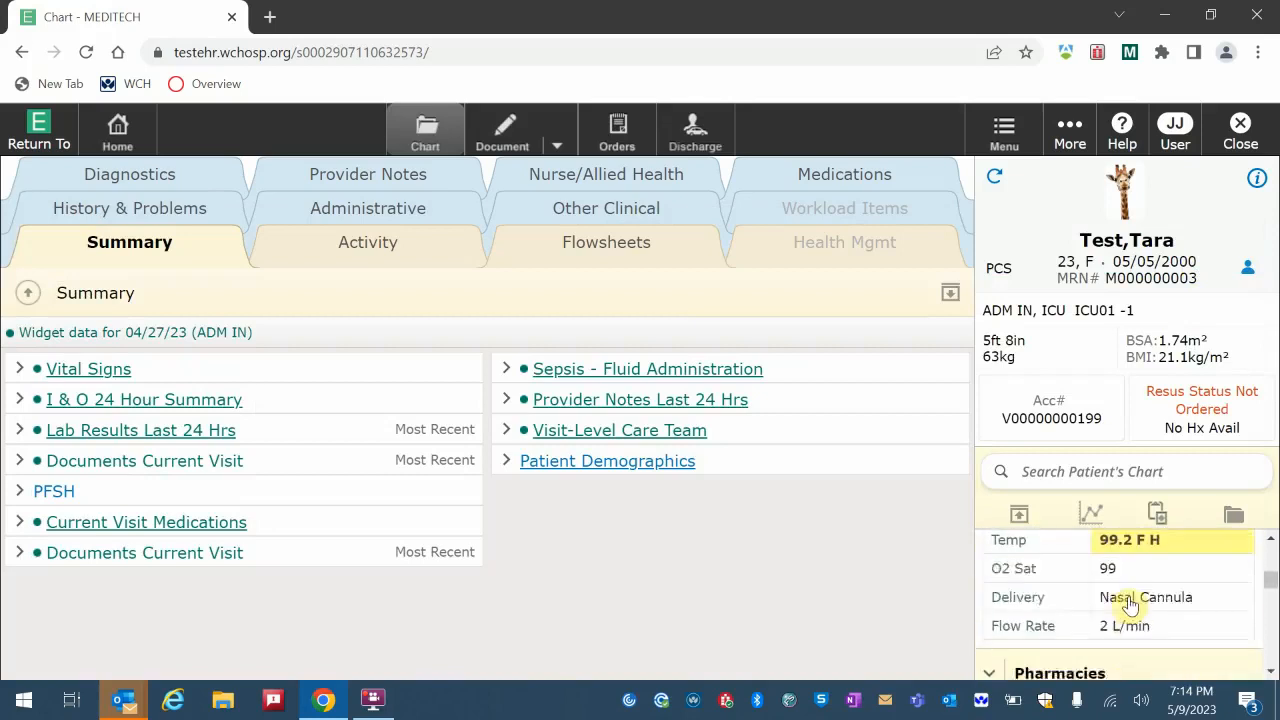
scroll("down", 3)
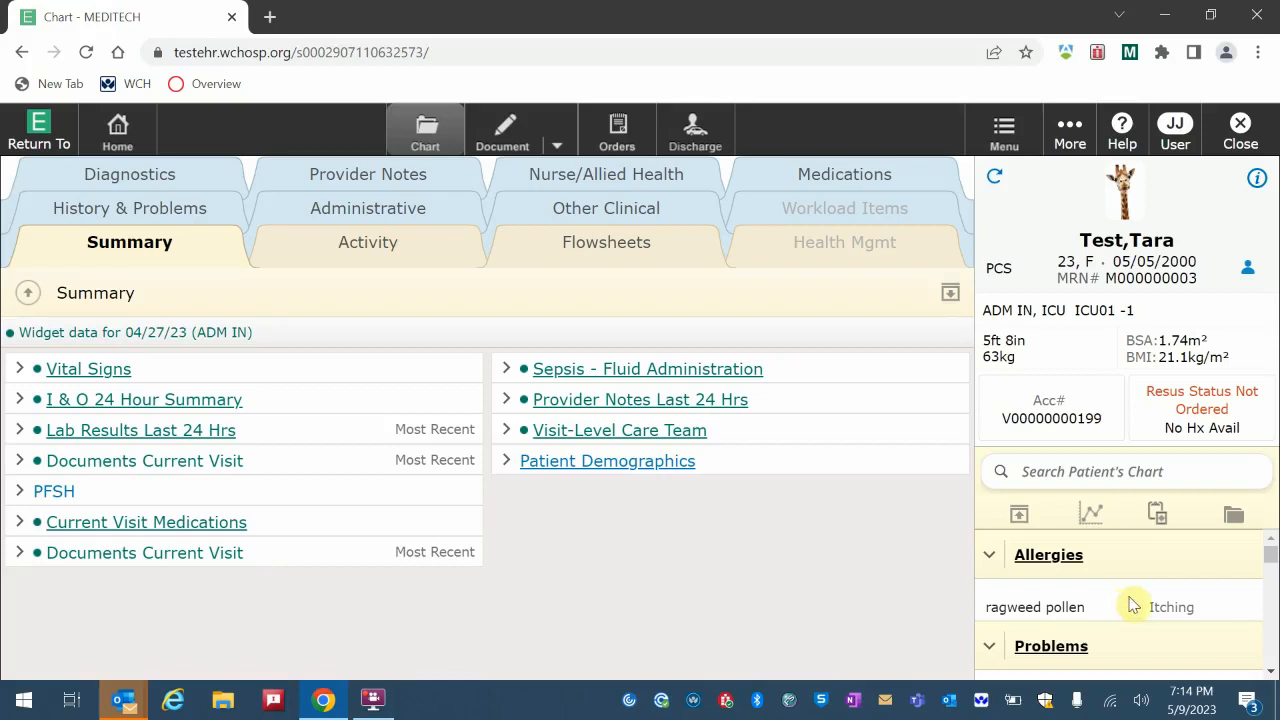
mouse_move(806, 581)
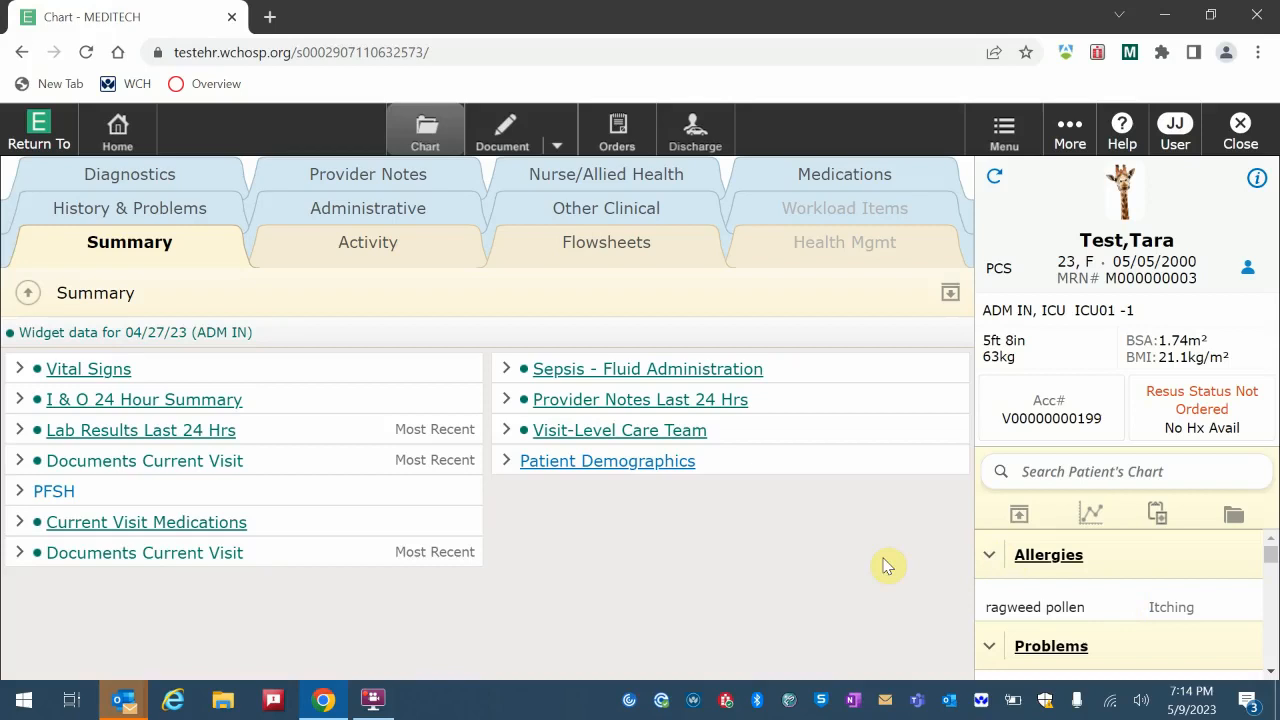
mouse_move(1135, 85)
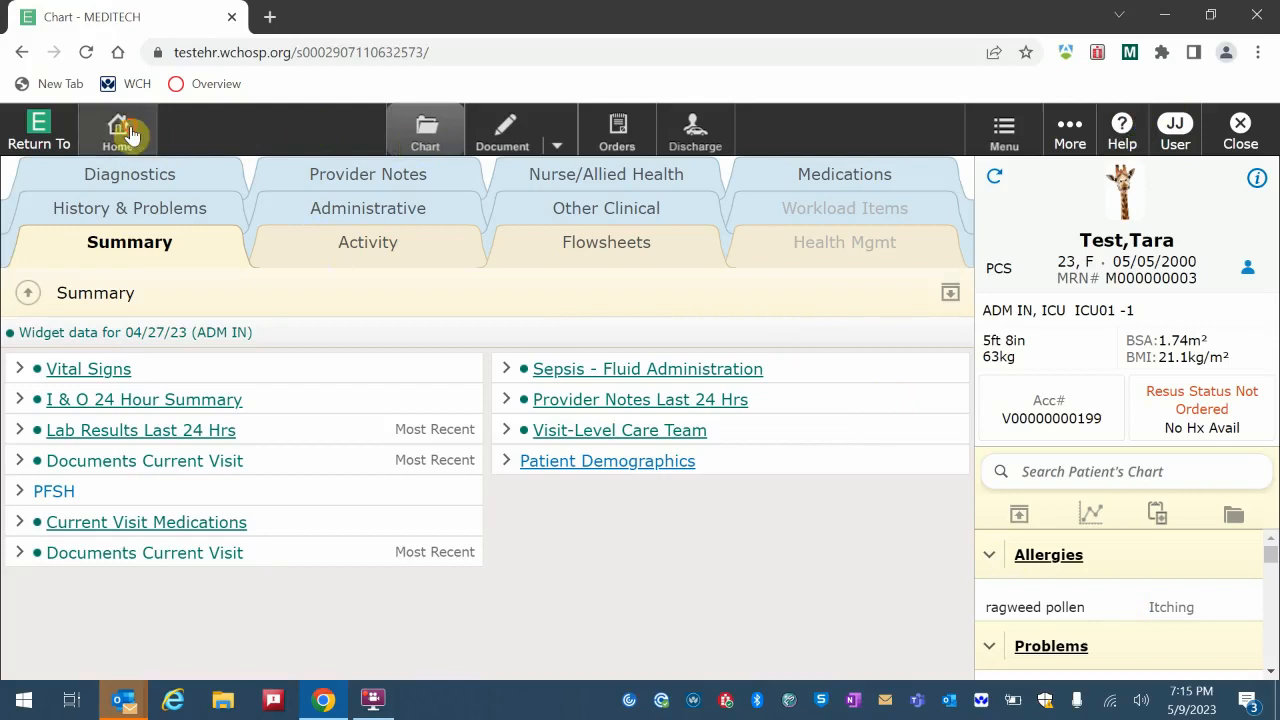
Go Home to the intensive care status board
left_click(117, 128)
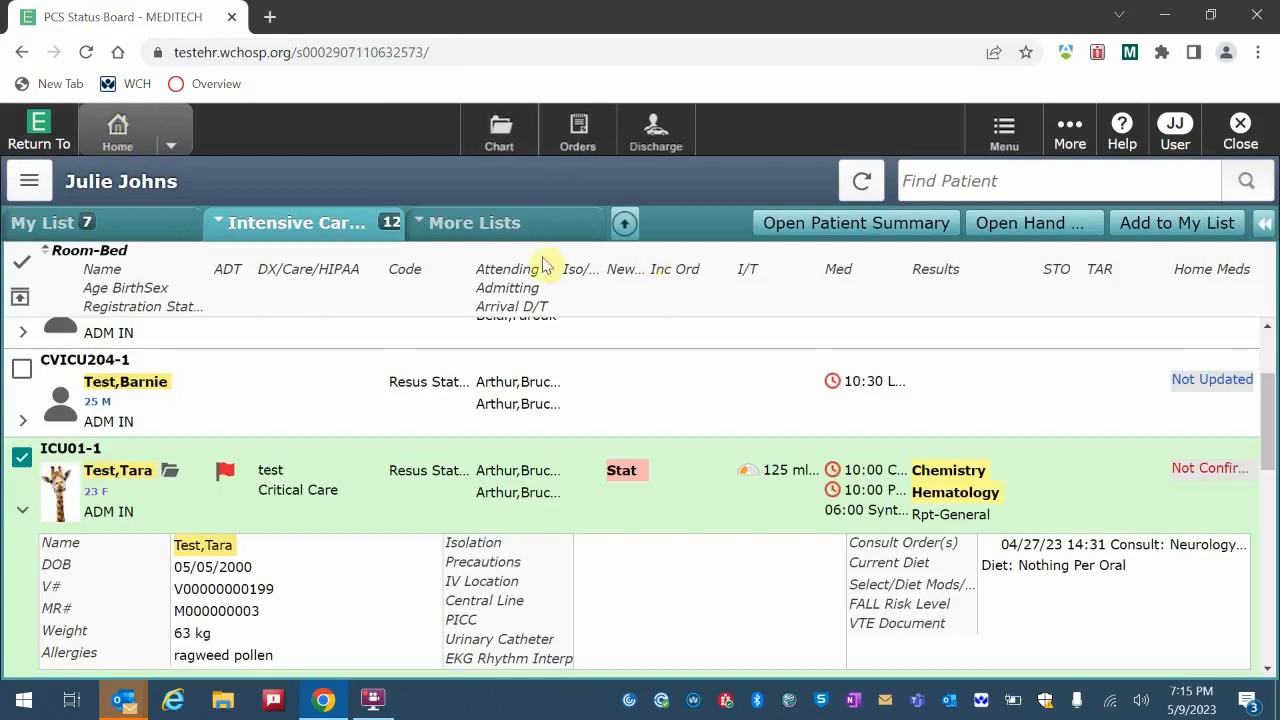
mouse_move(499, 128)
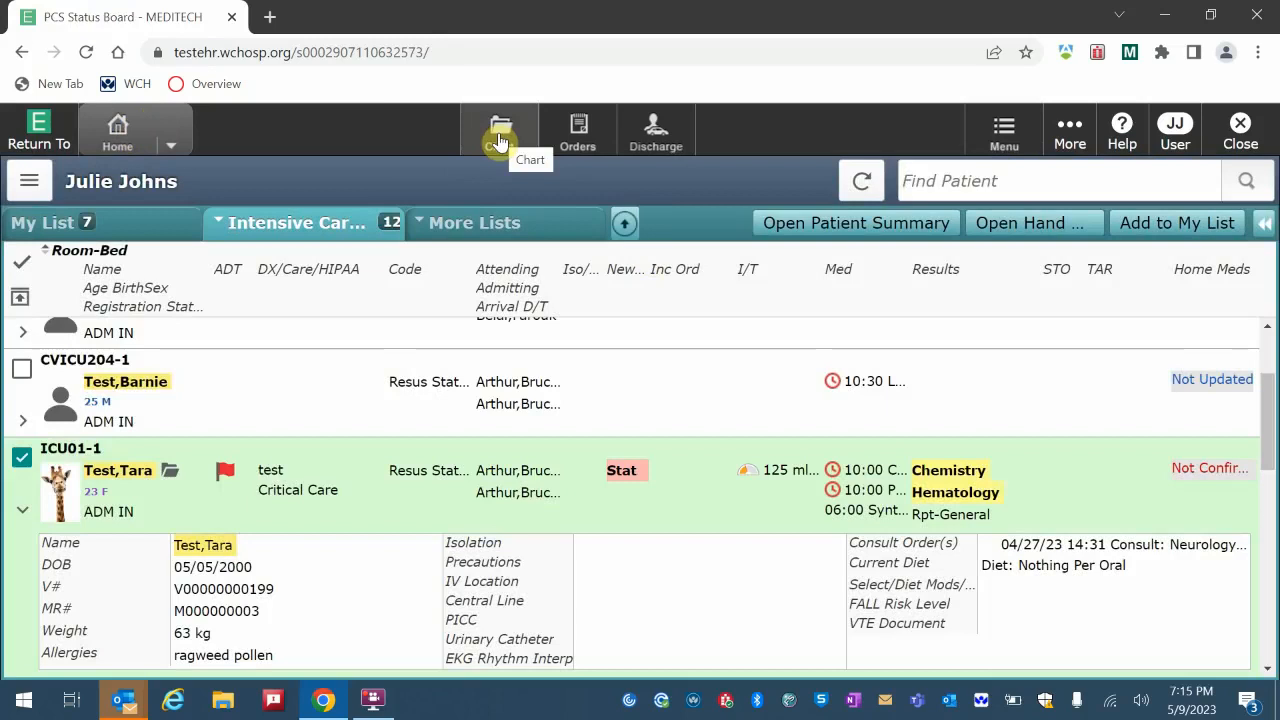
mouse_move(349, 134)
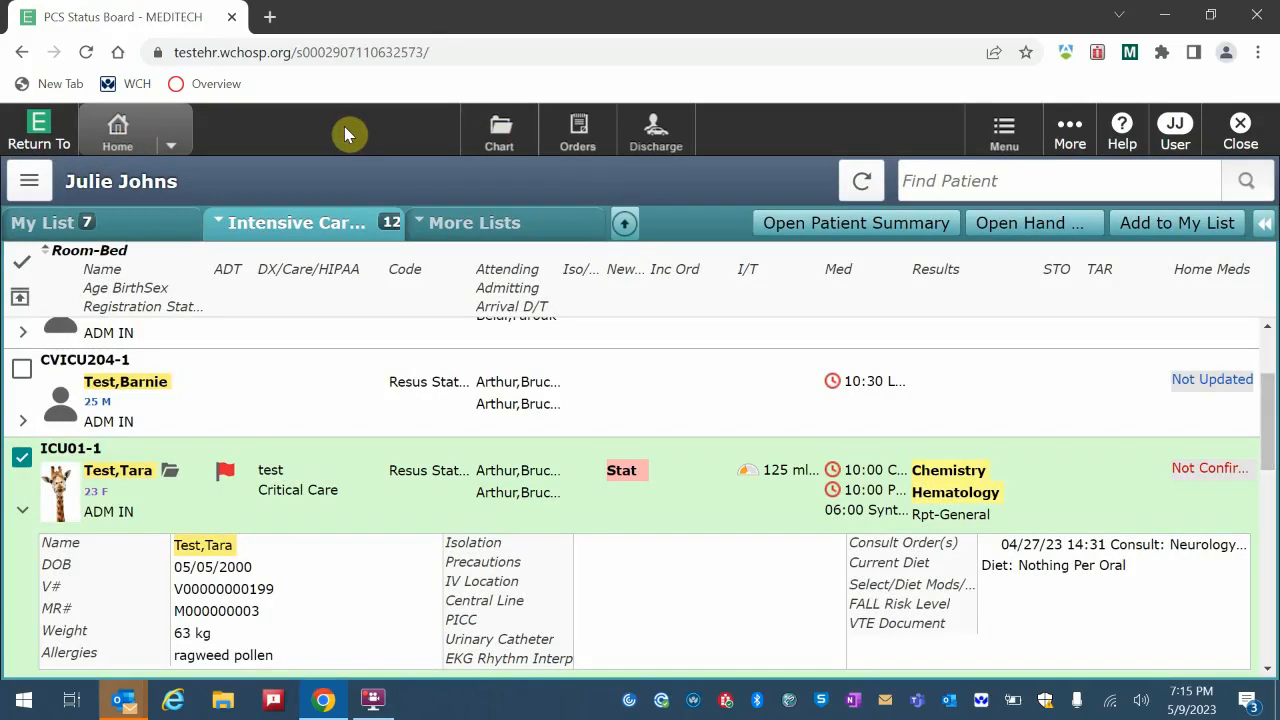